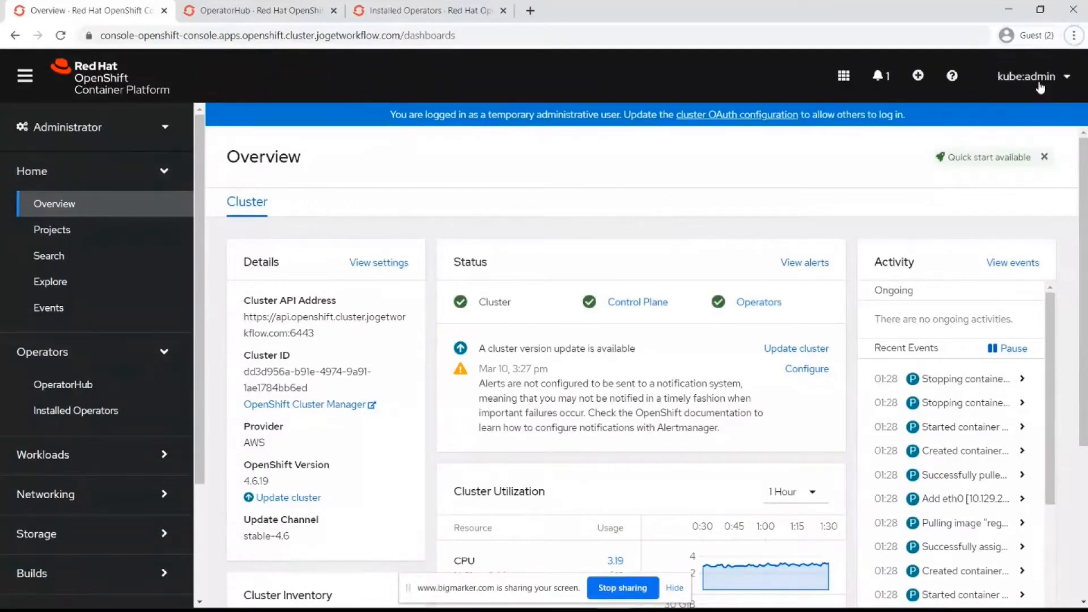
Step: Show the kube:admin account options (Copy Login Command, Log out) from the top bar
click(1030, 76)
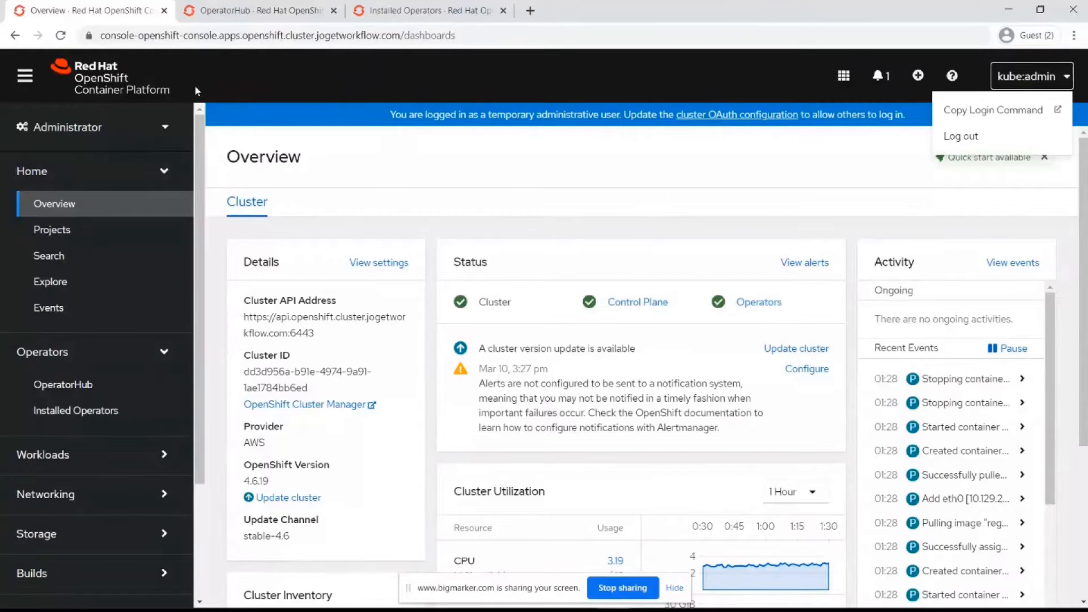
mouse_move(162, 128)
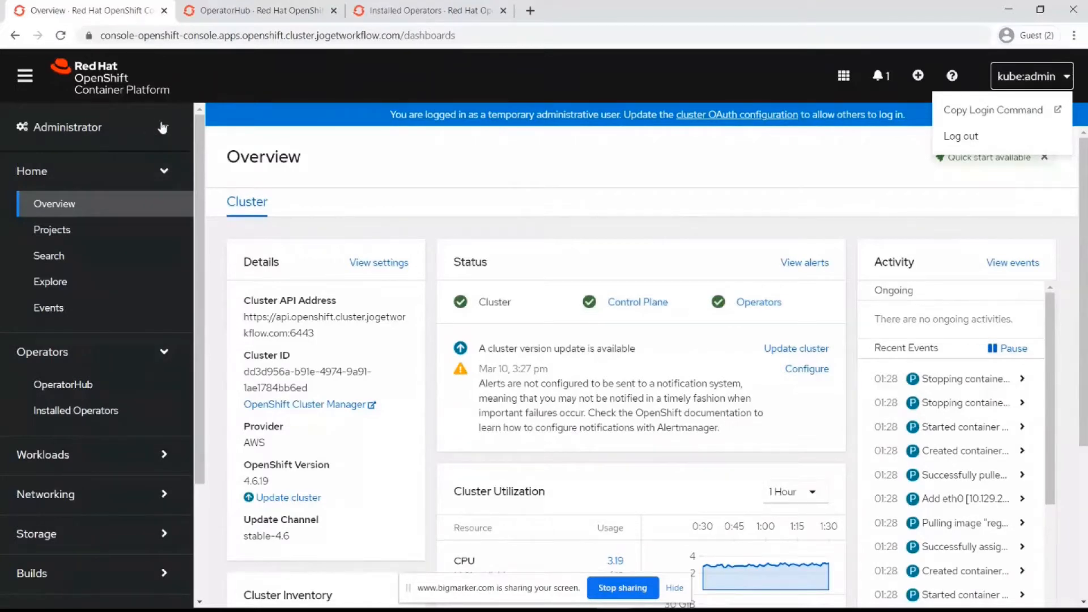
mouse_move(416, 238)
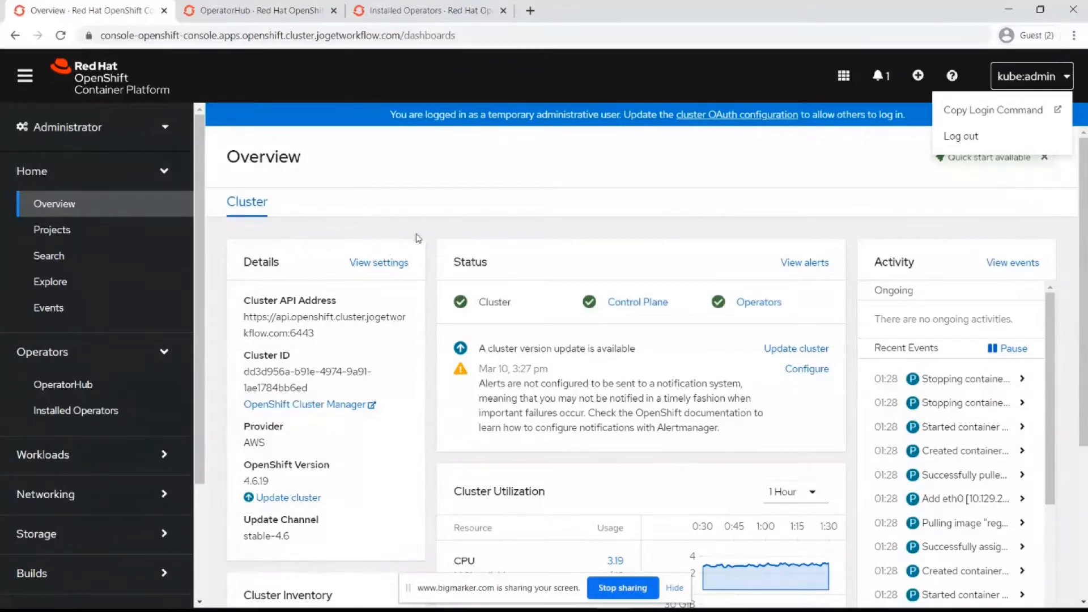
mouse_move(109, 211)
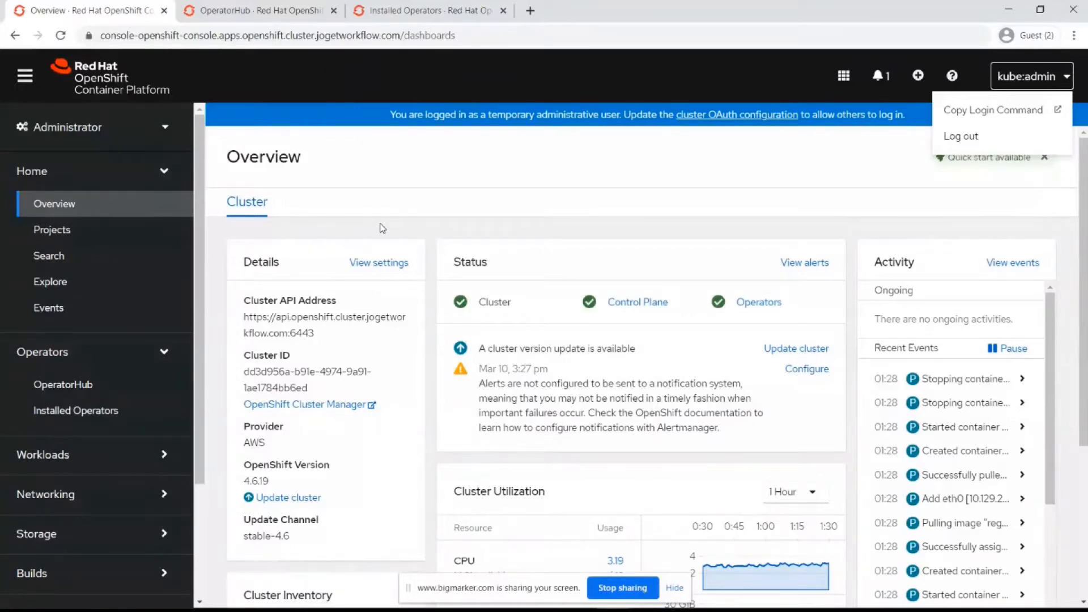
mouse_move(370, 223)
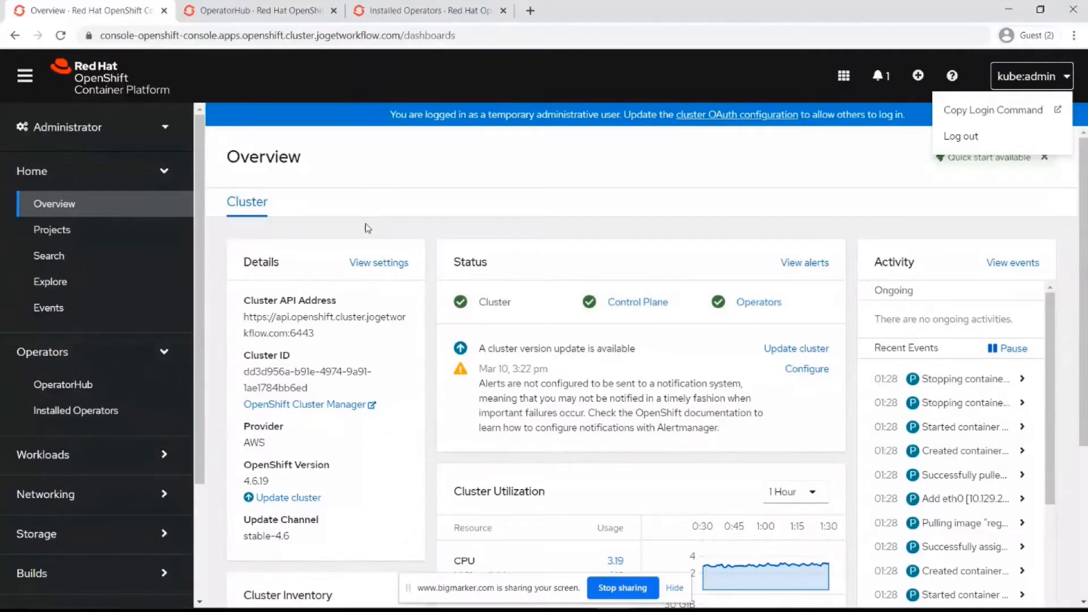
mouse_move(137, 352)
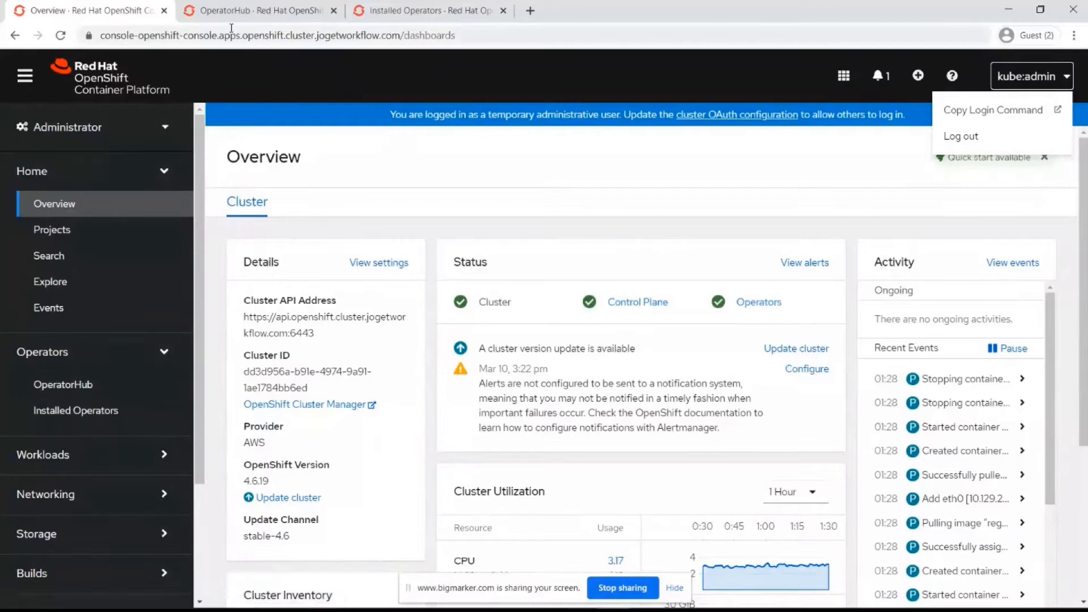
mouse_move(257, 10)
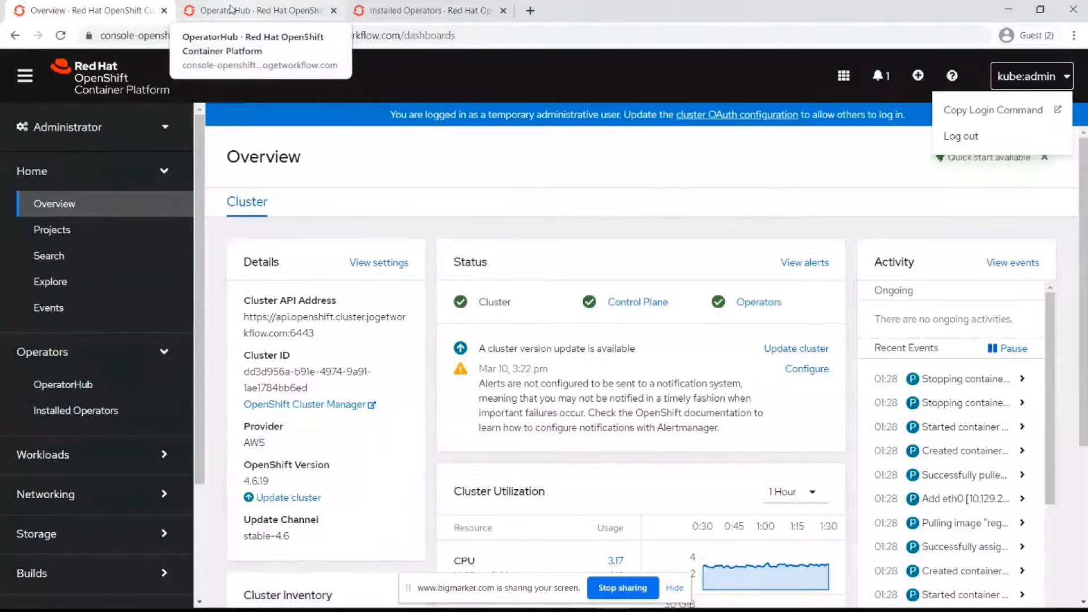
Step: Filter OperatorHub by keyword 'joget' and review the Joget Operator card details
click(258, 12)
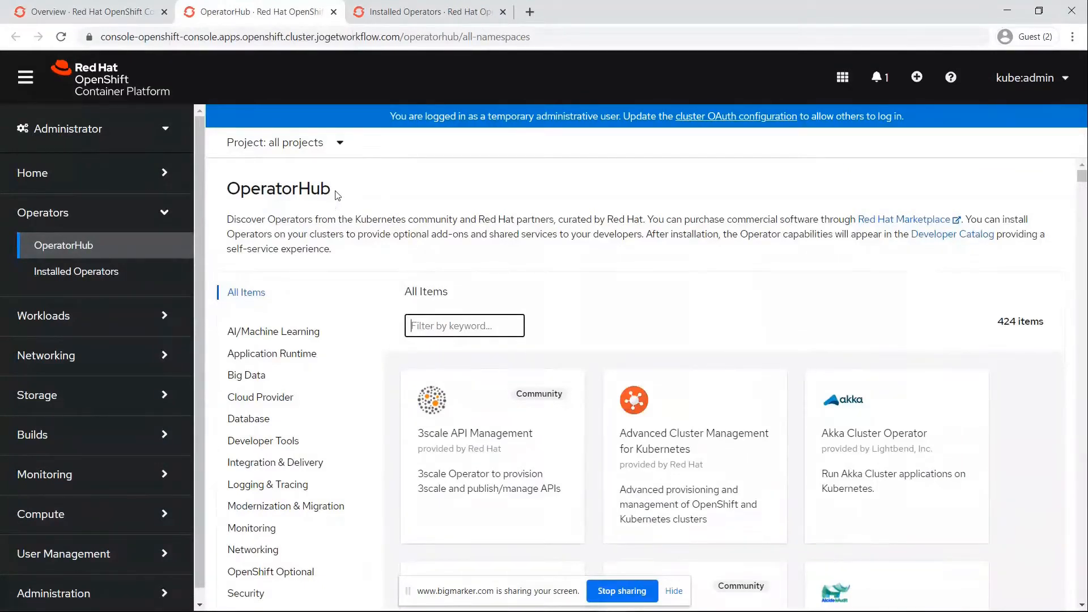
mouse_move(490, 283)
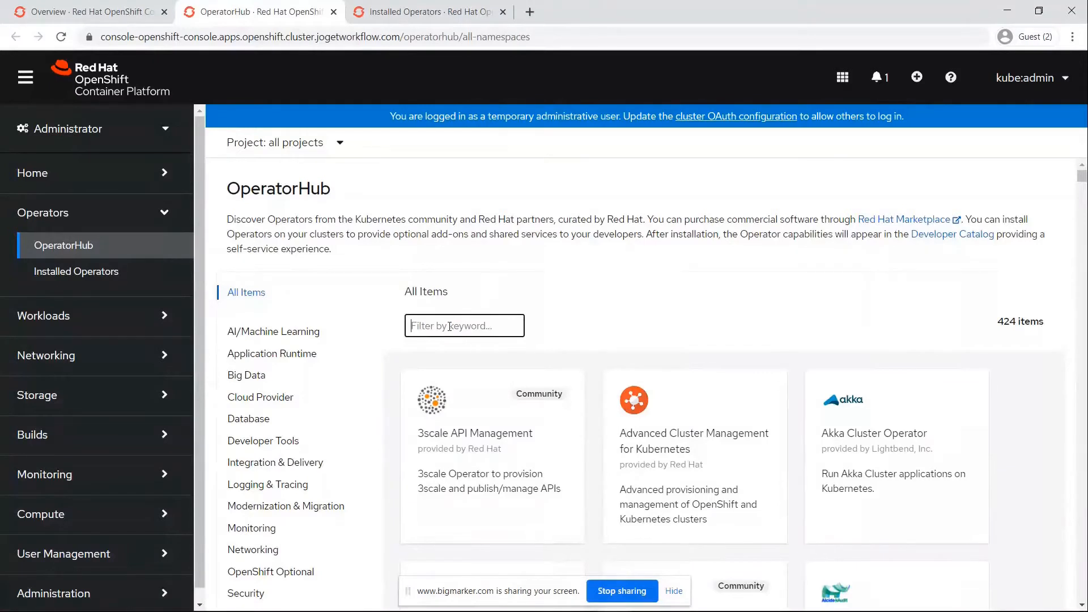
text(joget)
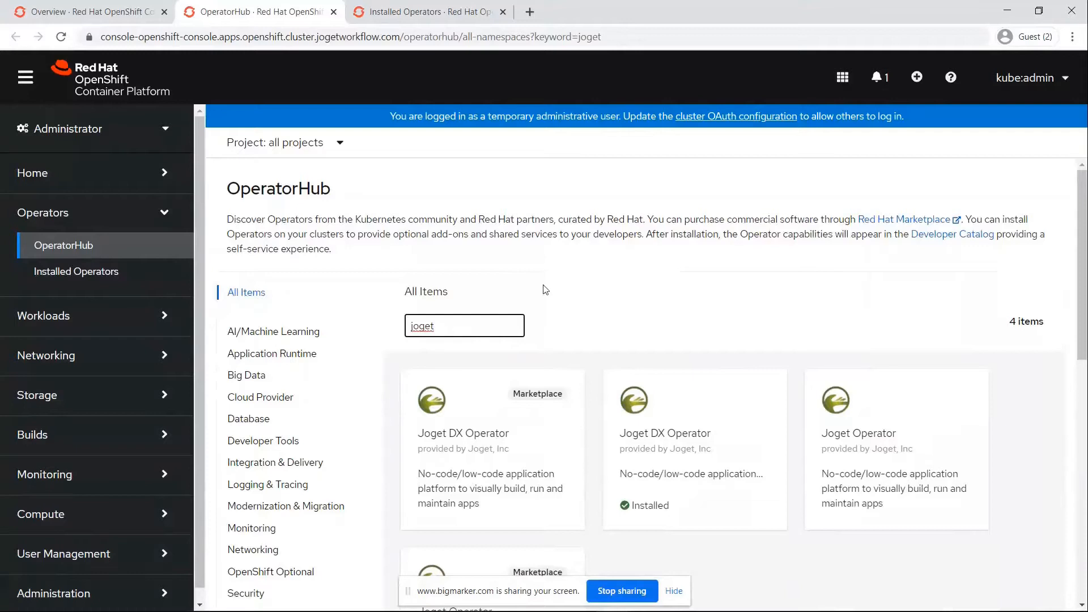
scroll(down, 3)
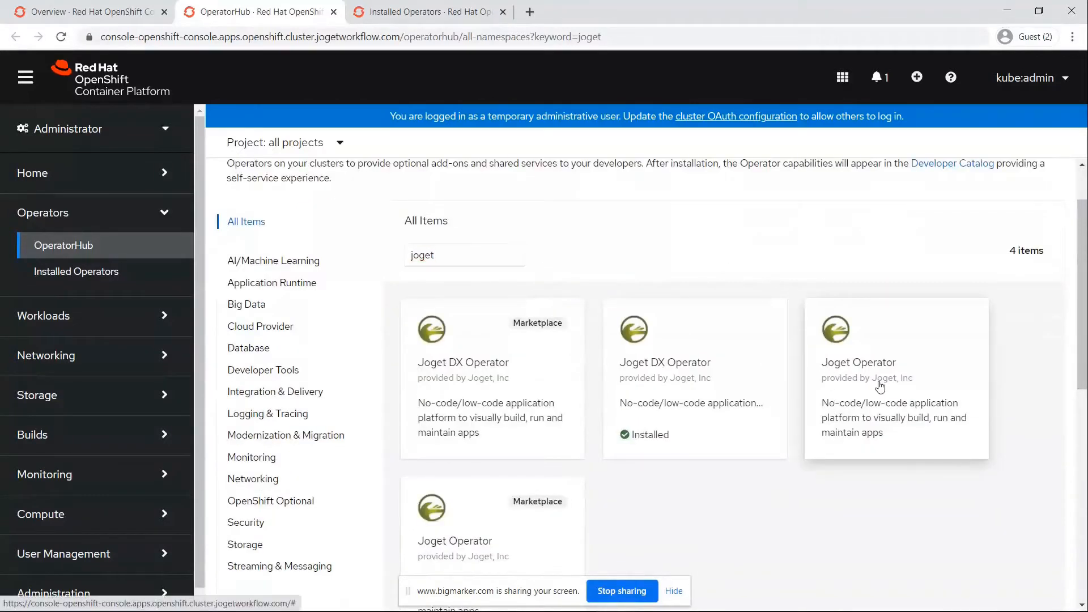
click(896, 378)
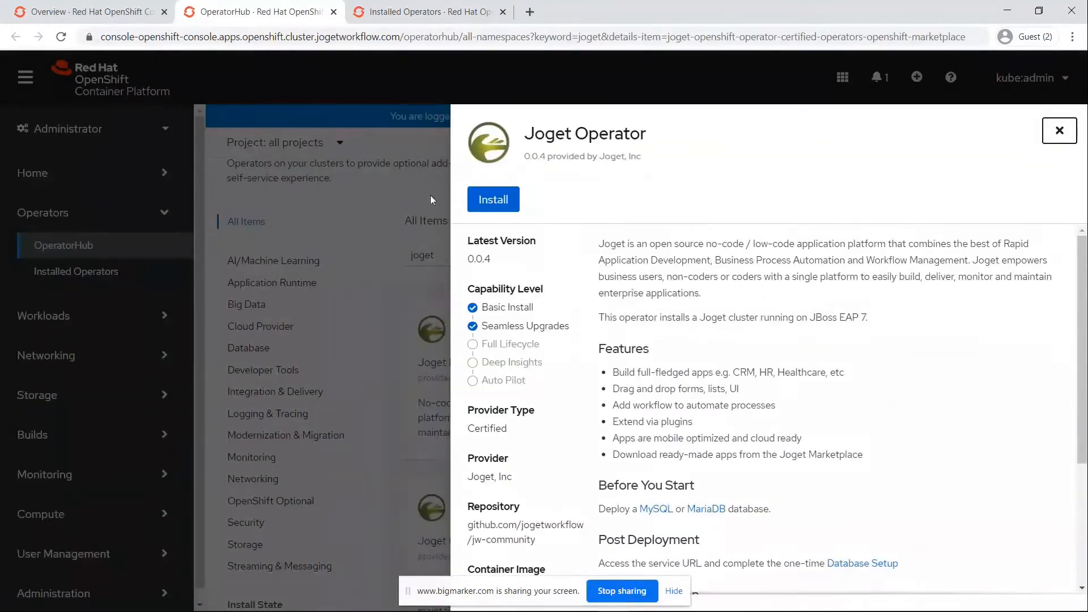
mouse_move(530, 218)
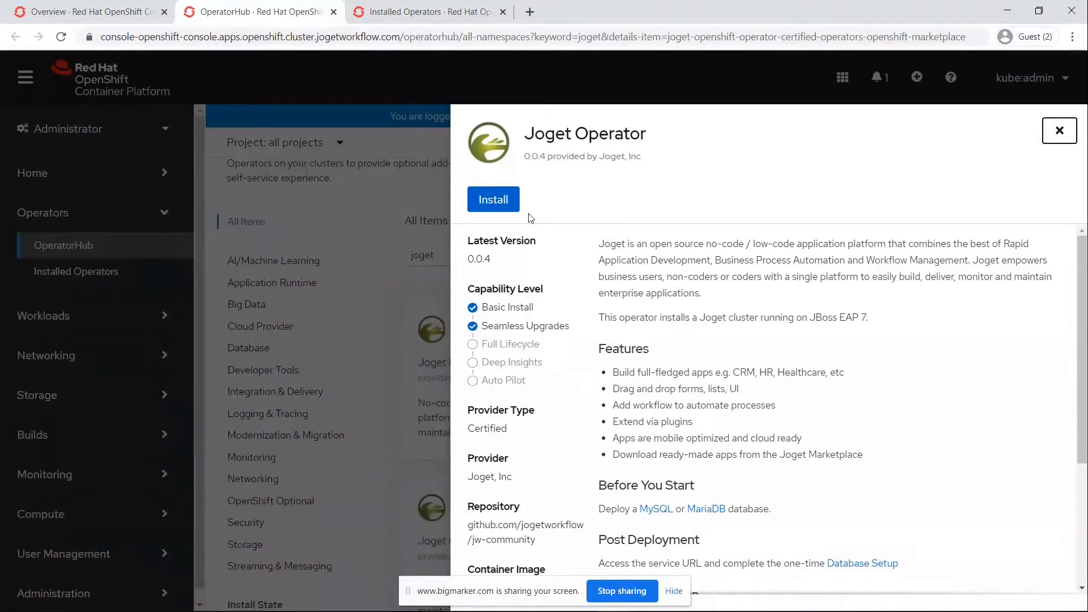
mouse_move(284, 282)
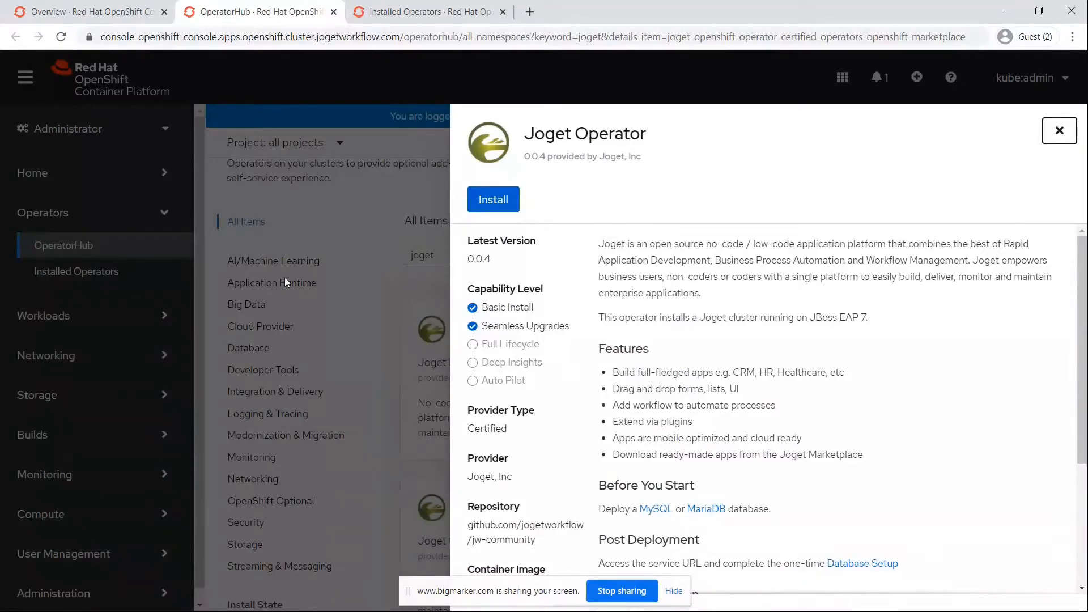
mouse_move(280, 286)
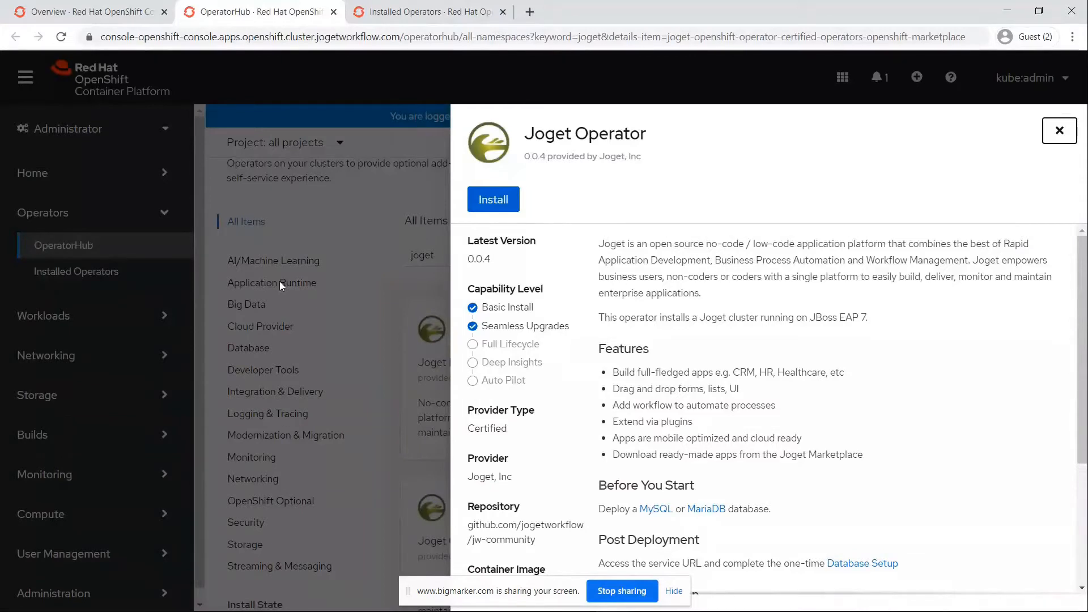
click(1059, 130)
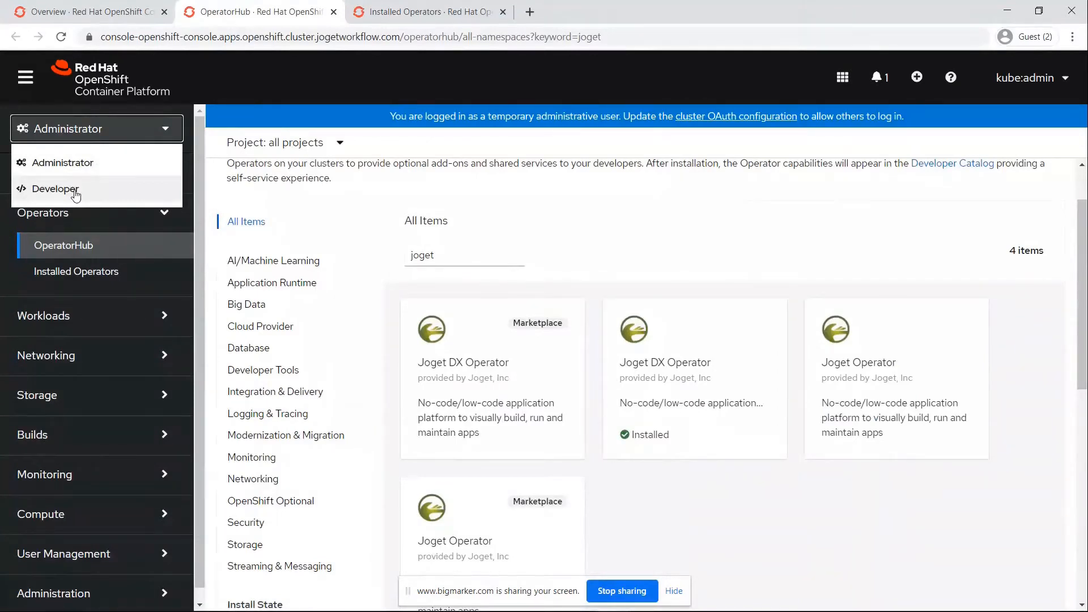
mouse_move(663, 412)
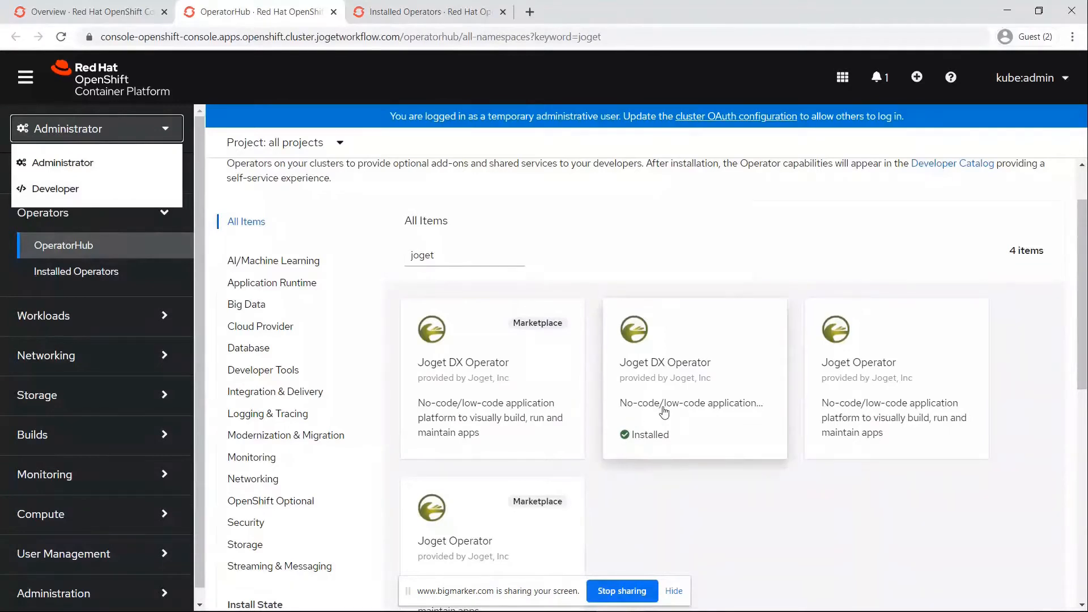
mouse_move(678, 448)
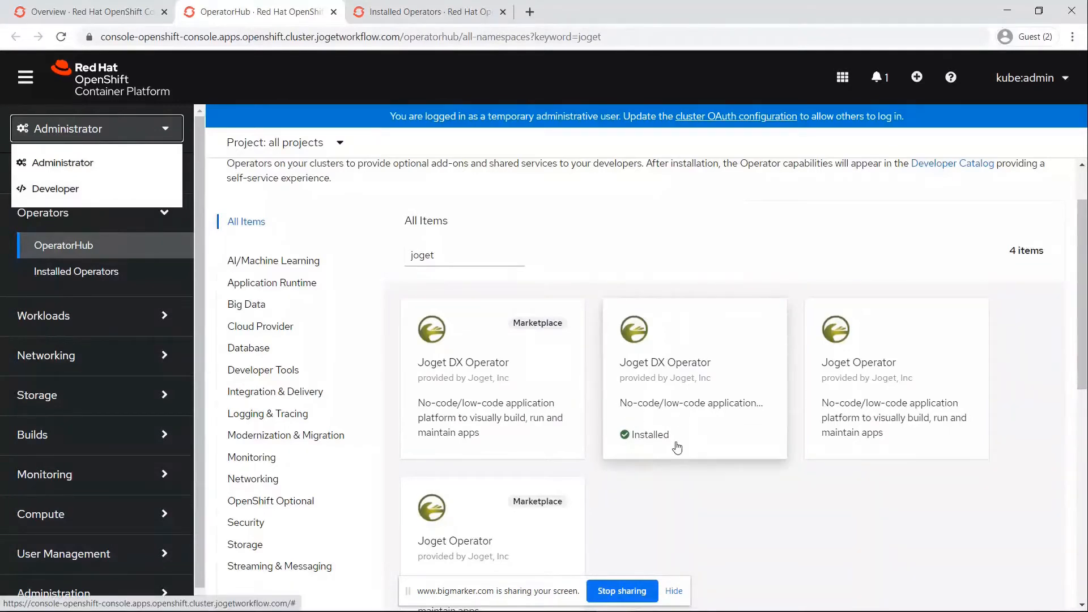
mouse_move(227, 401)
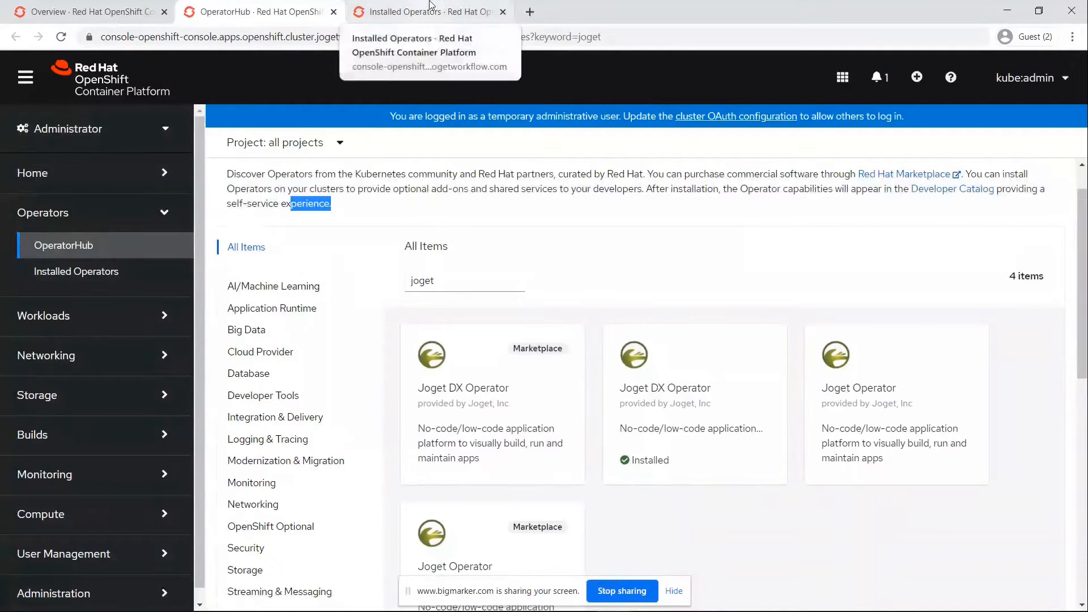
Step: View Installed Operators showing Joget DX Operator succeeded, then show the perspective choices
click(76, 270)
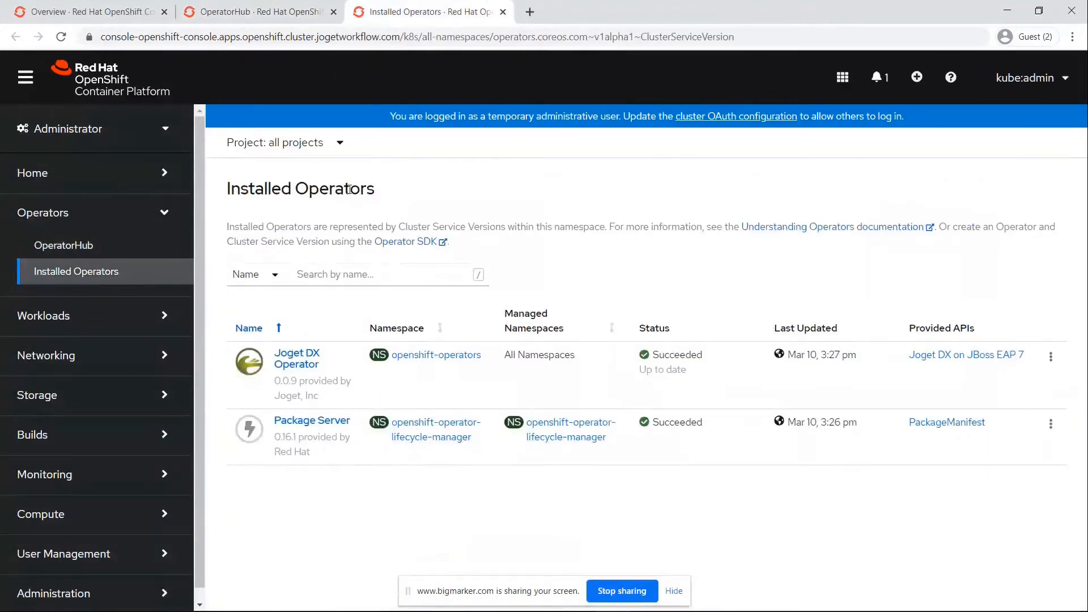
mouse_move(370, 308)
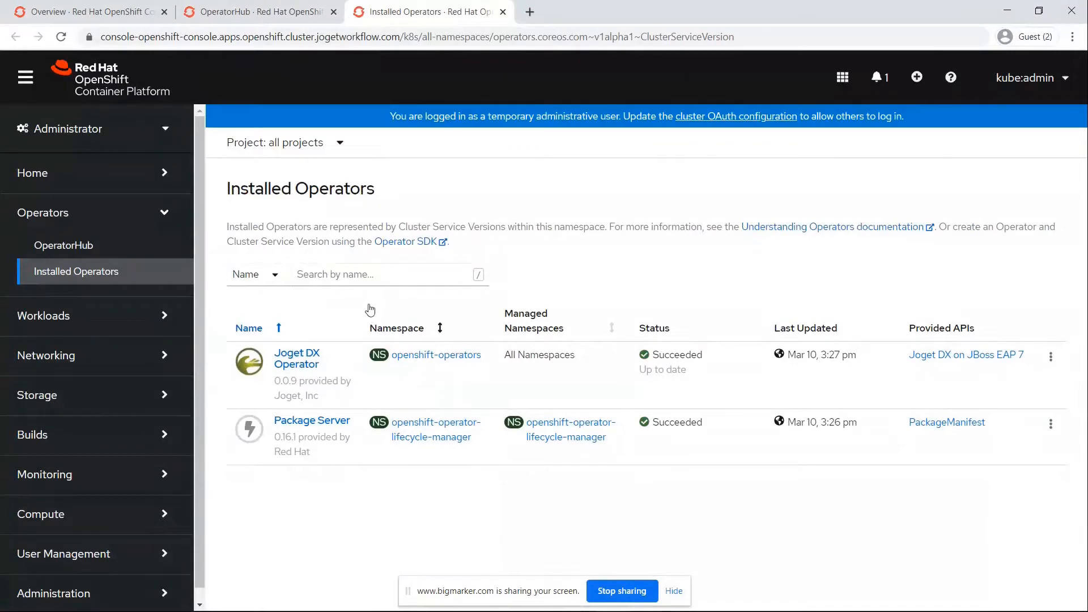
mouse_move(370, 321)
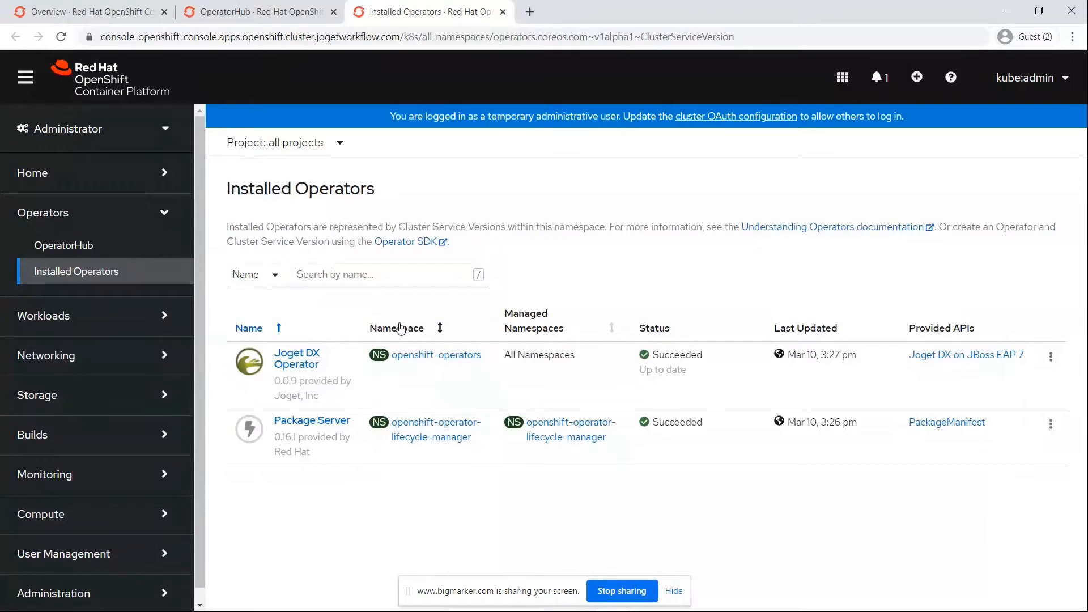
click(95, 128)
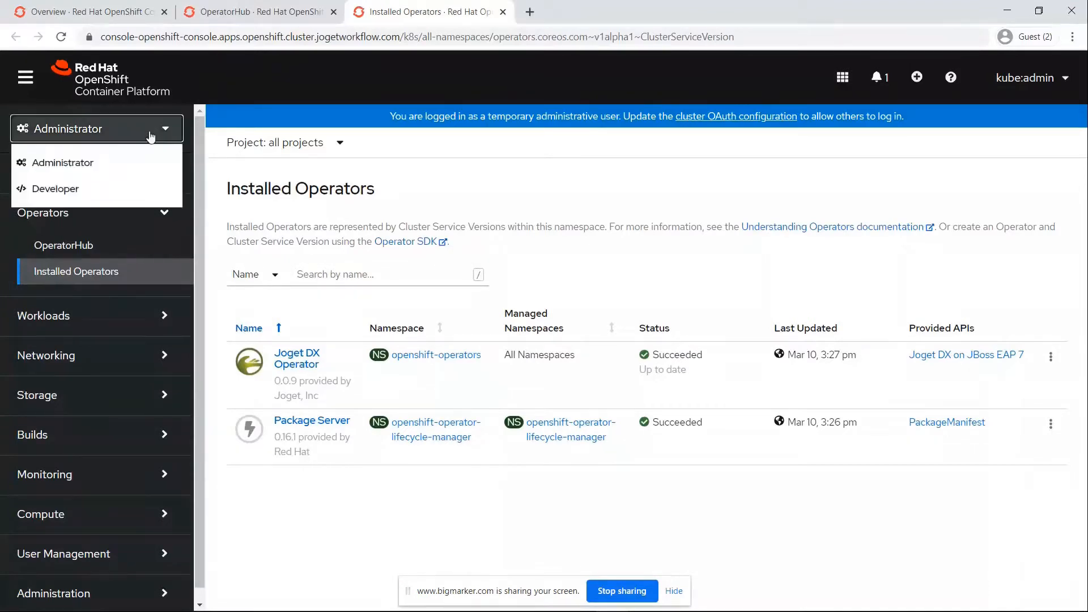
Step: In the Developer perspective, create a new project named demo with display name Demo
click(55, 188)
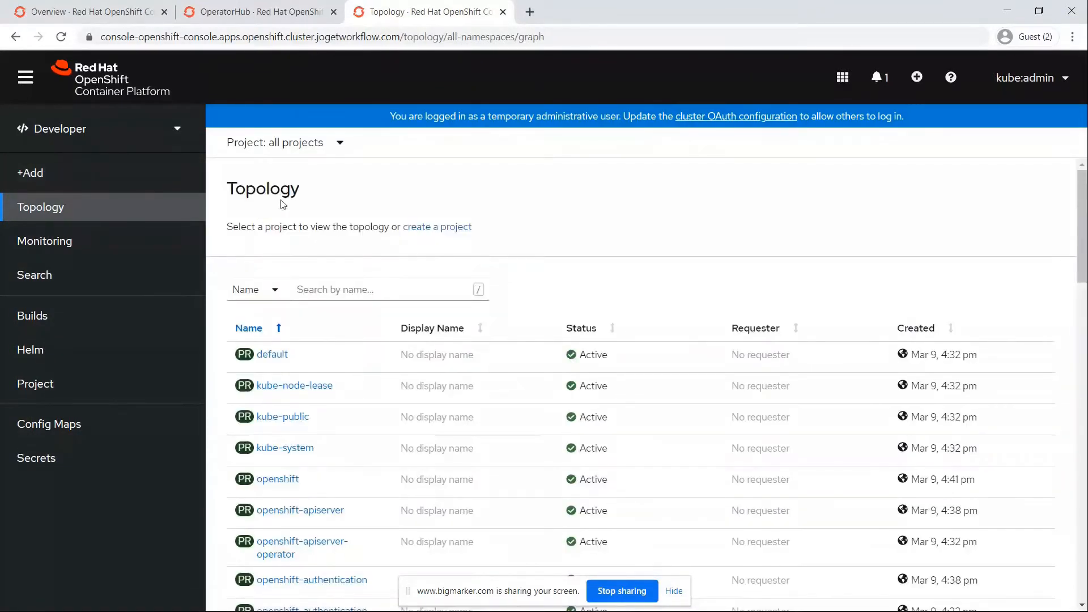
mouse_move(320, 221)
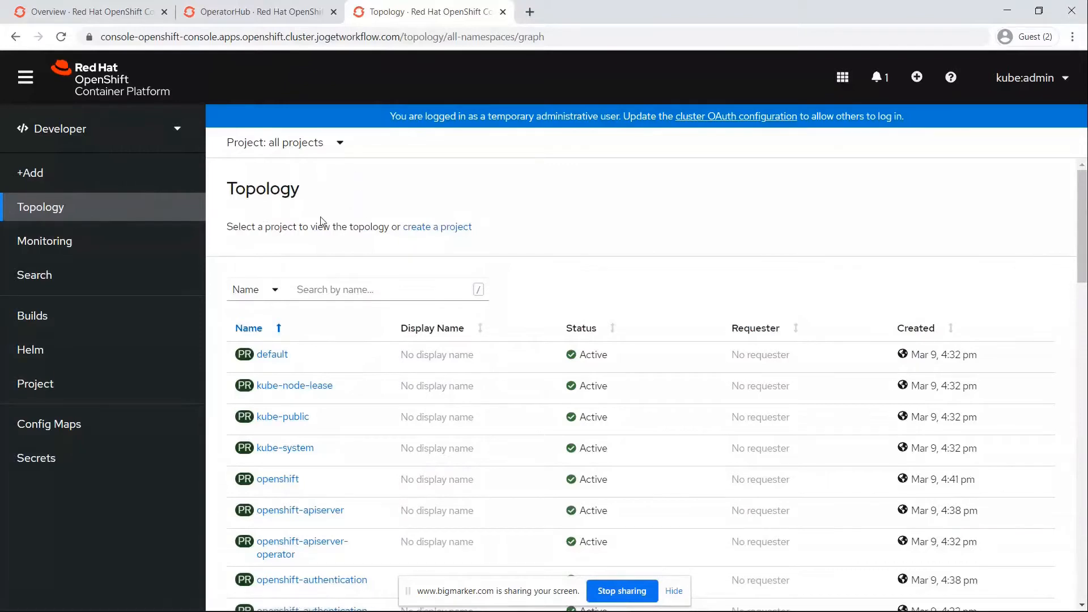
click(284, 143)
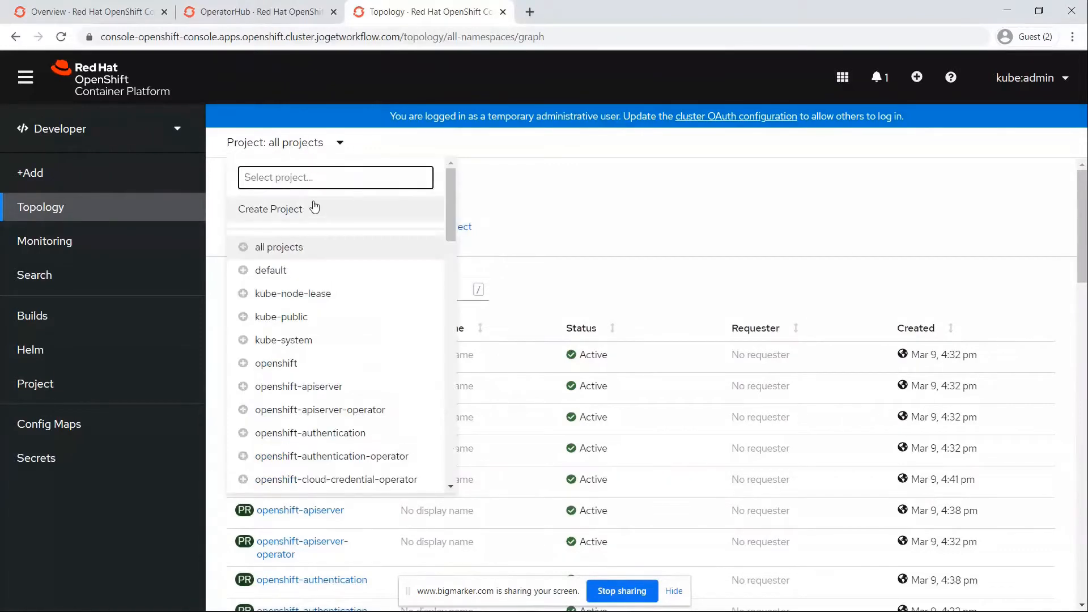
click(270, 208)
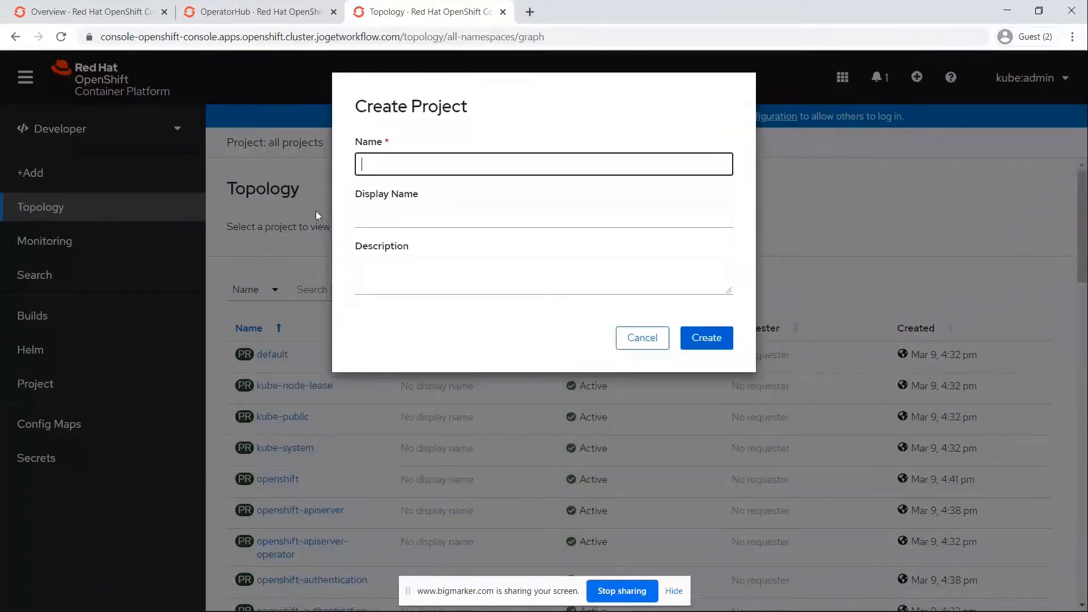
text(Demo)
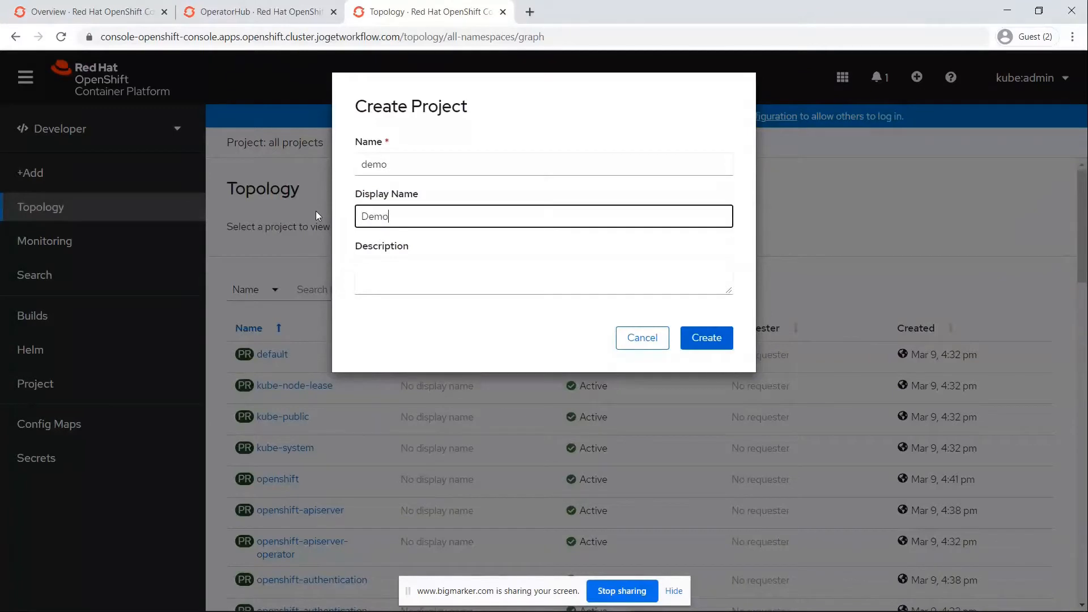
click(706, 338)
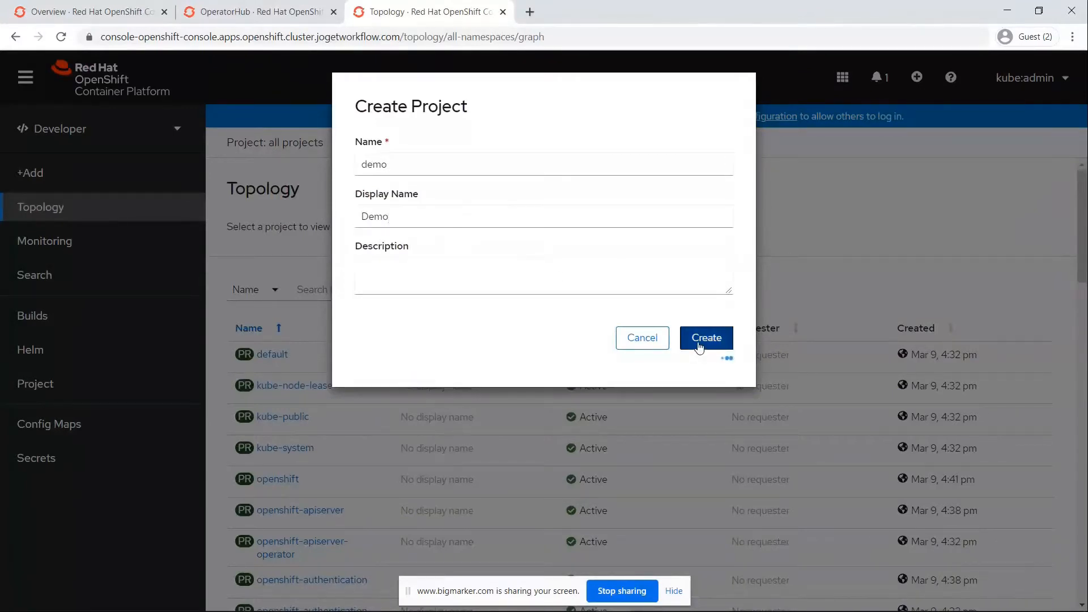
click(705, 338)
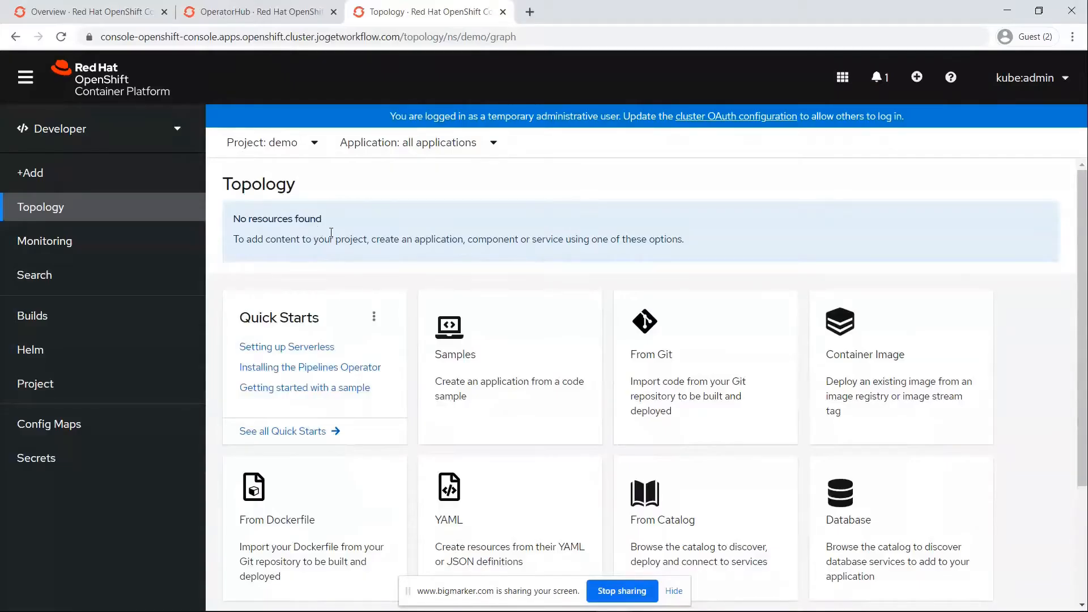
Step: From the Developer Catalog, start a new Joget DX on JBoss EAP 7 instance (example-joget)
scroll(down, 3)
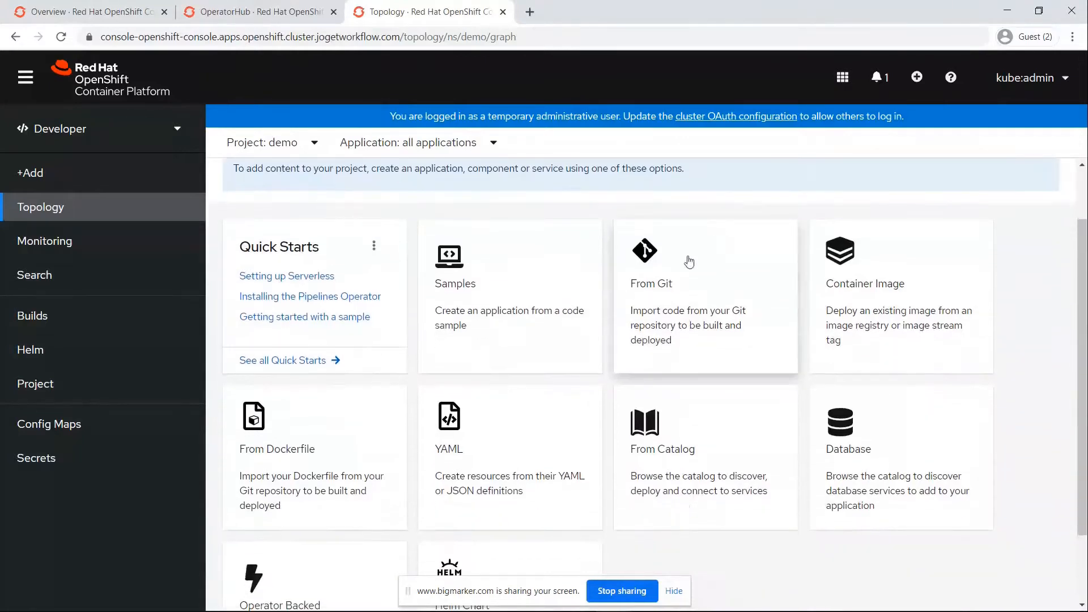
mouse_move(661, 418)
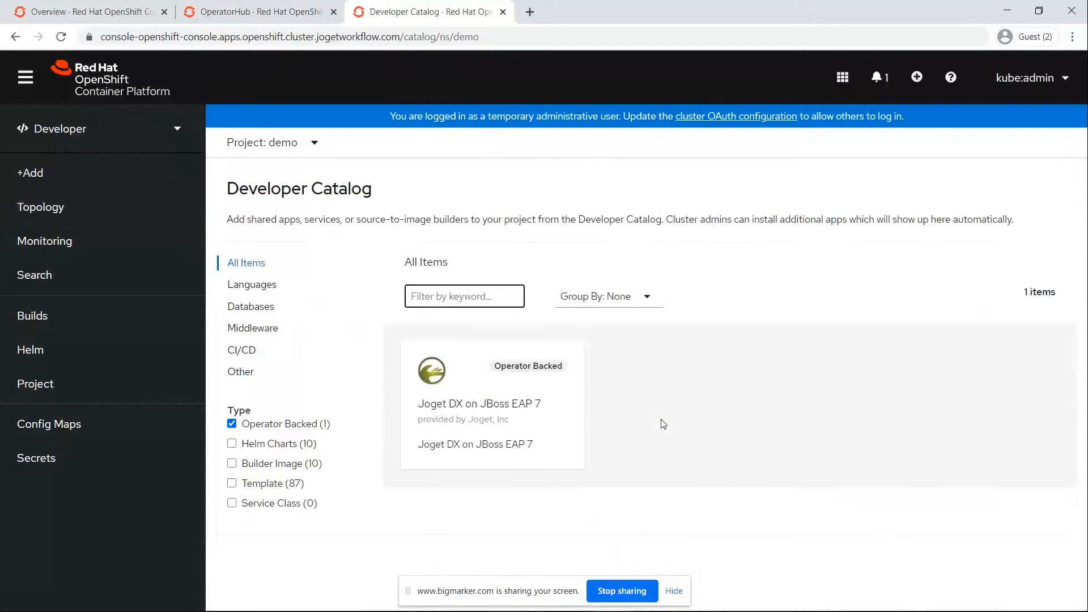
mouse_move(545, 353)
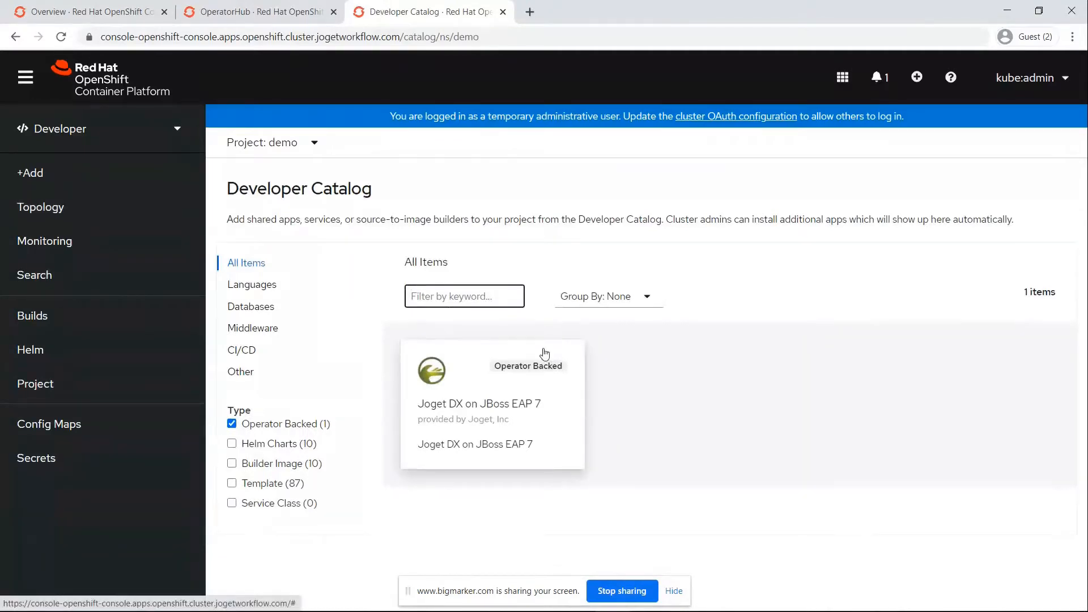
mouse_move(490, 411)
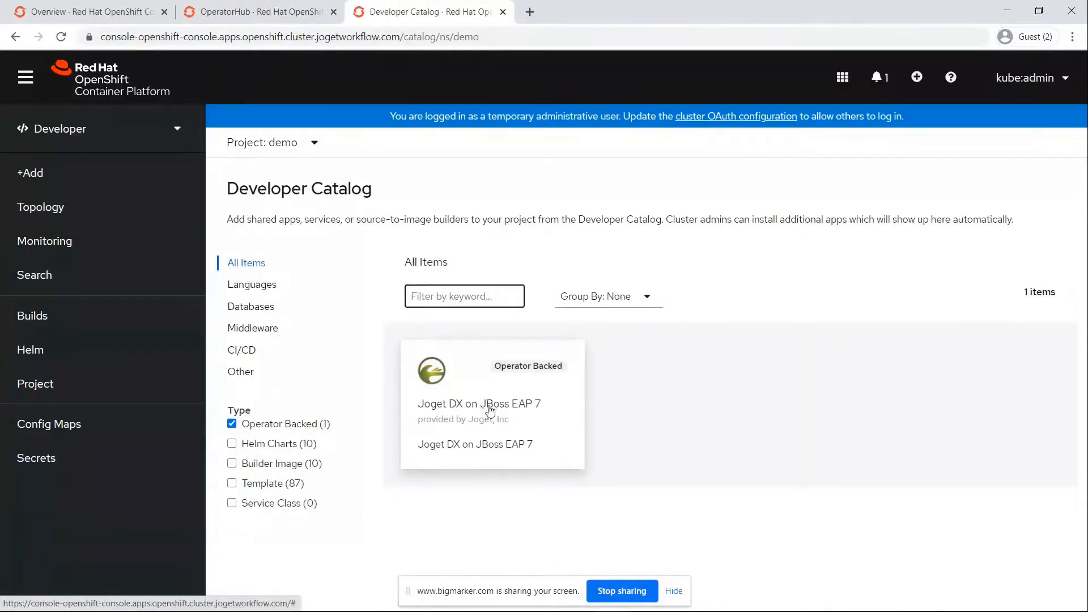
click(478, 403)
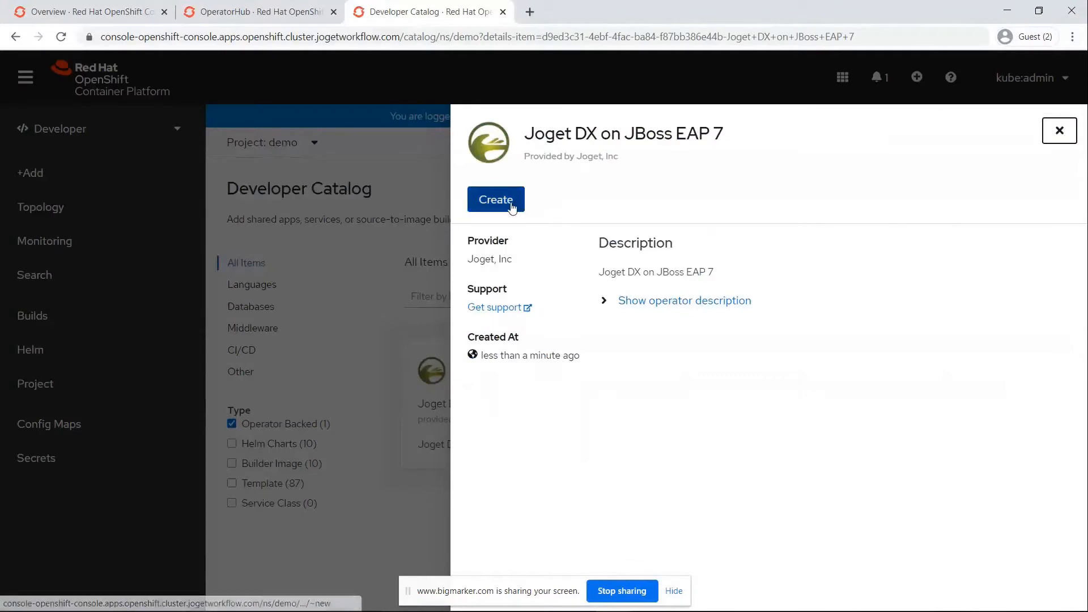
click(495, 200)
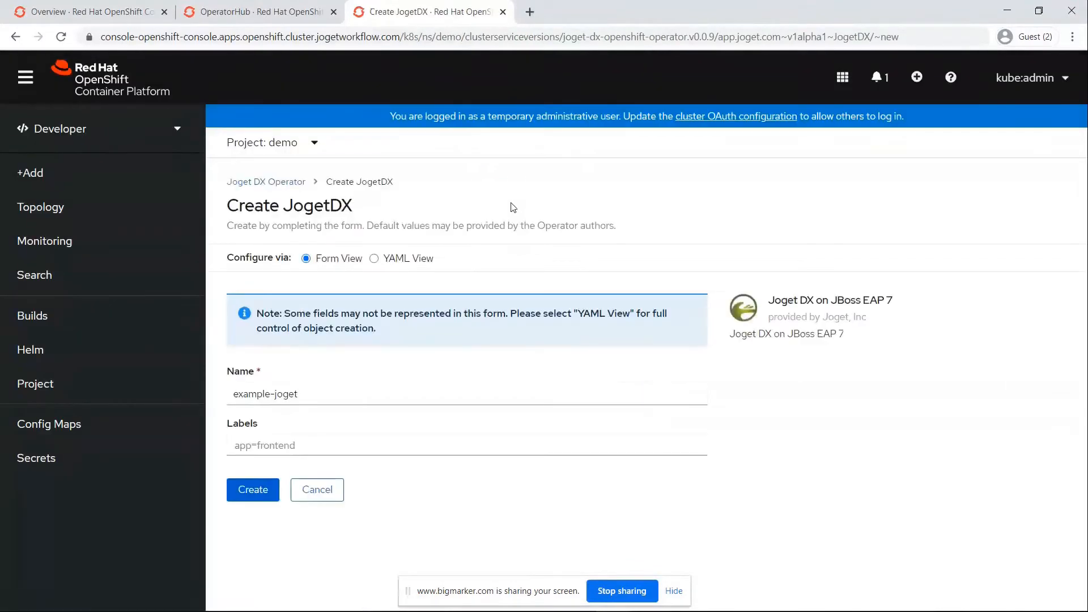
mouse_move(503, 240)
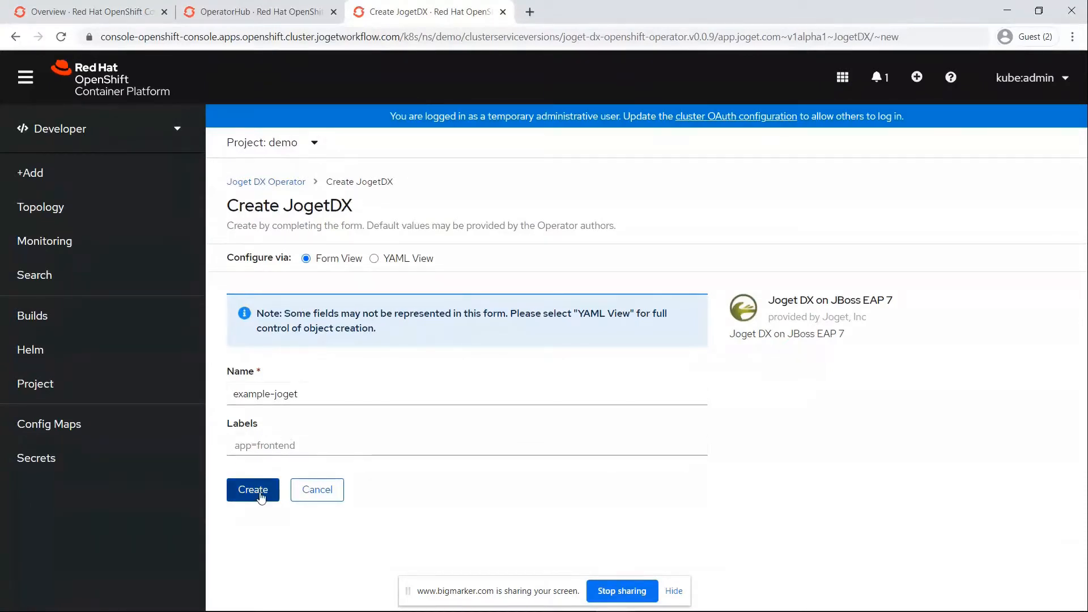
Step: Create the example-joget instance with defaults and view its deployment details and pod count
click(253, 489)
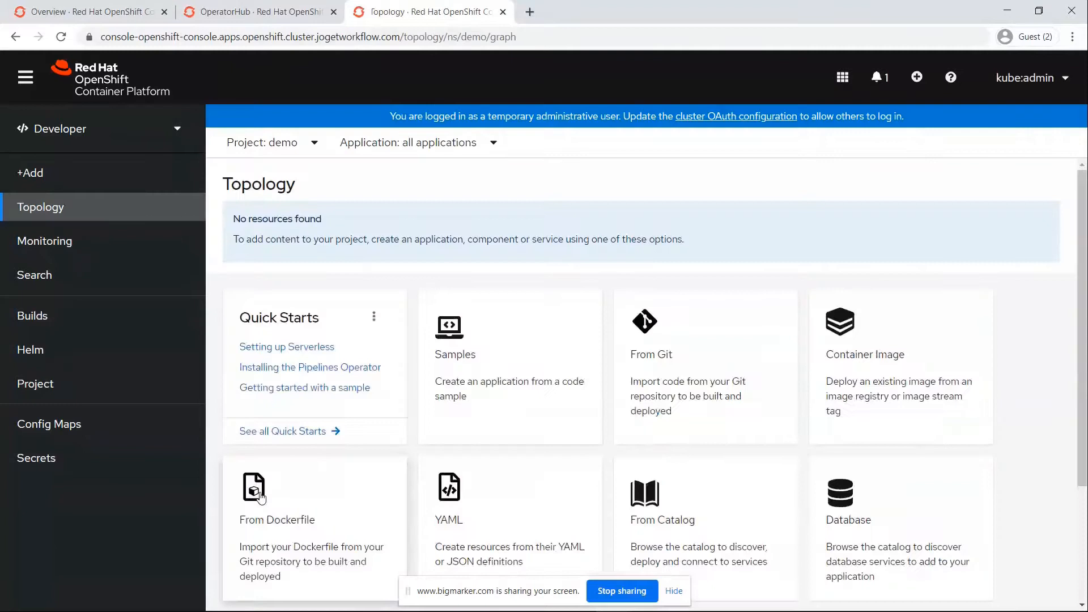
mouse_move(277, 493)
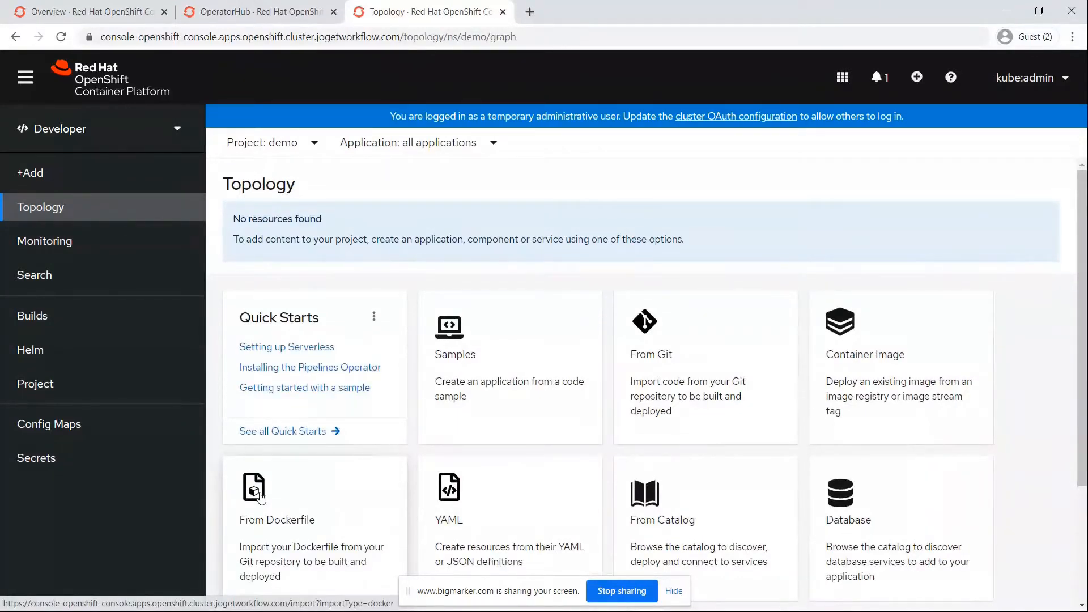
mouse_move(259, 199)
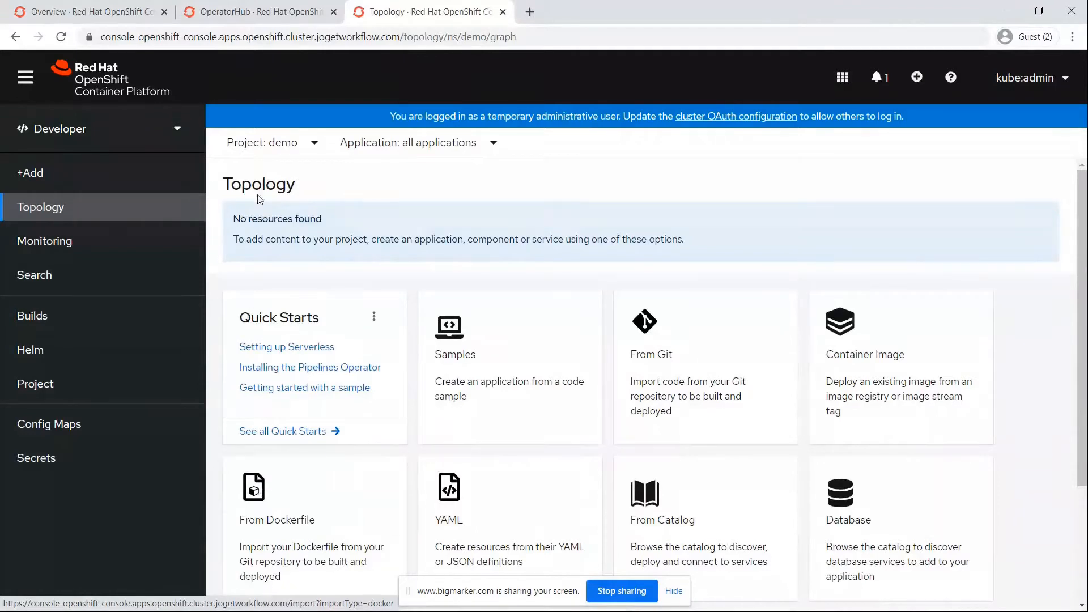
mouse_move(305, 147)
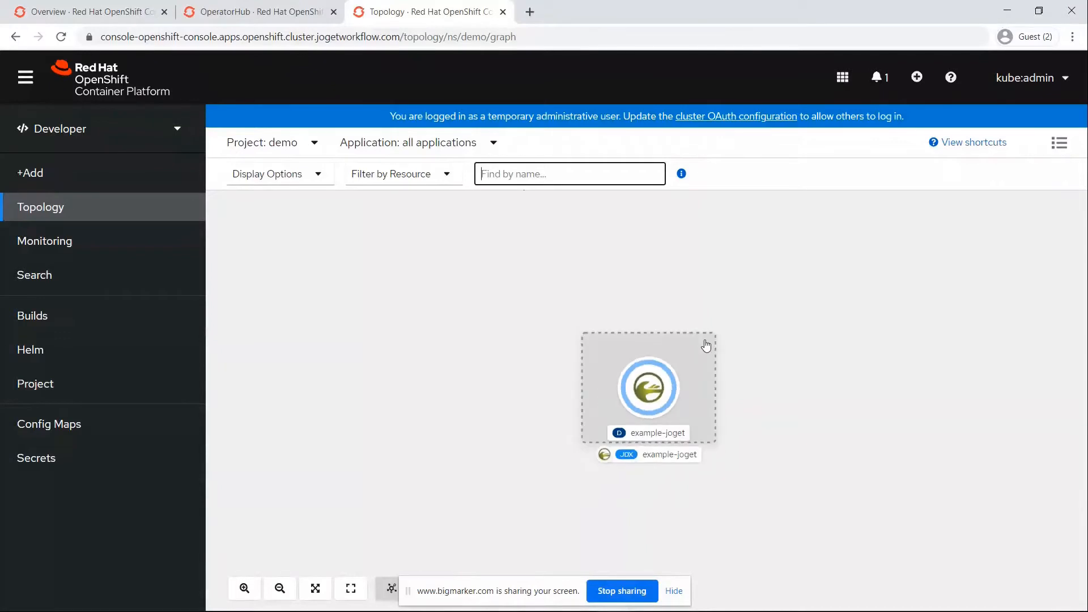
mouse_move(666, 360)
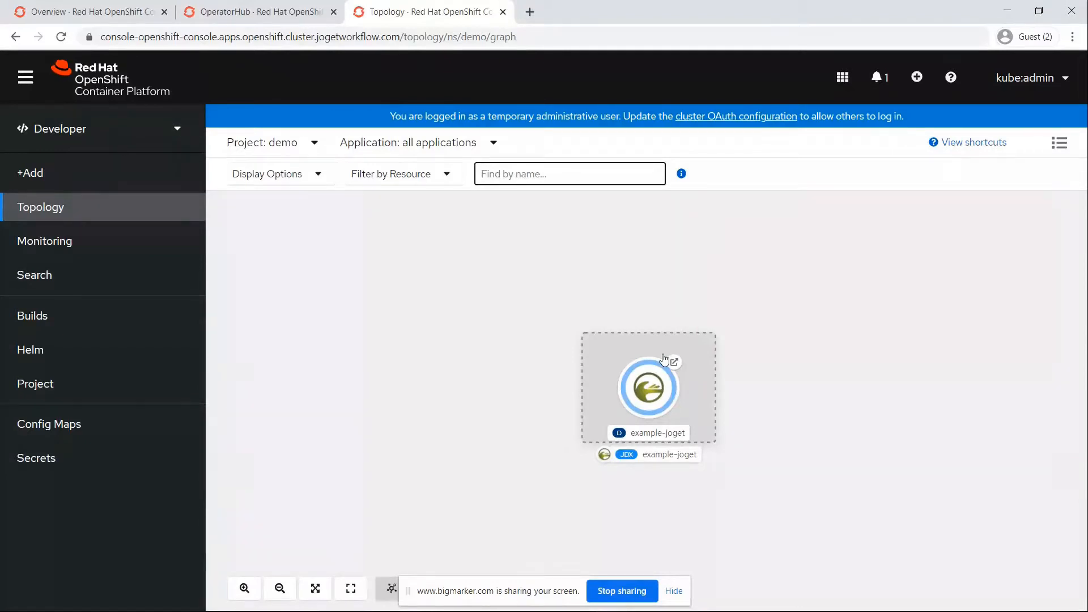
mouse_move(657, 385)
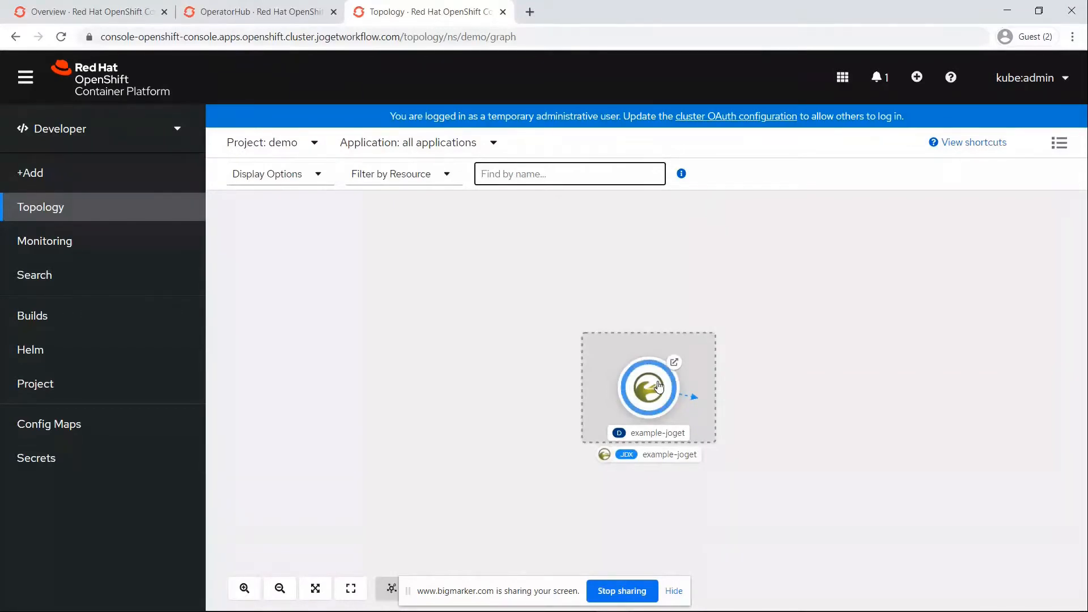
click(649, 387)
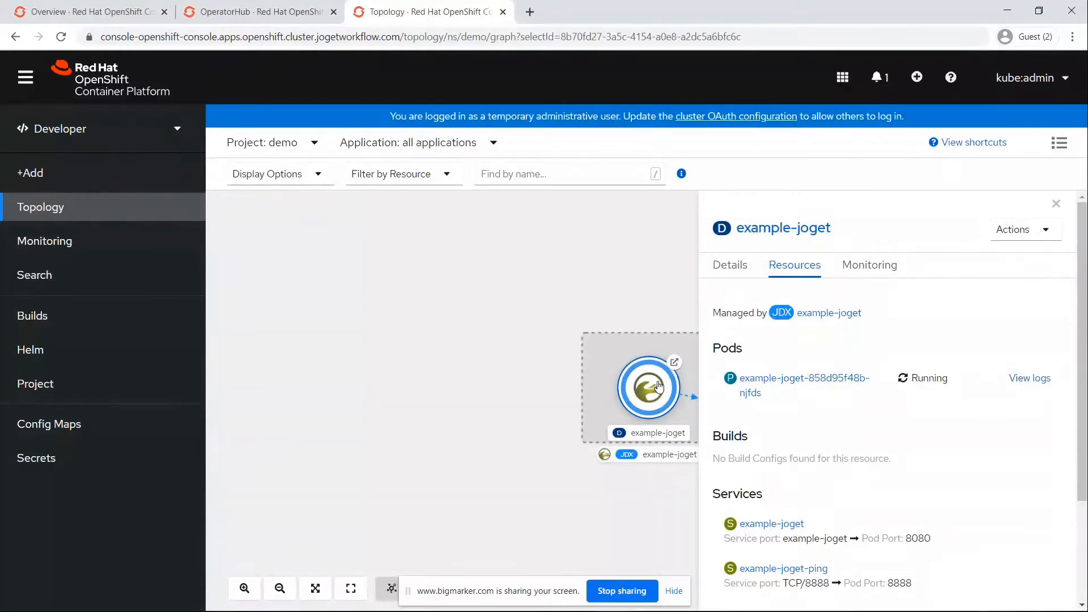
mouse_move(814, 291)
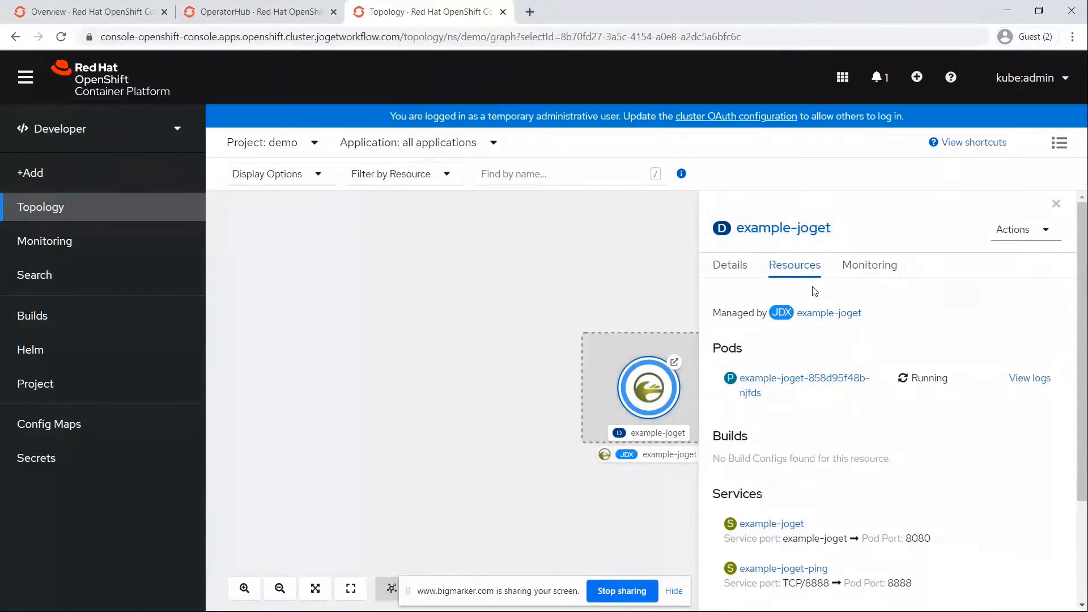
scroll(down, 3)
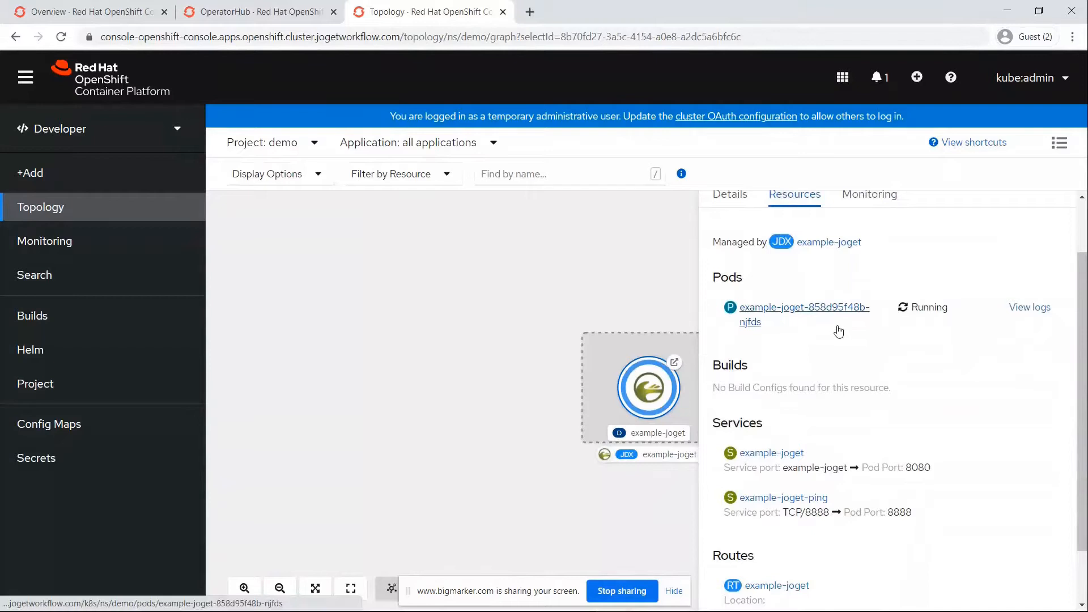
mouse_move(730, 204)
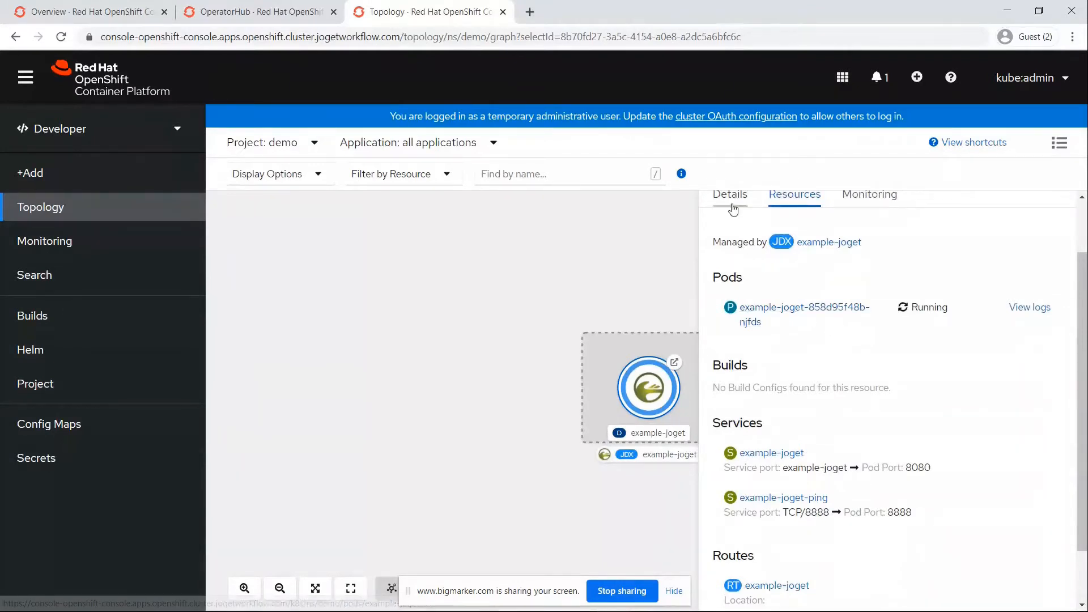
click(729, 194)
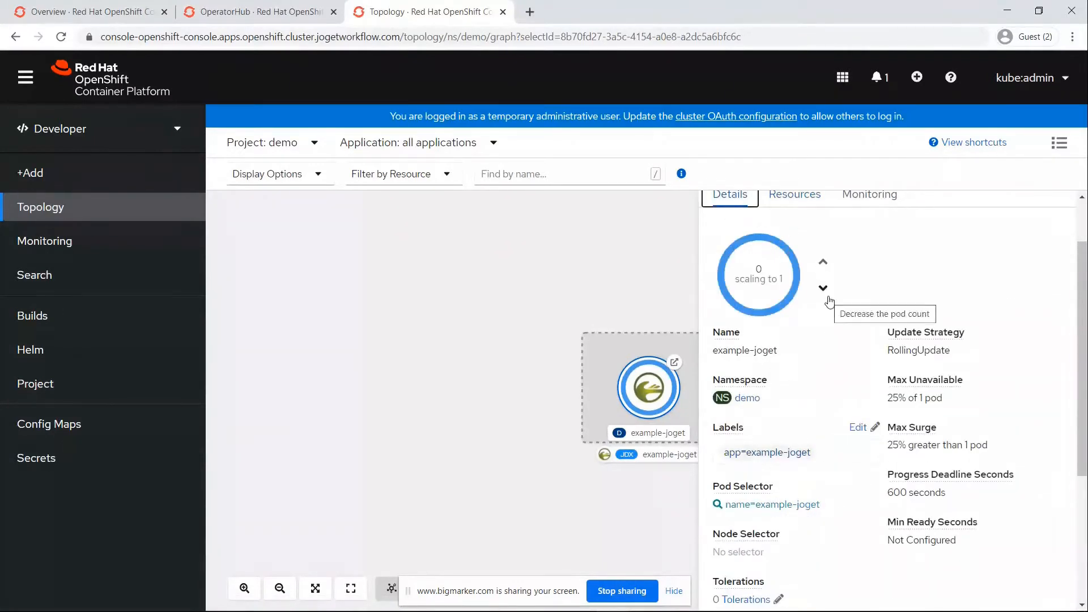
mouse_move(796, 203)
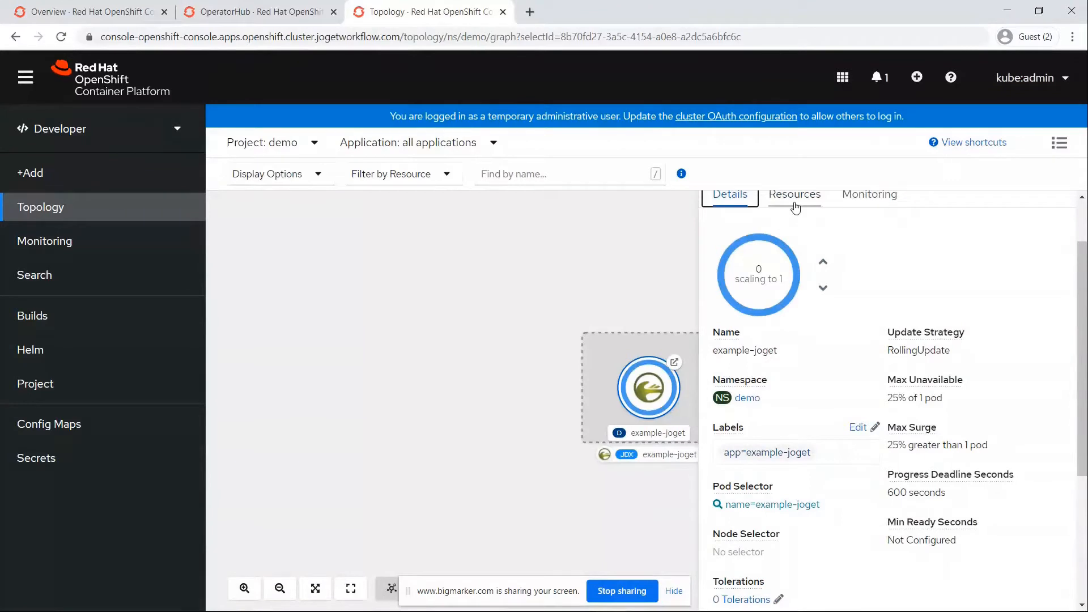
Step: Review example-joget's pods, services and route URL, then dismiss its details panel
click(793, 194)
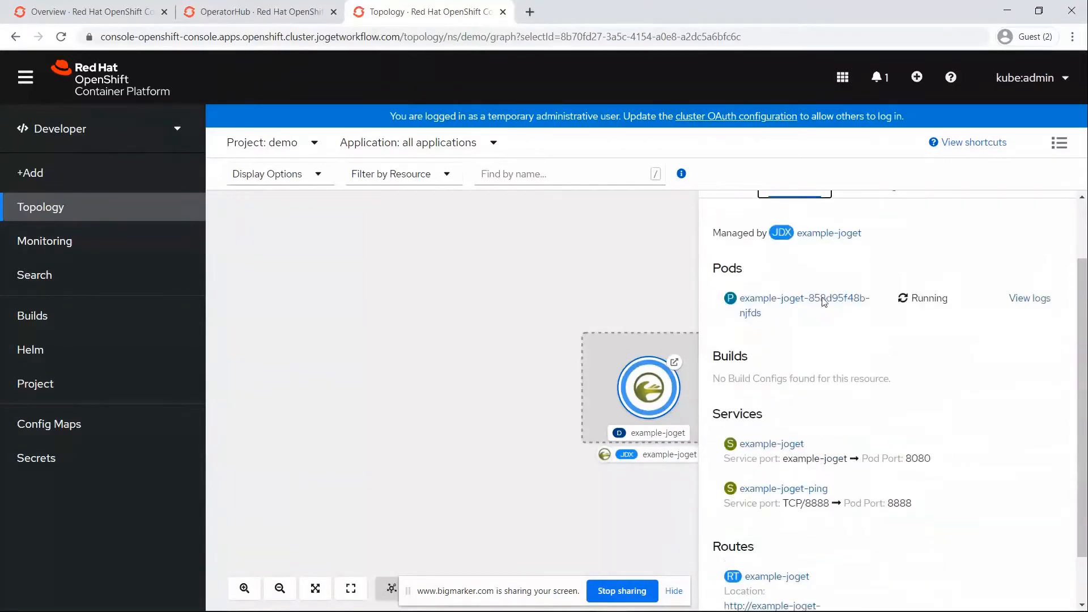
scroll(down, 3)
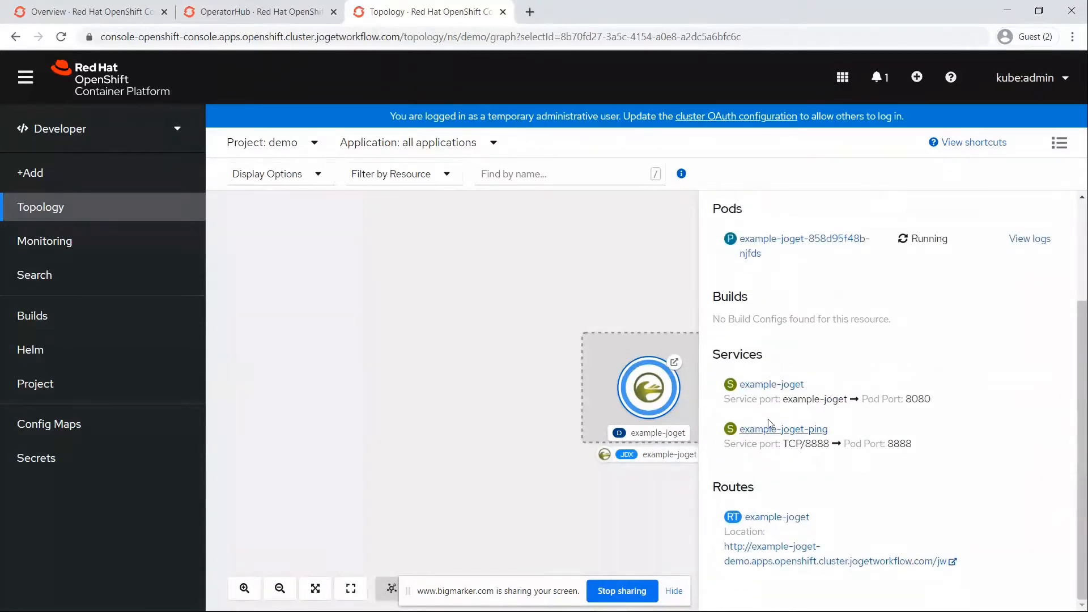
mouse_move(865, 419)
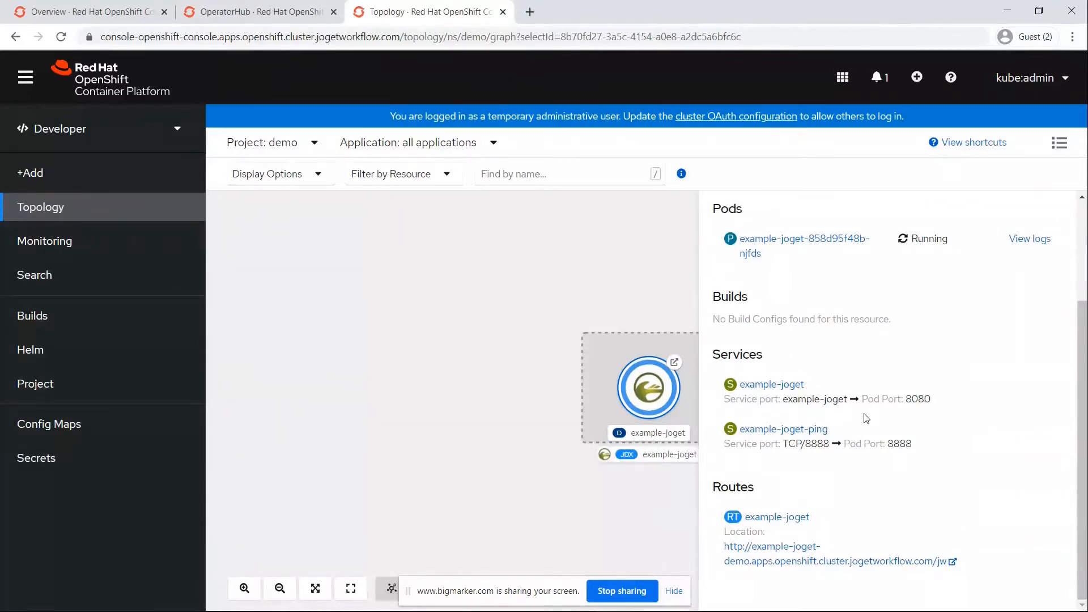
mouse_move(817, 545)
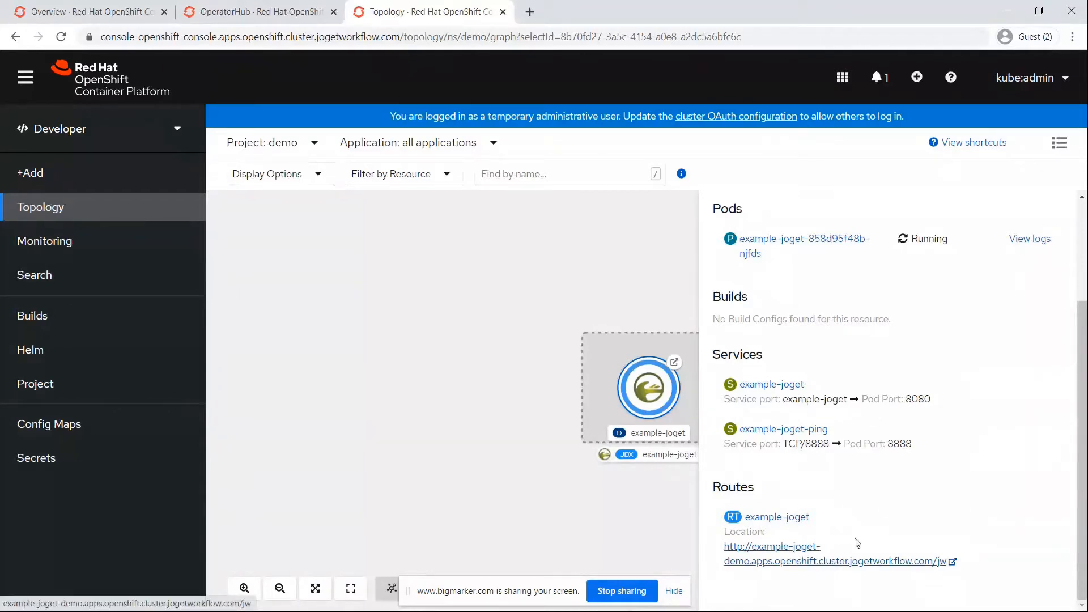
mouse_move(891, 502)
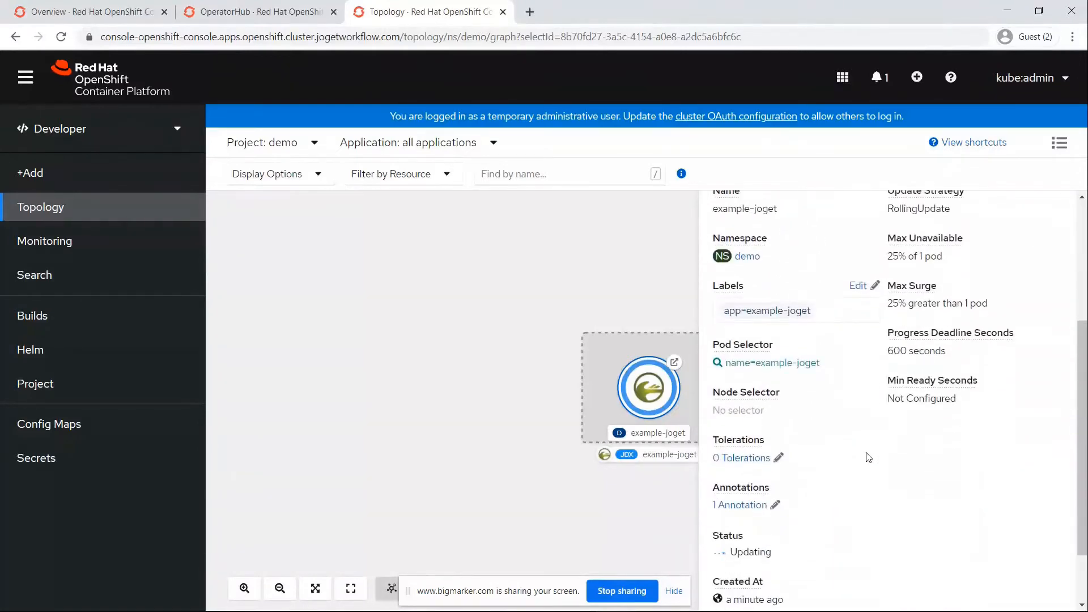
double_click(750, 552)
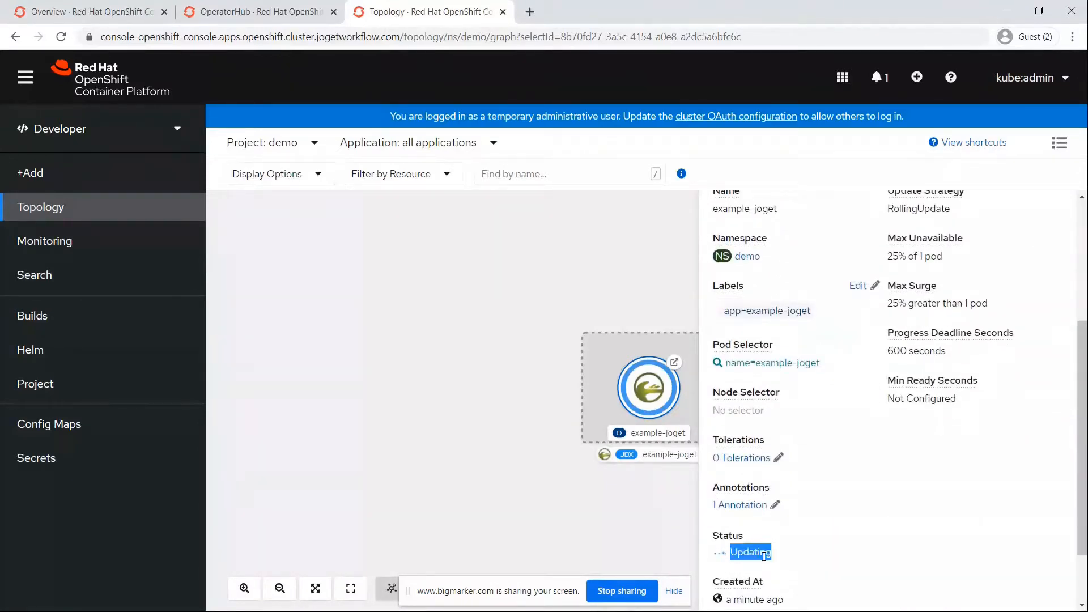
click(496, 381)
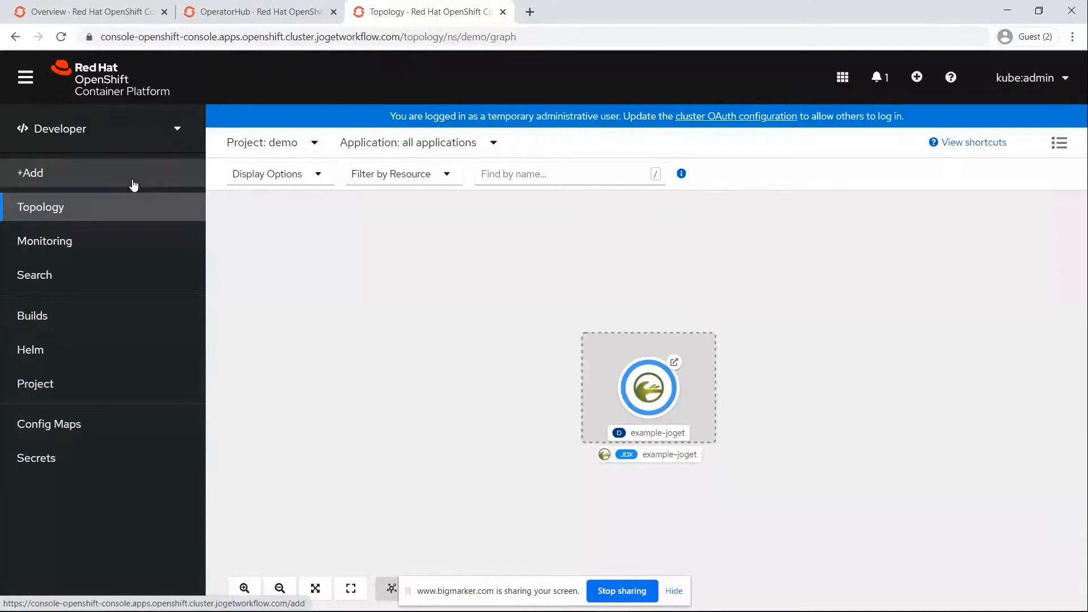
Step: Browse the Developer Catalog databases and show the MySQL template's details
click(30, 172)
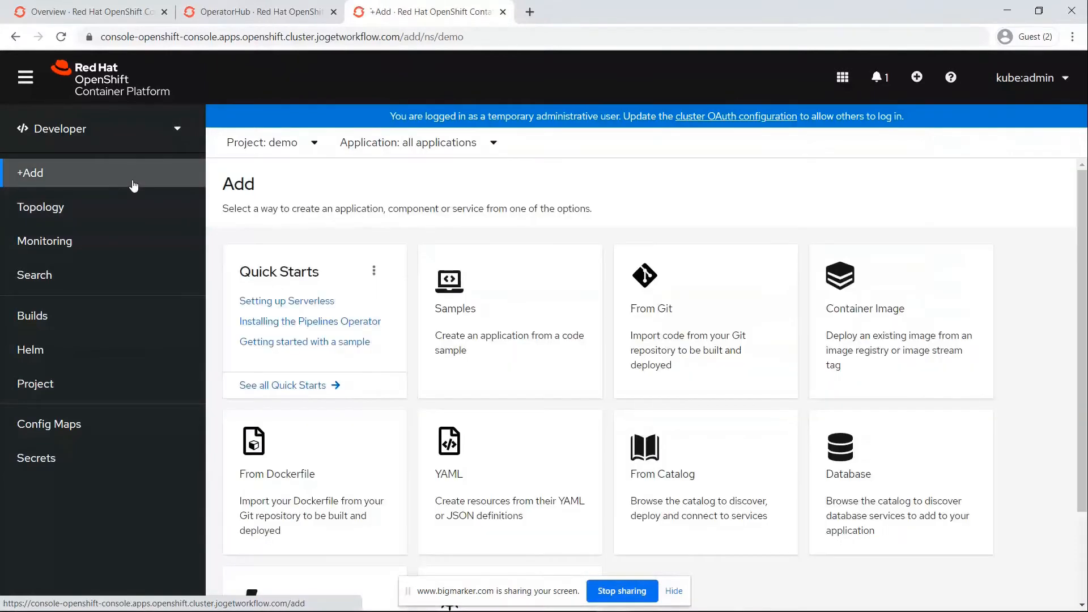
mouse_move(809, 410)
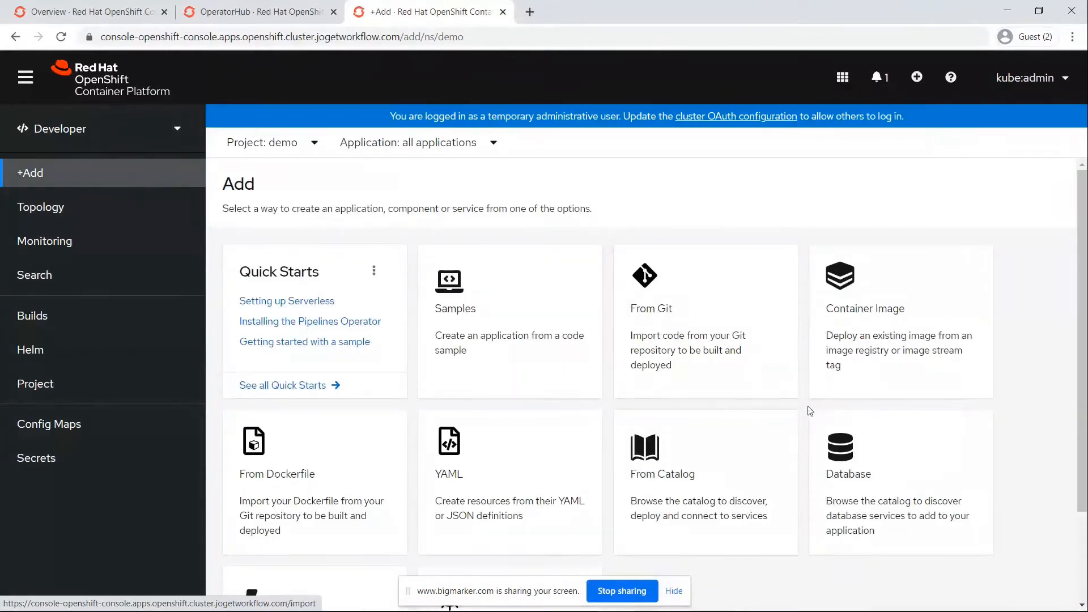
click(899, 482)
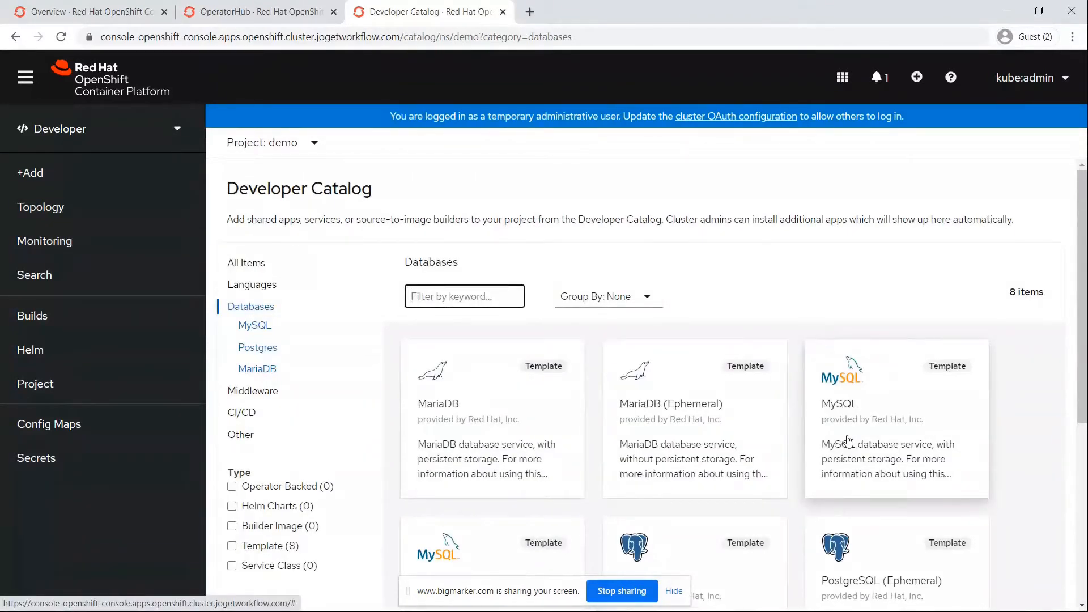
mouse_move(832, 434)
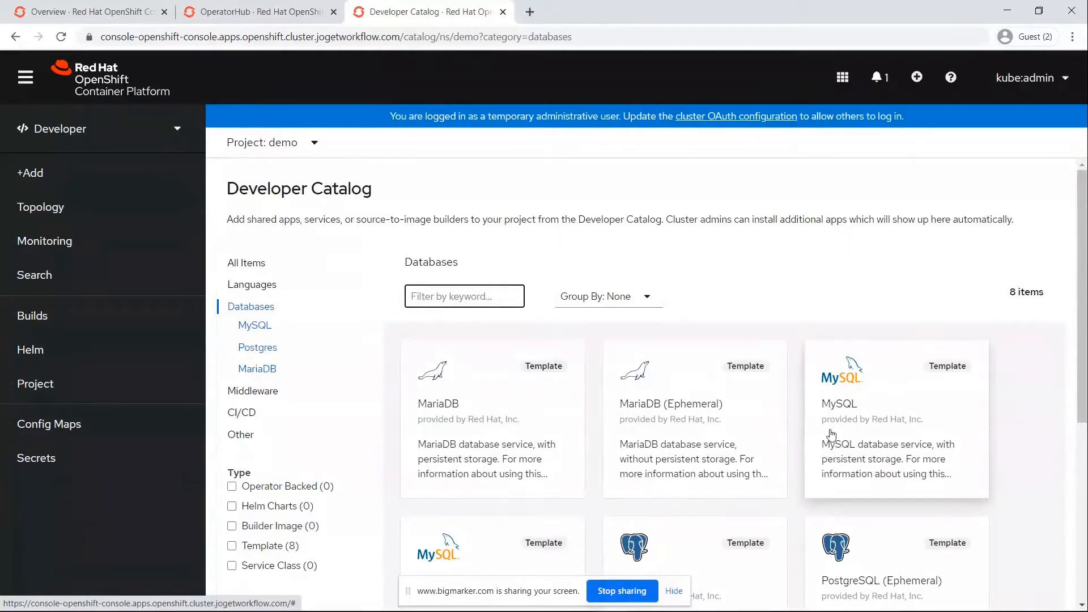
mouse_move(389, 426)
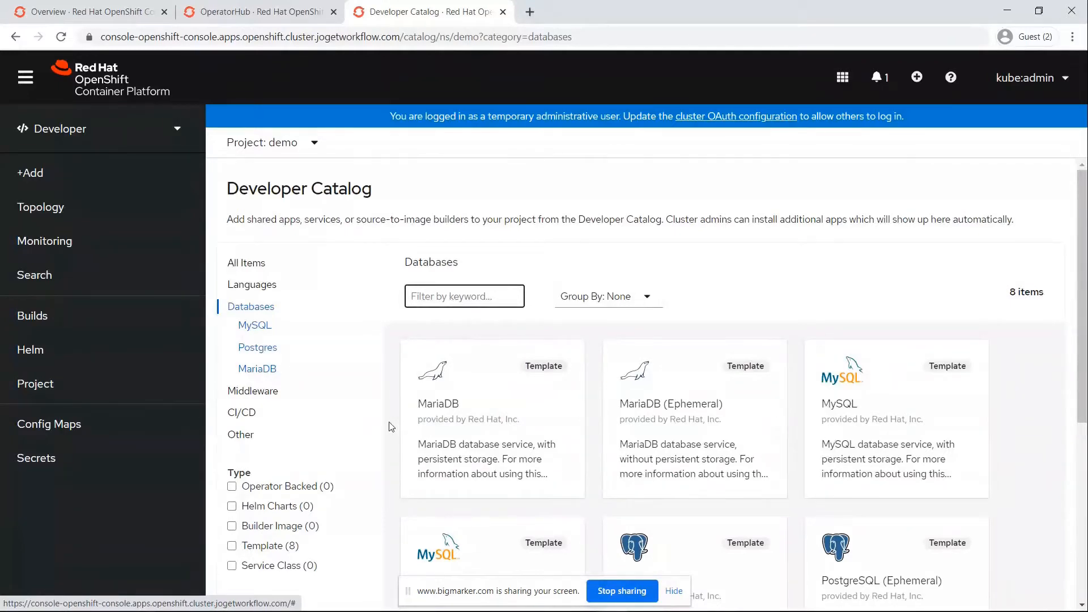
mouse_move(872, 408)
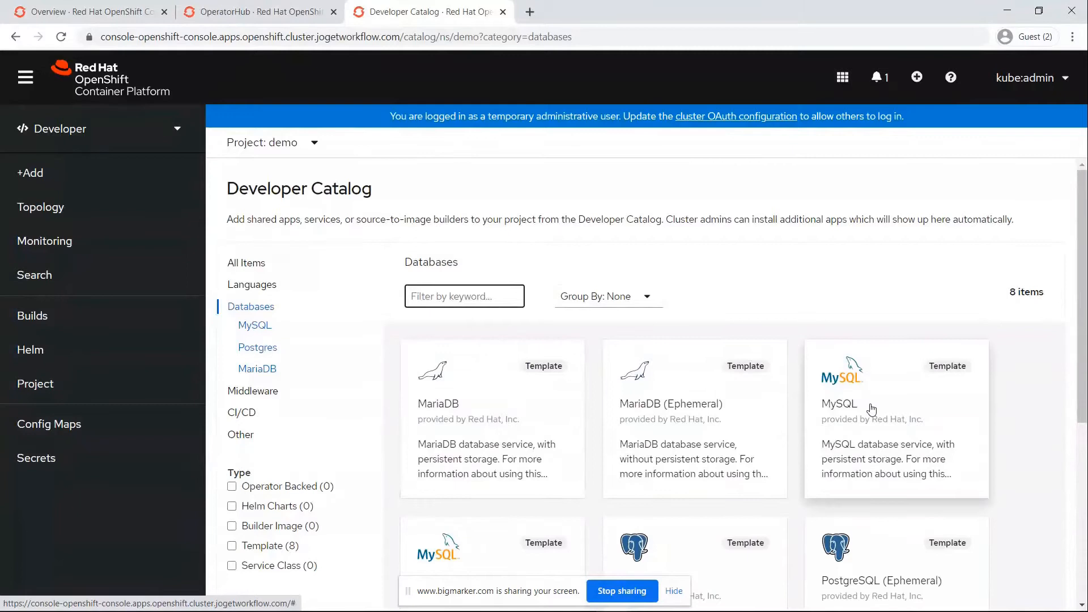
click(895, 416)
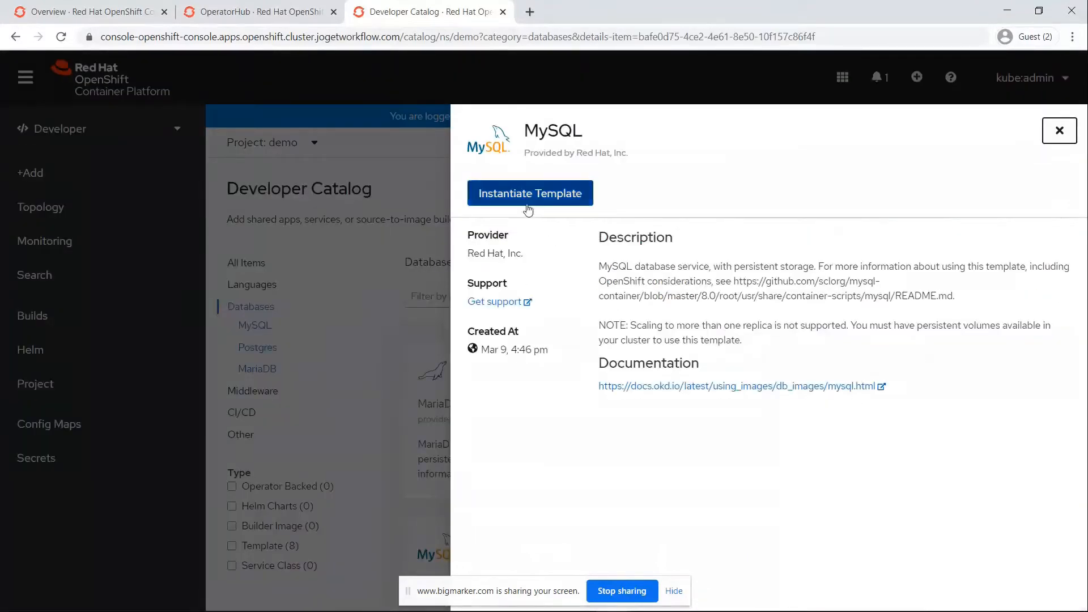
click(530, 193)
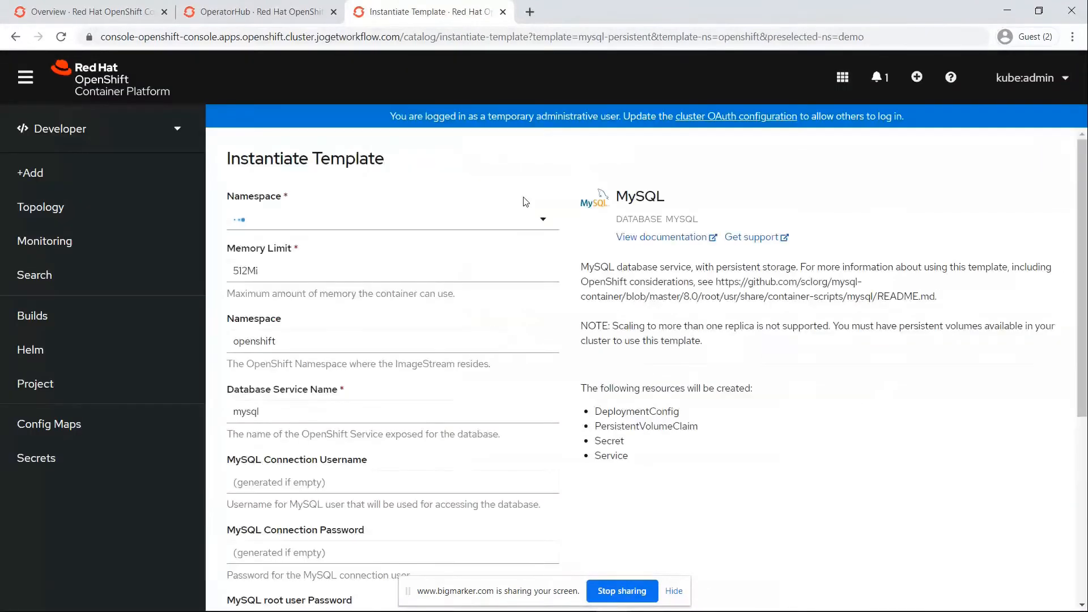
click(392, 218)
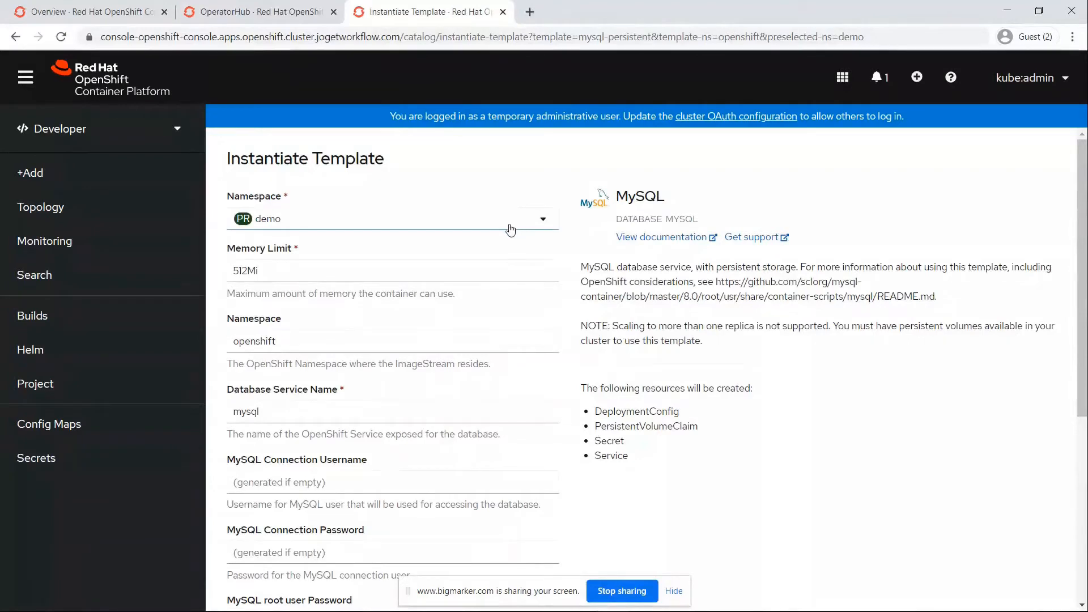
mouse_move(279, 236)
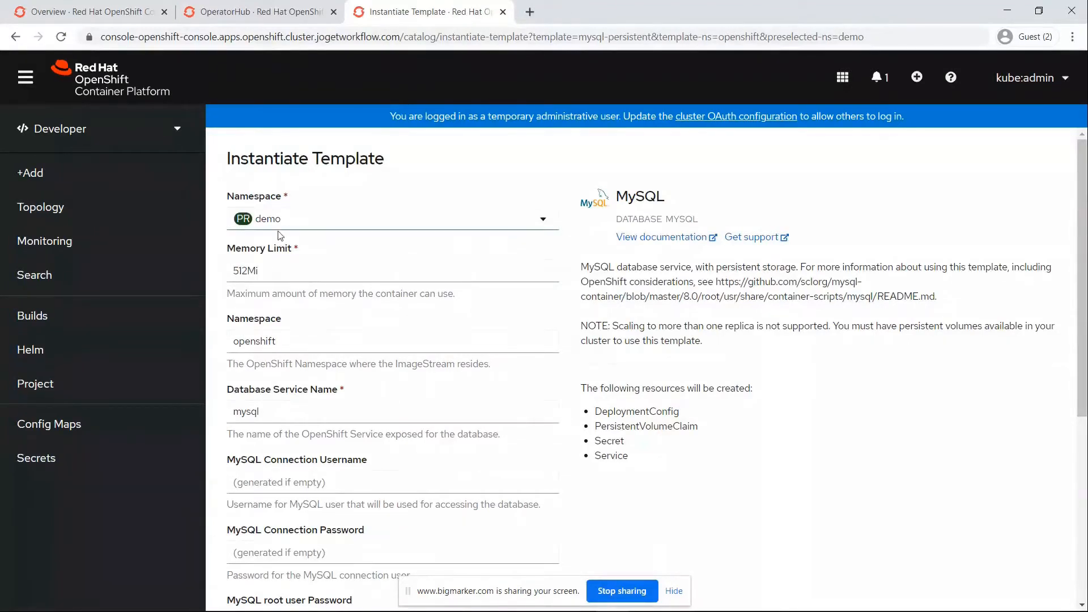
scroll(down, 3)
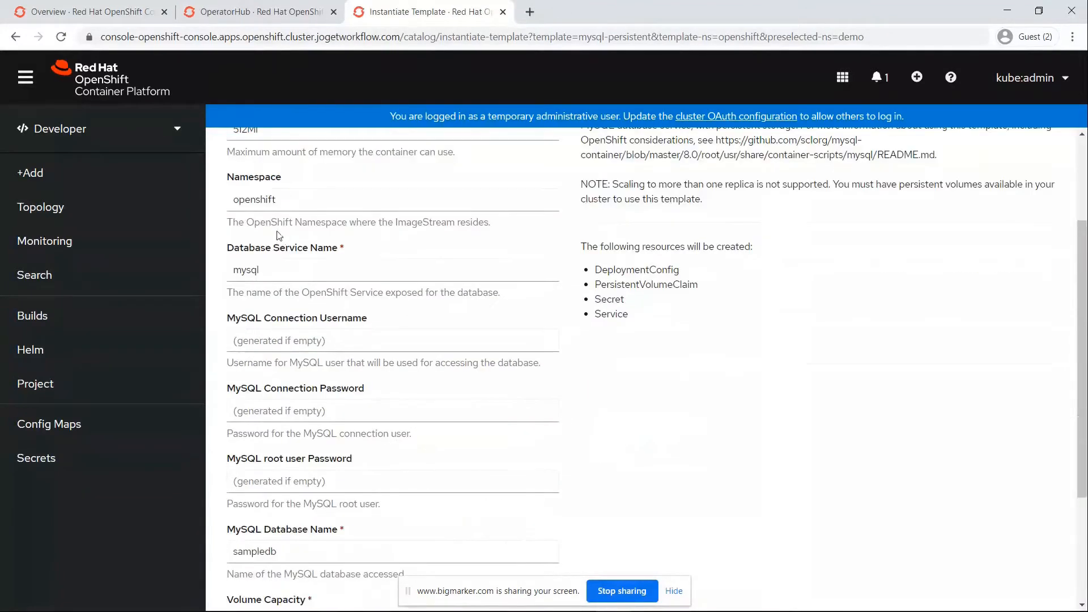
click(392, 270)
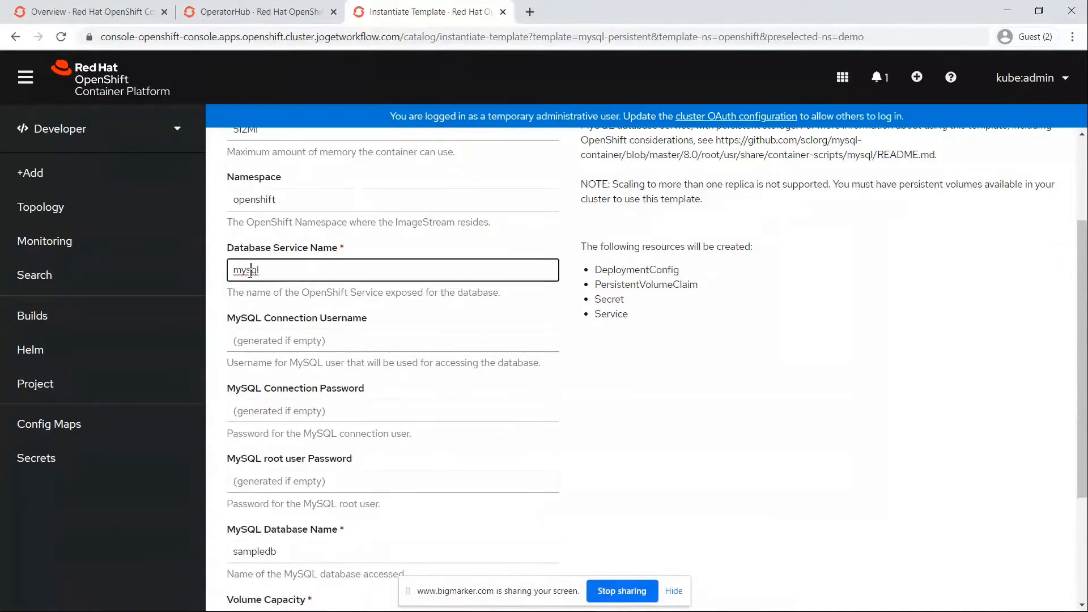
text(jog)
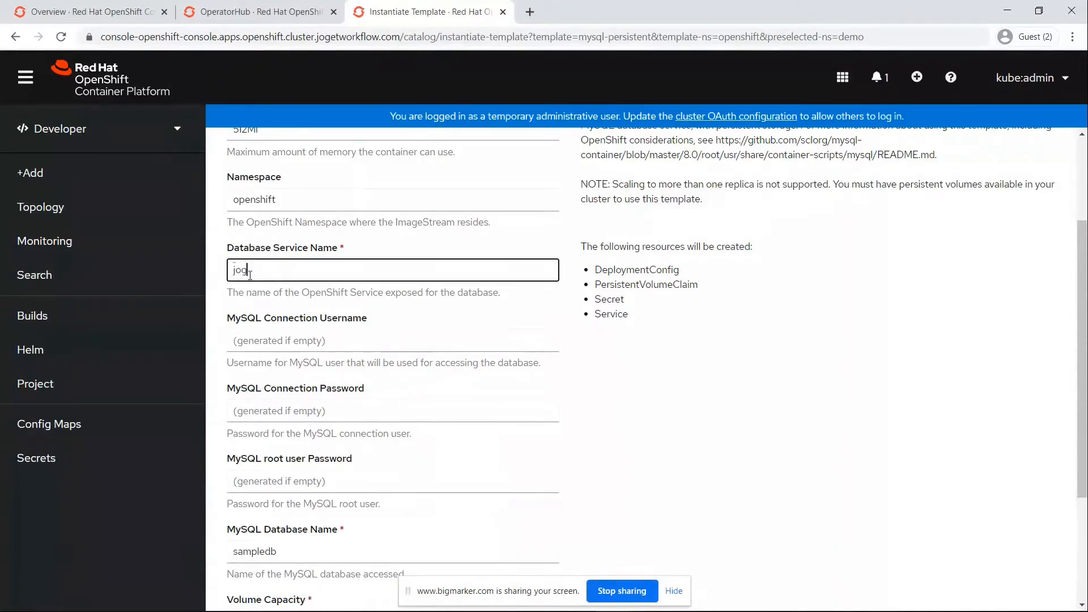
scroll(down, 3)
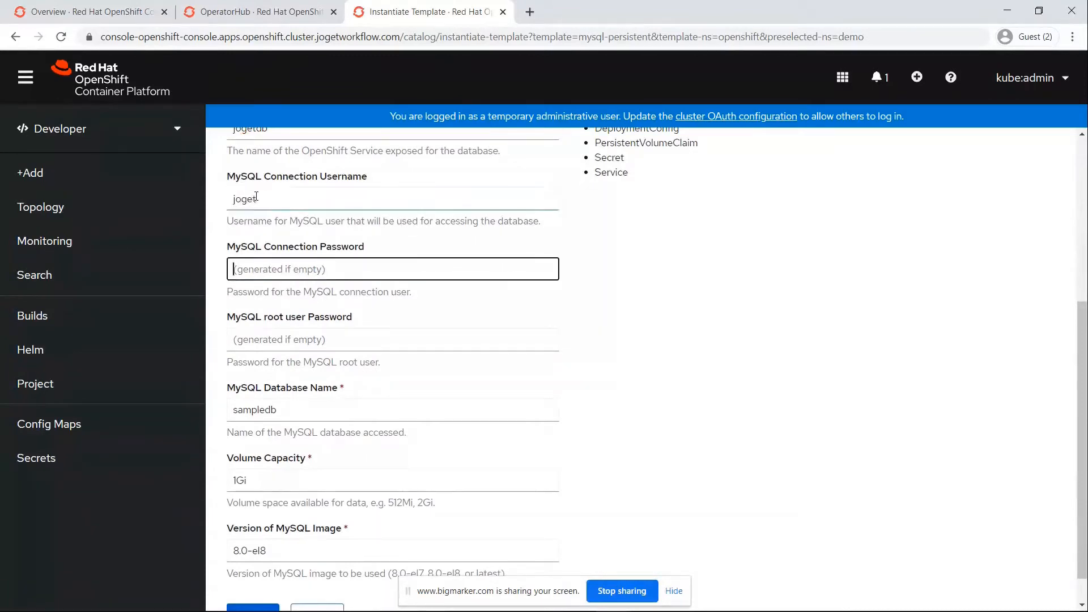
text(joget)
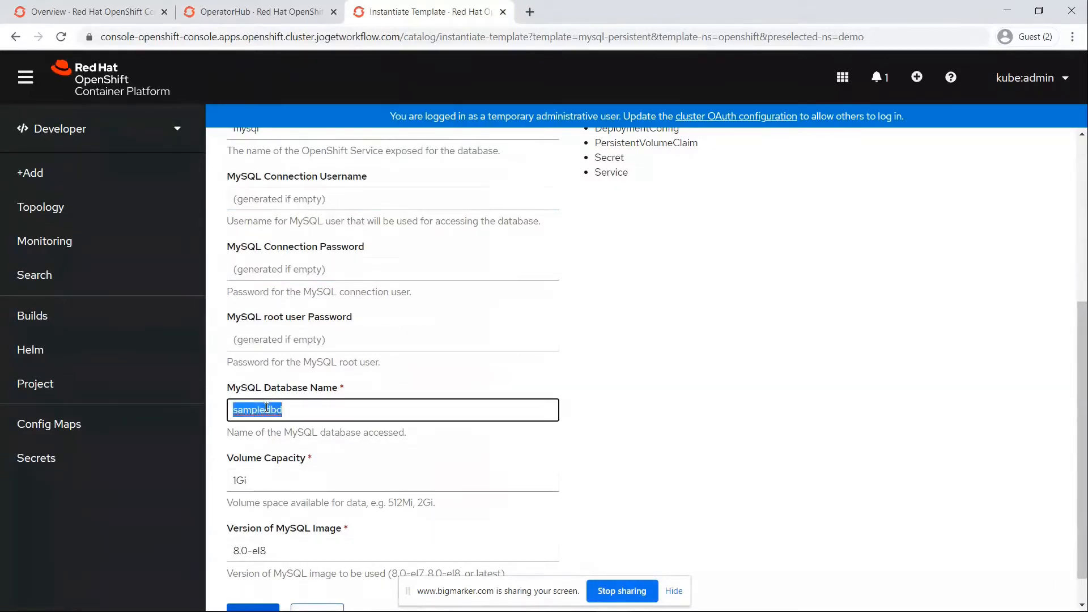
text(jwdb)
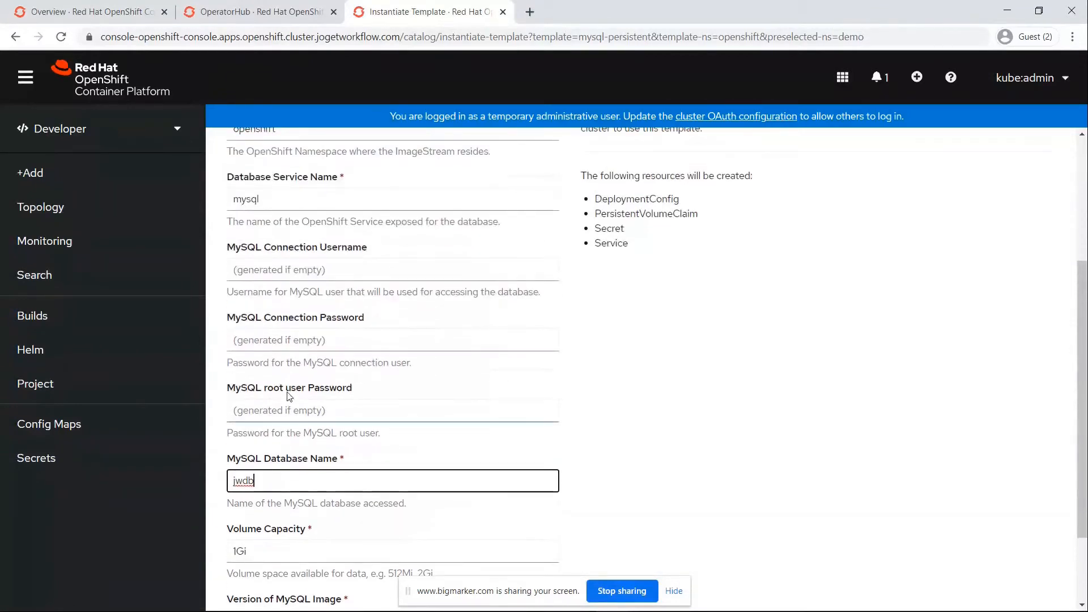
click(392, 270)
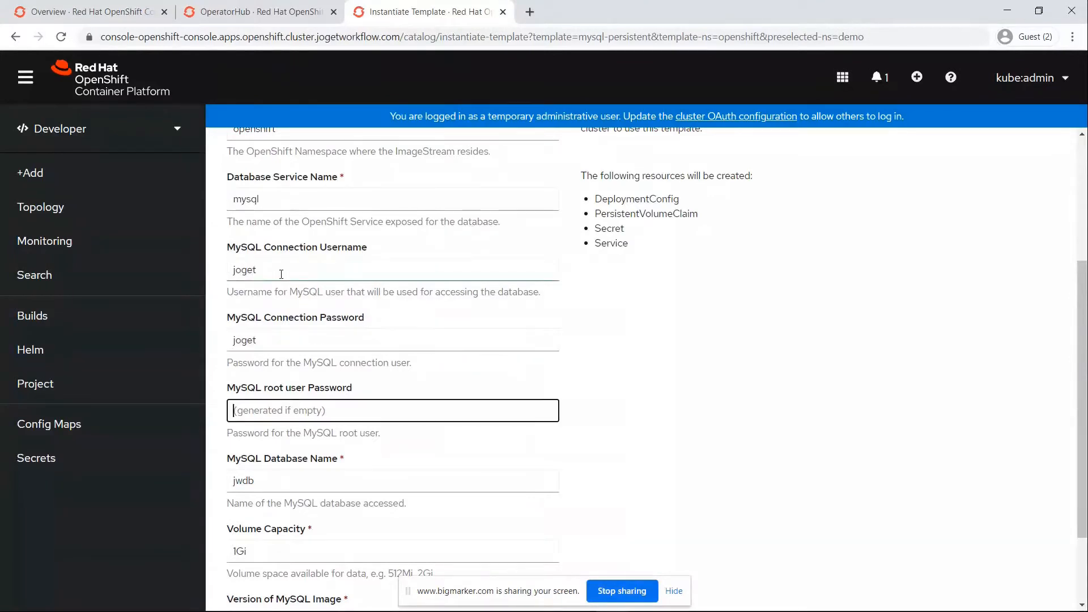
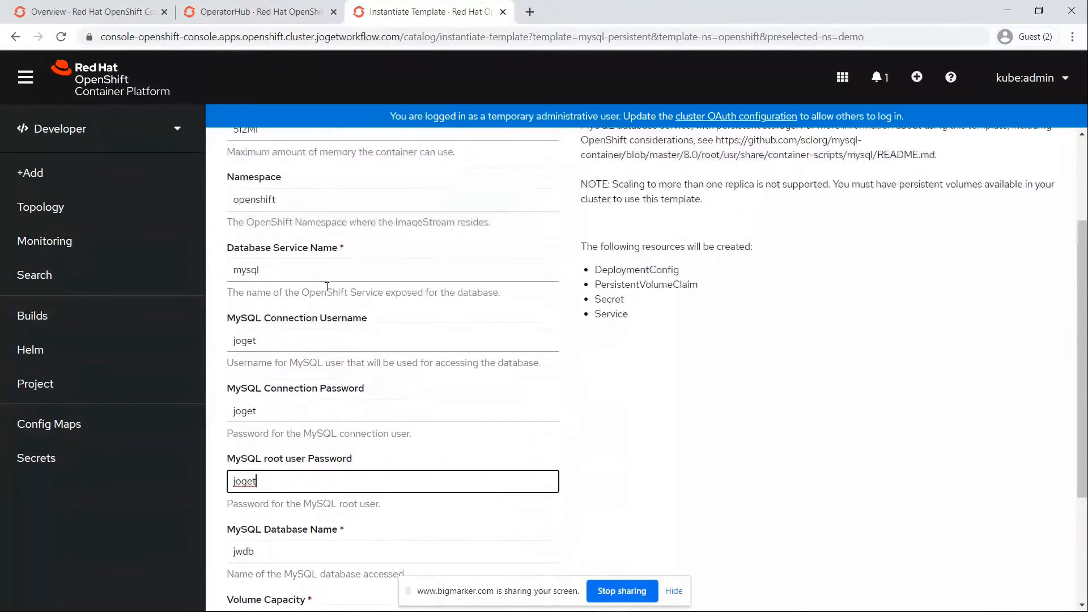
double_click(245, 270)
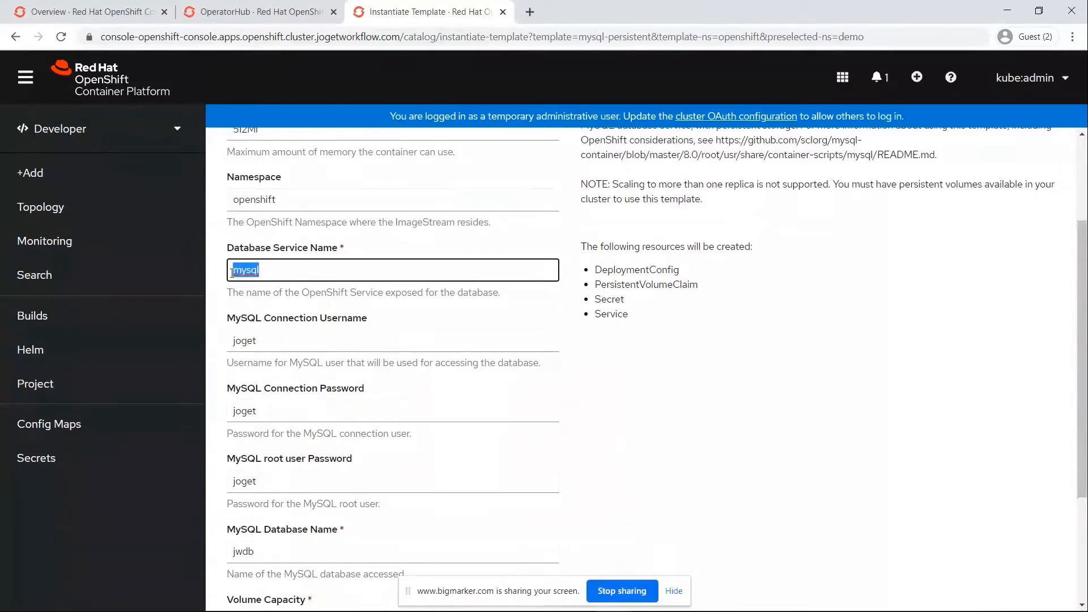
text(jogetdb)
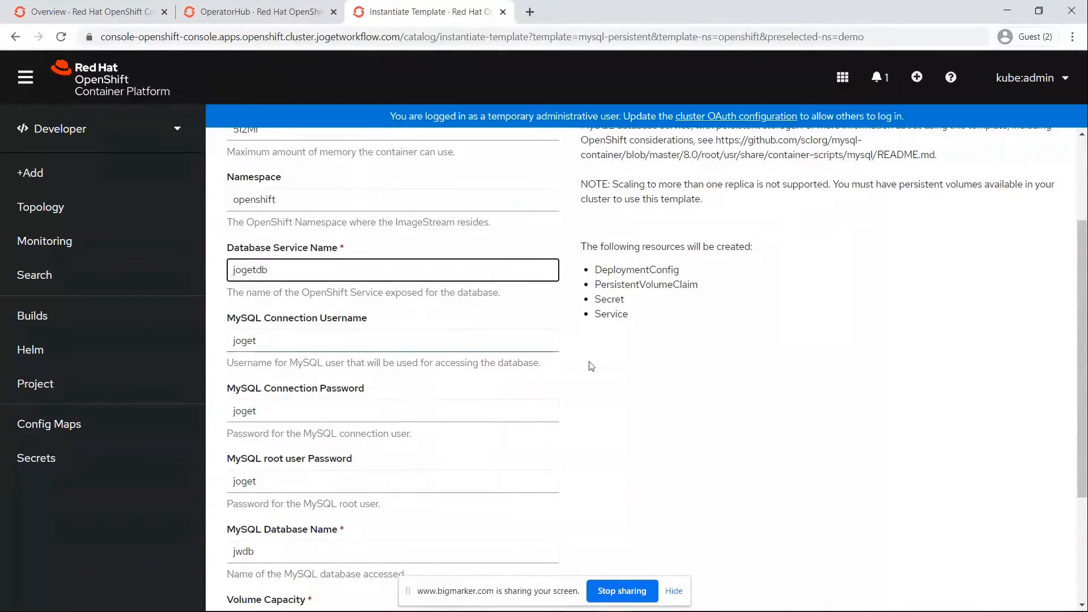
scroll(down, 3)
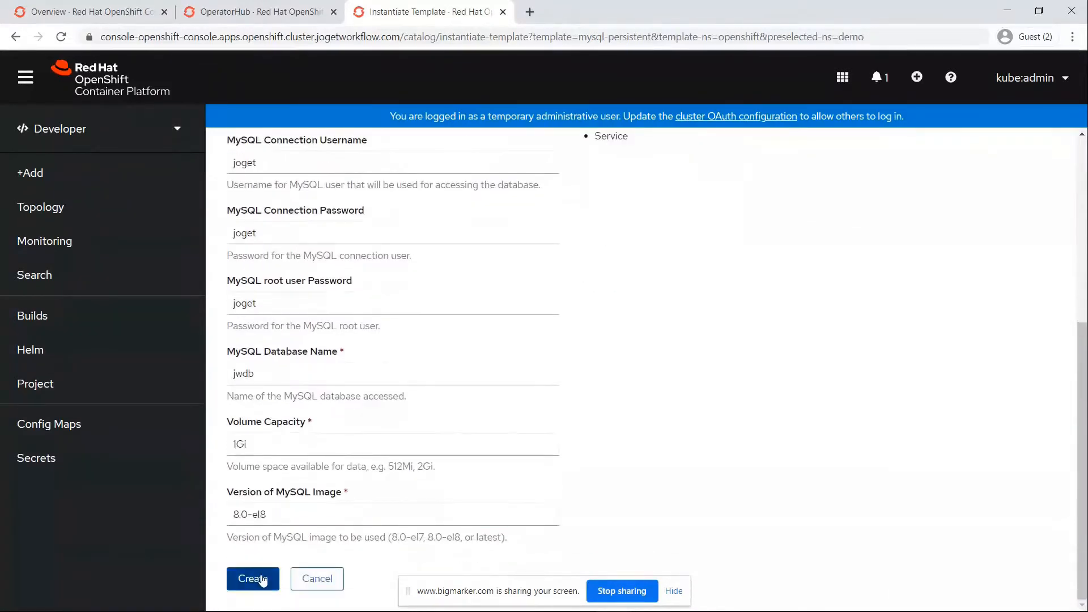
click(252, 579)
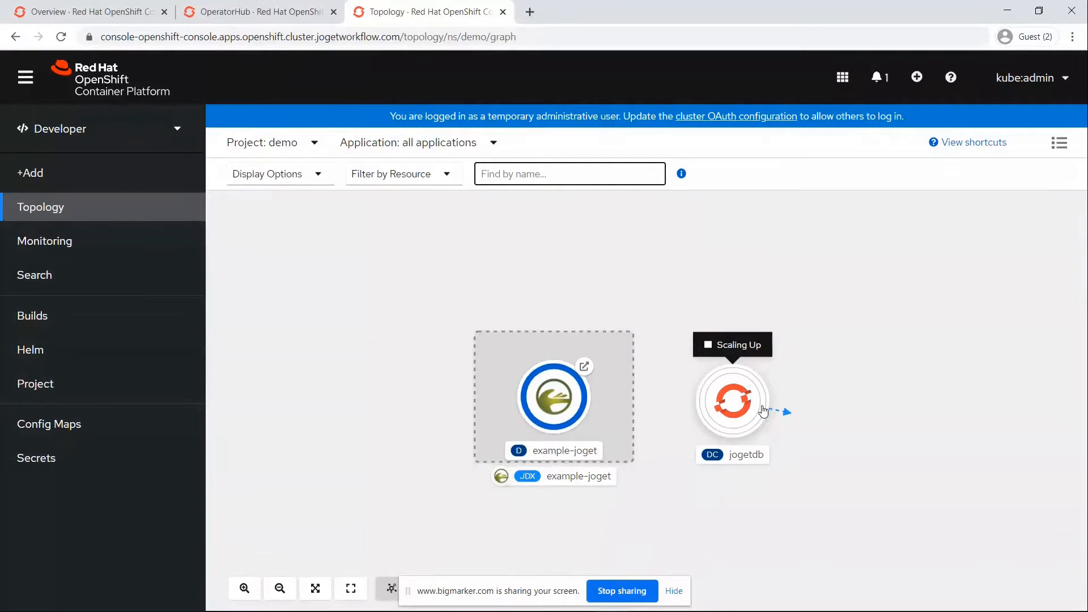
mouse_move(736, 393)
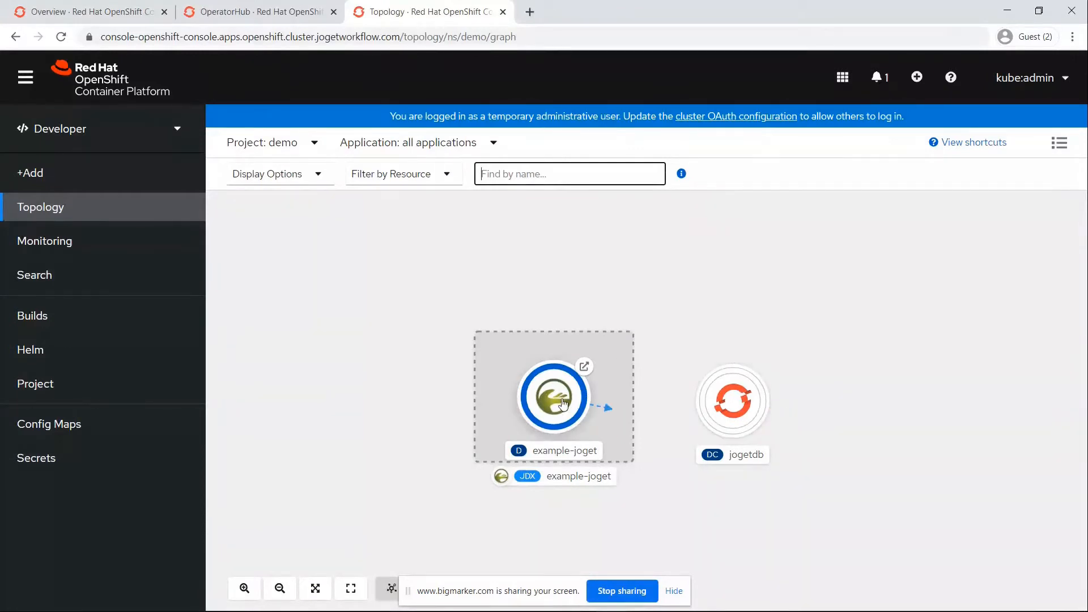
Step: Inspect jogetdb scaling to 1 pod, then return to example-joget's deployment details
click(552, 397)
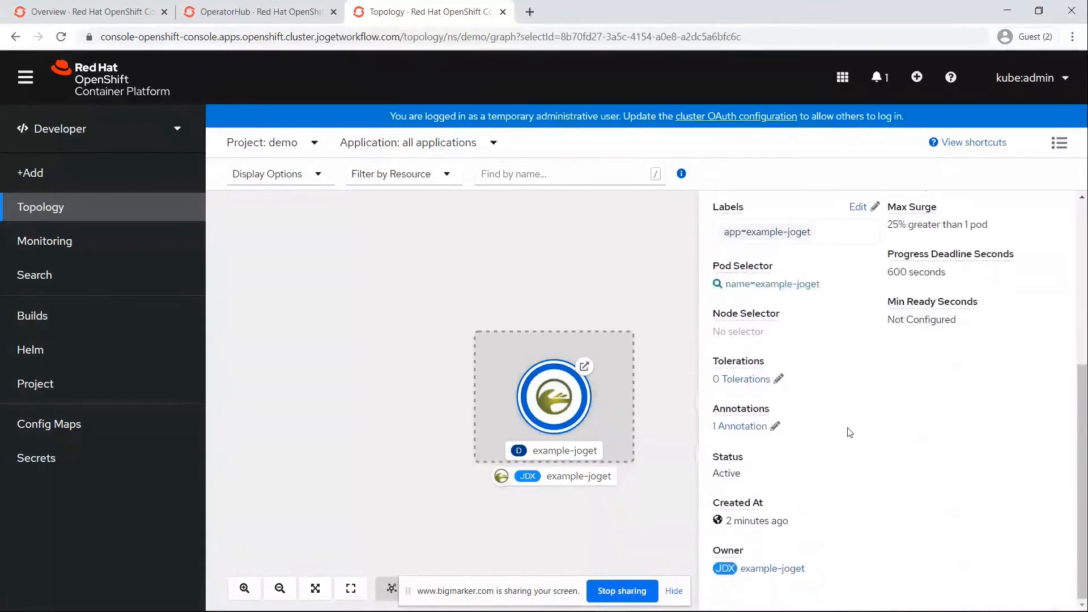
mouse_move(914, 283)
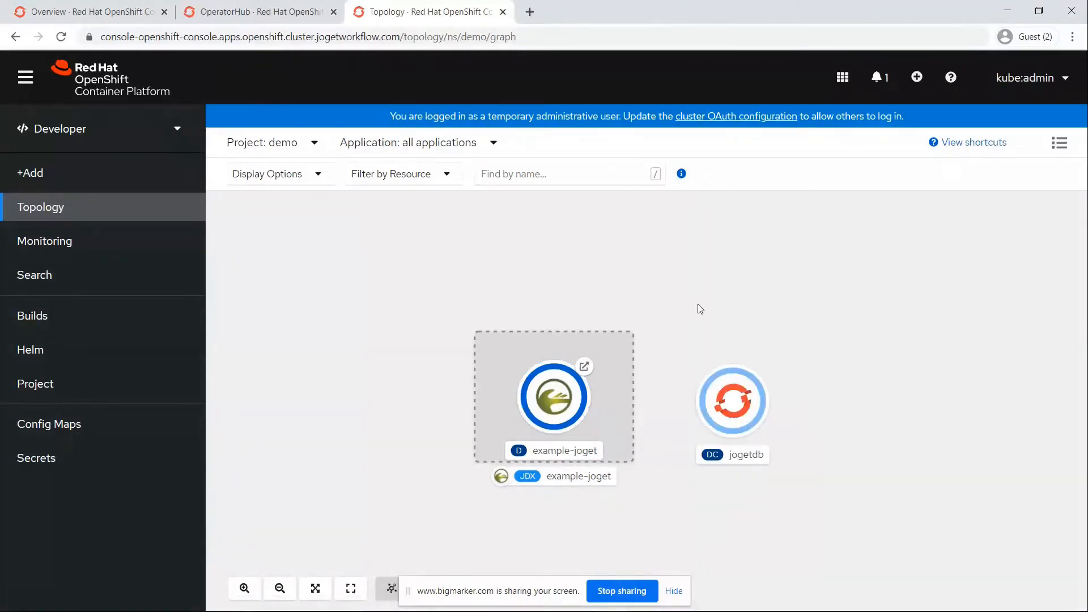
mouse_move(745, 347)
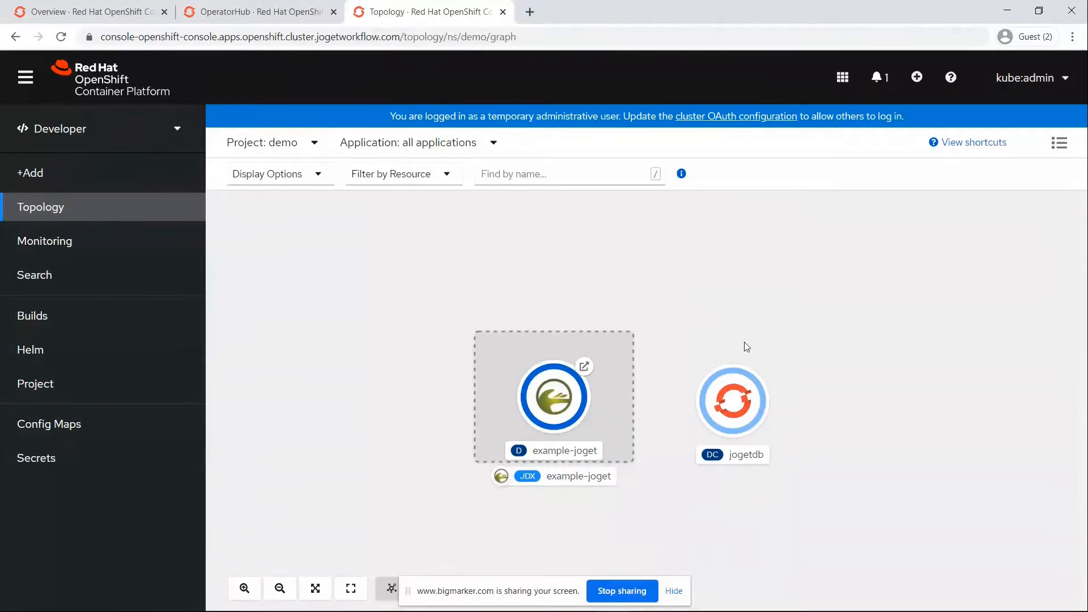
mouse_move(732, 402)
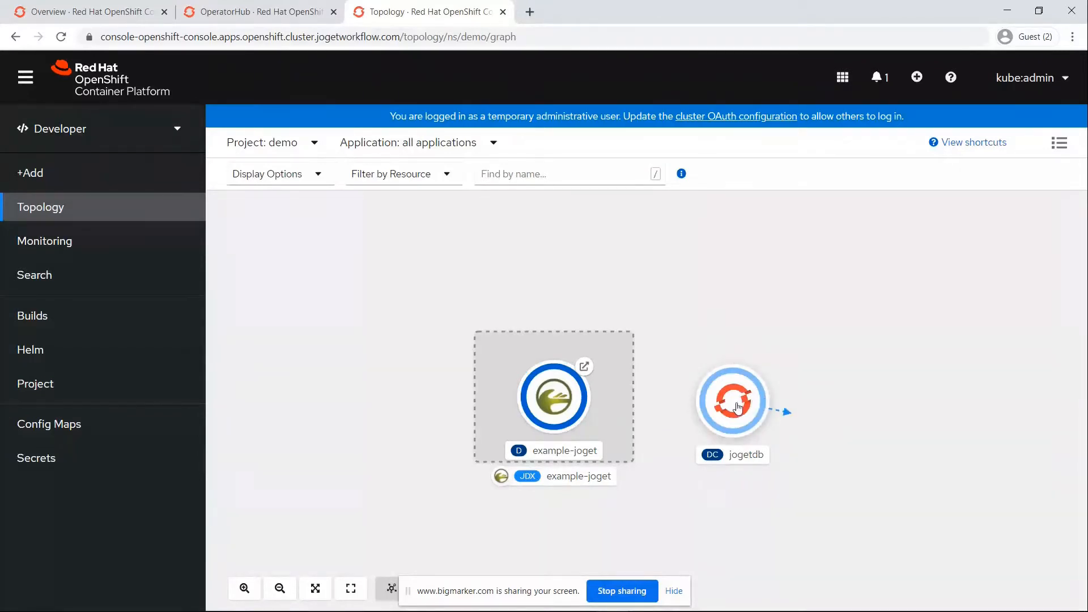
click(733, 400)
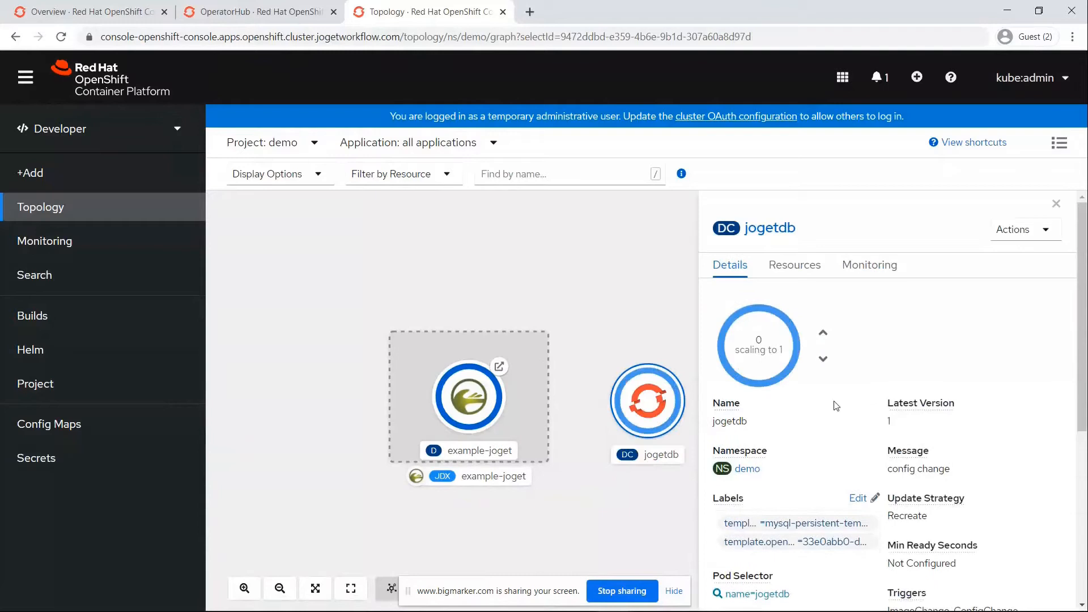
scroll(down, 3)
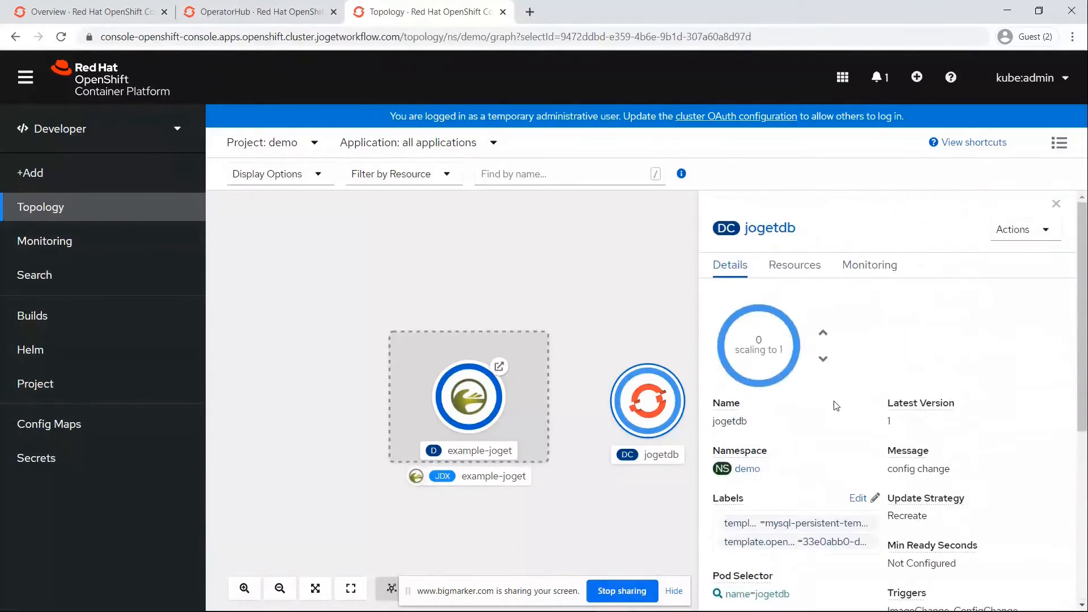
click(794, 264)
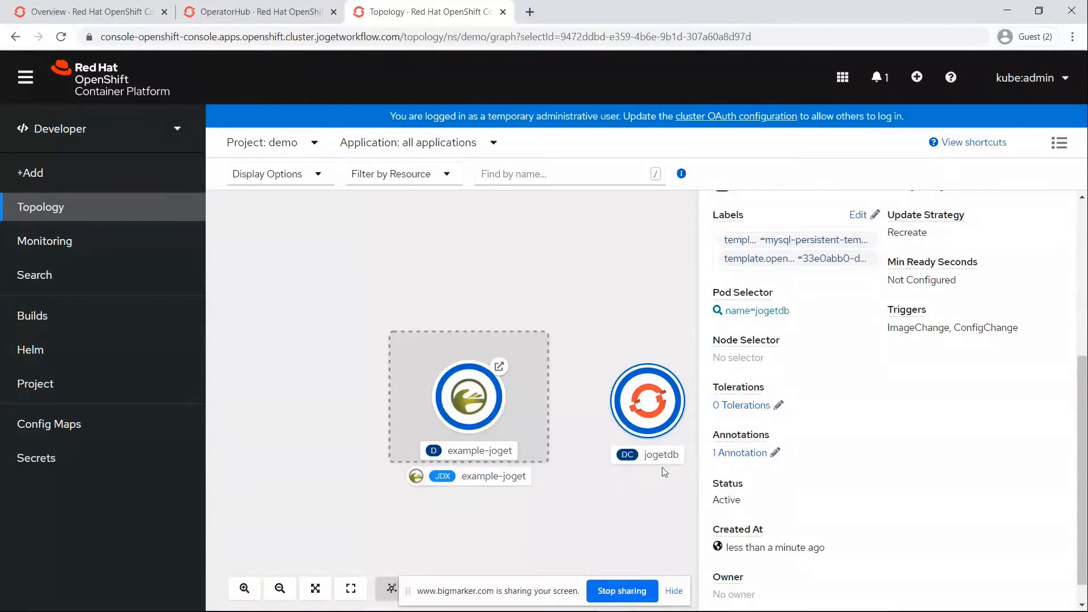
click(469, 397)
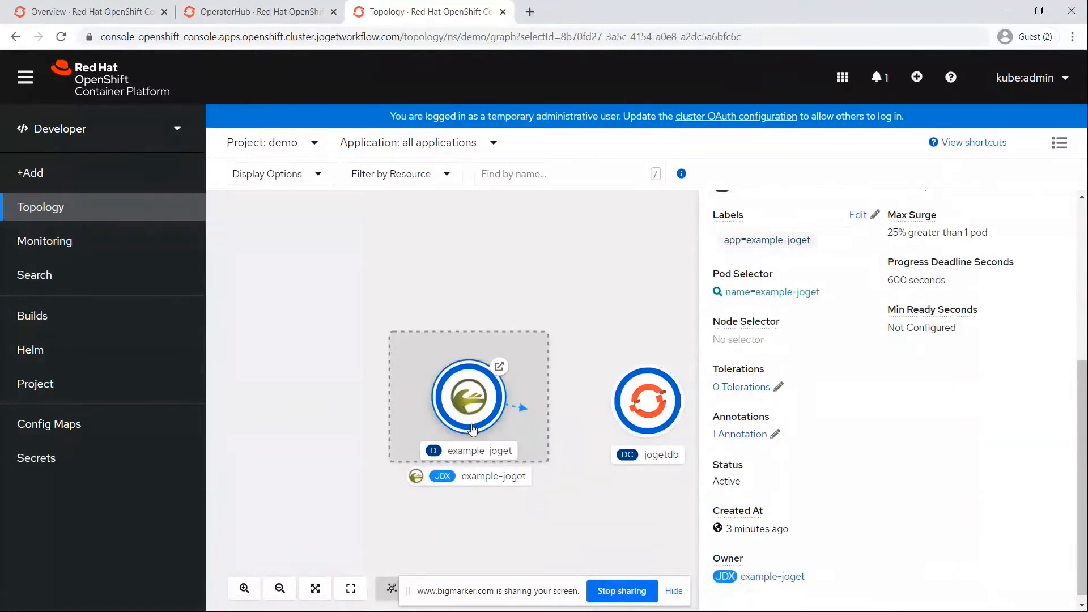
scroll(up, 3)
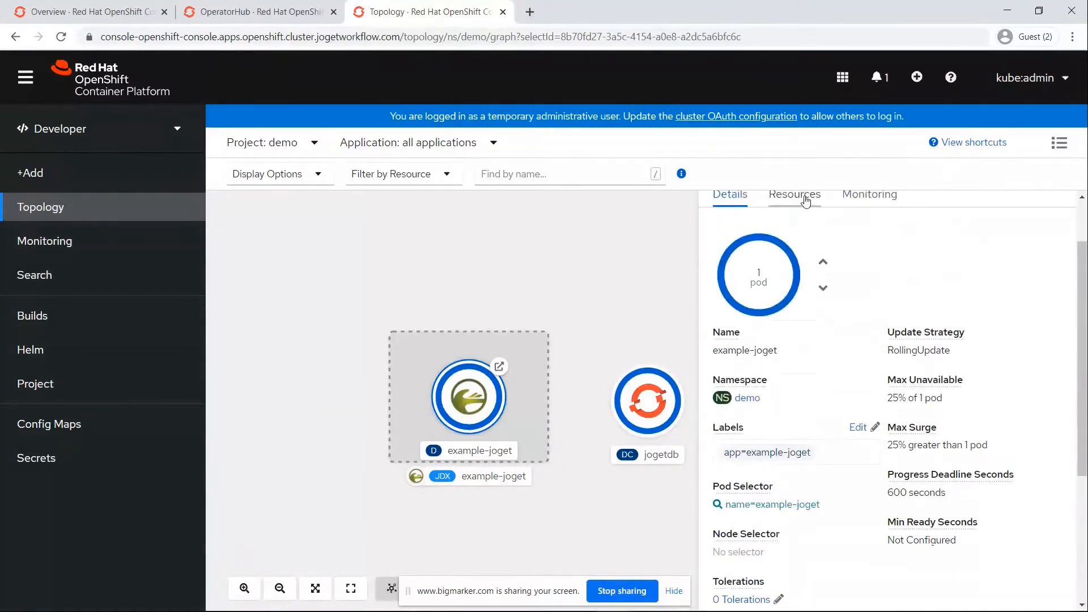
Step: From example-joget's Resources, open its route URL to reach the Joget DX setup page
click(794, 194)
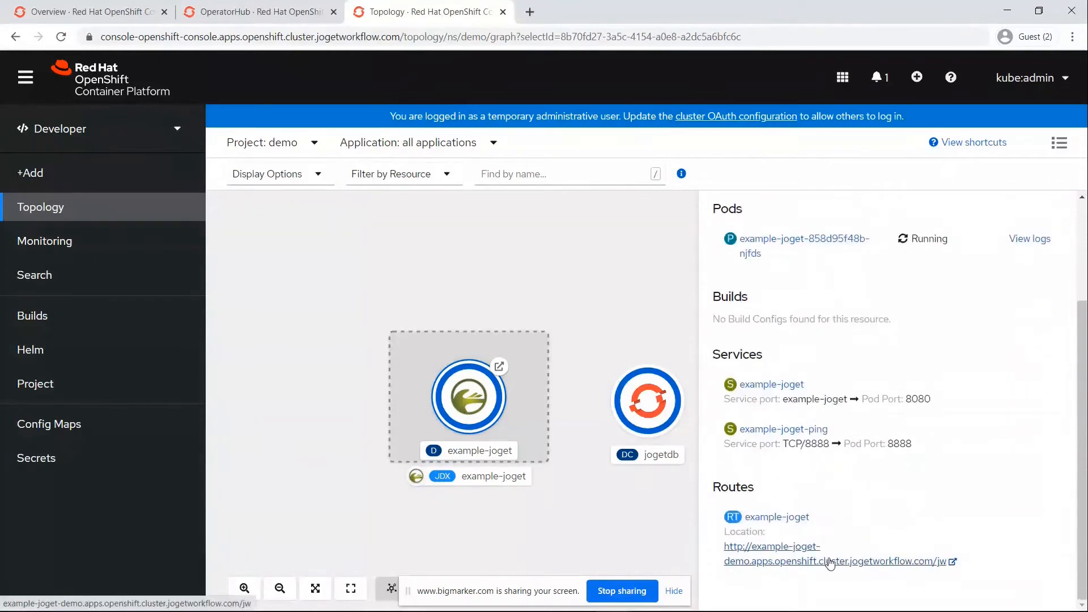
mouse_move(499, 367)
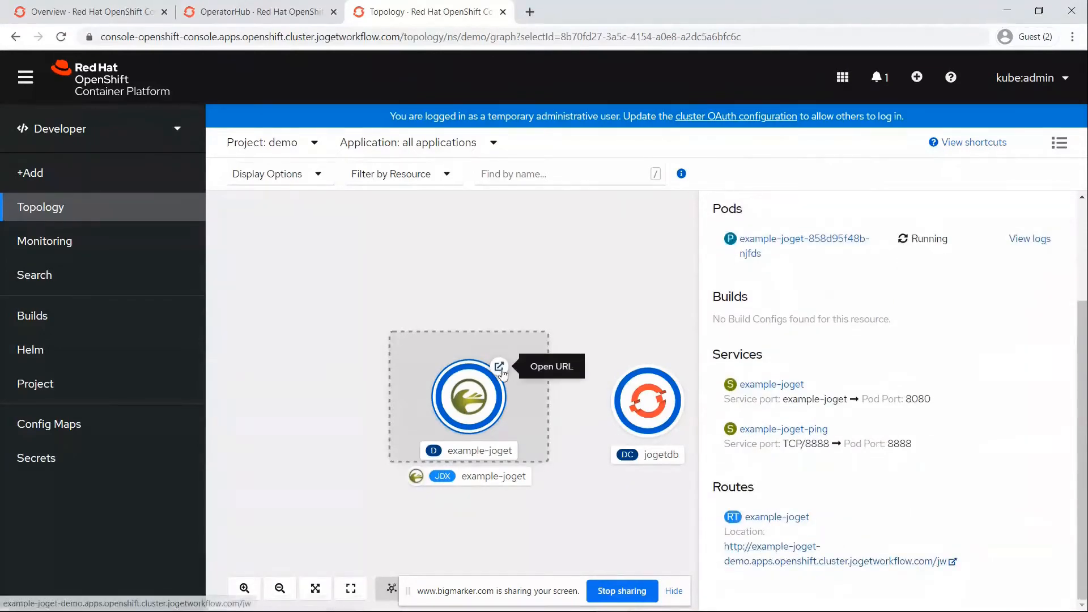
click(499, 366)
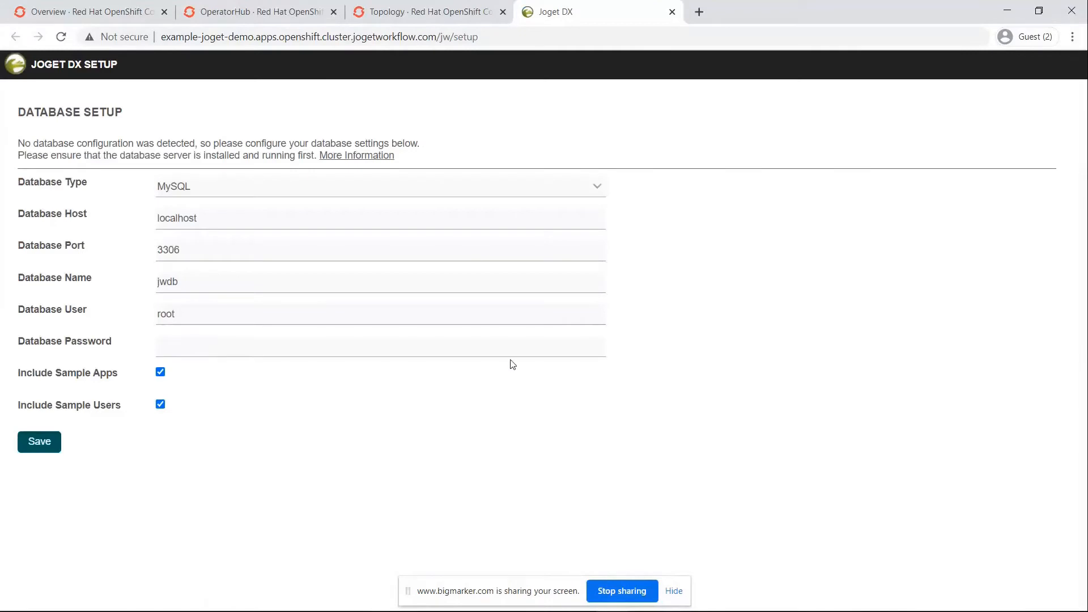
Step: Save MySQL settings with host jogetdb, user joget and password, then return to the Topology view
double_click(176, 218)
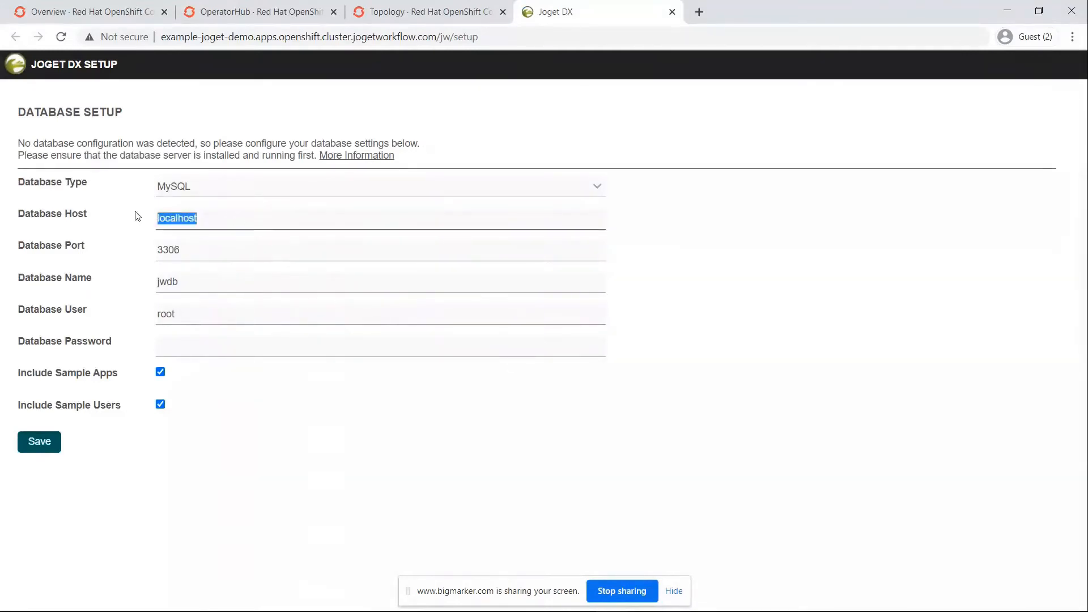
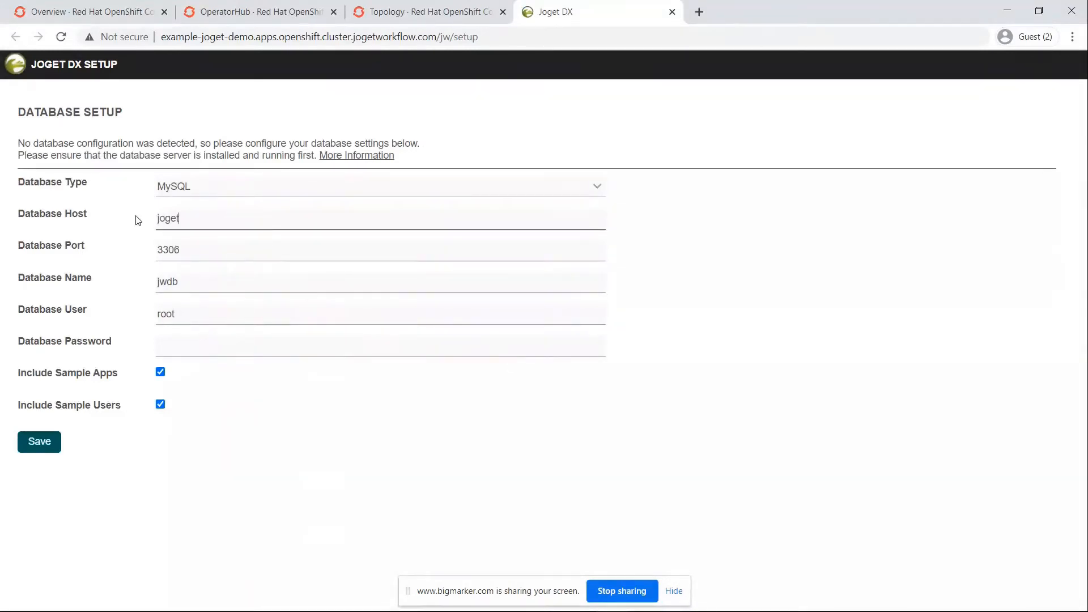
text(db)
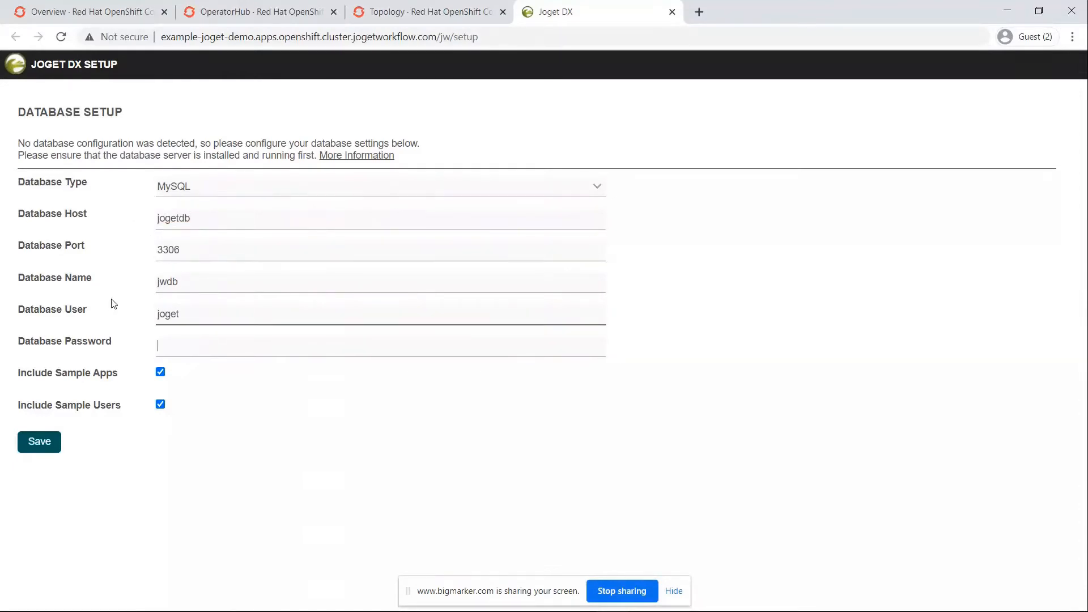
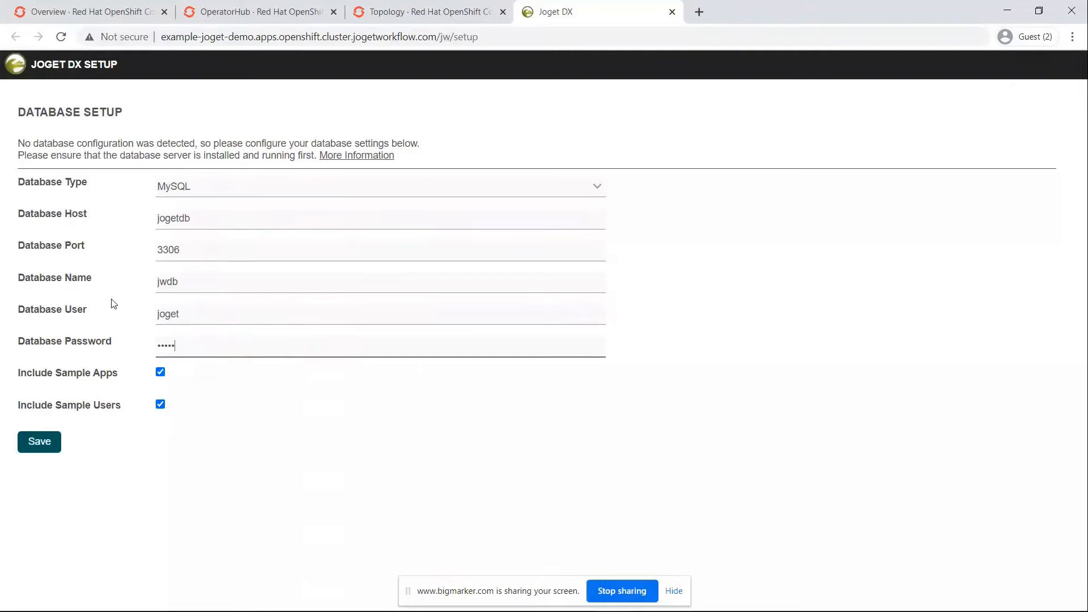
mouse_move(113, 314)
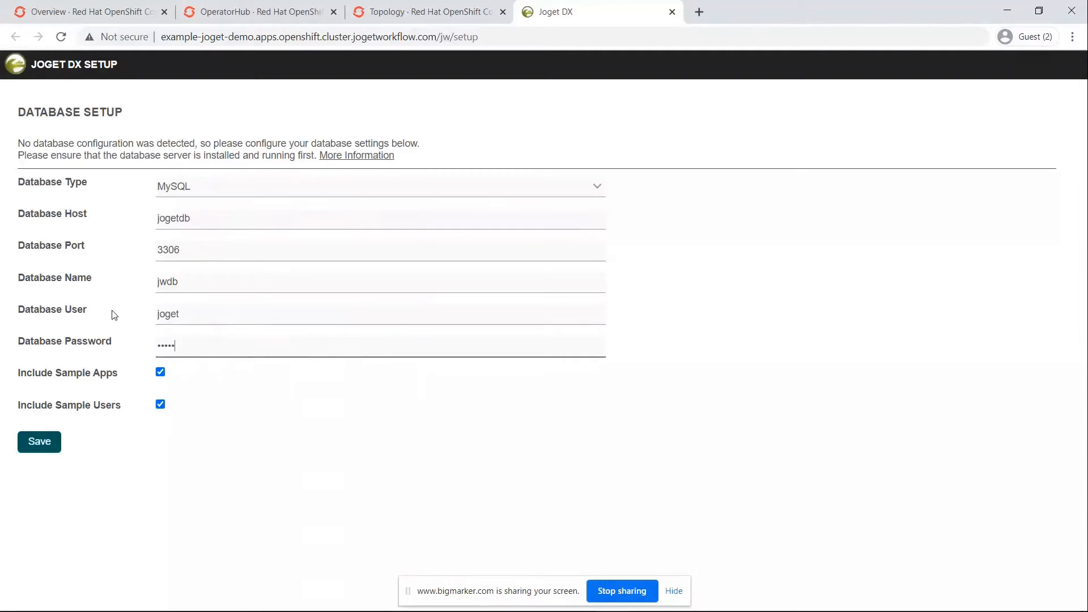
mouse_move(75, 394)
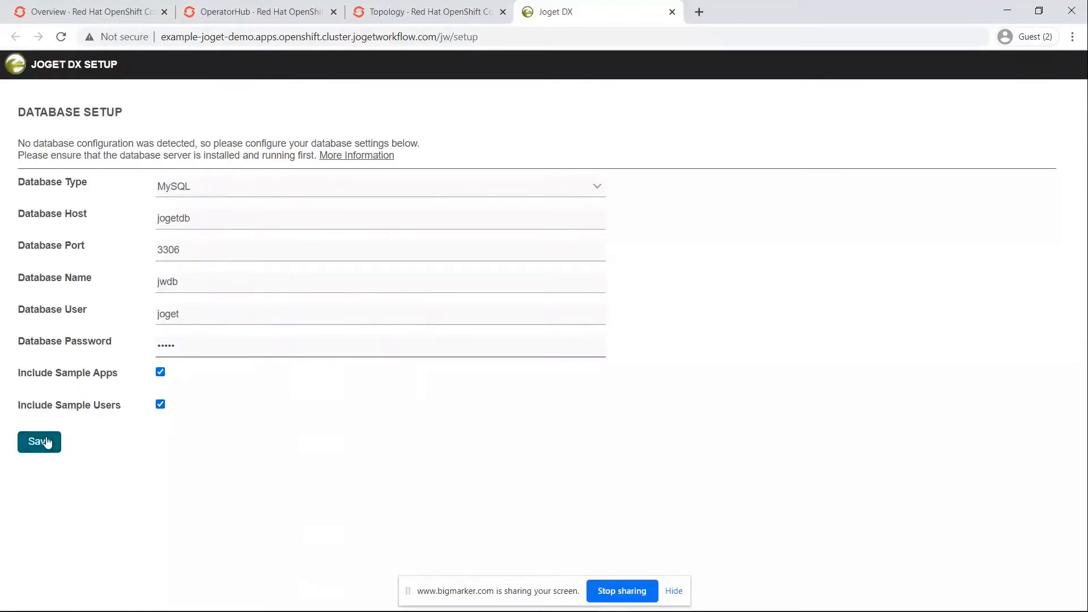
click(38, 441)
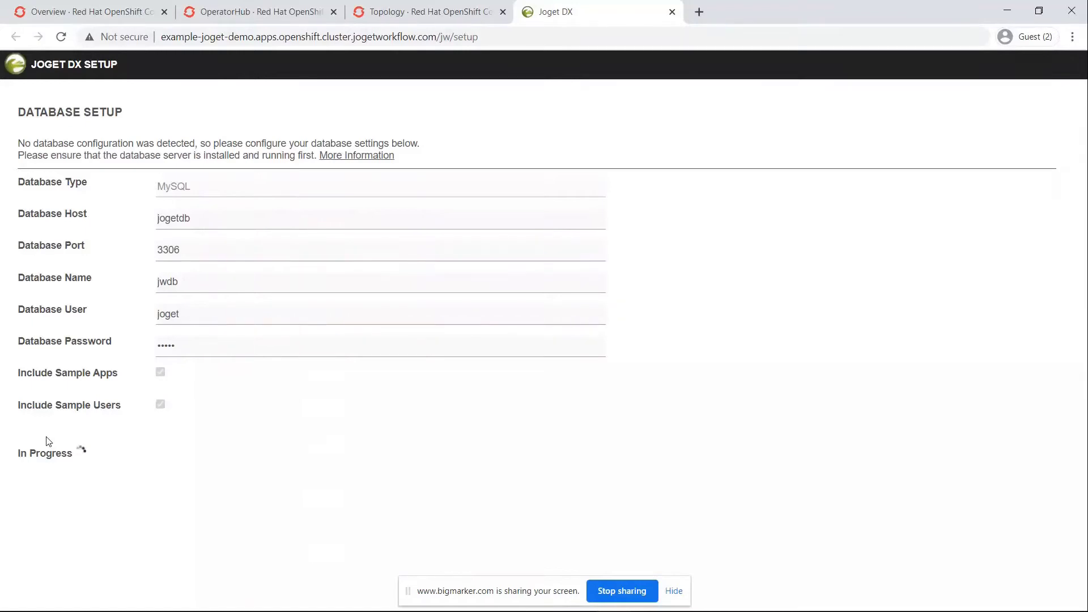
click(428, 11)
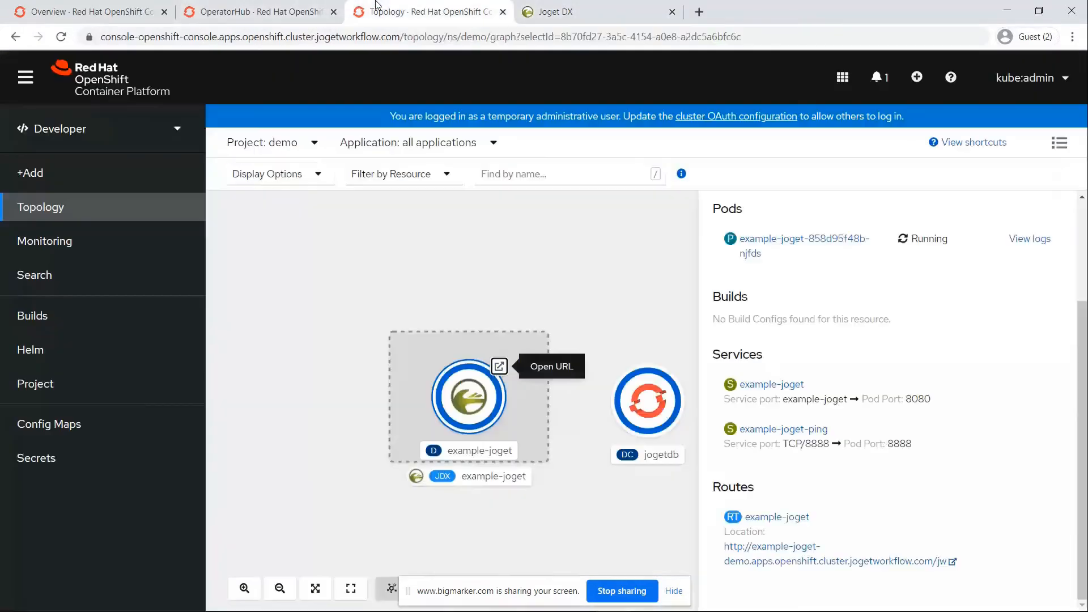
mouse_move(611, 406)
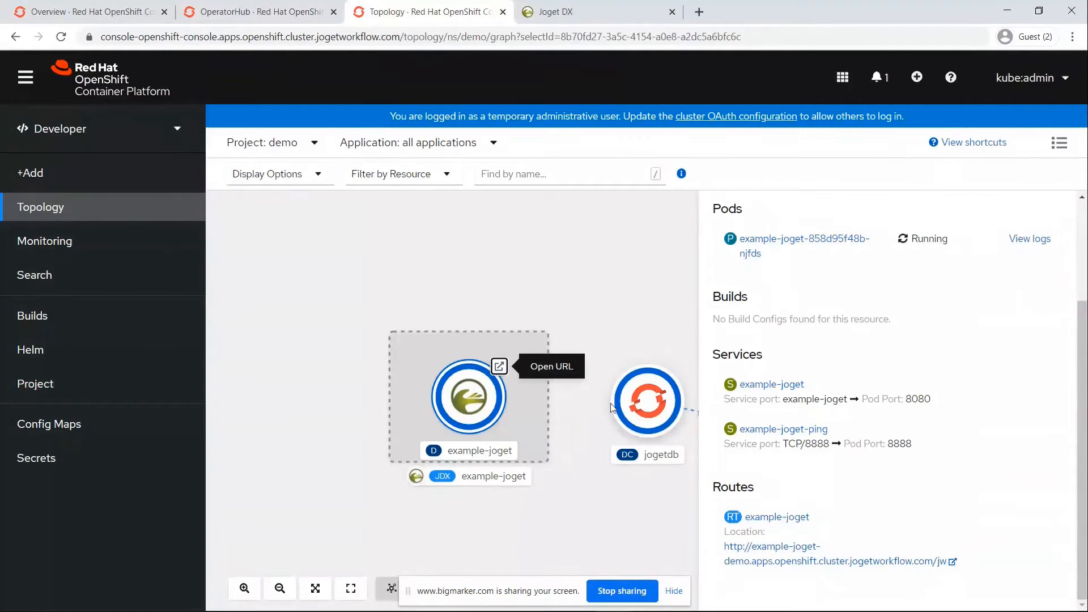
mouse_move(601, 197)
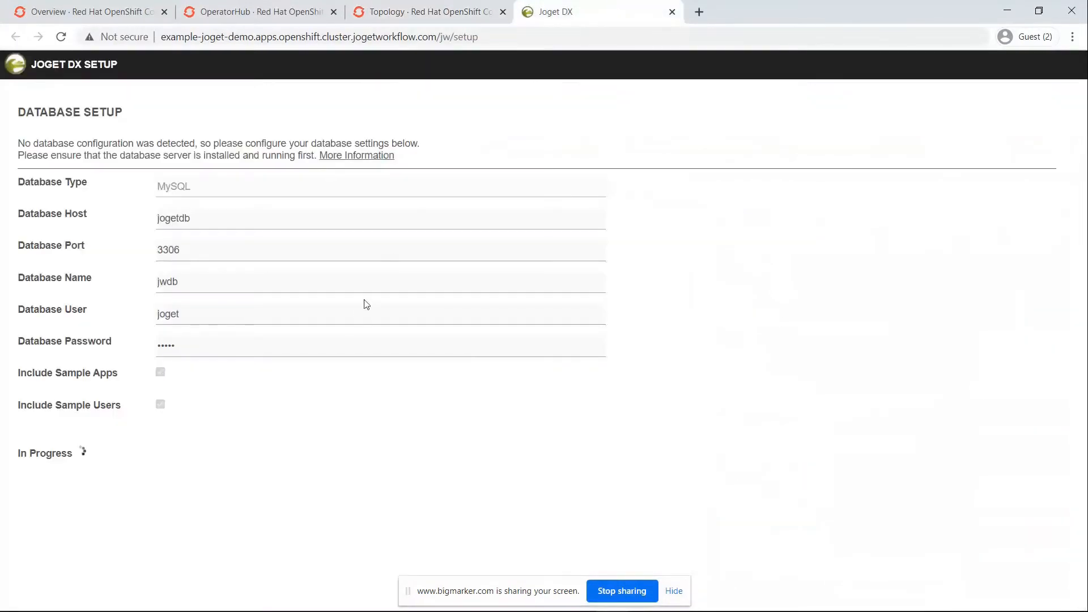
mouse_move(224, 300)
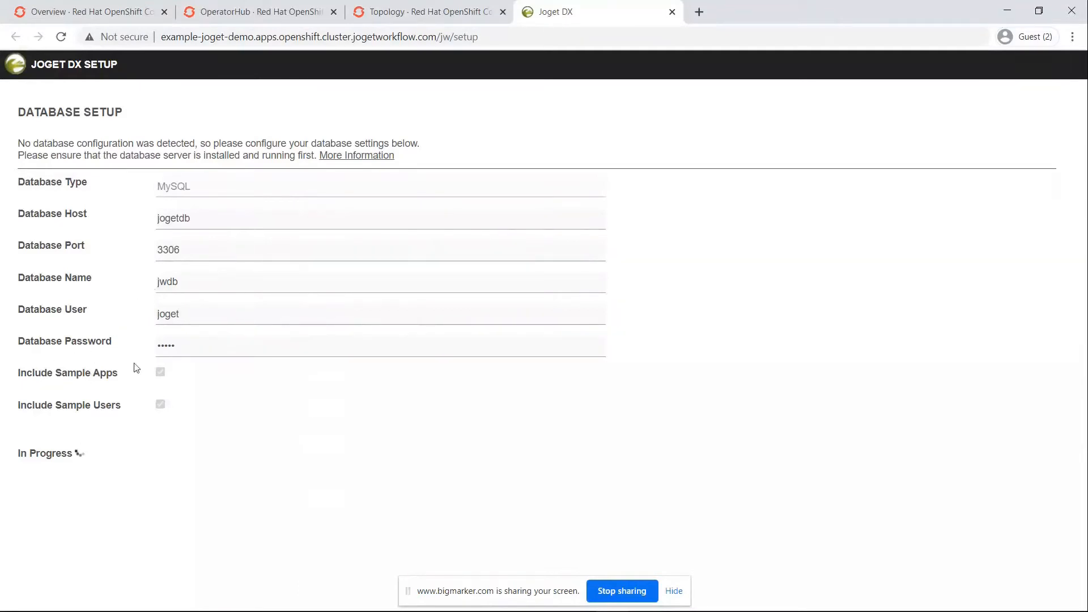
mouse_move(128, 415)
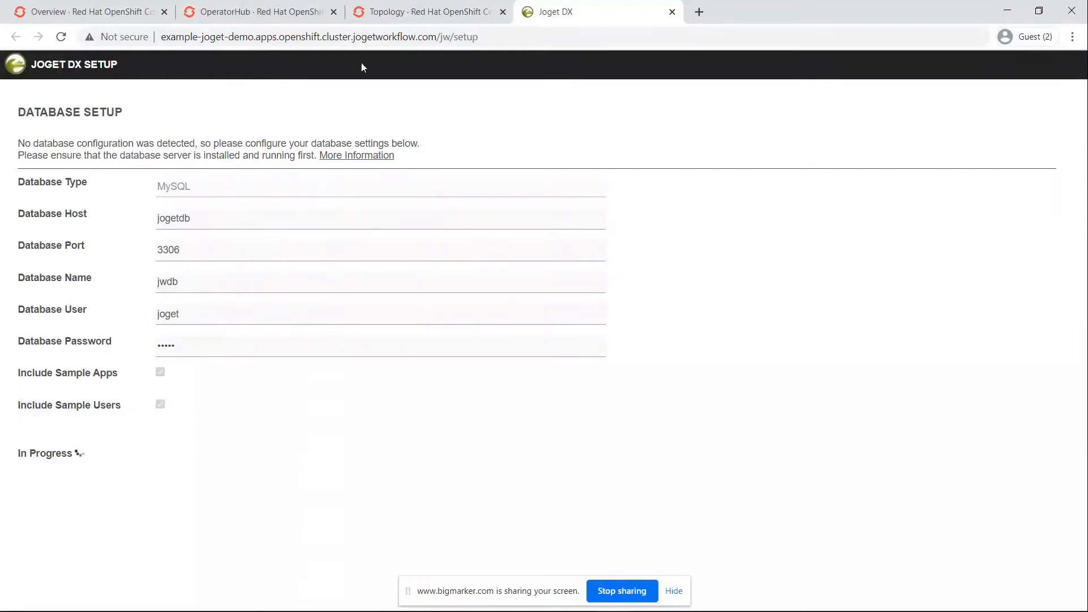
click(428, 11)
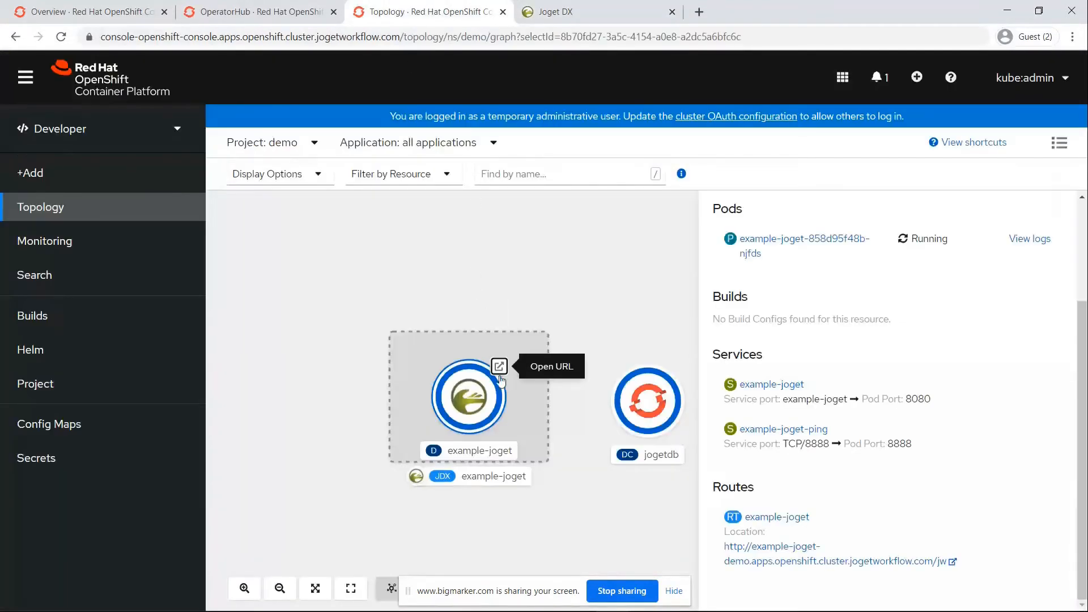
mouse_move(445, 336)
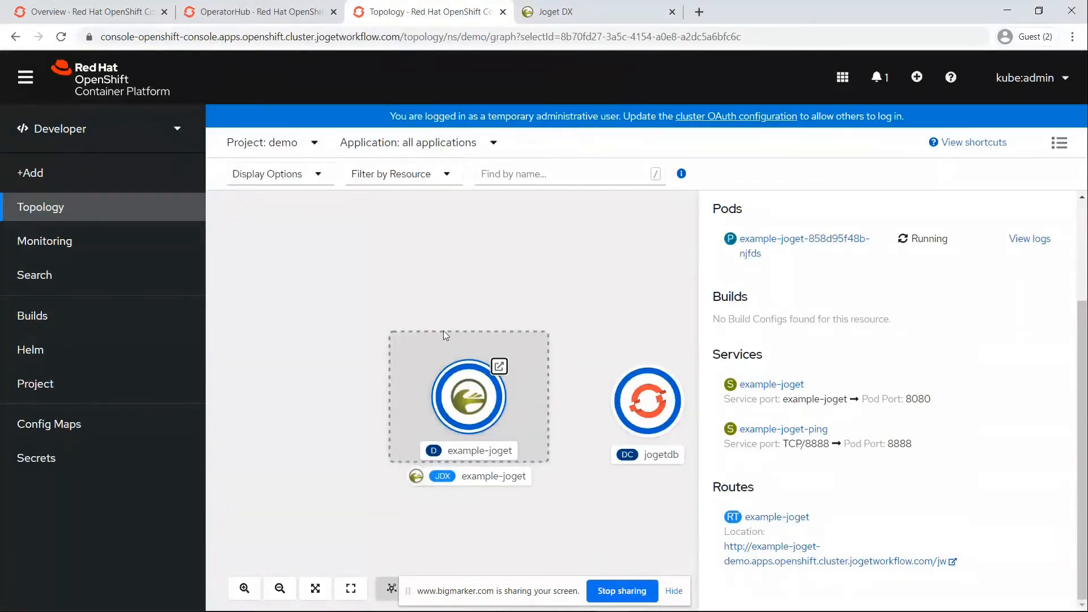
mouse_move(483, 331)
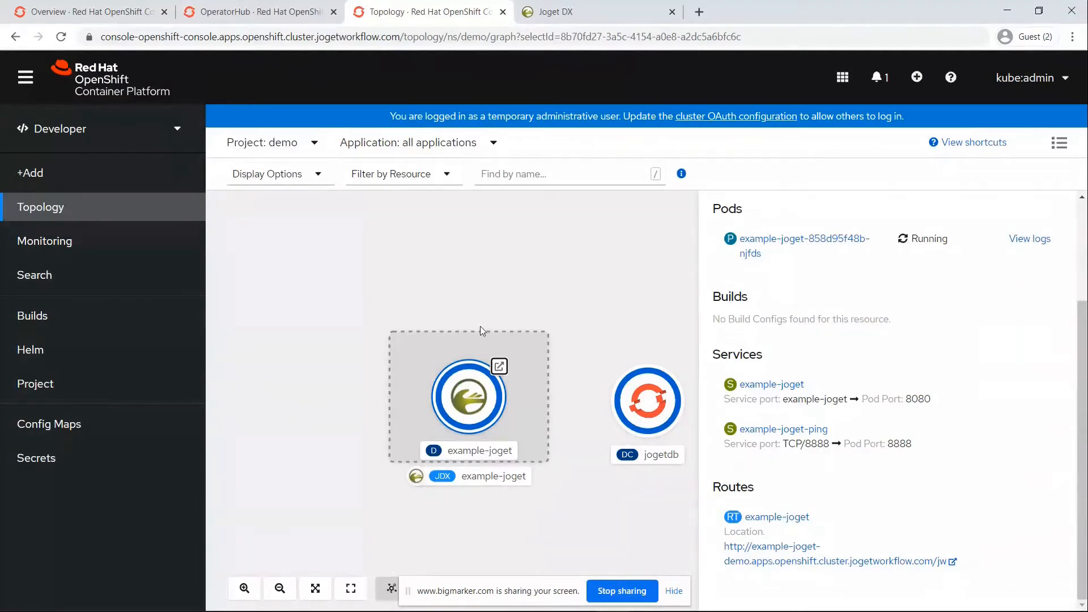
mouse_move(484, 319)
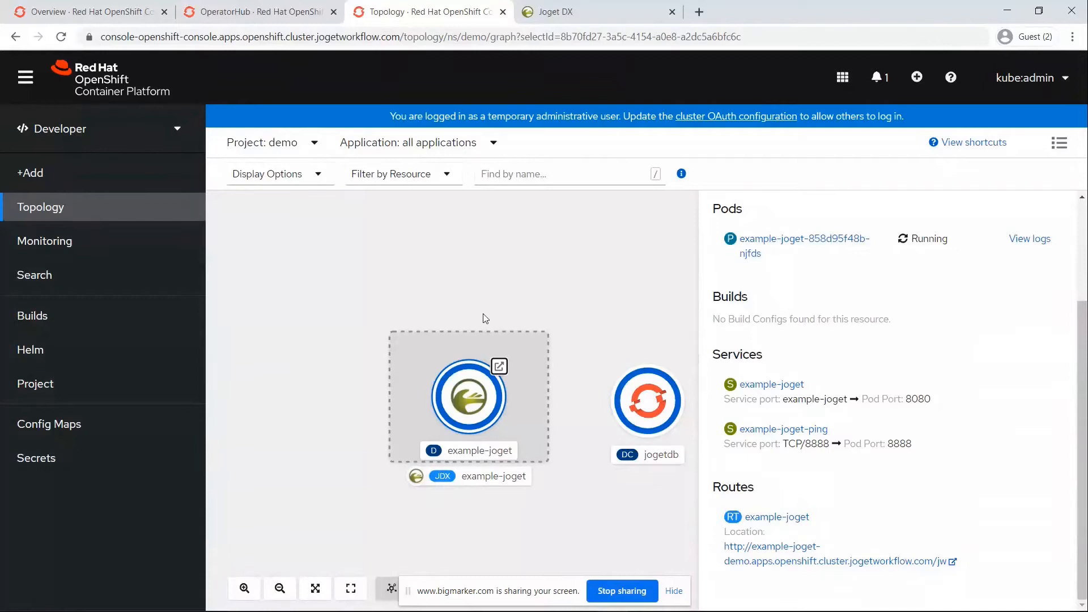
mouse_move(647, 399)
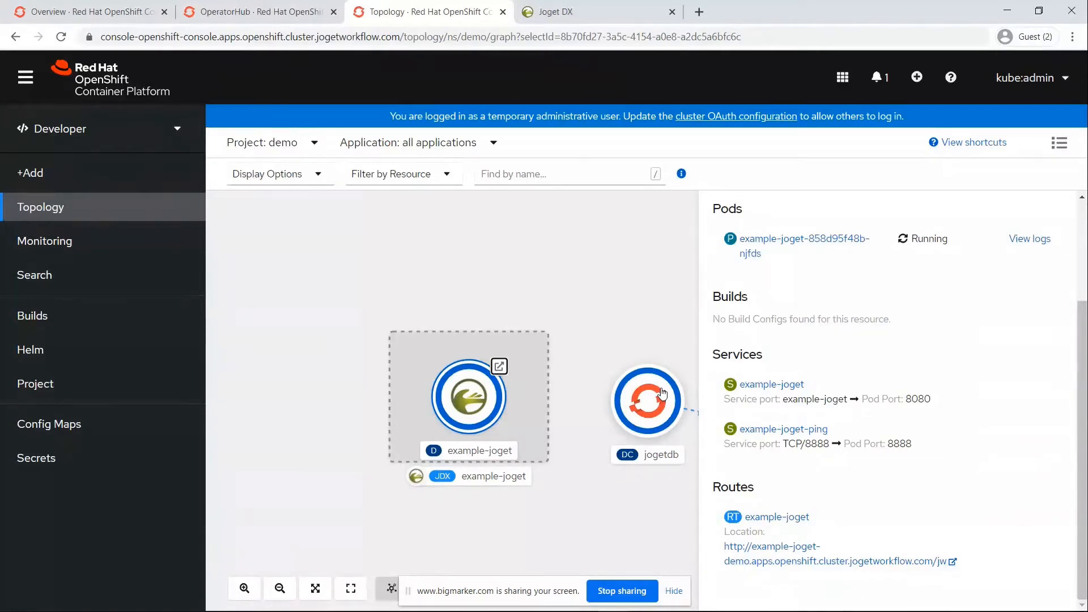
mouse_move(599, 357)
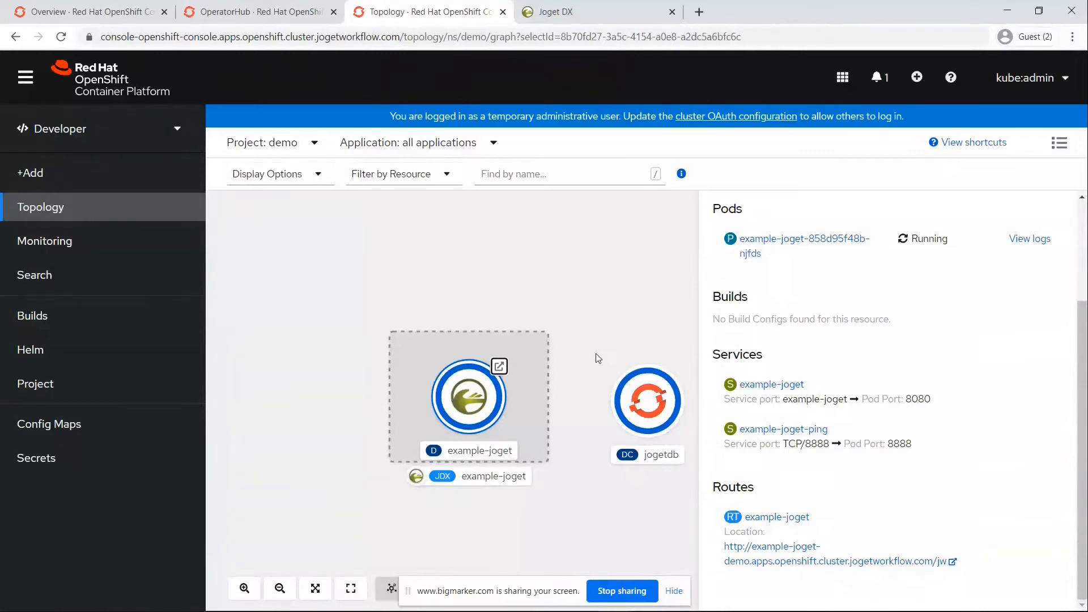
mouse_move(598, 315)
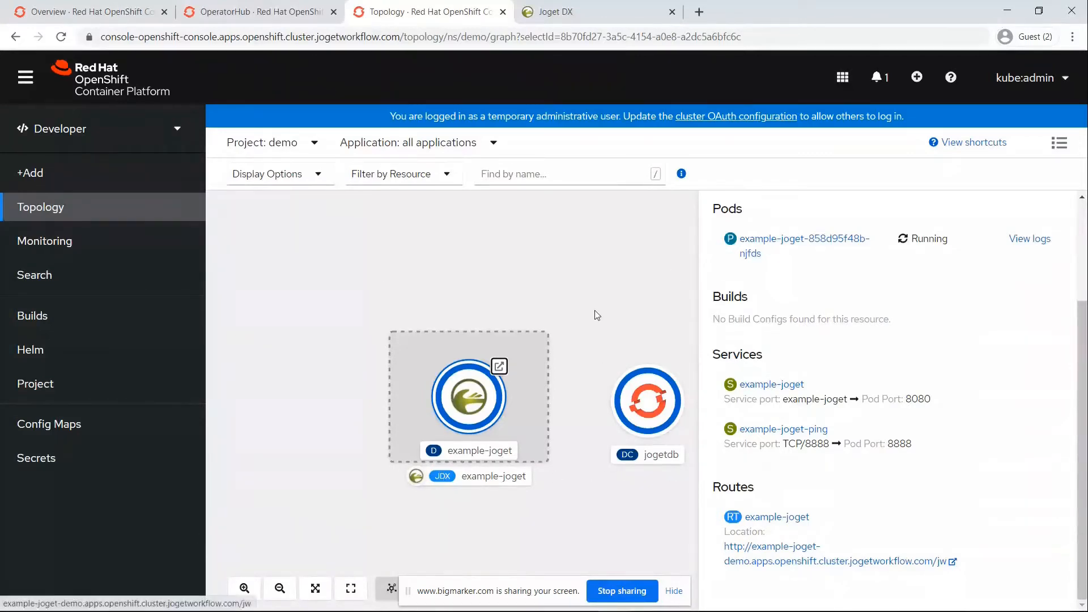
mouse_move(603, 273)
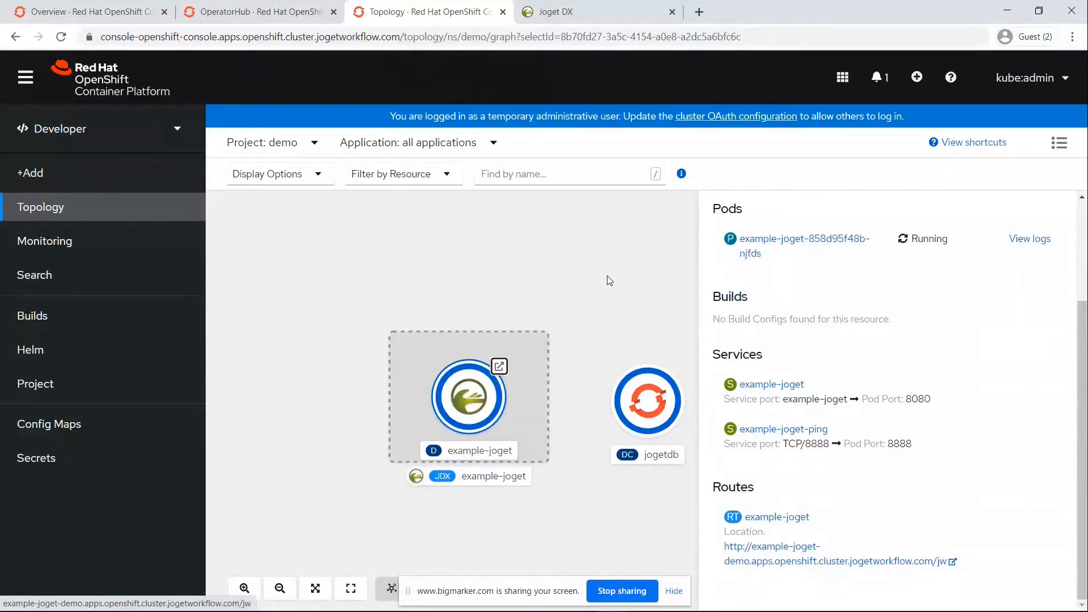
mouse_move(609, 94)
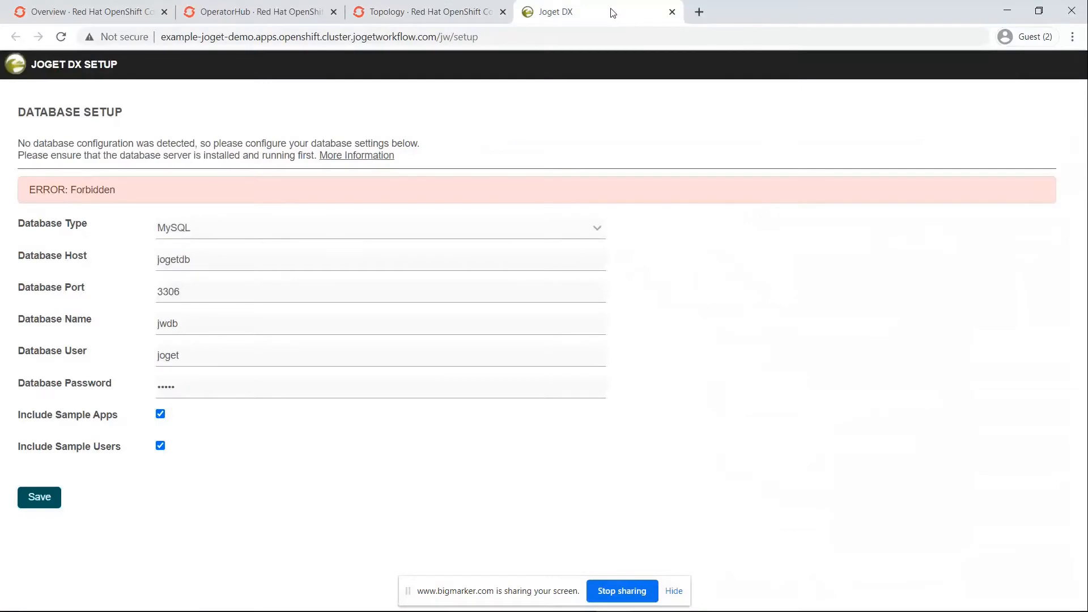
mouse_move(569, 187)
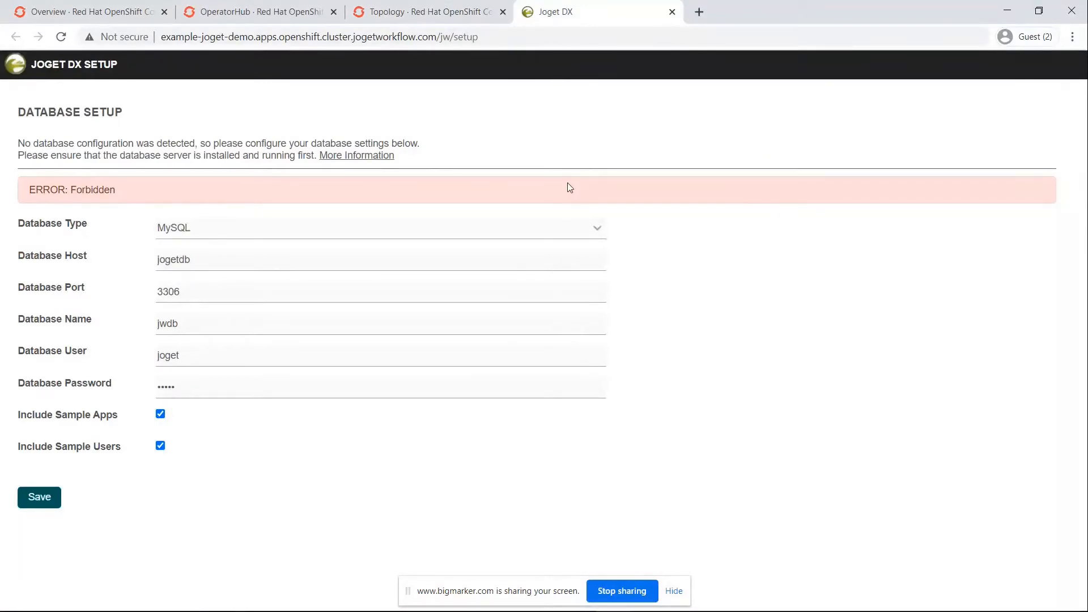
mouse_move(388, 165)
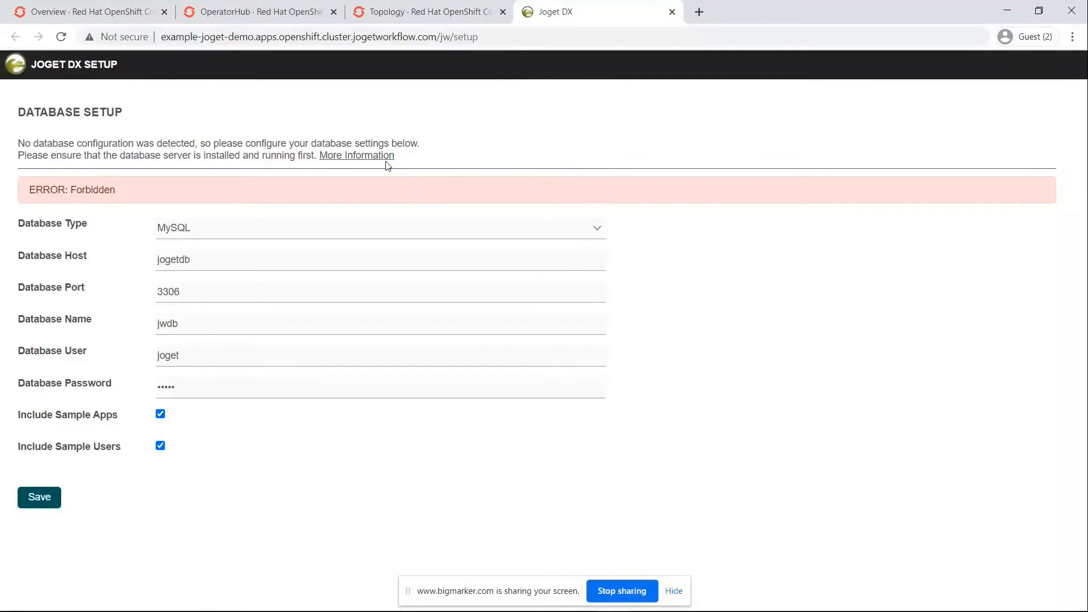
mouse_move(305, 154)
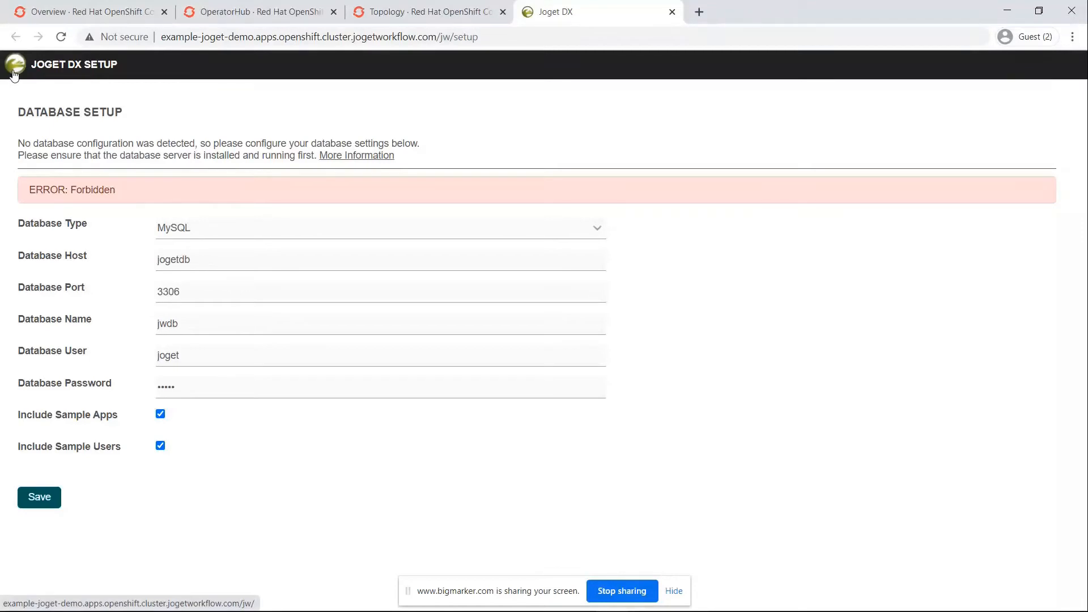
Step: Go to the Joget DX App Center home page via the header logo
click(38, 497)
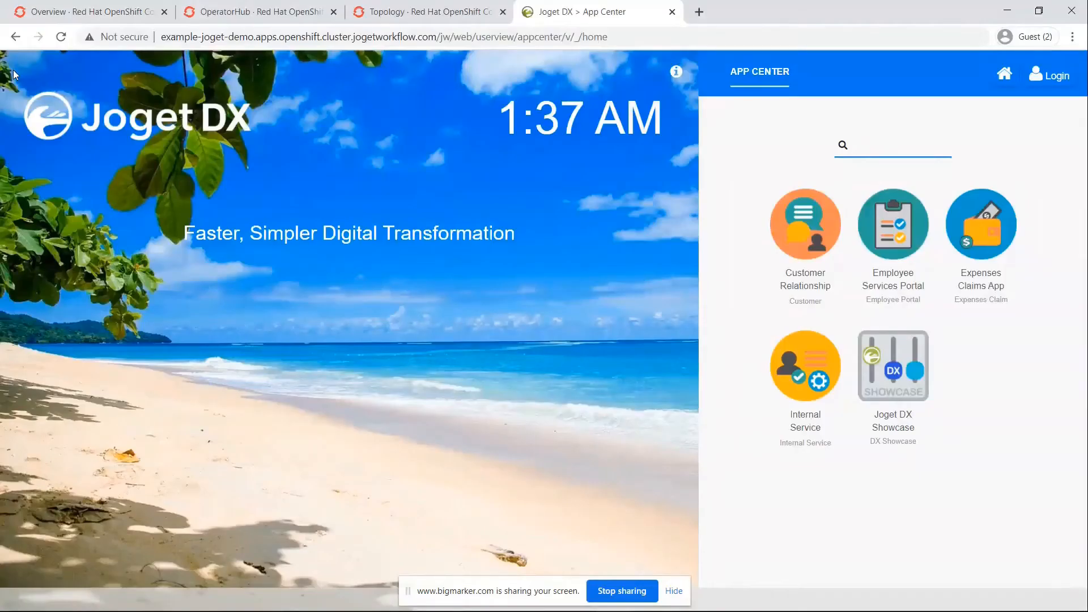
Step: Log in to the App Center as admin with the administrator password
click(893, 145)
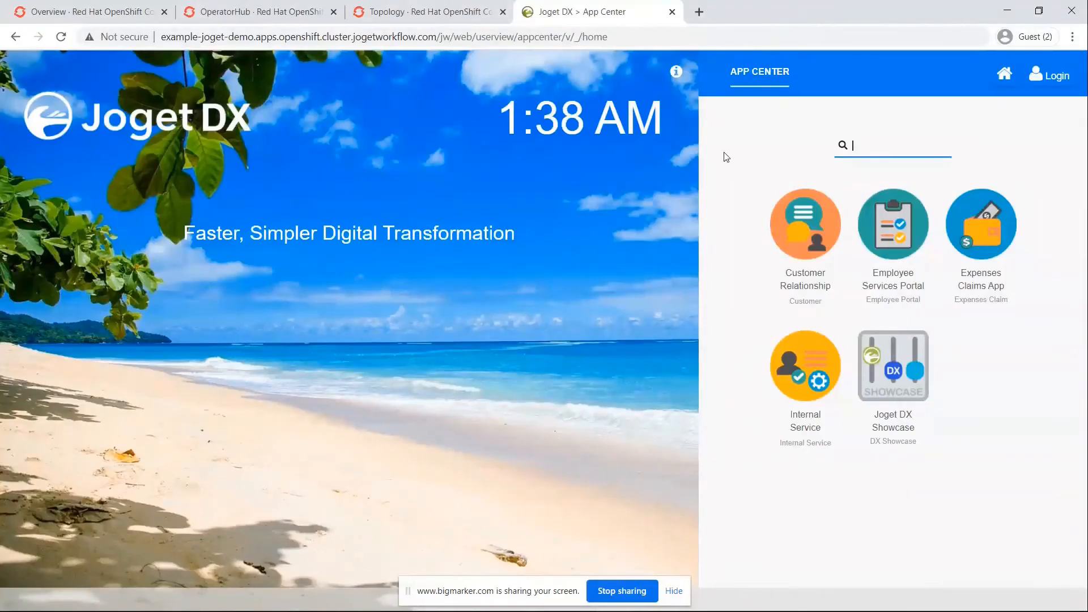
mouse_move(805, 226)
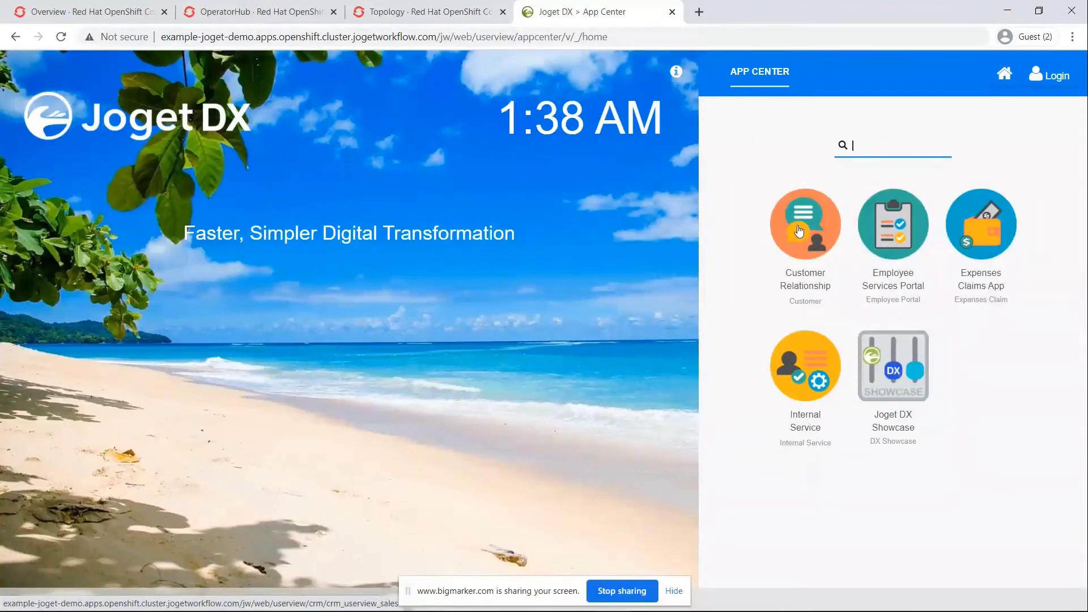
mouse_move(798, 226)
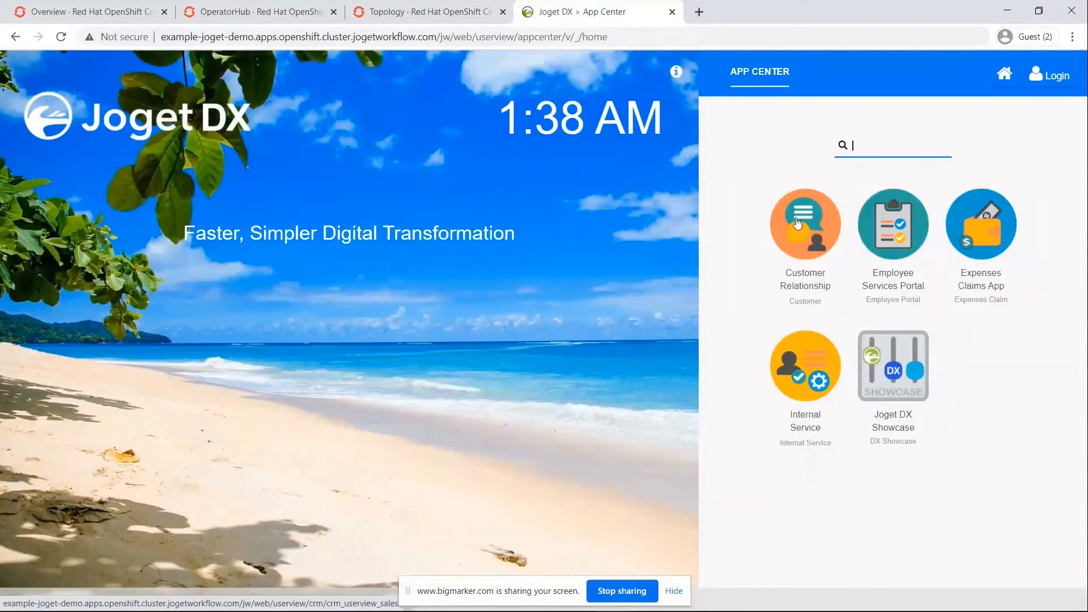
mouse_move(1016, 94)
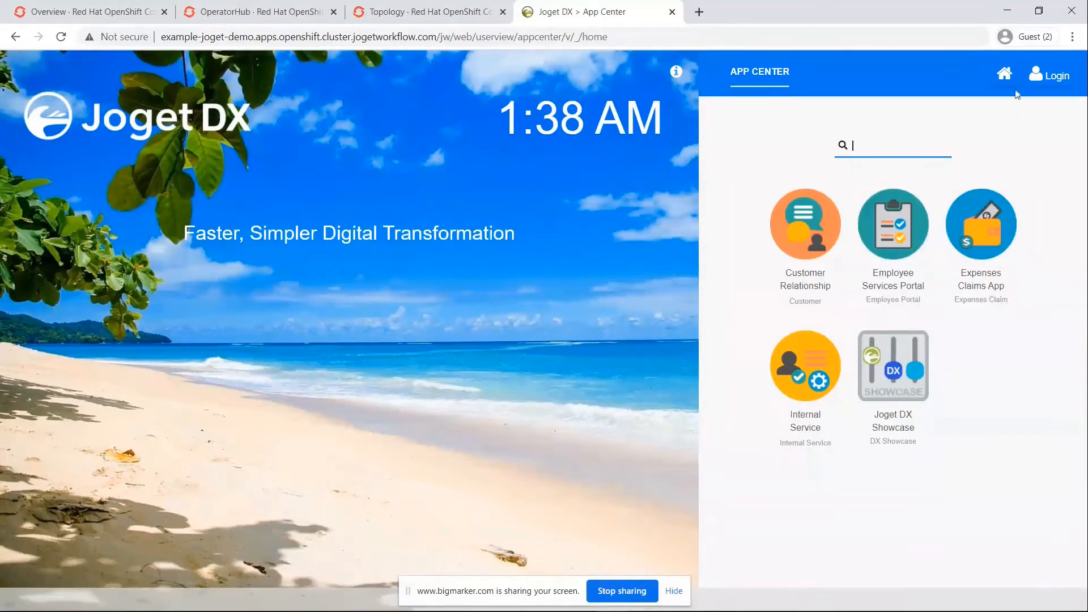
click(1049, 75)
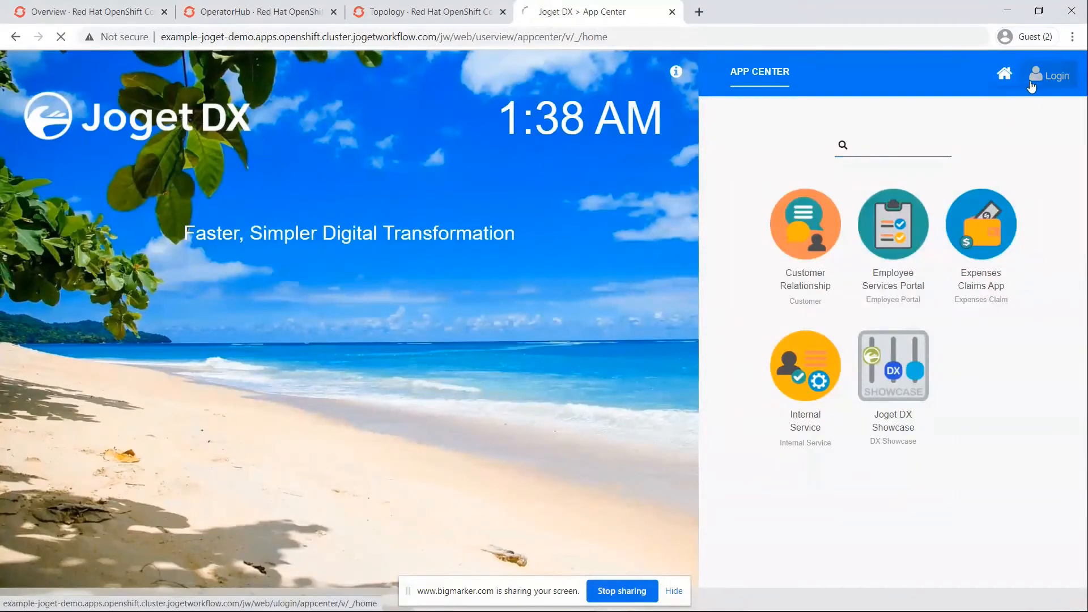
click(1050, 76)
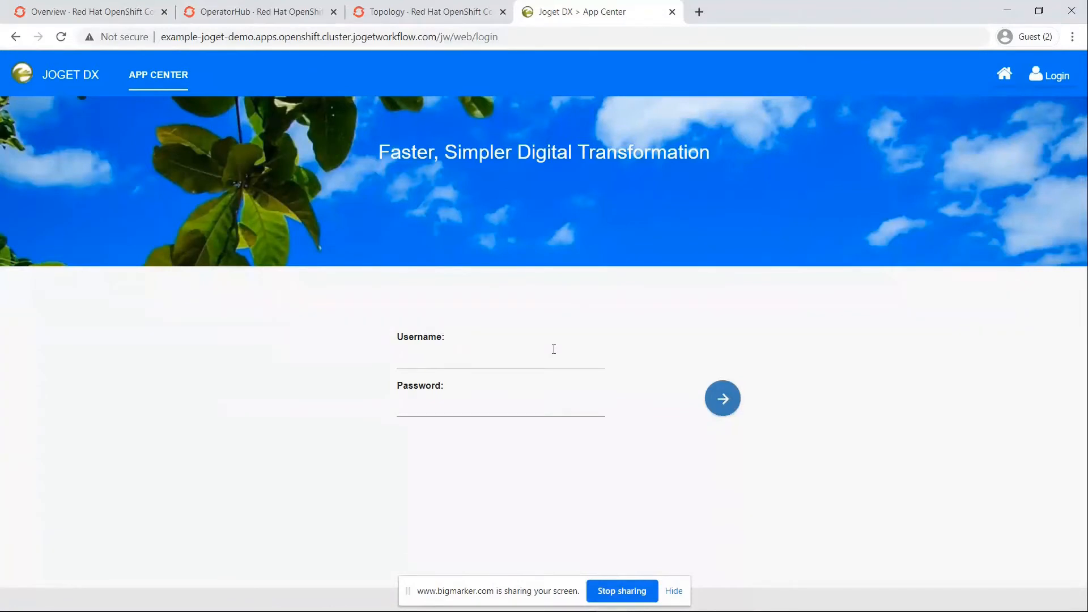
click(500, 357)
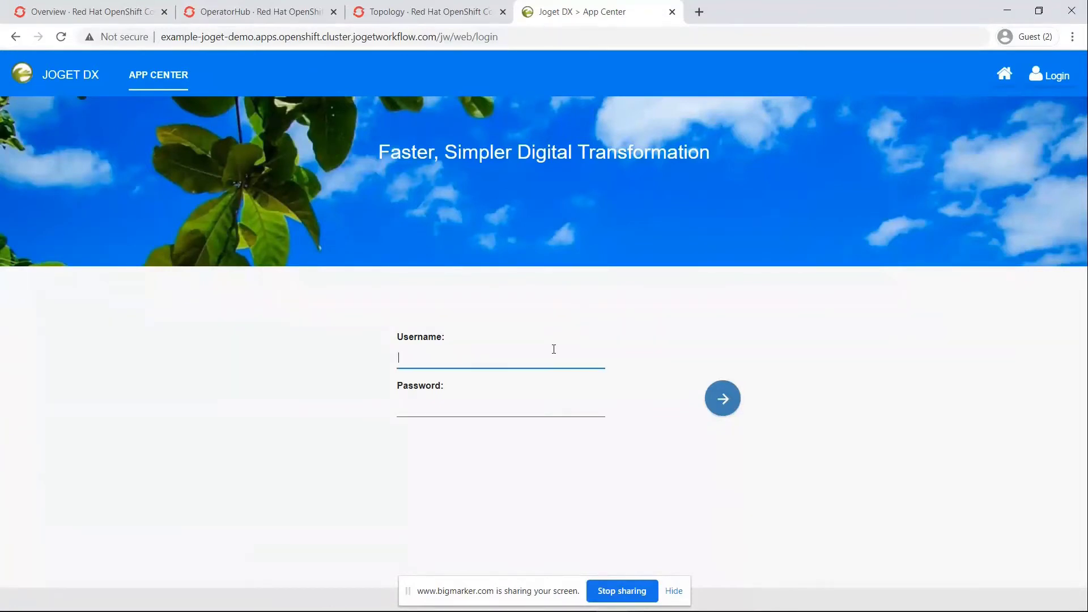
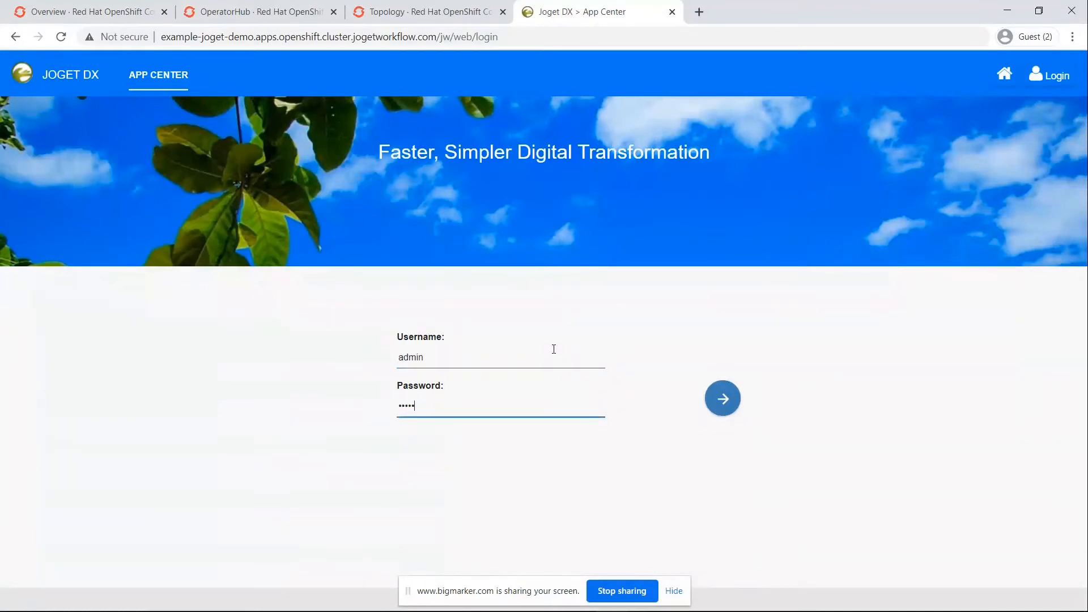
mouse_move(679, 403)
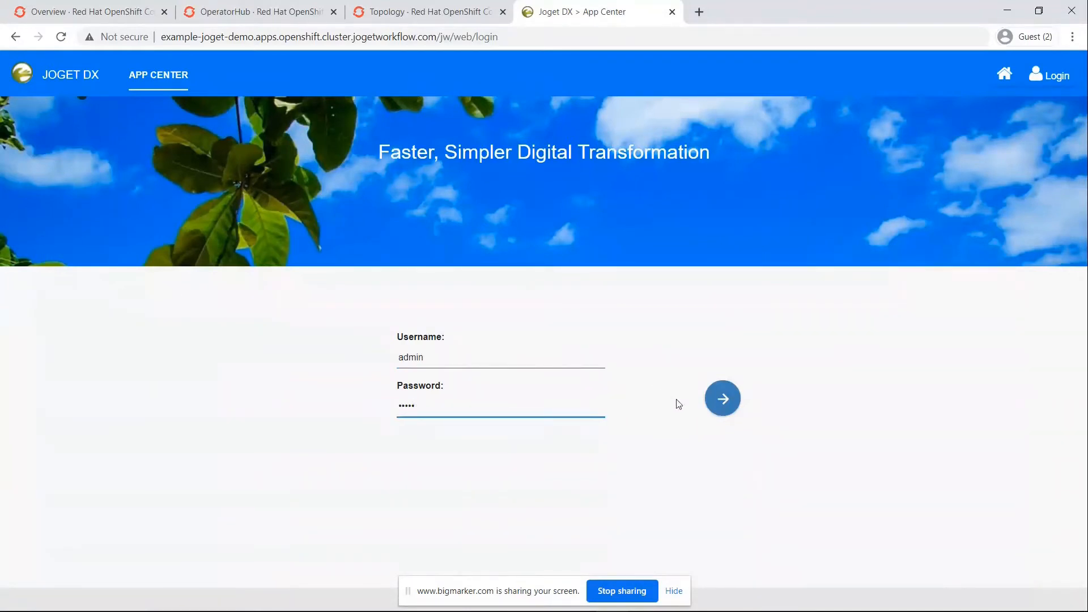
click(722, 397)
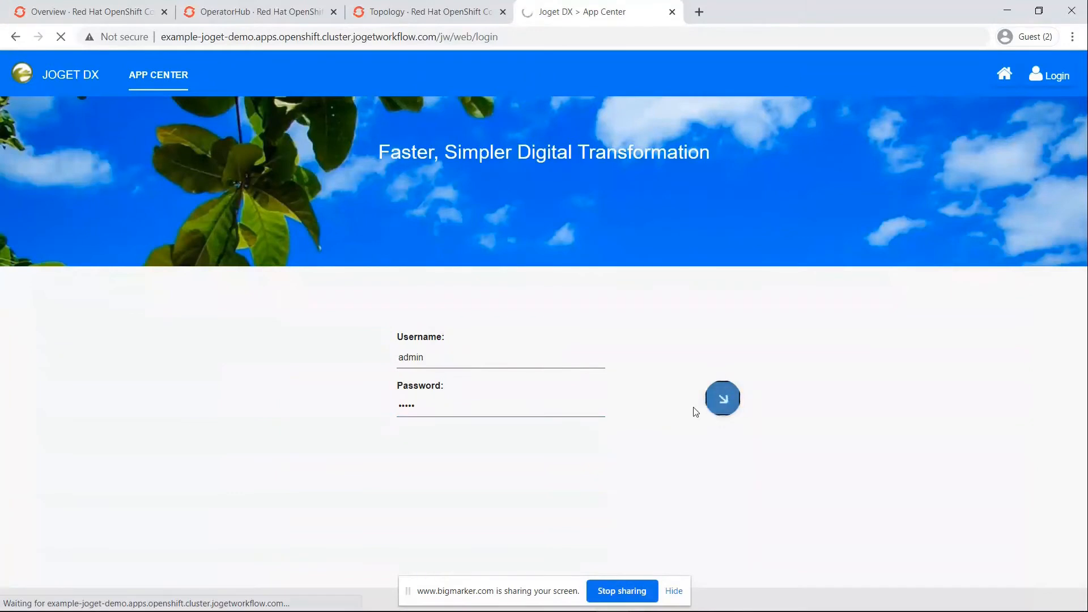
Step: Design a new app with ID demo and name Demo and save it
click(721, 398)
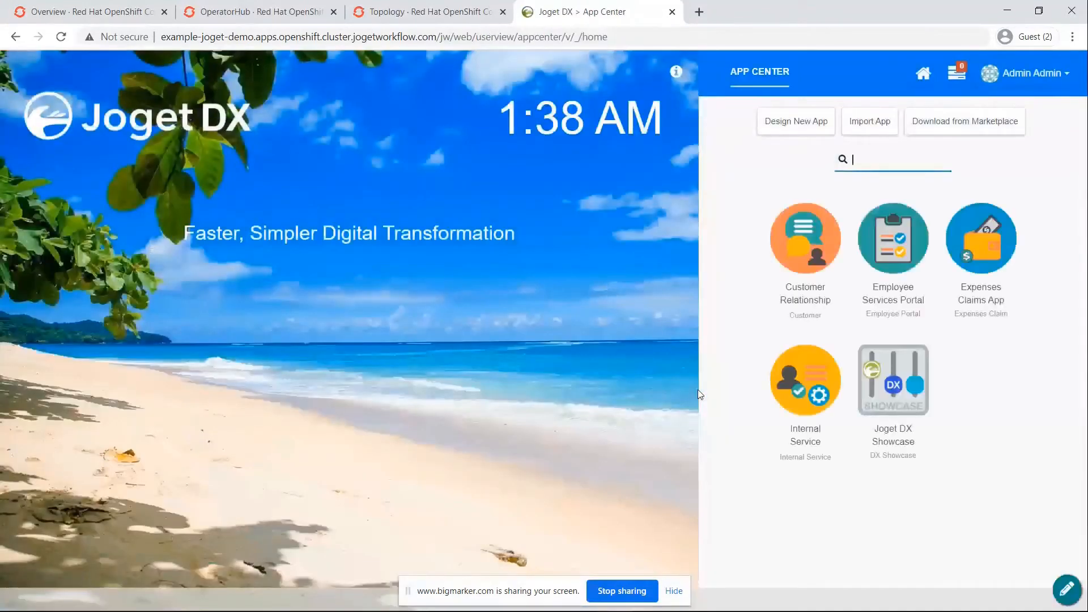
mouse_move(673, 389)
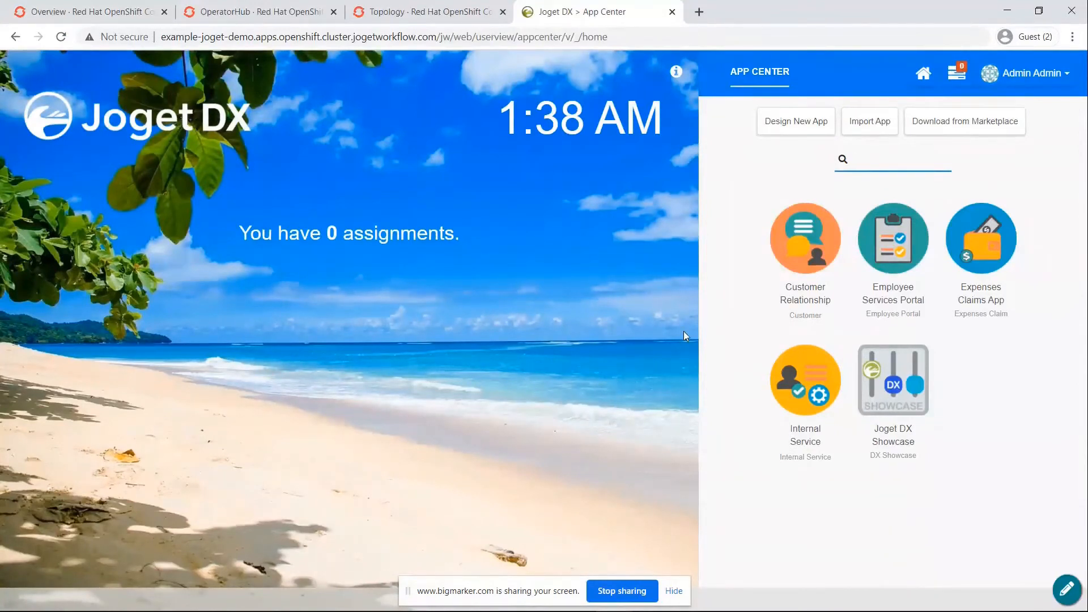
mouse_move(900, 93)
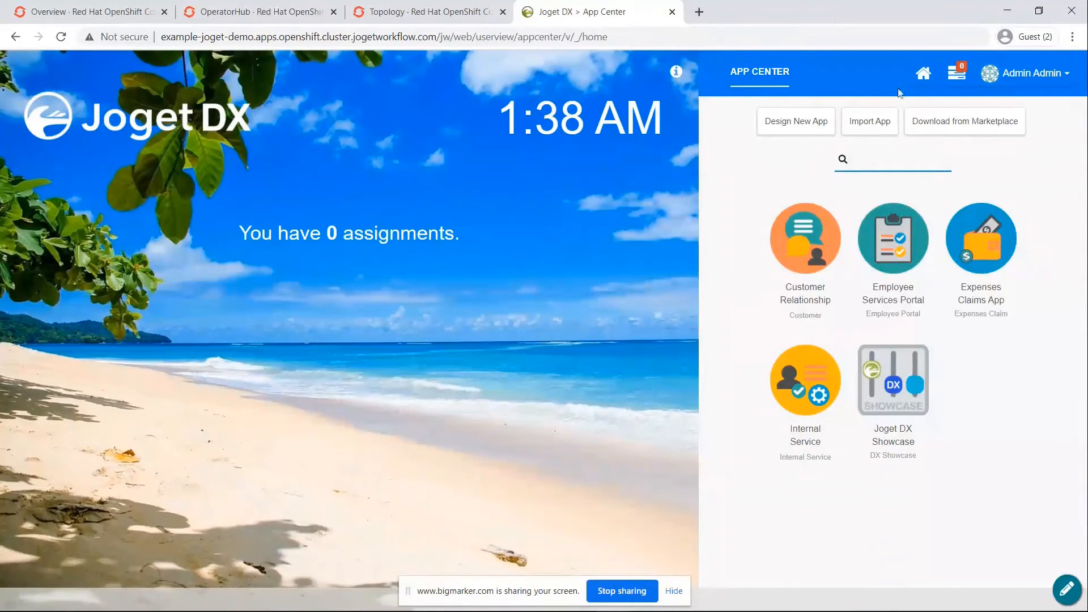
mouse_move(1044, 86)
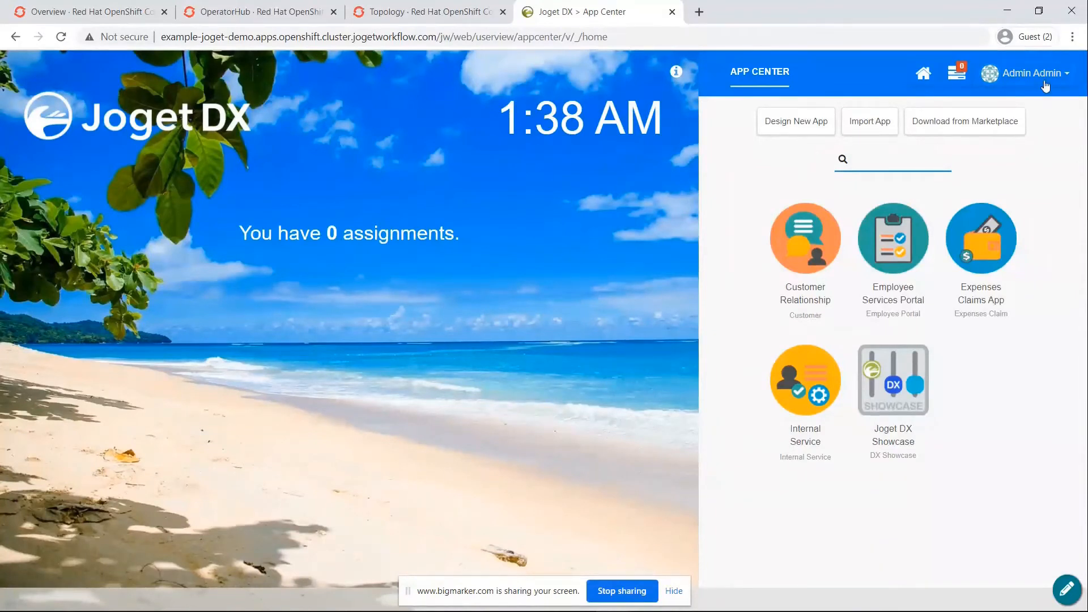
mouse_move(805, 137)
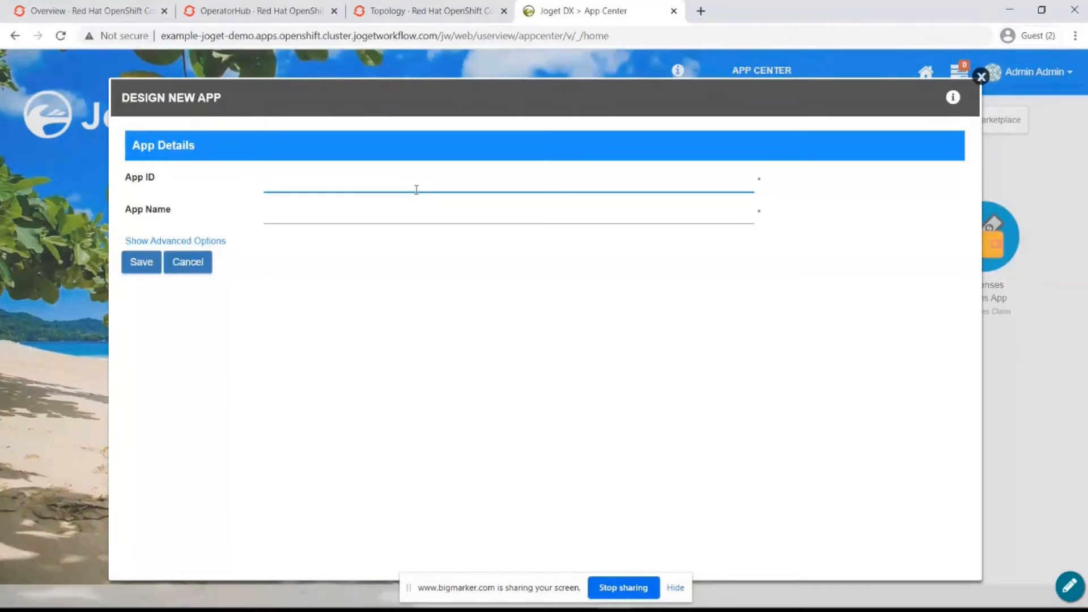
click(416, 180)
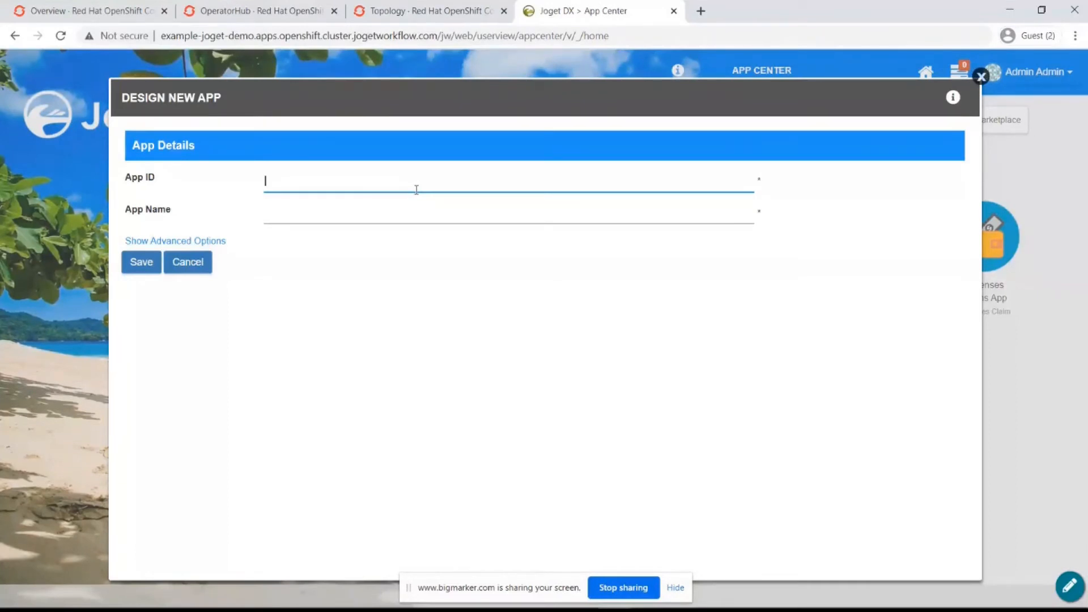
text(Demo)
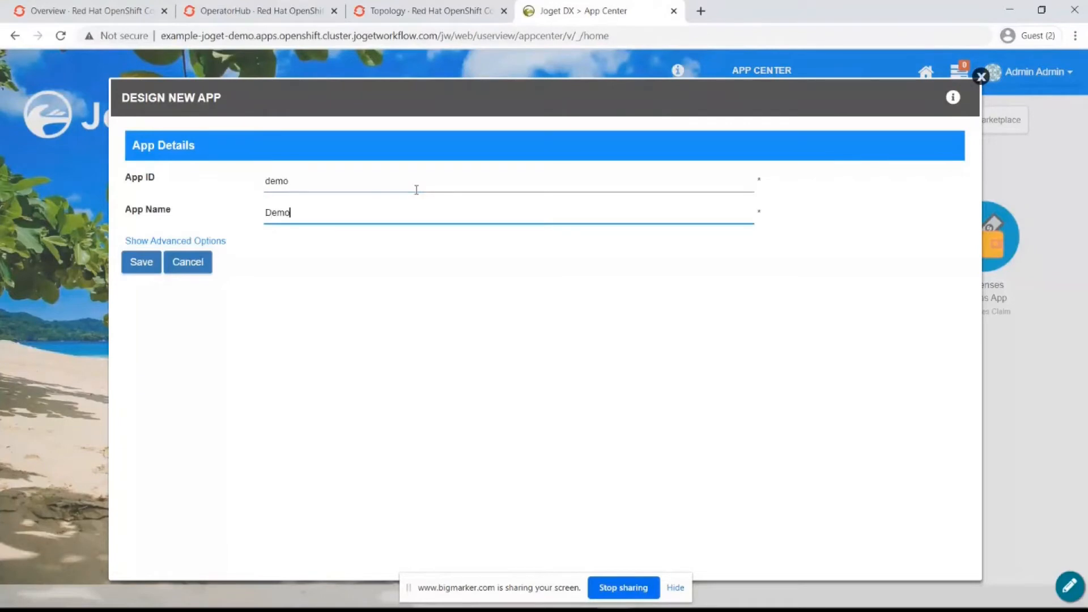
click(140, 262)
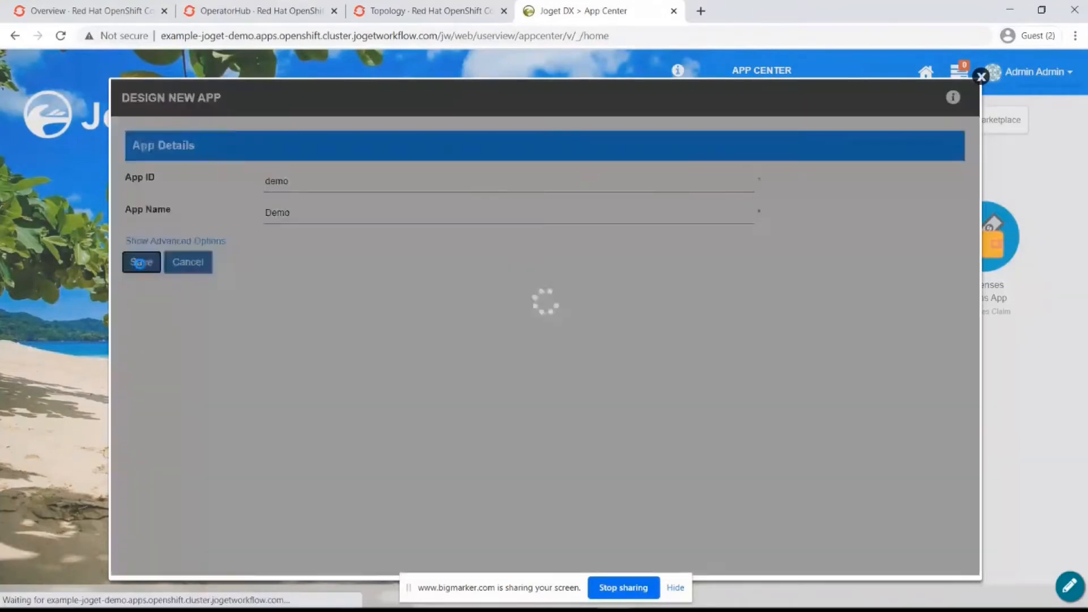
click(140, 262)
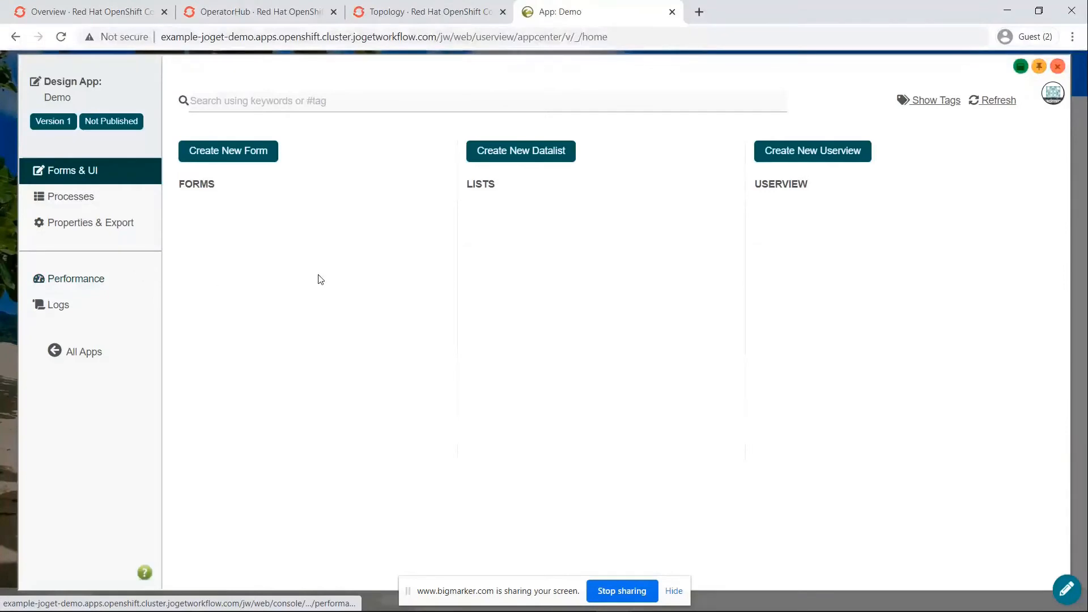
mouse_move(244, 156)
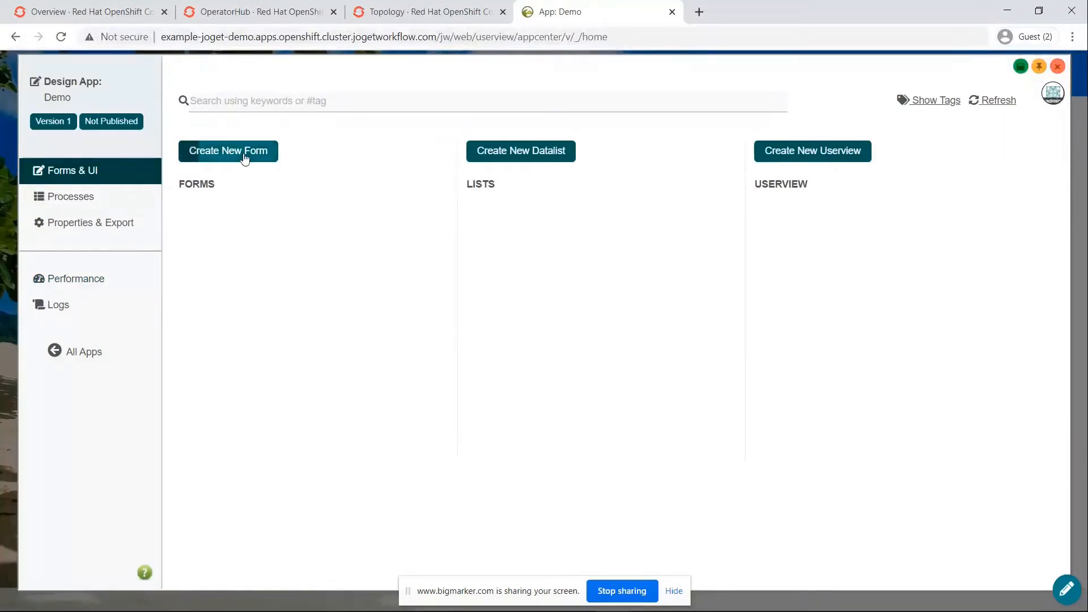
Step: Create a new form with ID request, name Request Form and table demo, and save it
click(228, 151)
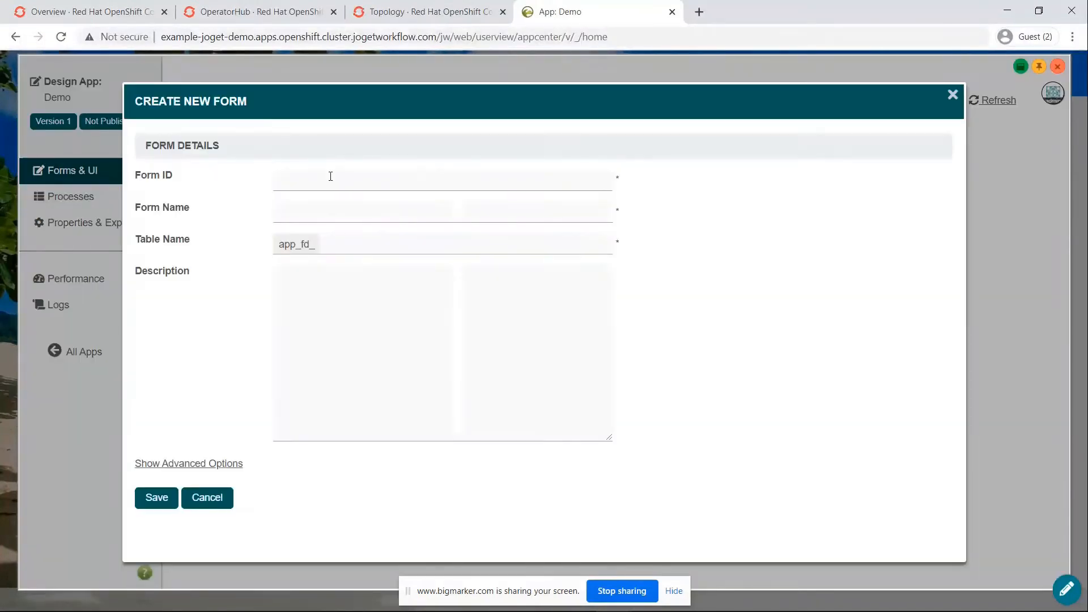
text(request)
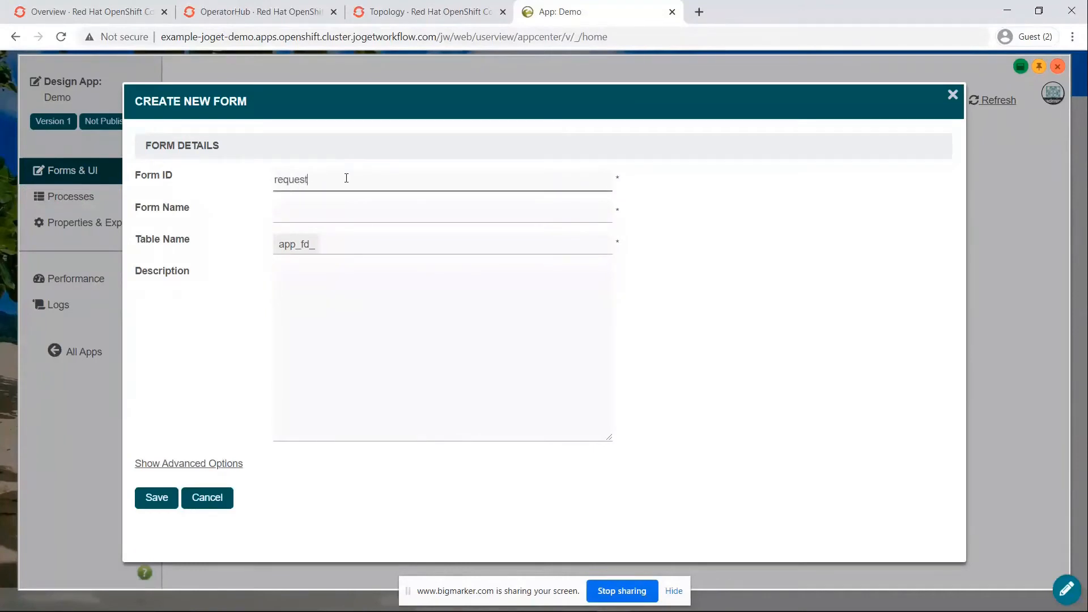
text(Request Form)
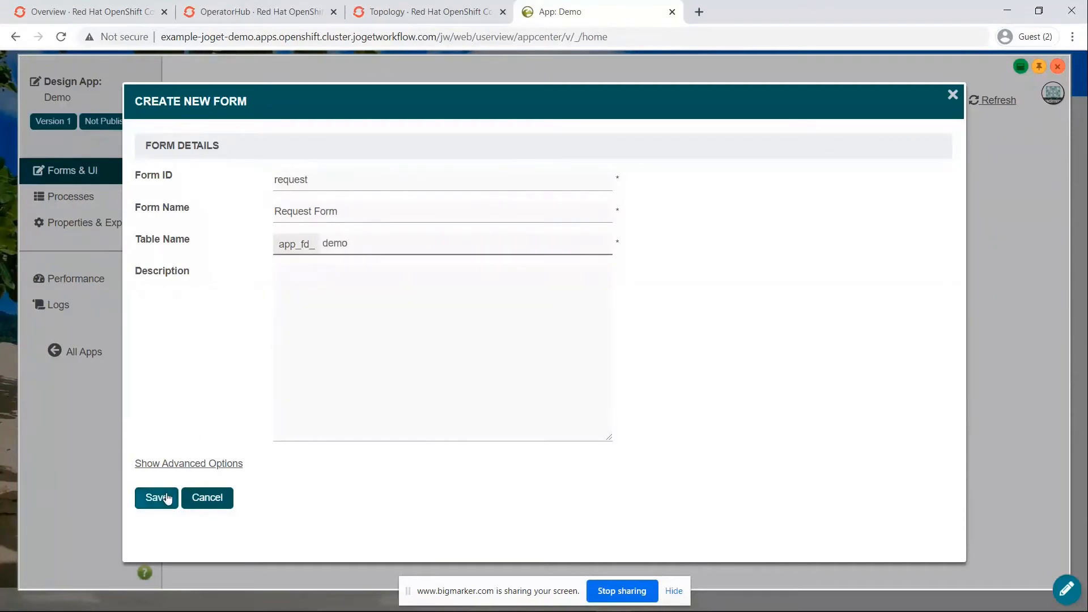
click(152, 498)
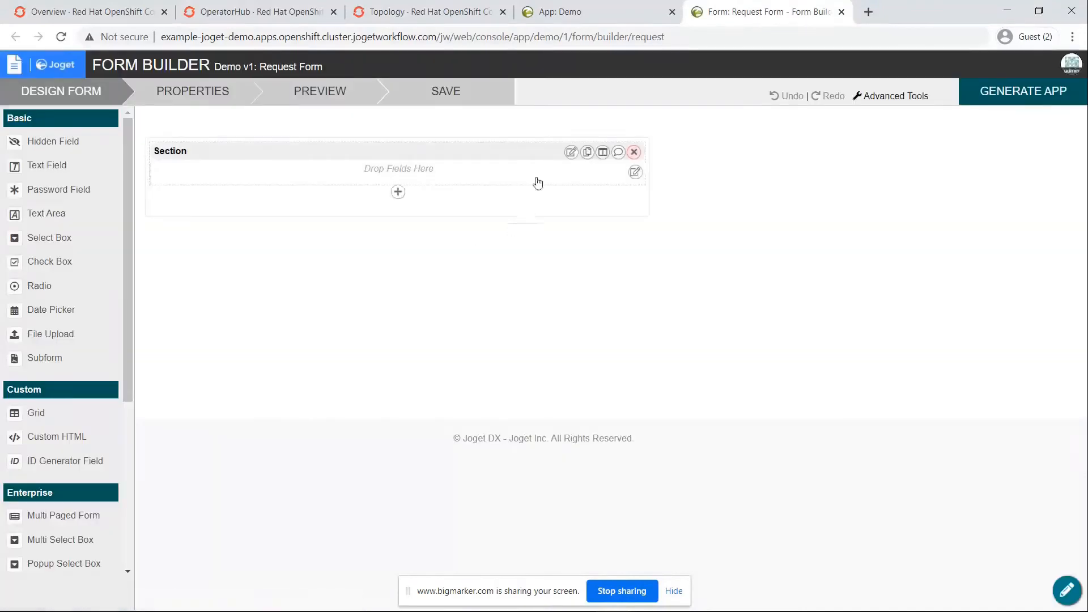
Step: Change the form section's label to Request Details
click(570, 152)
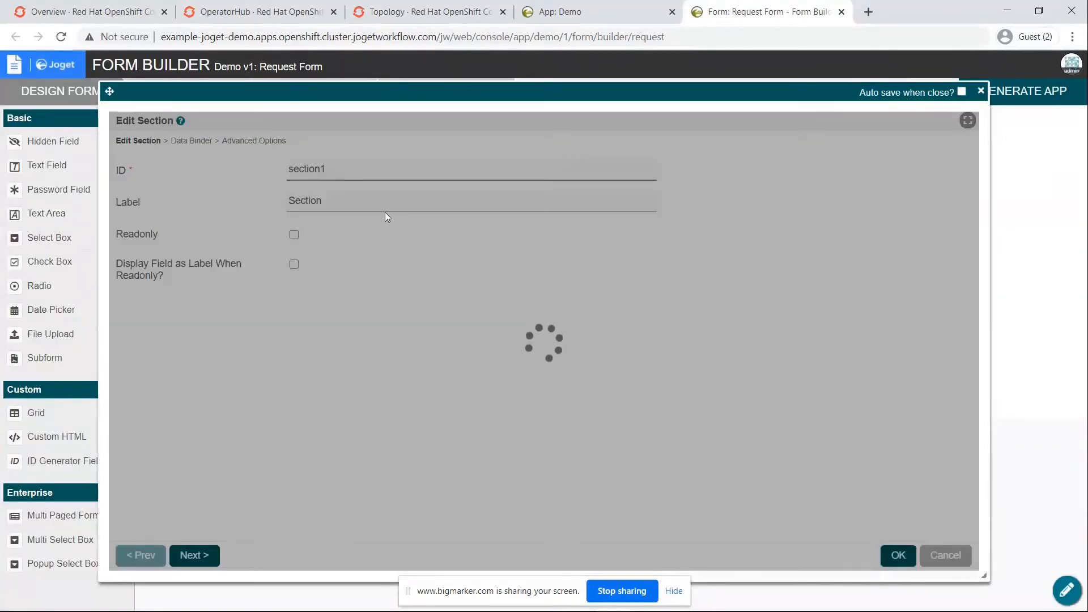
text(Request Detao;s)
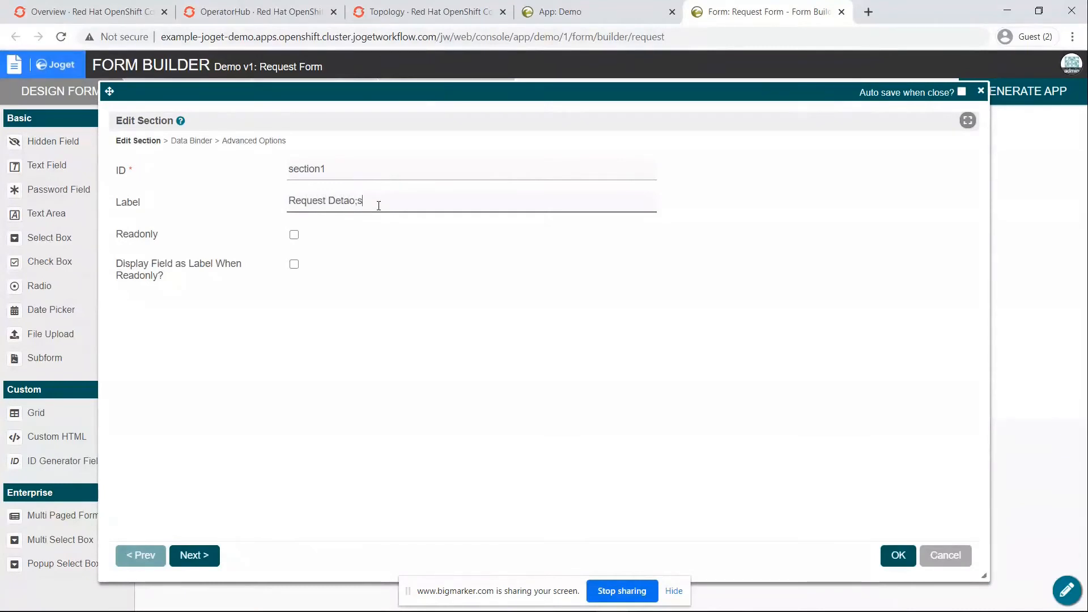
text(Request Detais)
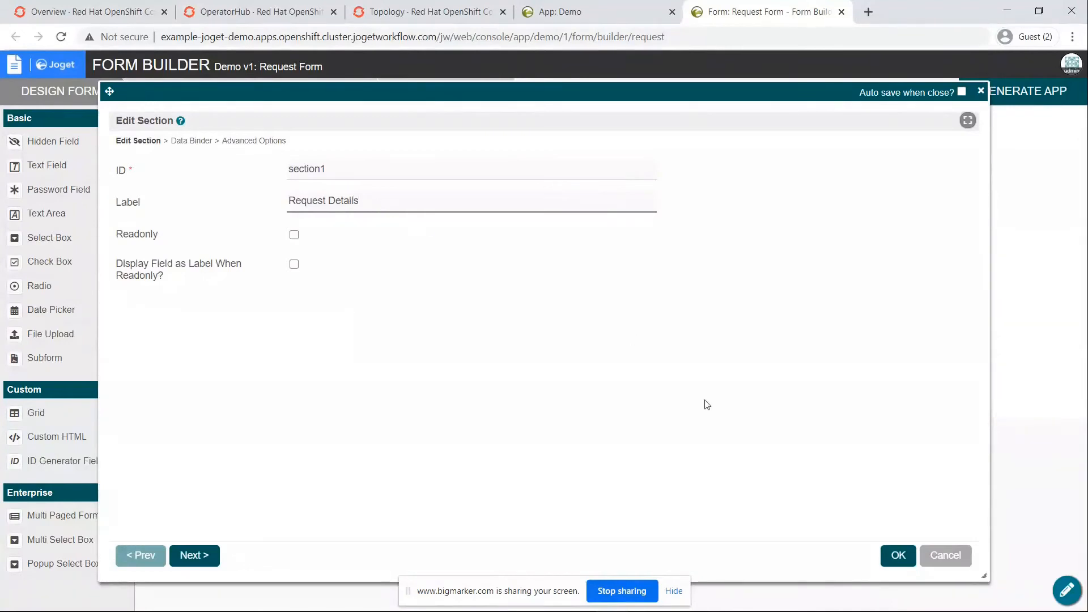
click(895, 556)
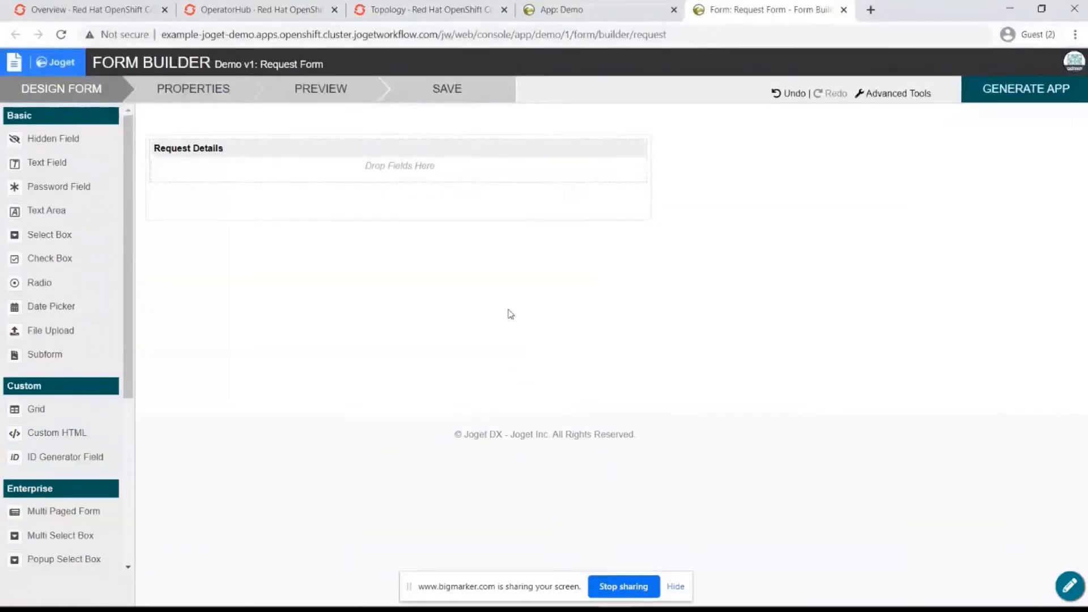
mouse_move(399, 283)
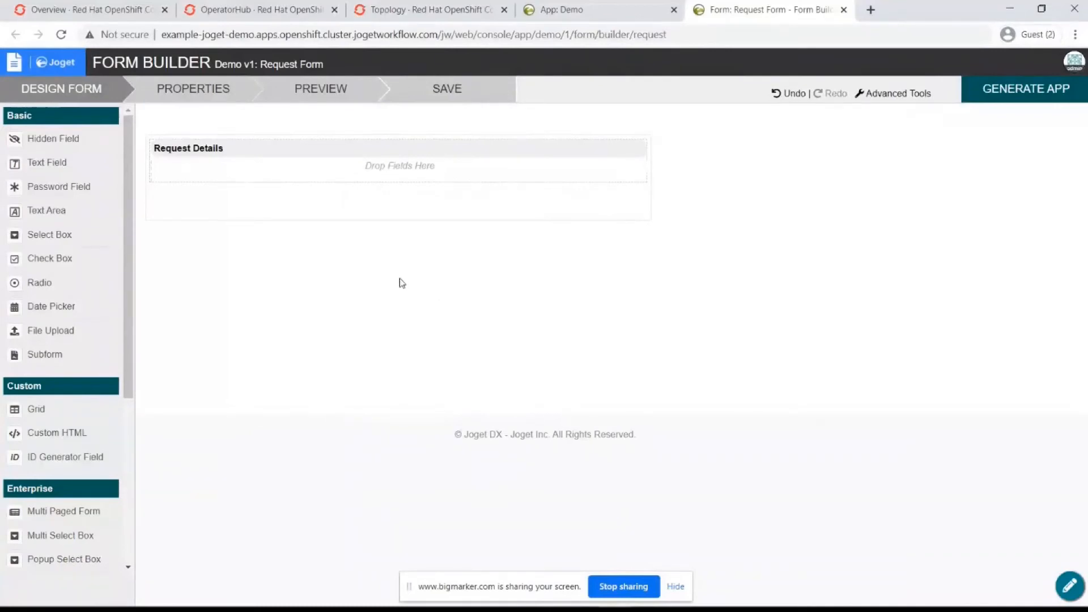
mouse_move(151, 229)
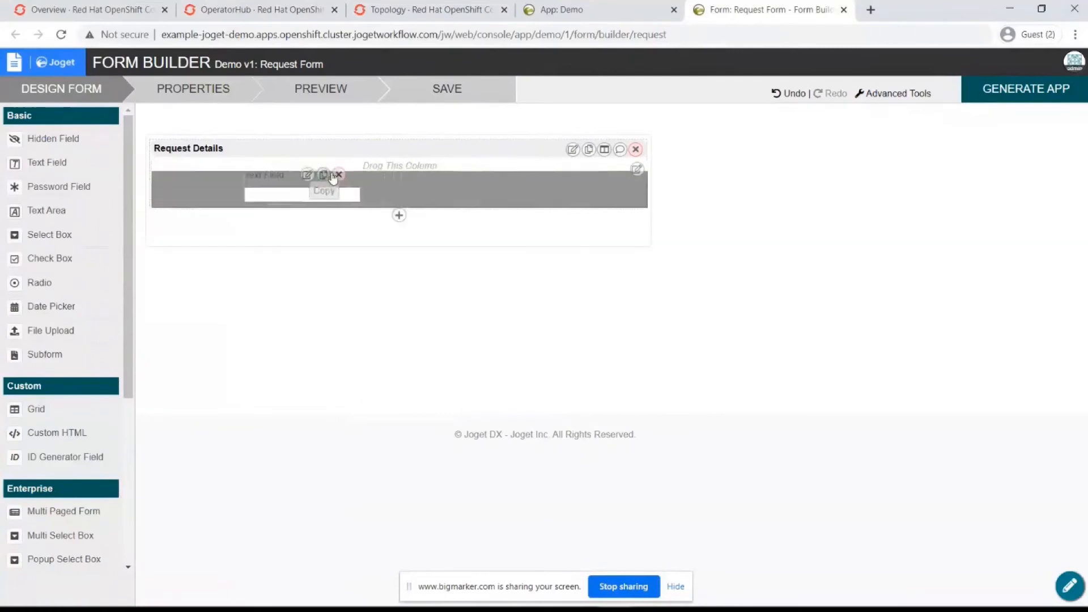
mouse_move(384, 185)
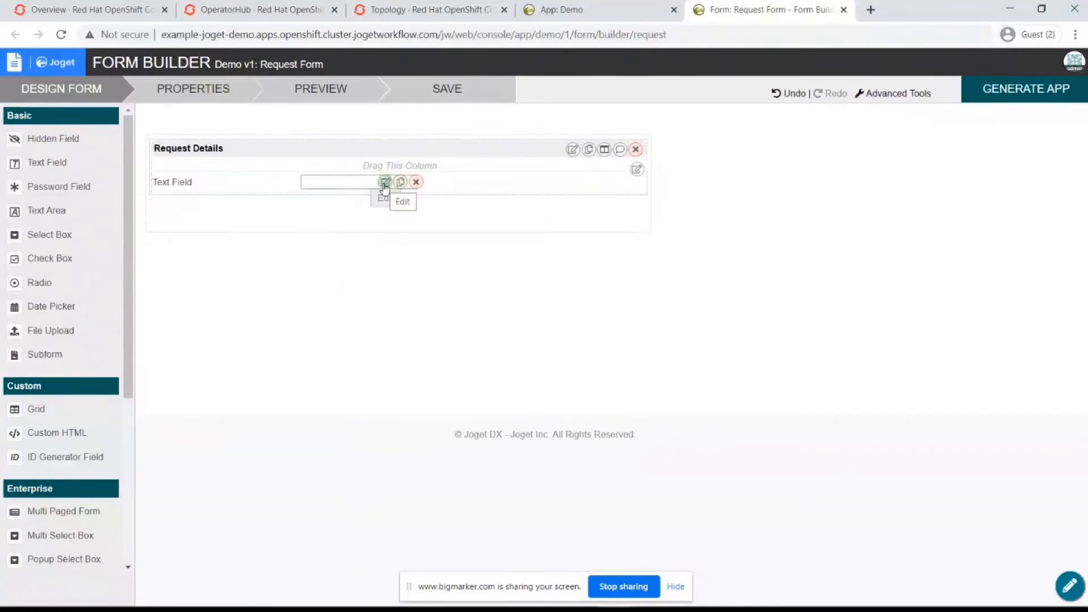
Step: Label the new text field Name and confirm its settings
click(385, 181)
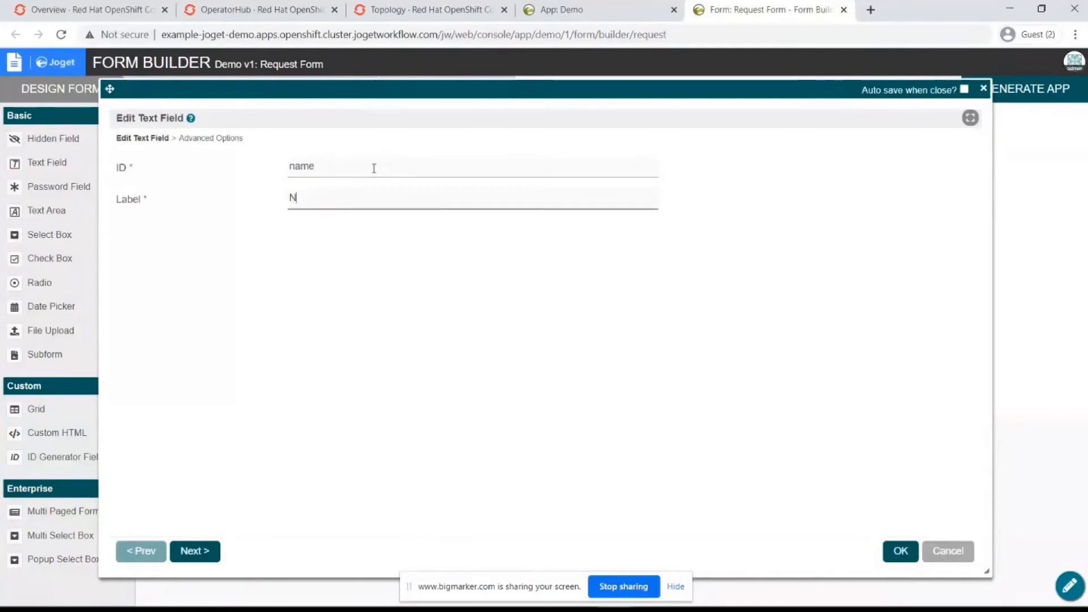
text(ame)
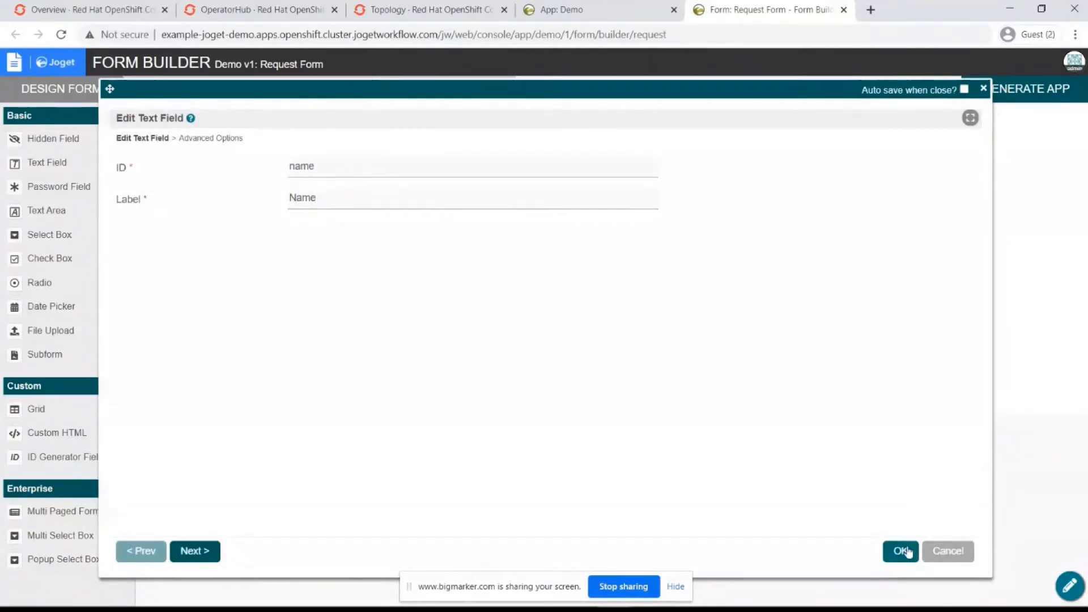
click(900, 551)
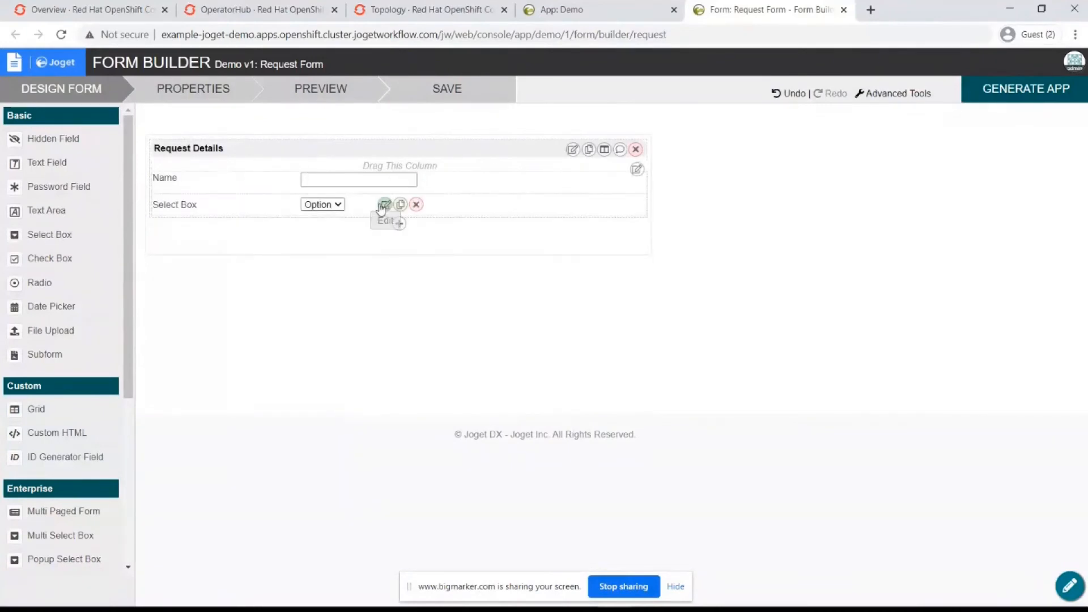
Step: Label the select box Department and bind its choices to the Department Options Binder
click(385, 204)
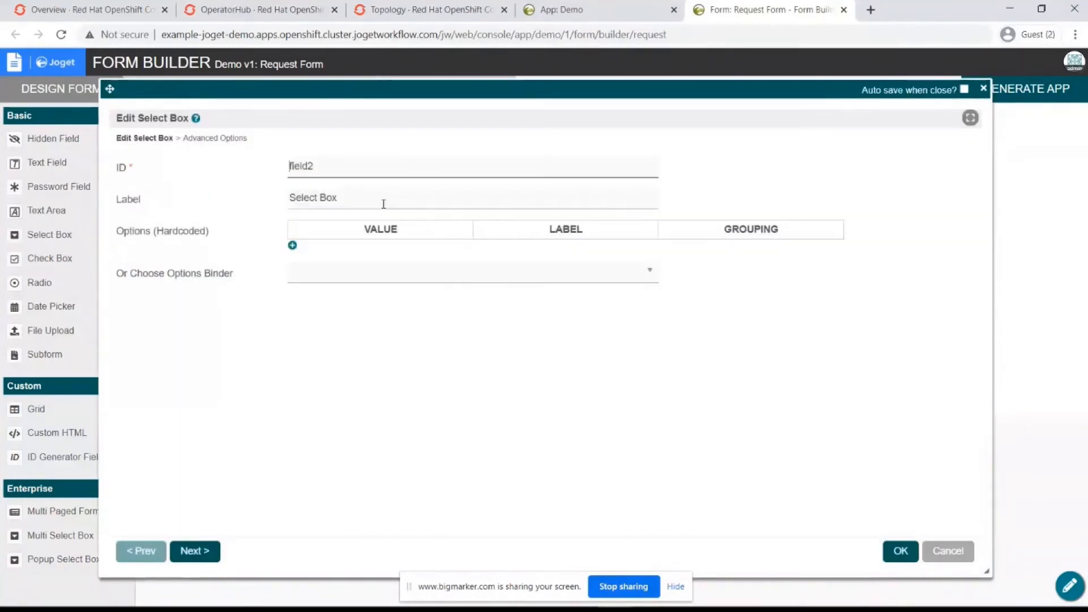
text(Depa)
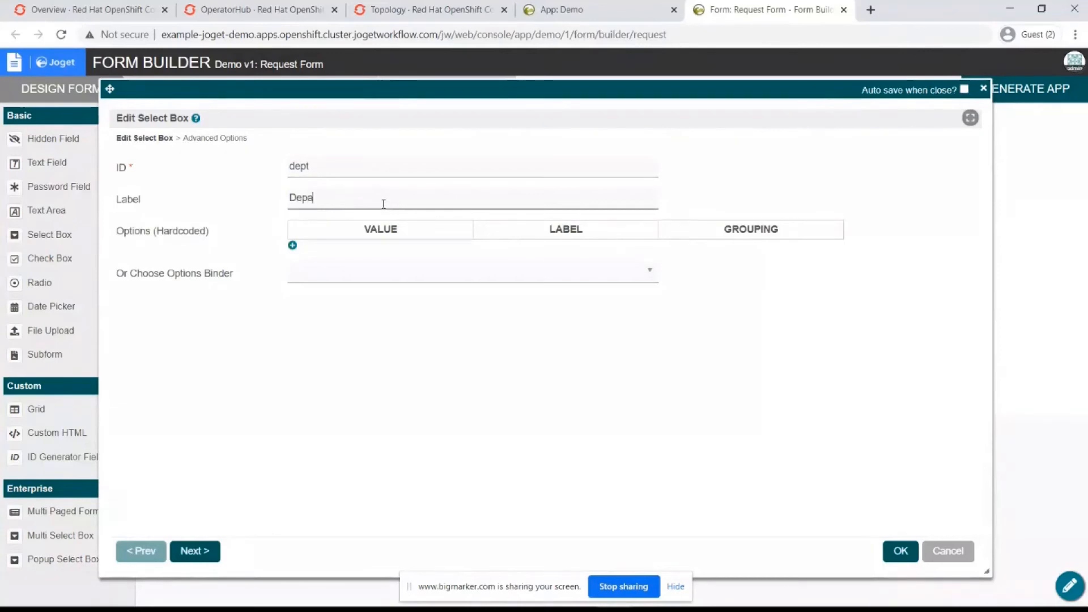
click(471, 270)
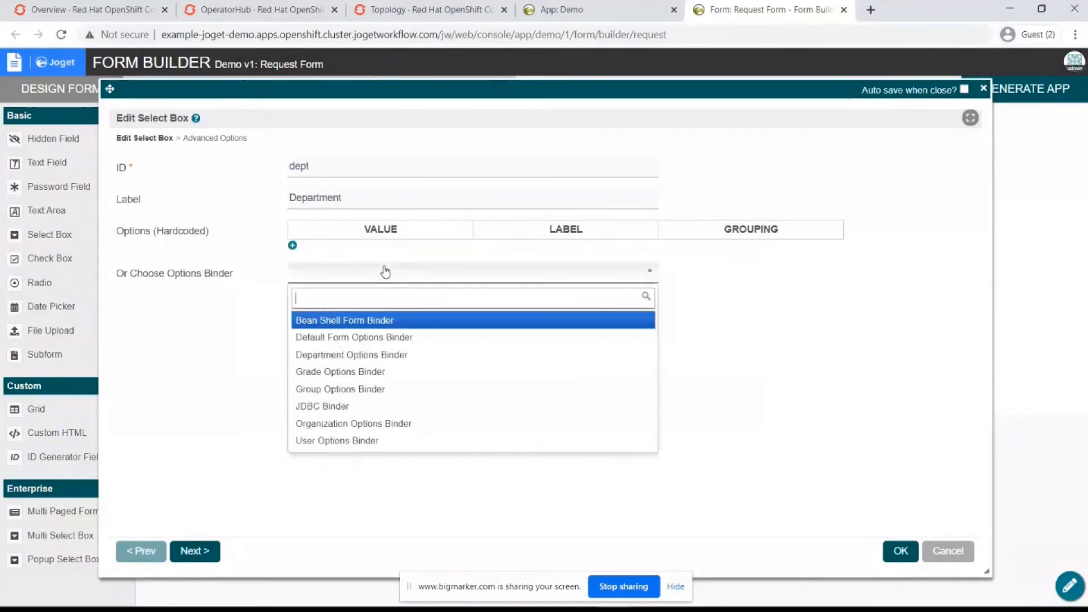
click(351, 355)
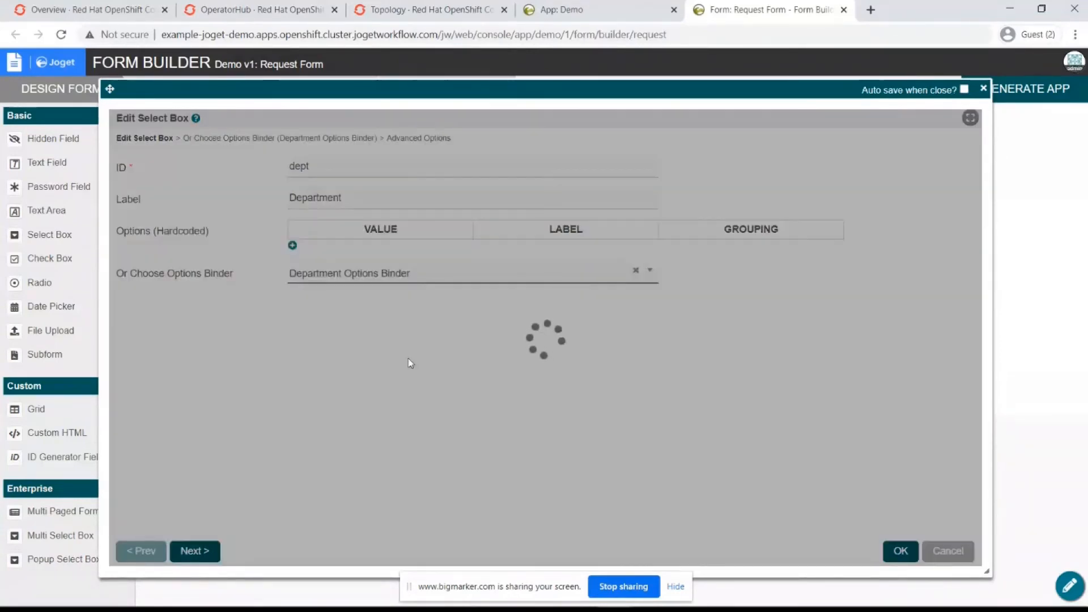
click(899, 551)
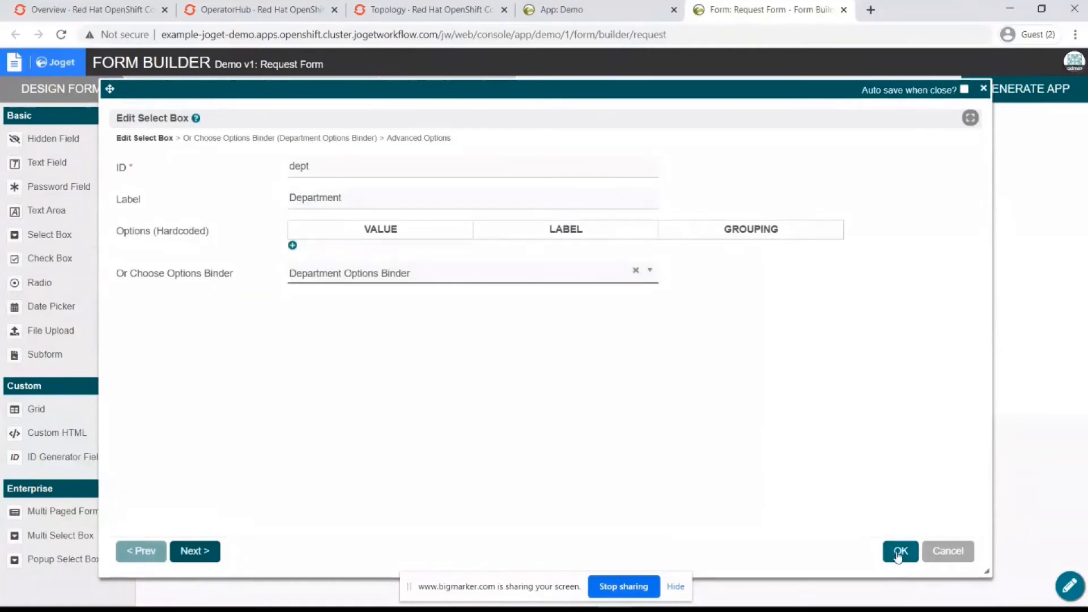
click(899, 551)
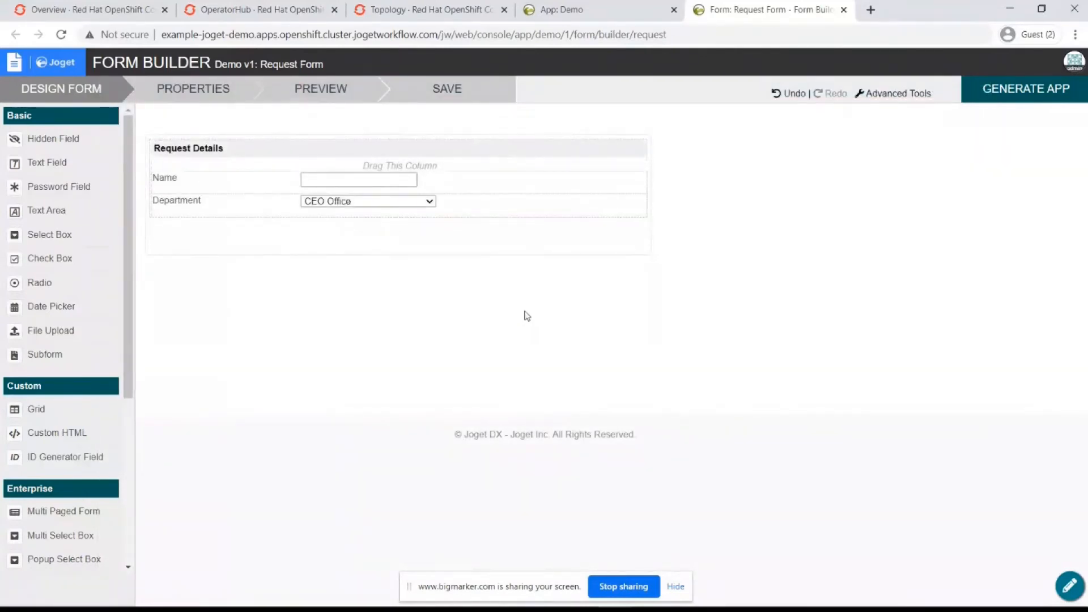
mouse_move(533, 306)
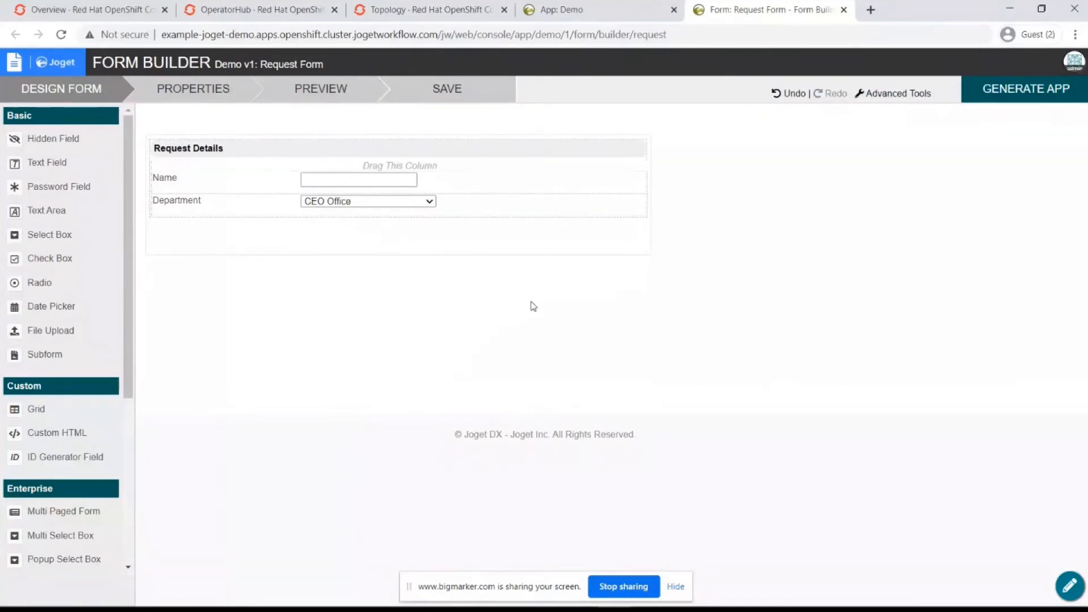
mouse_move(70, 162)
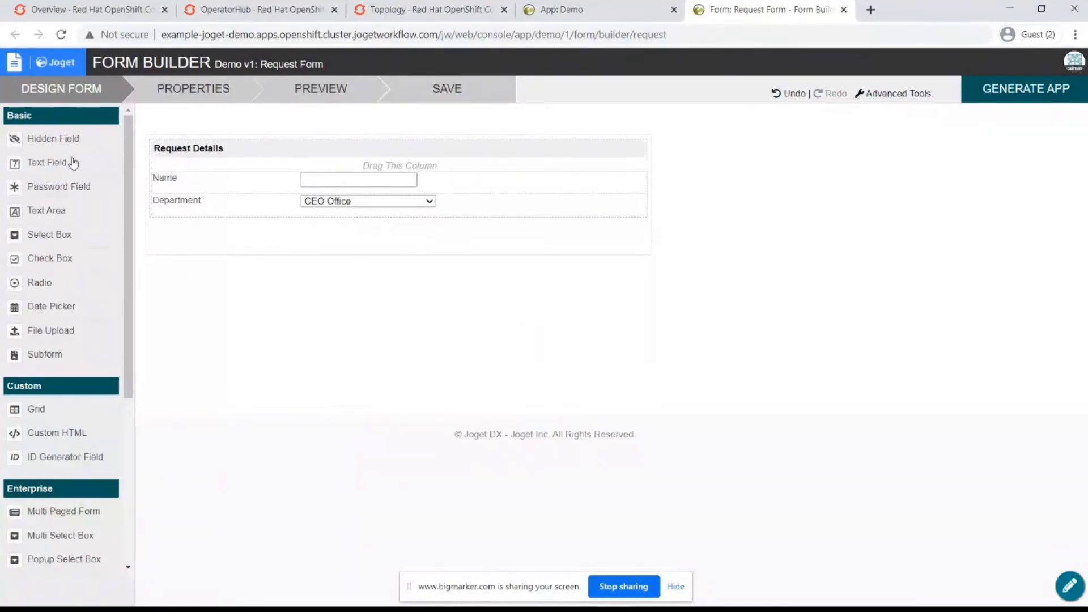
Step: Add a Budget text field below Department with US-style formatting, 2 decimals and $ prefix
drag(48, 162, 358, 227)
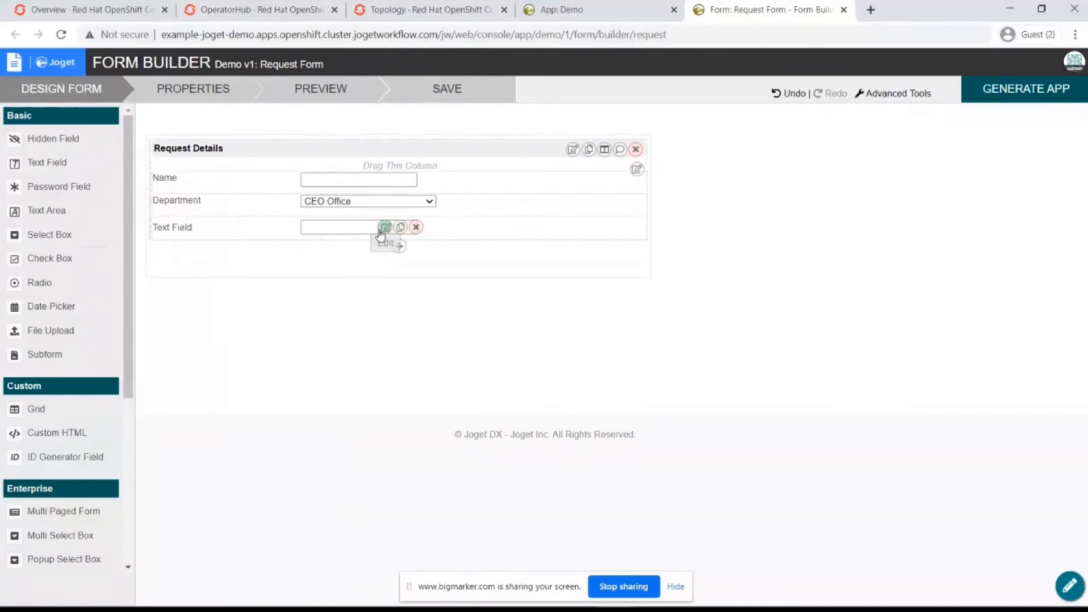
click(385, 228)
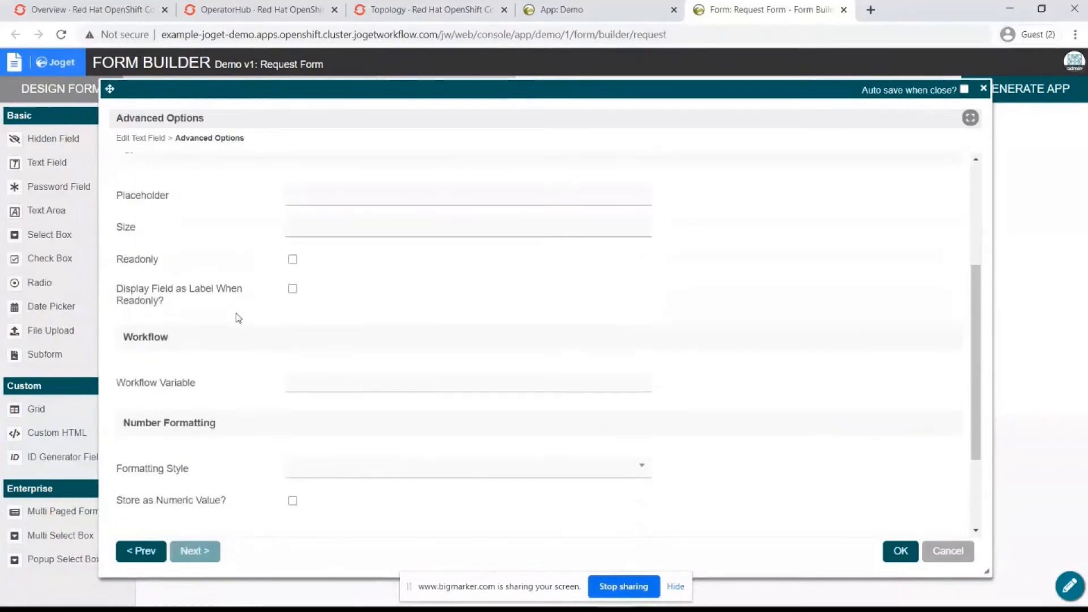
click(467, 468)
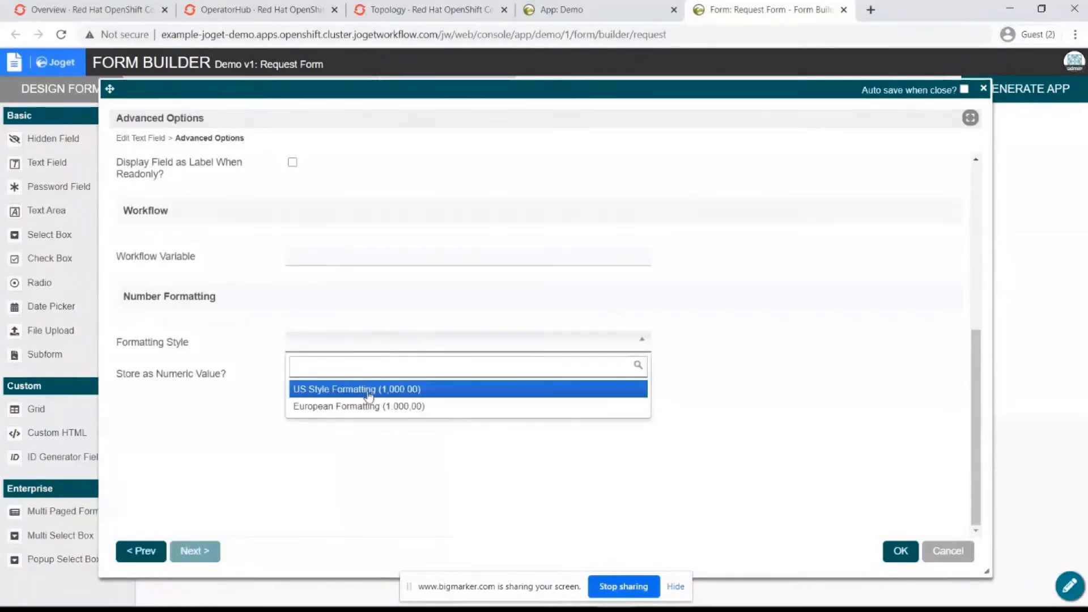
click(356, 389)
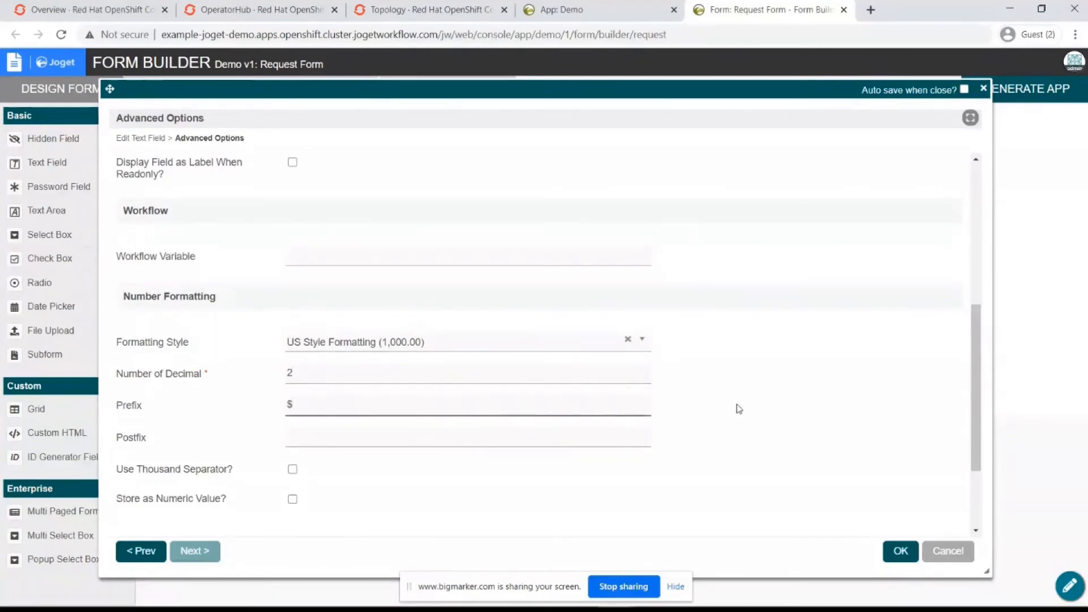
click(901, 551)
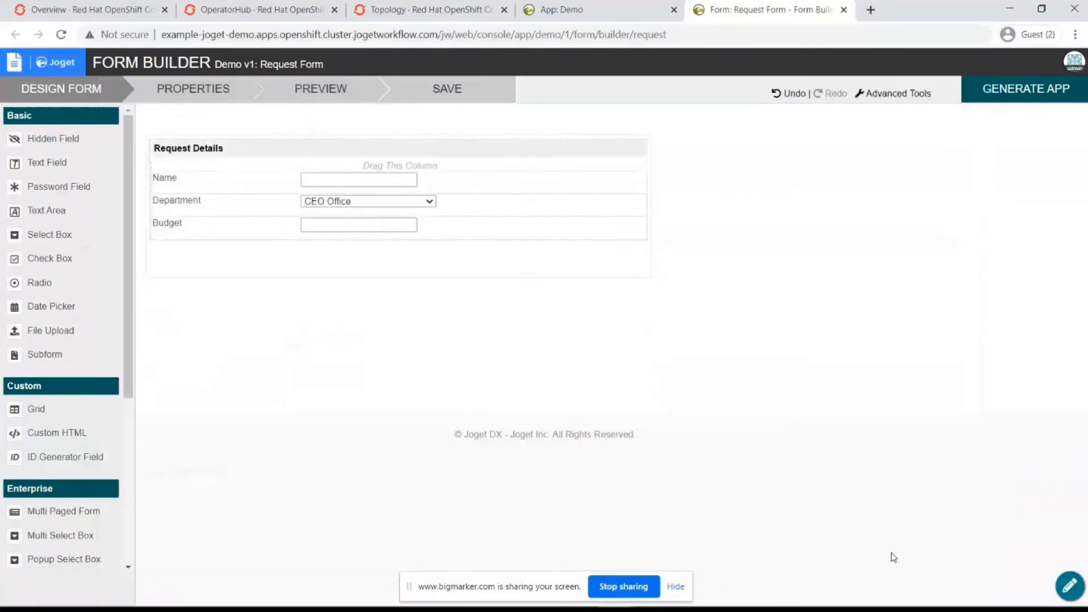
mouse_move(525, 360)
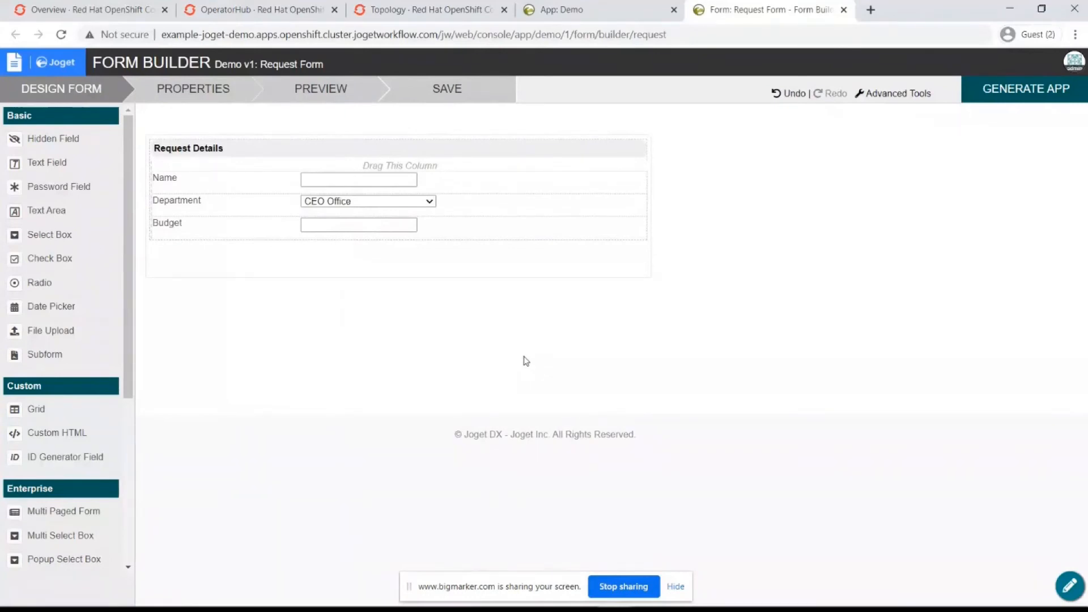
mouse_move(102, 217)
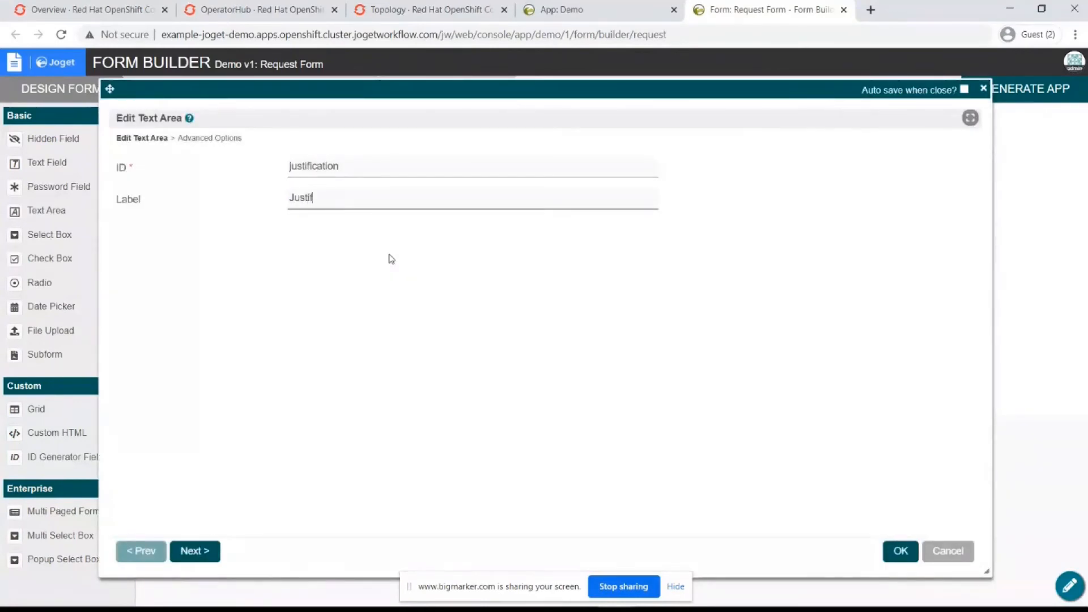
Step: Label the text area Justification with ID justification and save it
text(ication)
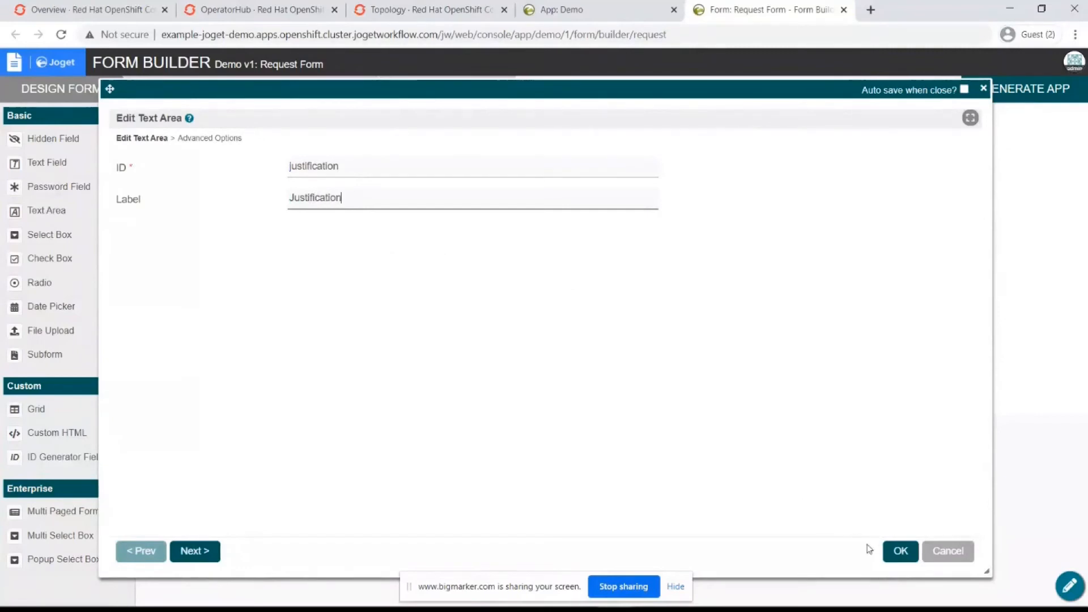
click(900, 551)
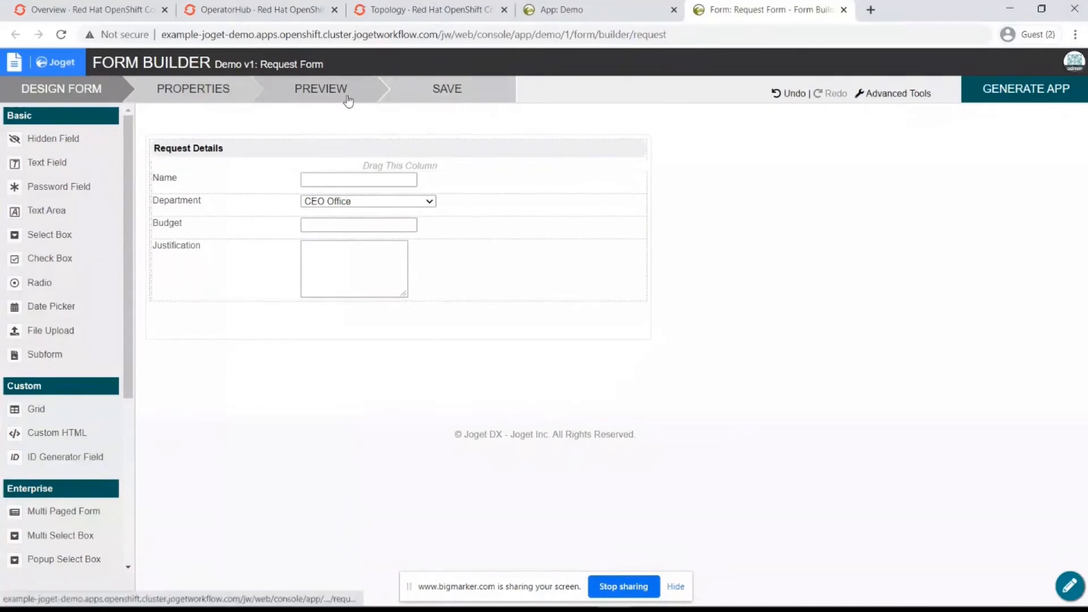
click(321, 89)
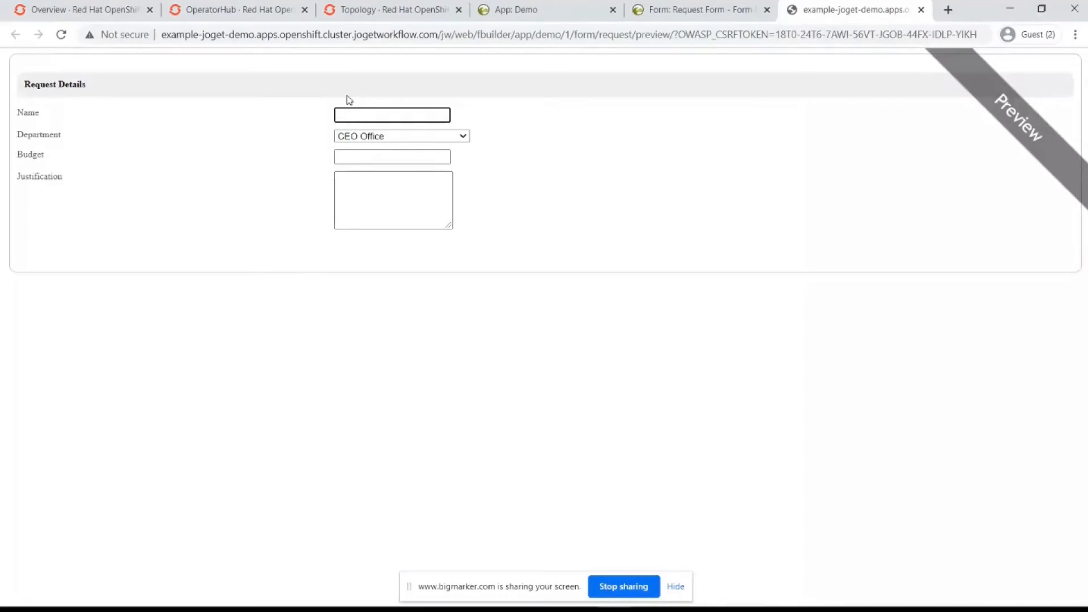
mouse_move(181, 114)
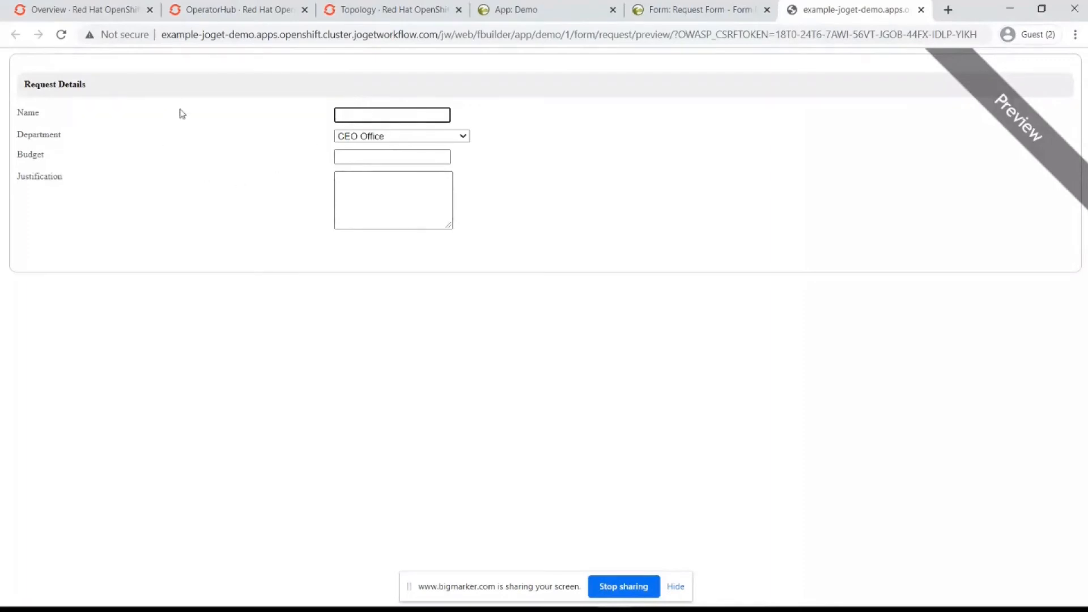
click(401, 136)
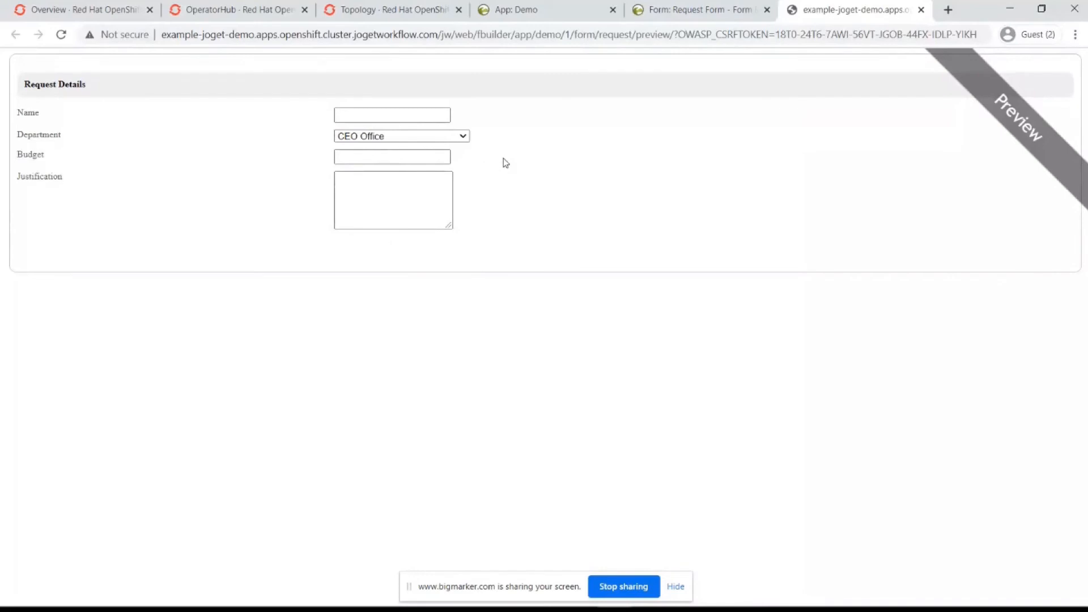
mouse_move(923, 19)
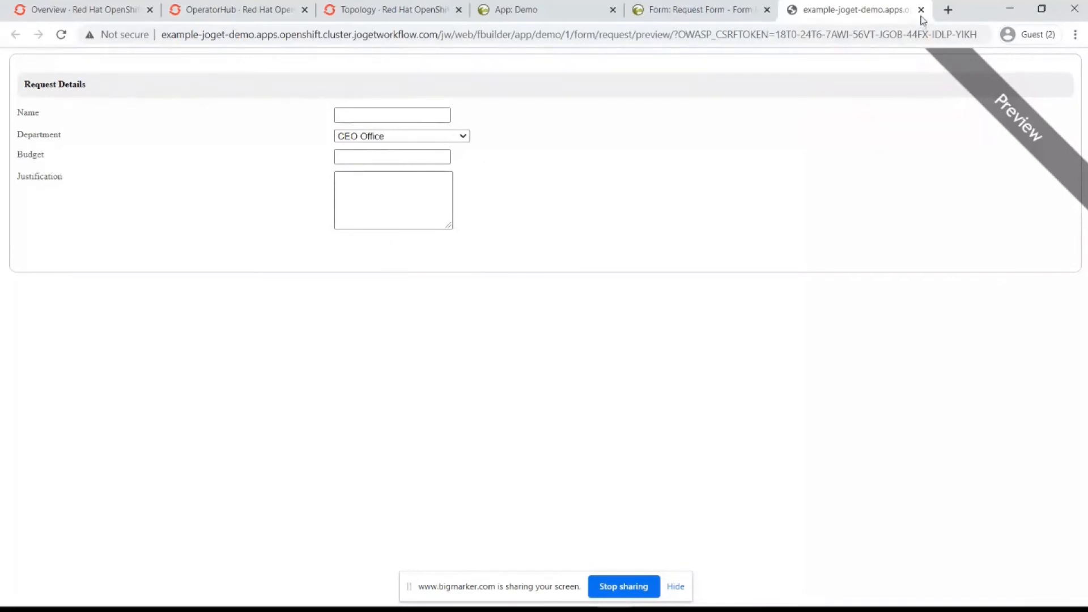
click(922, 11)
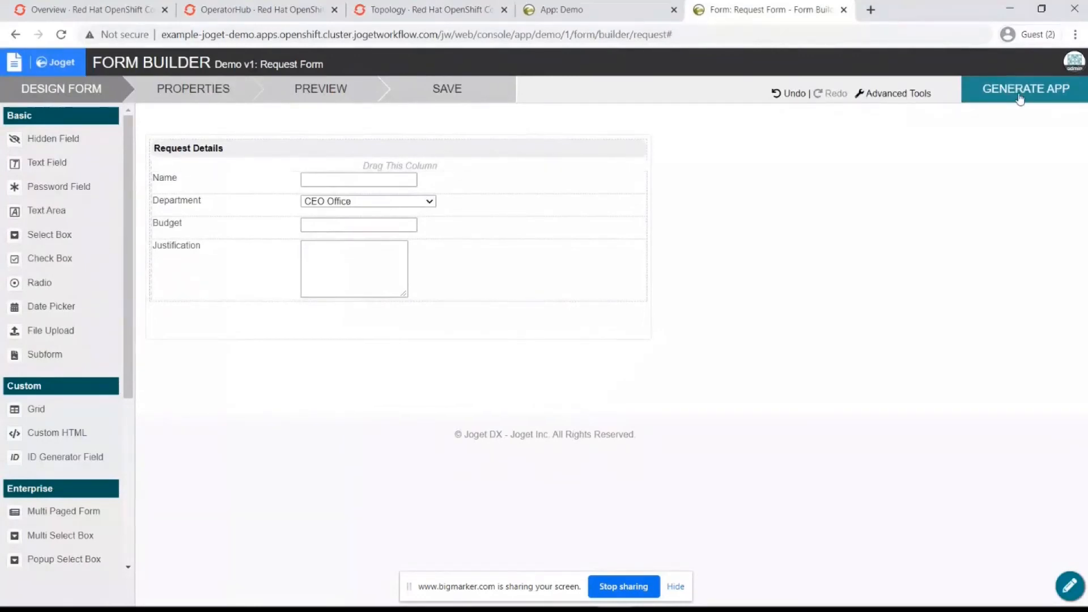
Step: Dismiss the save-first warning and launch the App Generator from the form
click(1026, 89)
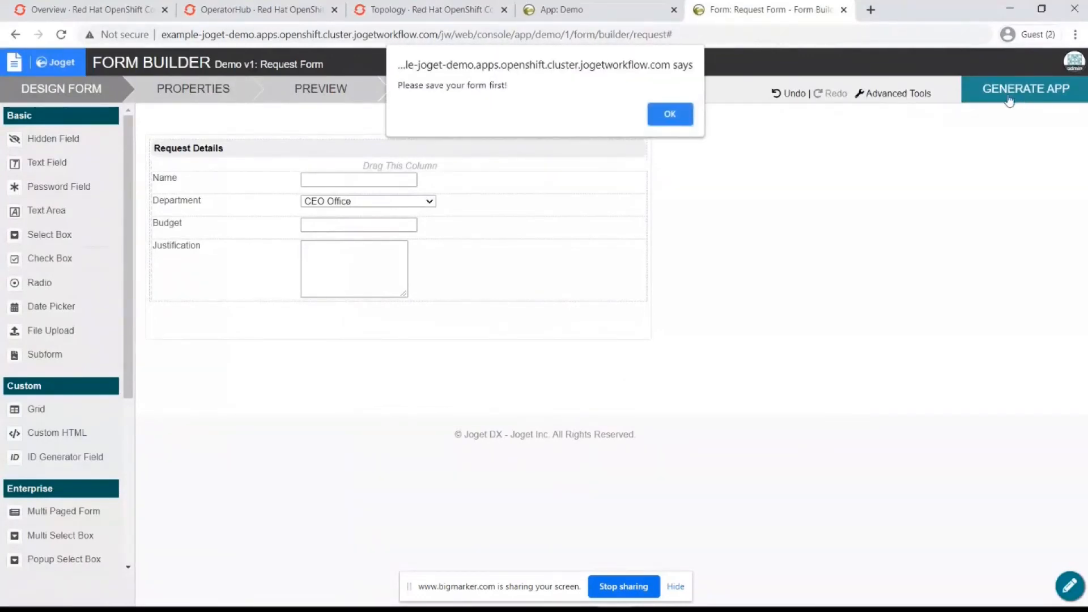
click(669, 113)
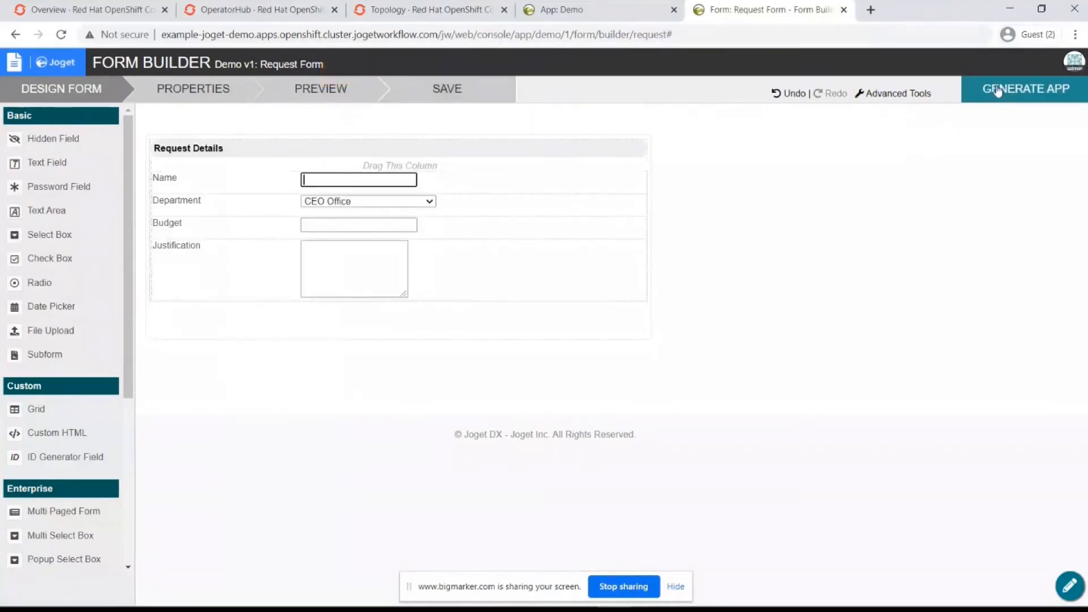
click(1027, 88)
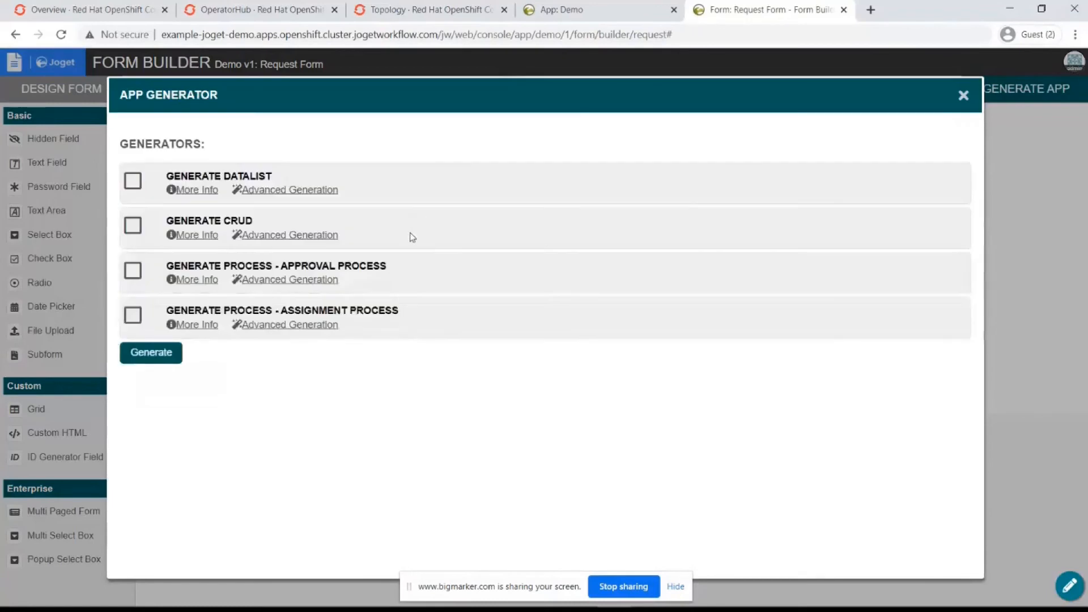
mouse_move(327, 227)
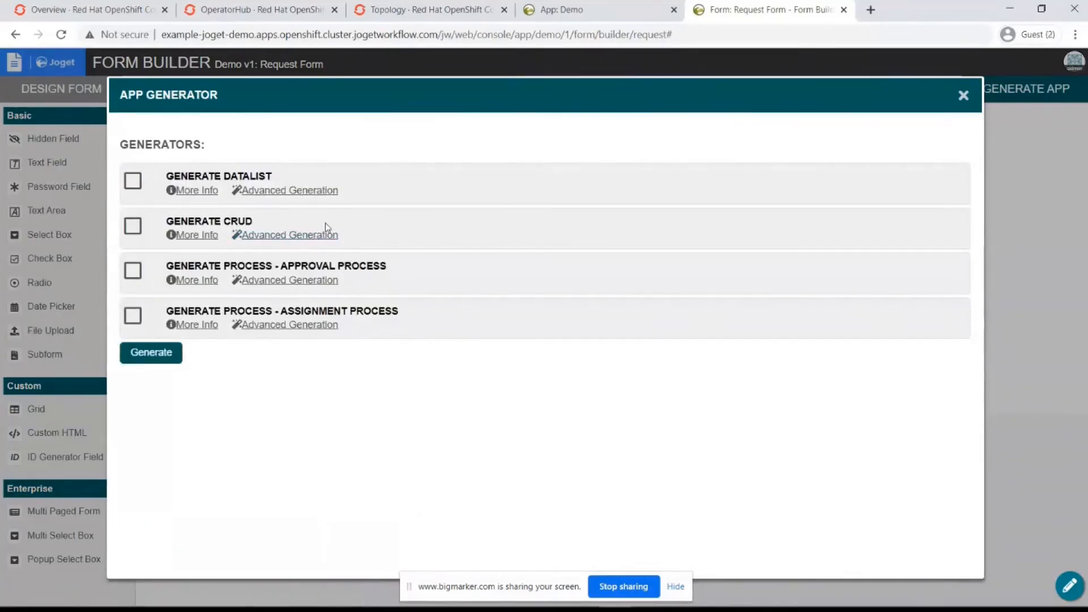
mouse_move(196, 234)
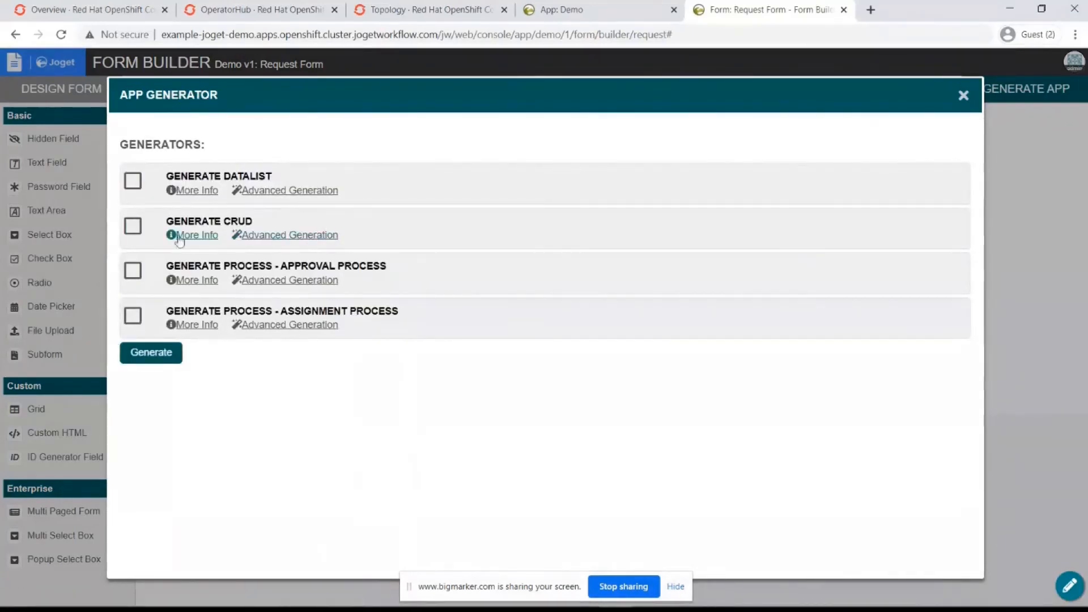
Step: Generate CRUD and the Approval Process from the Request Form, then close the results
click(133, 226)
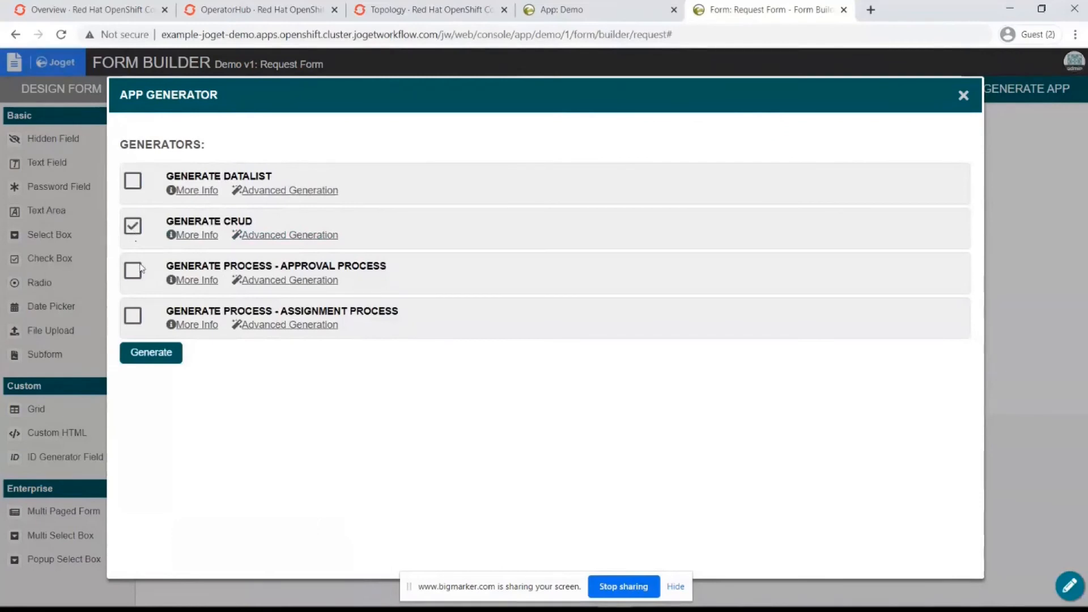
click(196, 280)
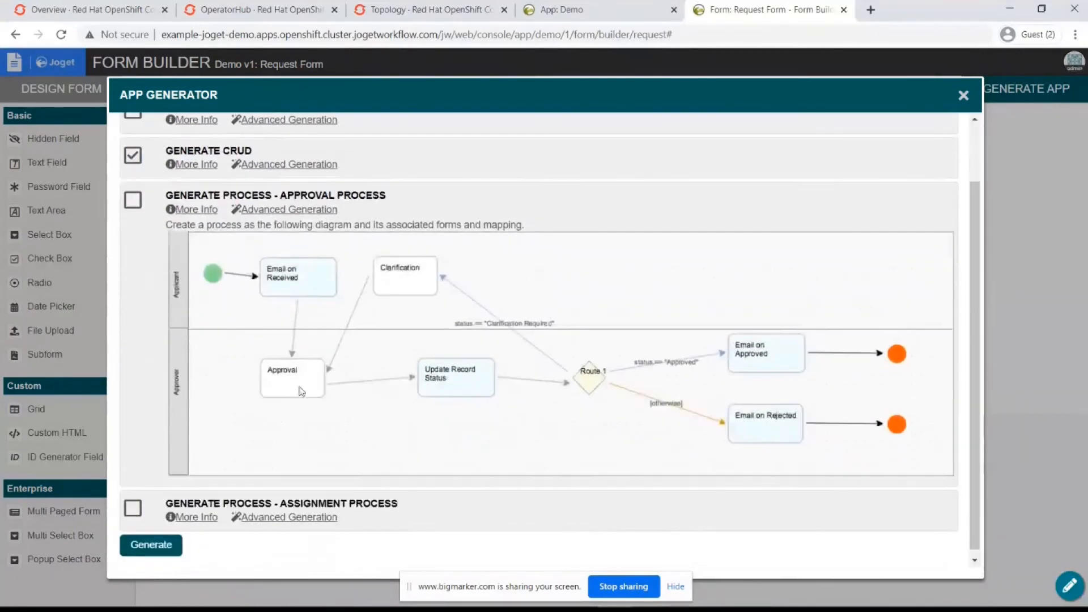
click(133, 200)
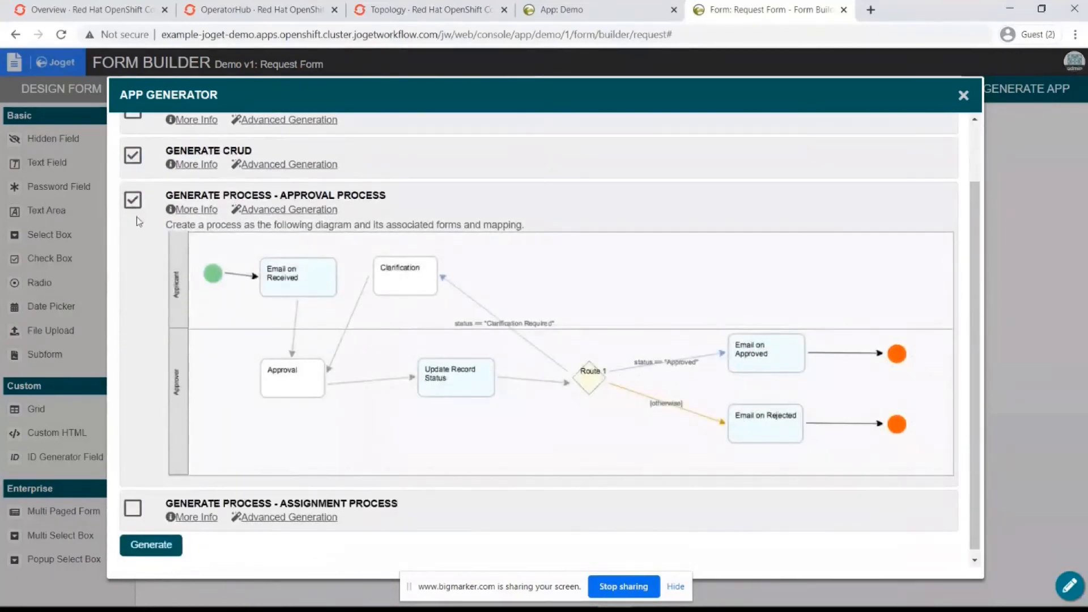
click(133, 155)
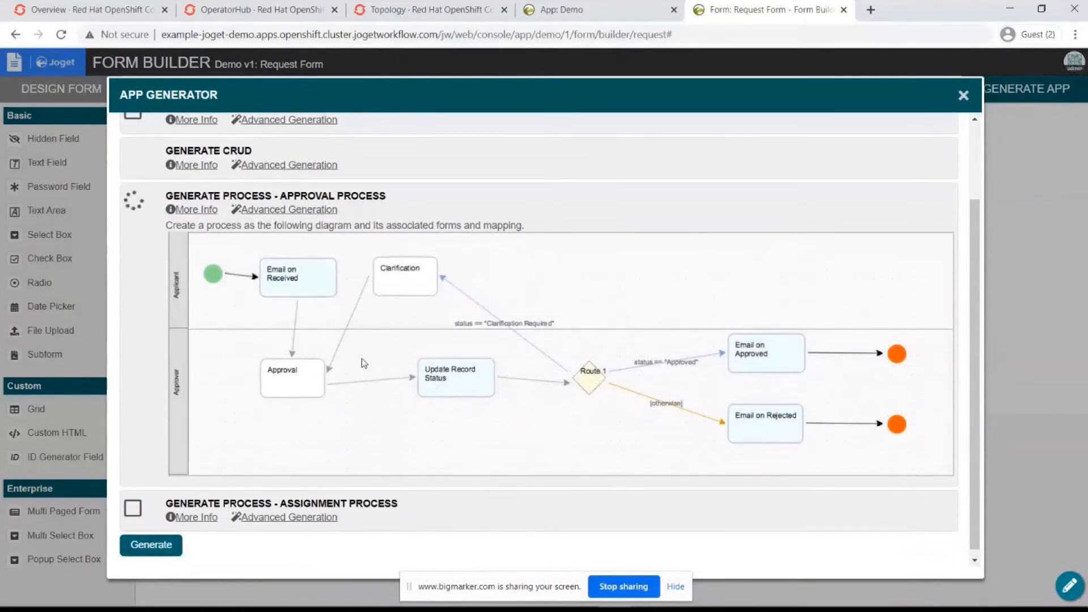
click(151, 546)
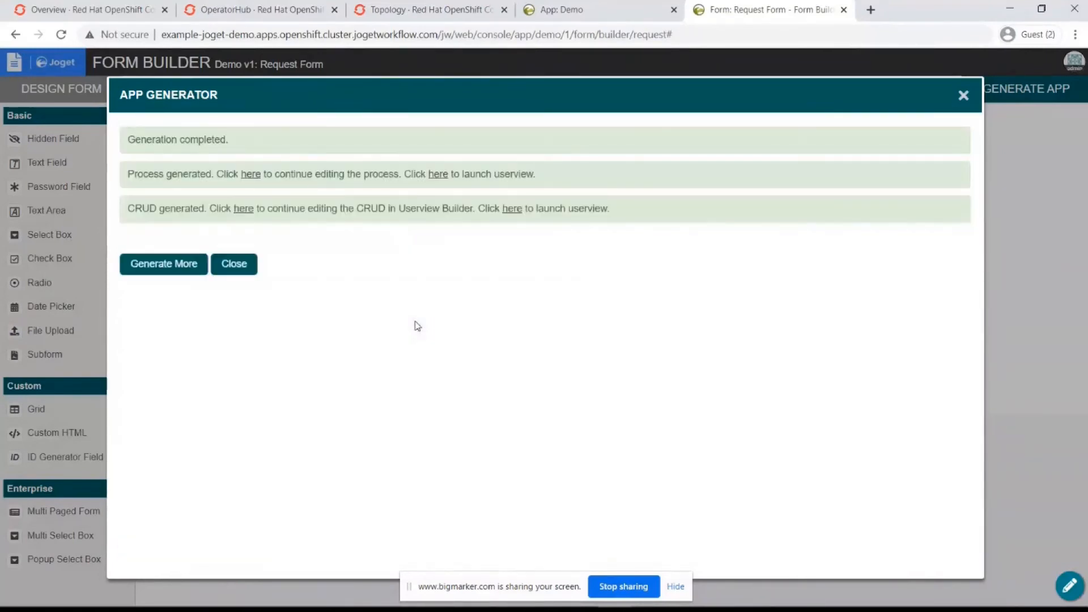
click(234, 264)
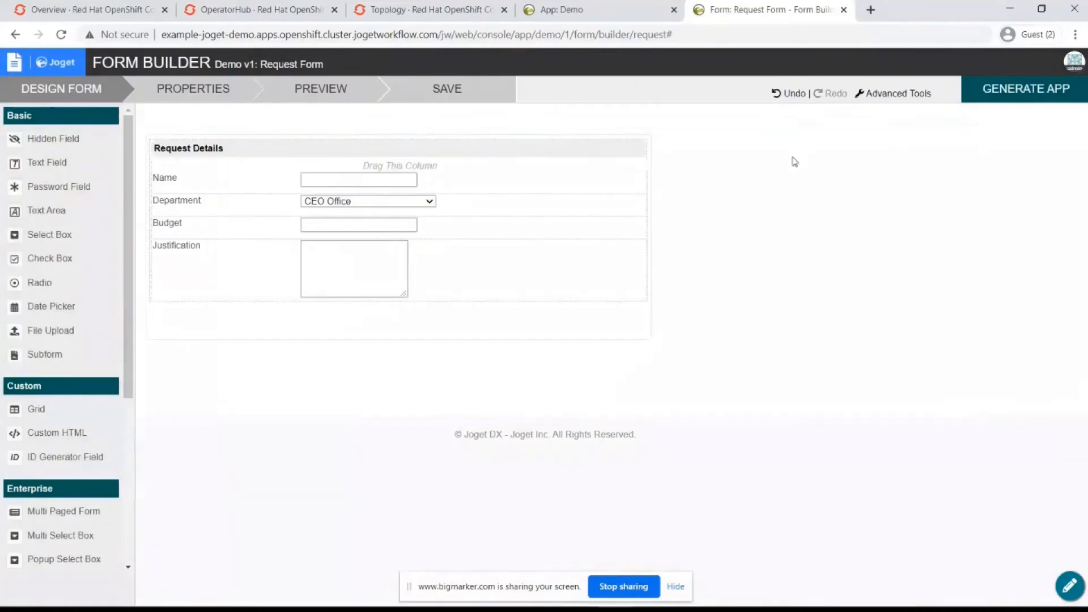
mouse_move(844, 11)
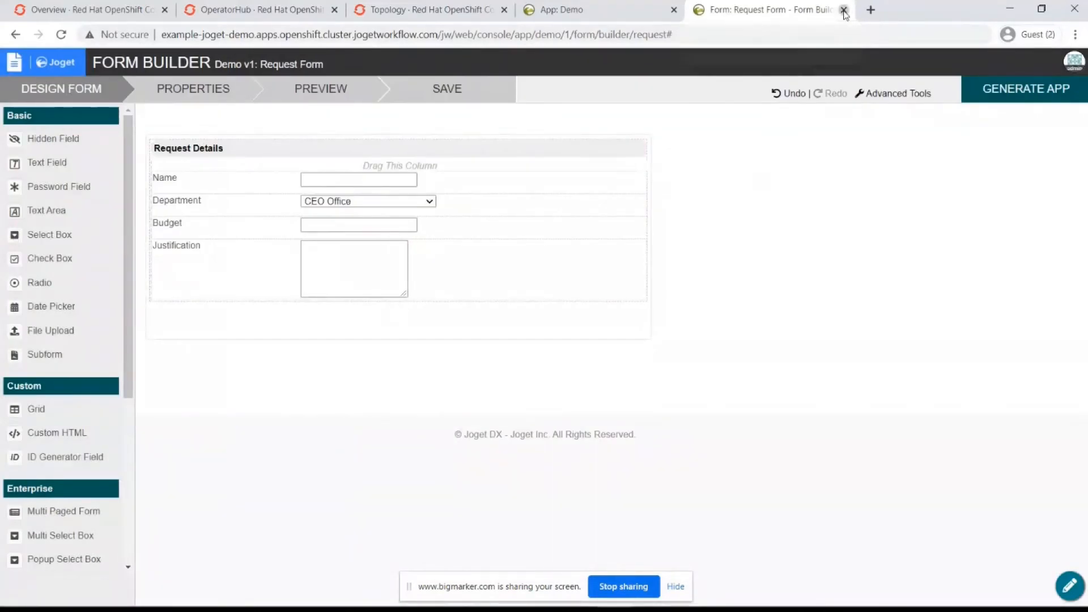
Step: Close the form builder to return toward the App Center listing
click(844, 10)
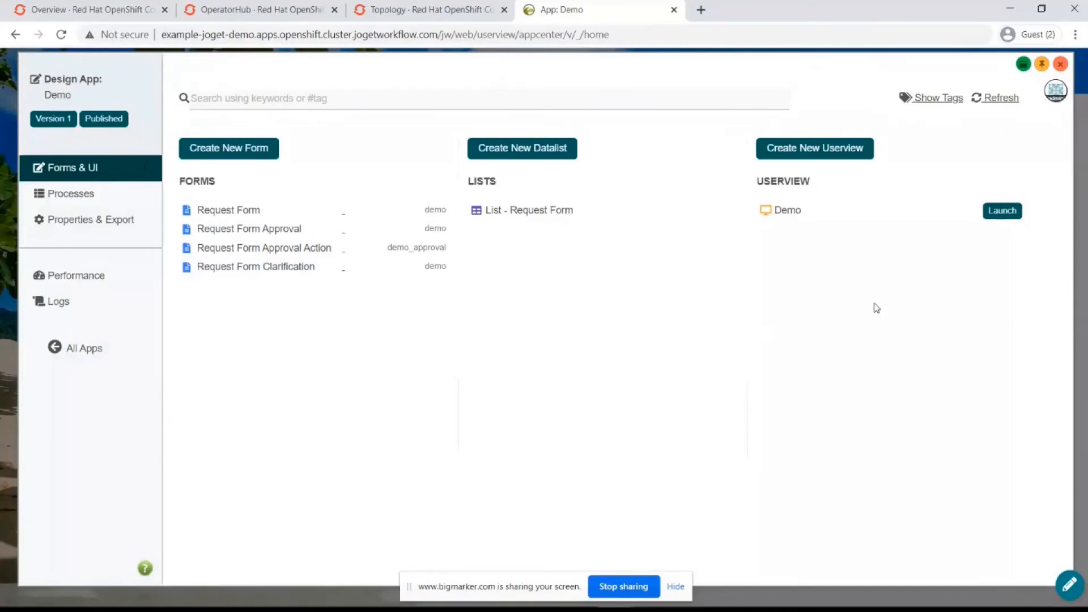
mouse_move(661, 317)
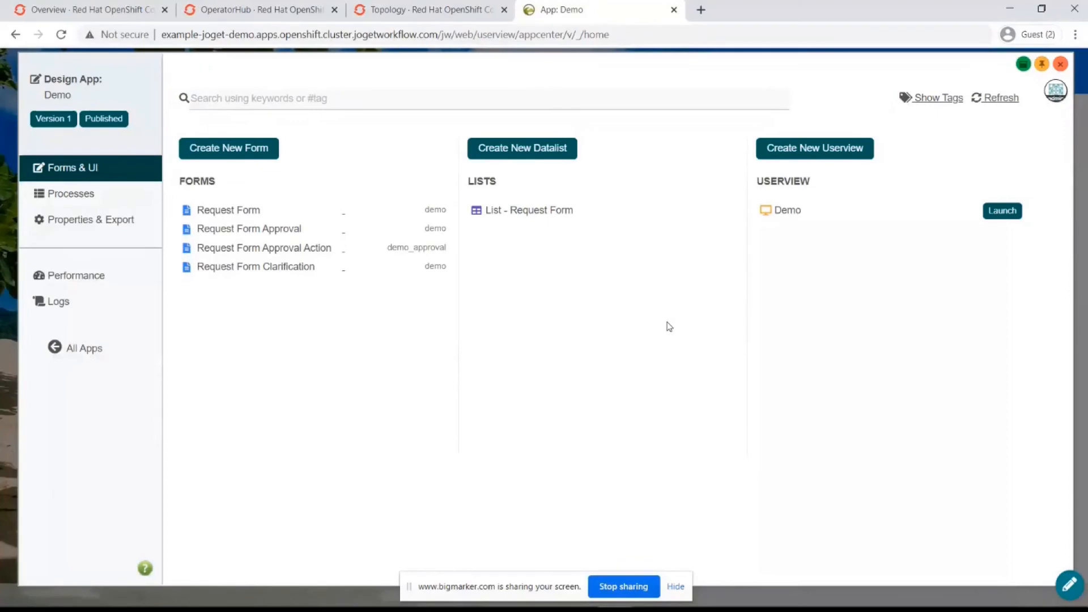
mouse_move(1034, 95)
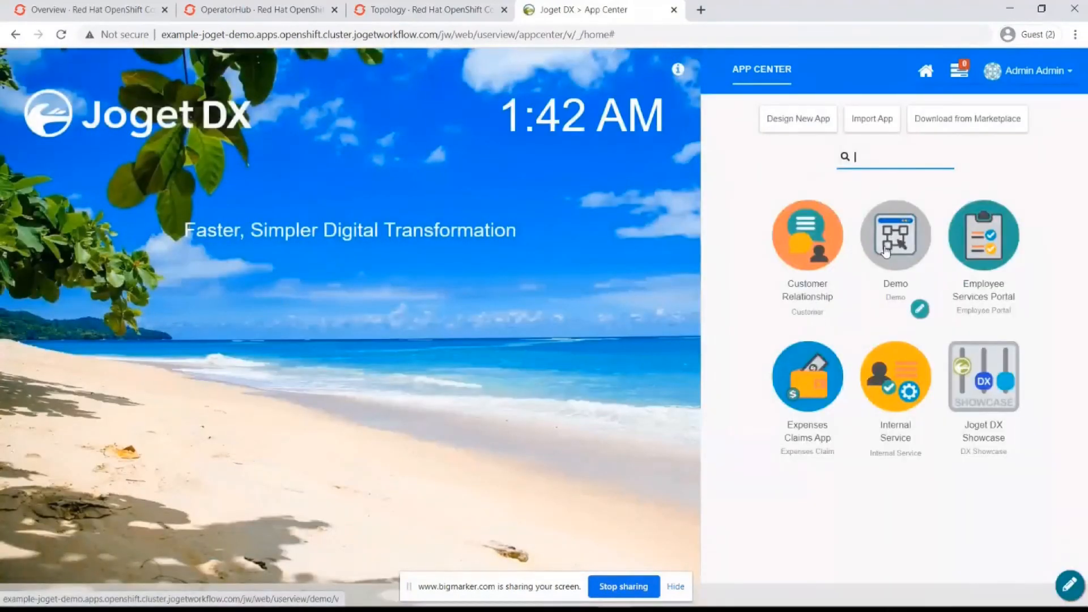
Step: Launch the Demo app and reach Submit Request Form under Request Form Approval Process
click(895, 236)
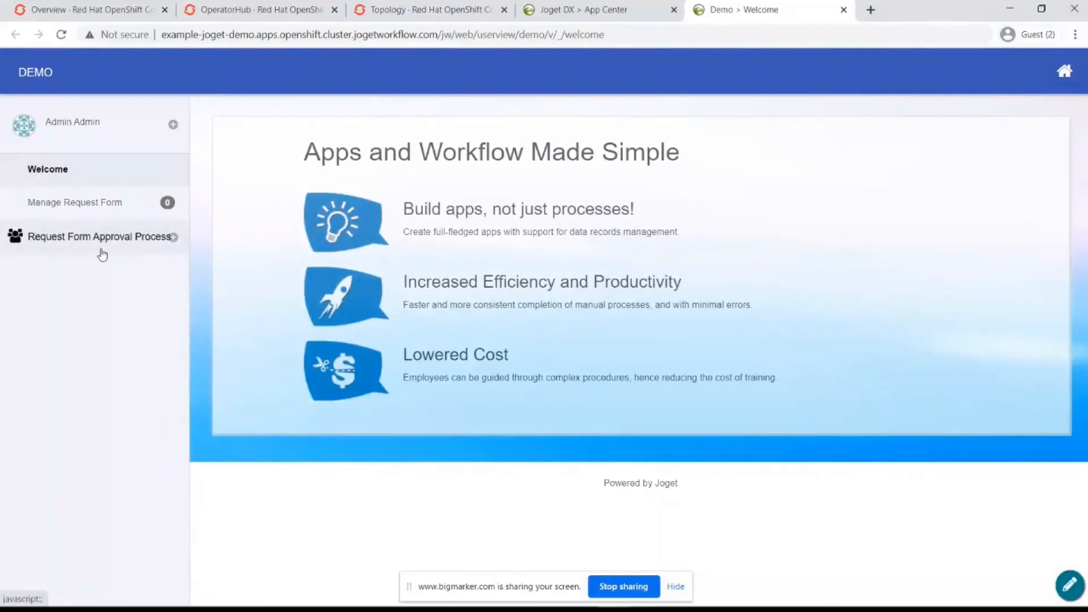
click(100, 236)
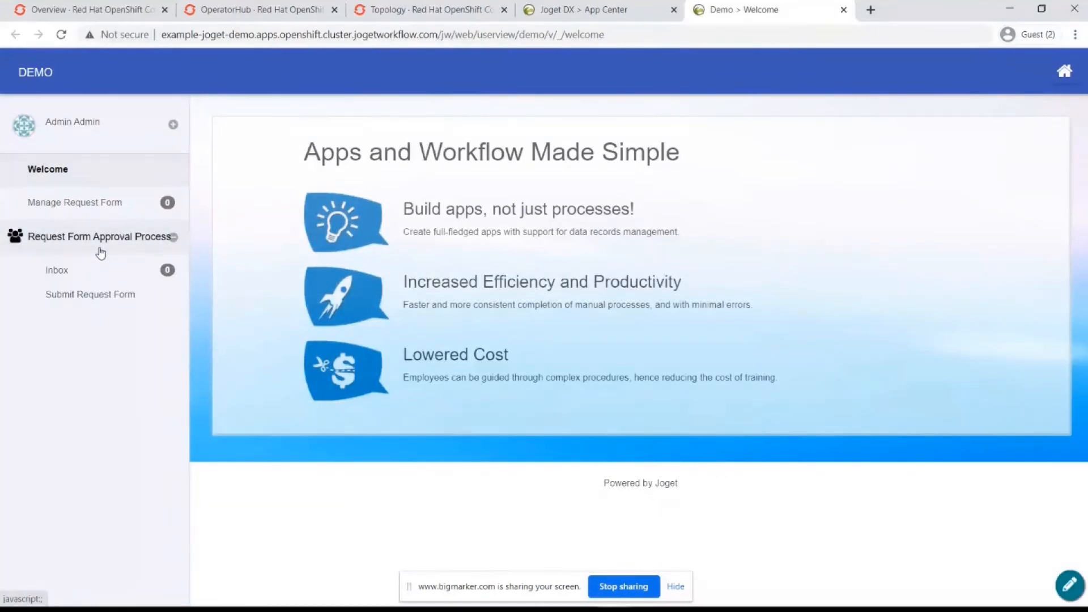
mouse_move(104, 276)
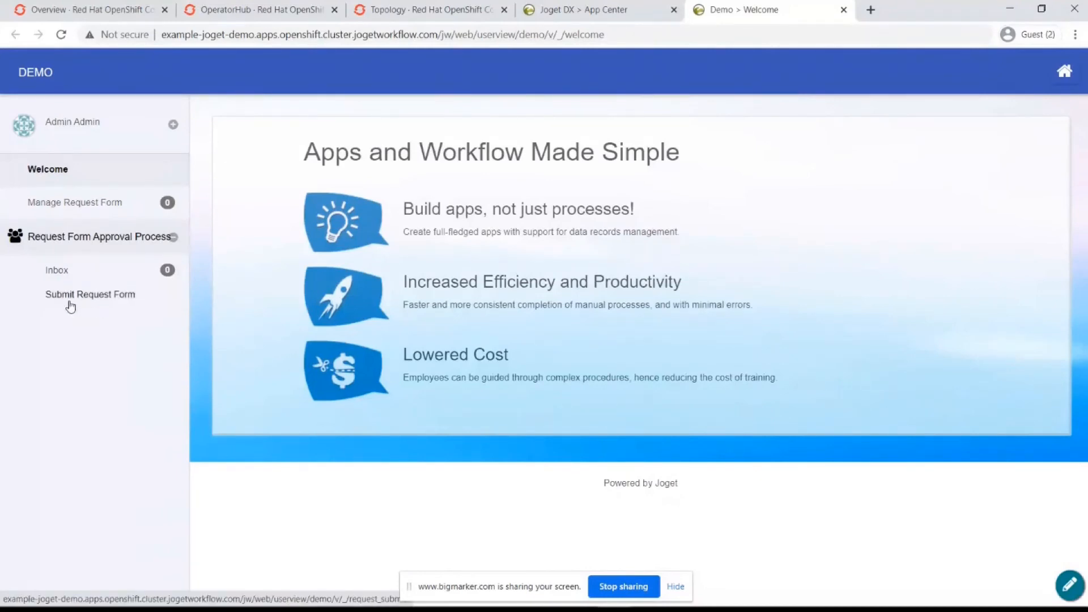
click(90, 295)
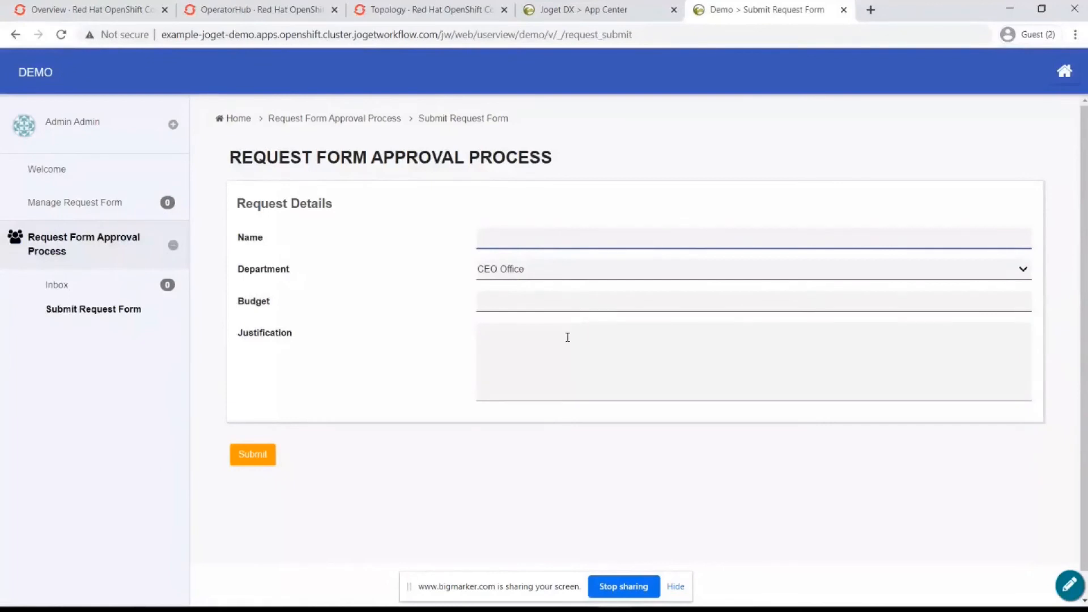
Step: Submit a request: Name Aadrian, Department Finance, Budget 200, Justification 'This is a demo!'
text(Aadrian)
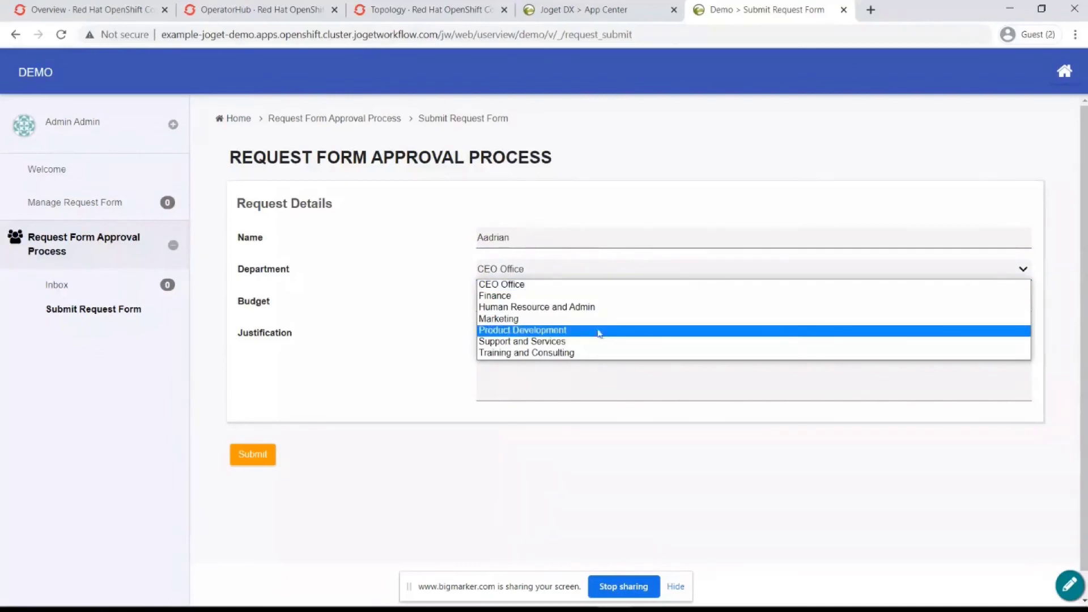
click(495, 294)
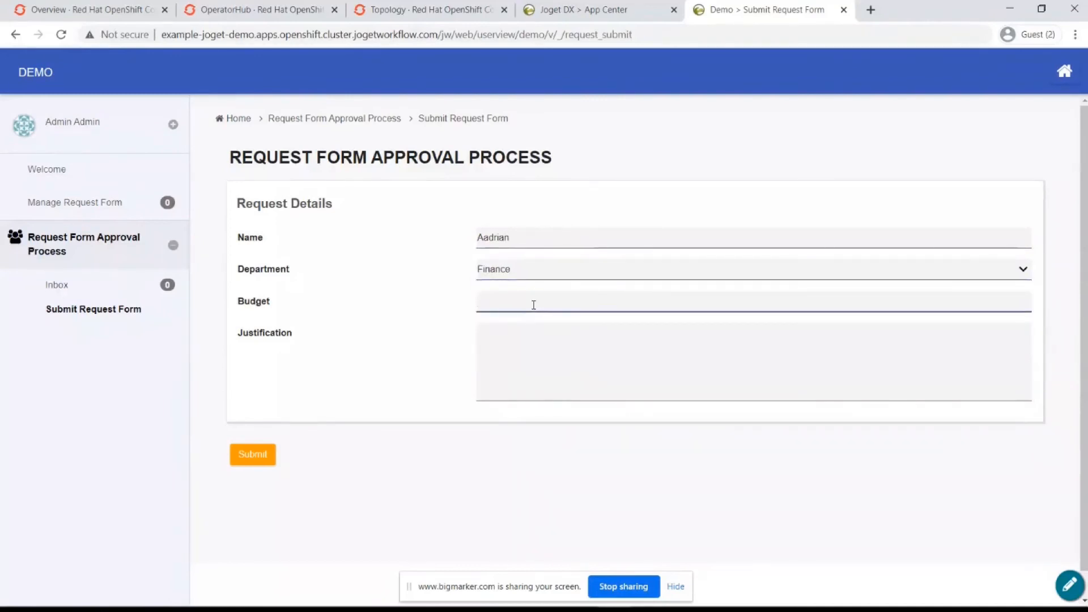
text(200)
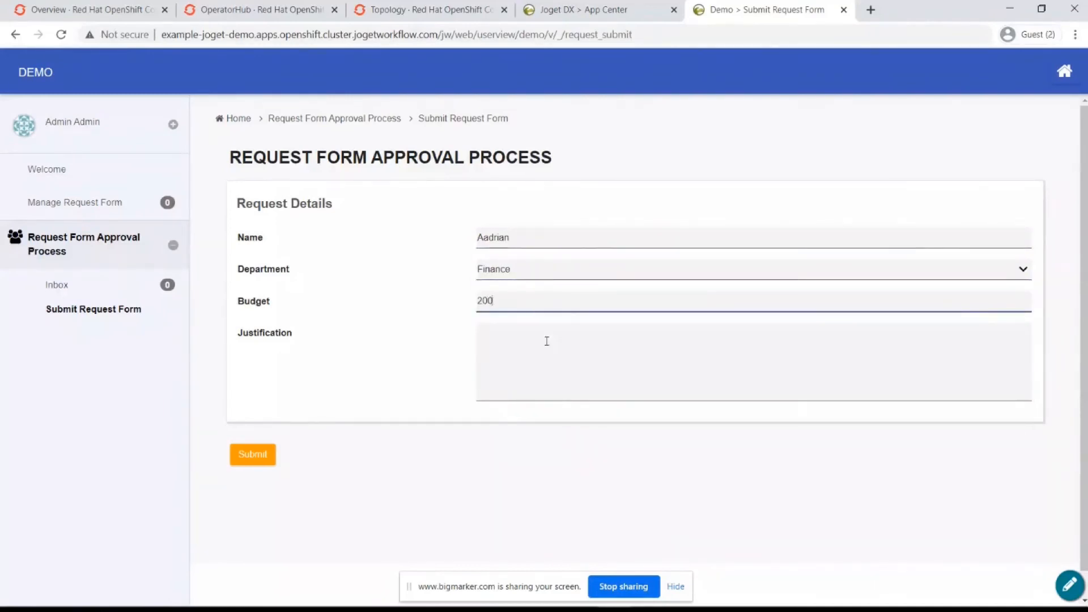
text(This is a)
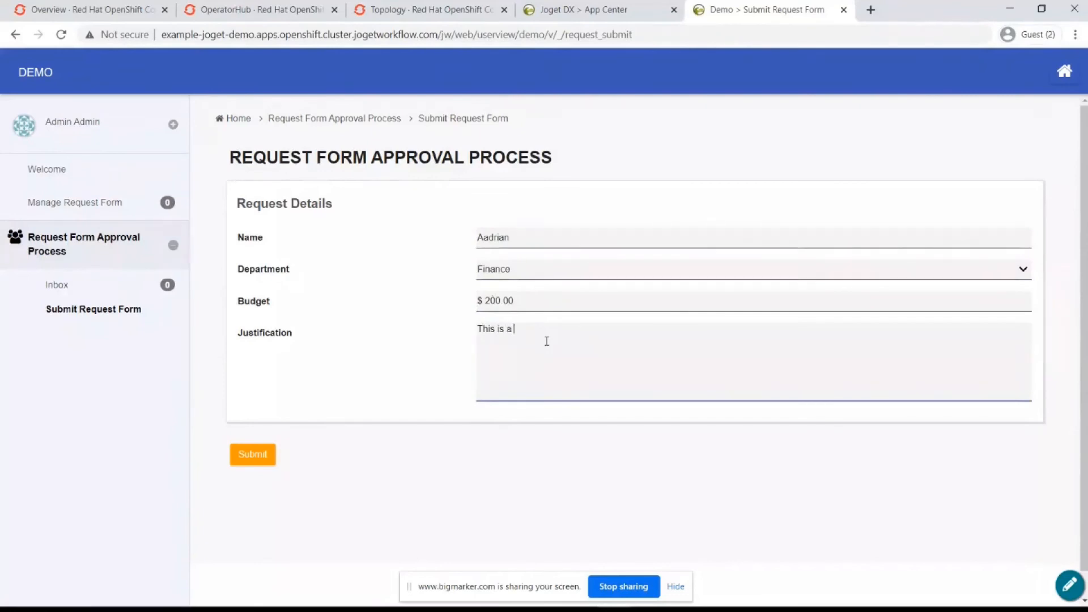
text(demo!)
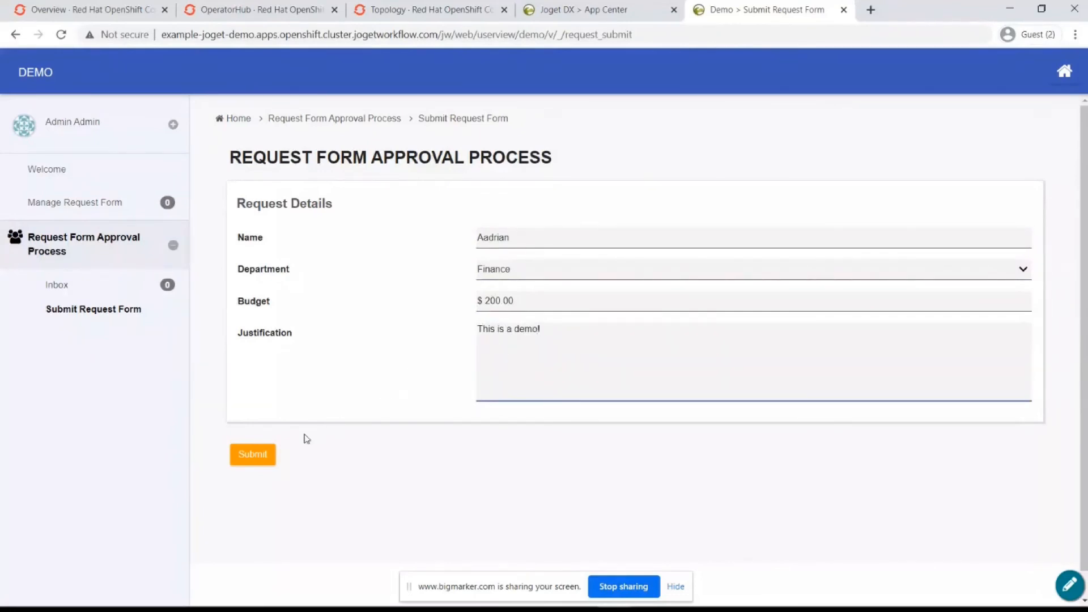
click(252, 454)
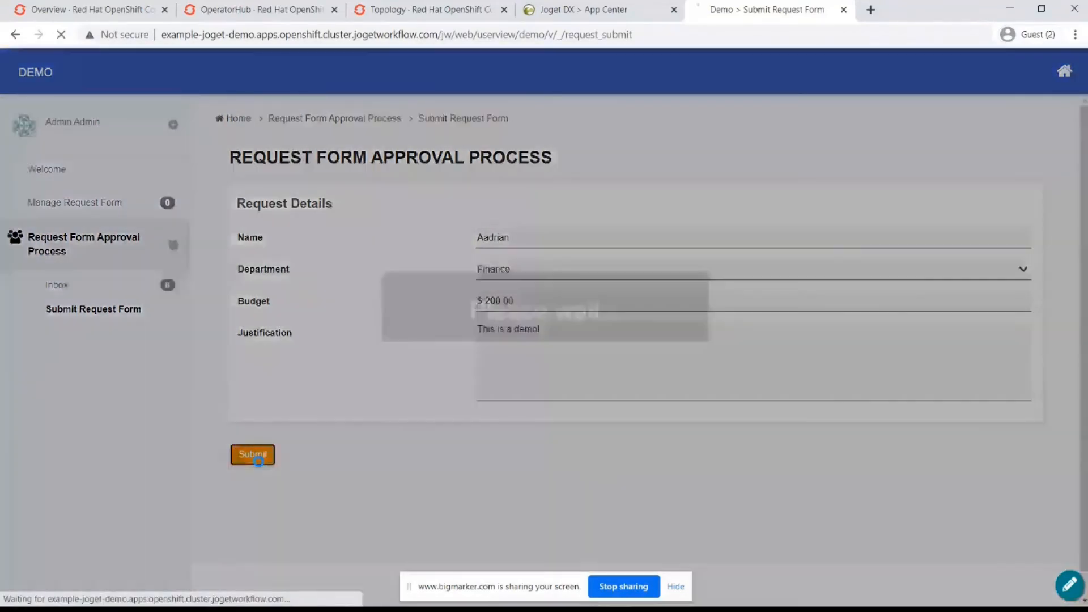
click(251, 455)
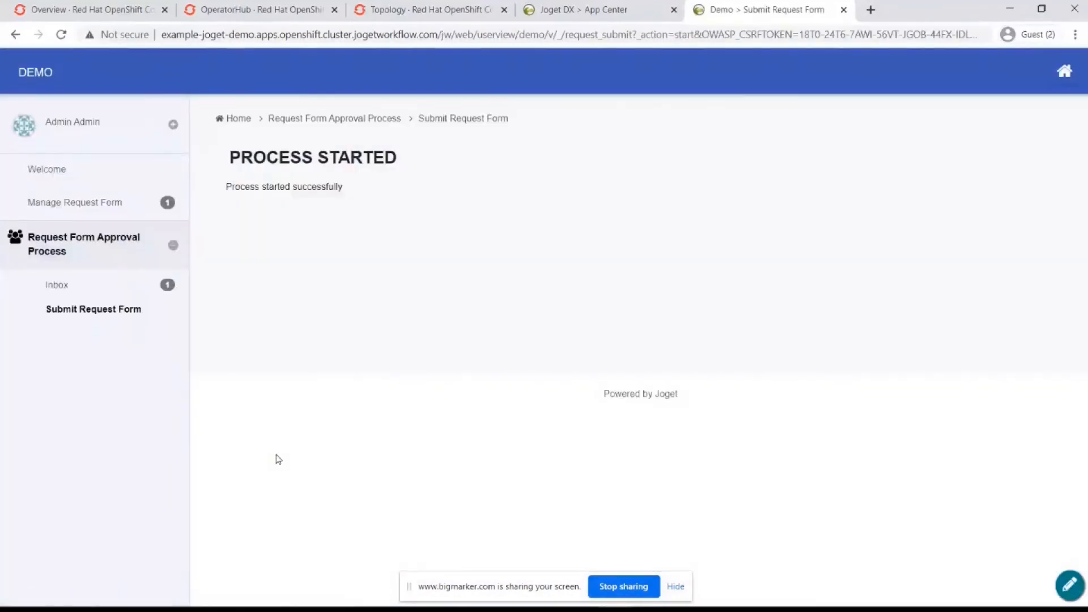
mouse_move(57, 284)
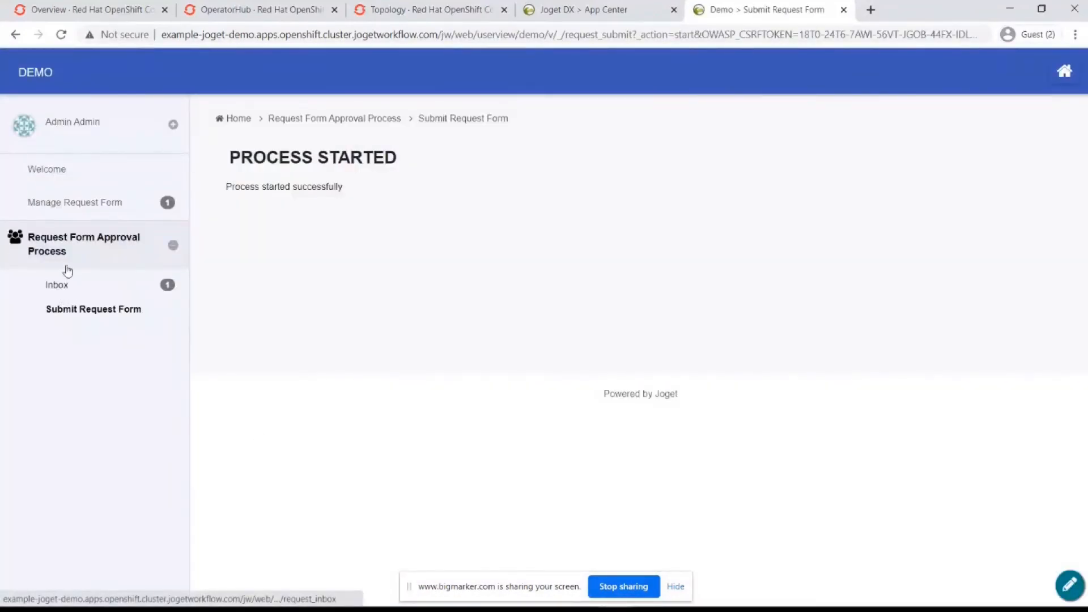
Step: From the Inbox, complete Aadrian's approval with Status Approved and remark 'This is approved'
click(57, 284)
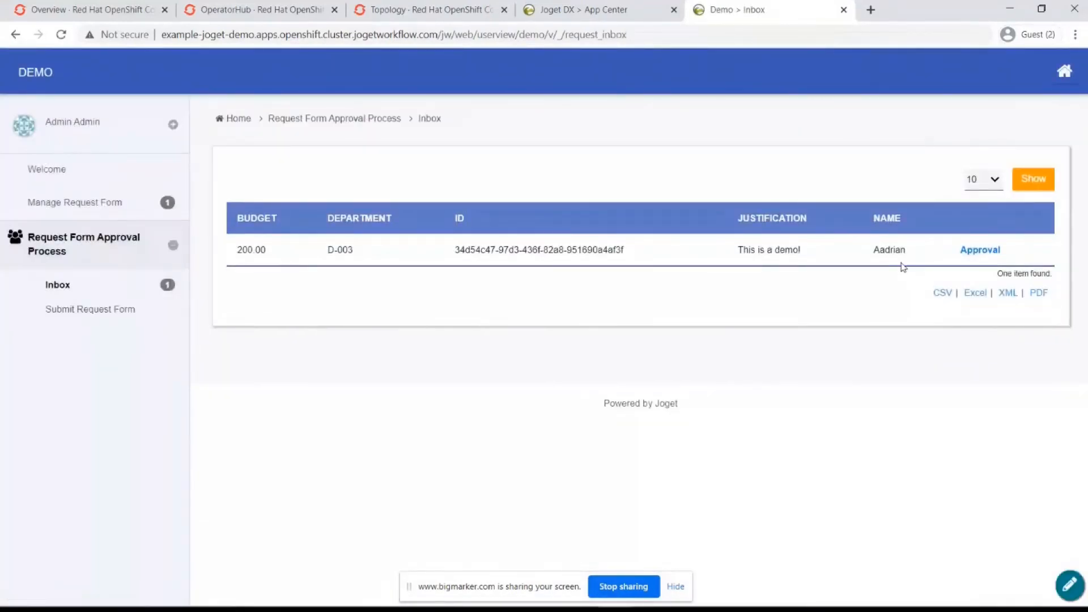
mouse_move(904, 279)
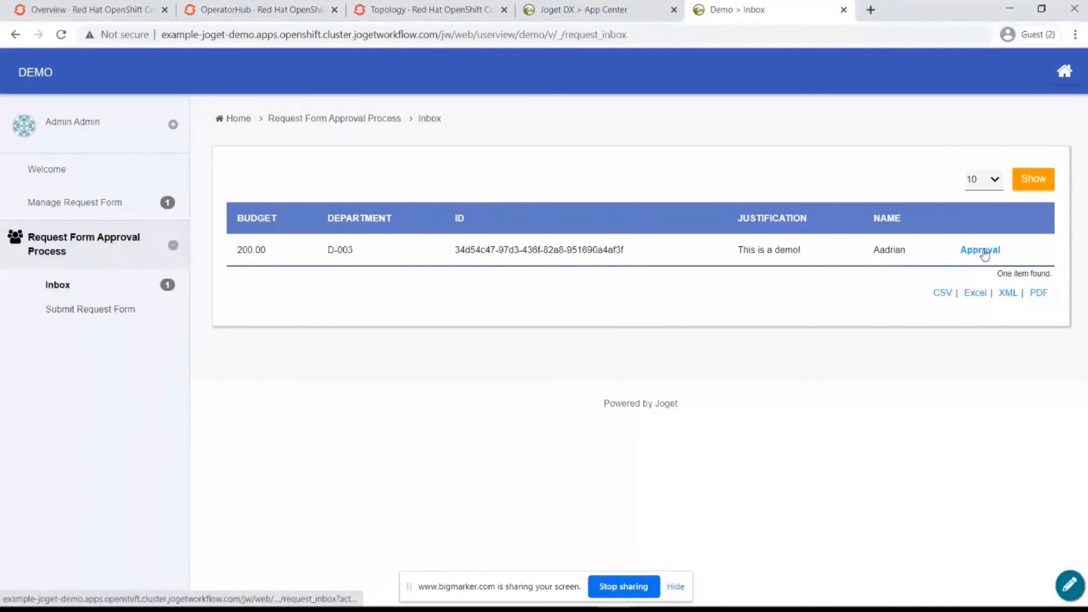
click(979, 250)
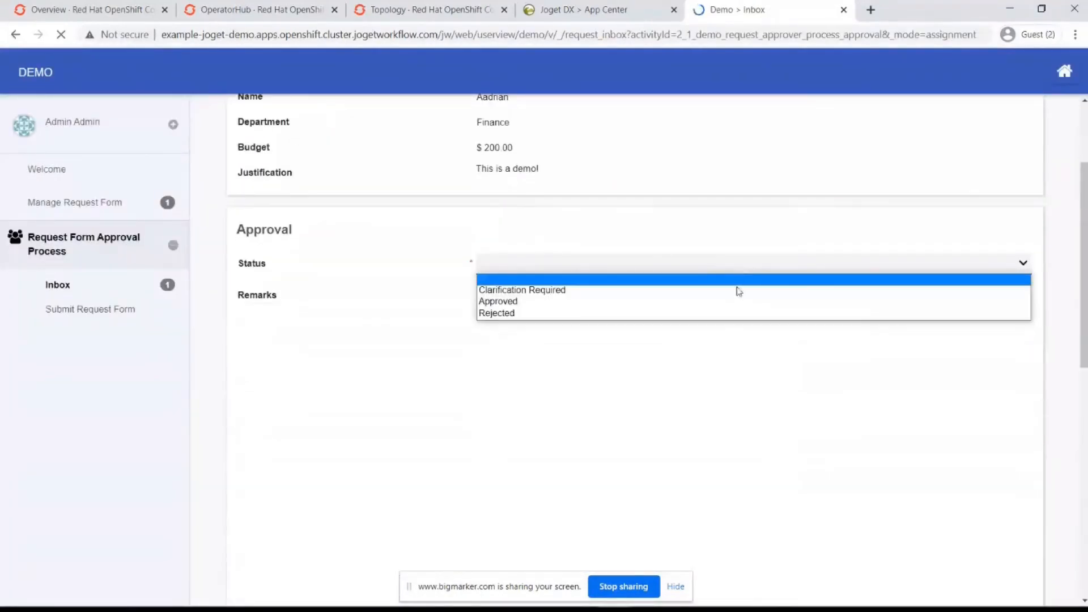
click(498, 301)
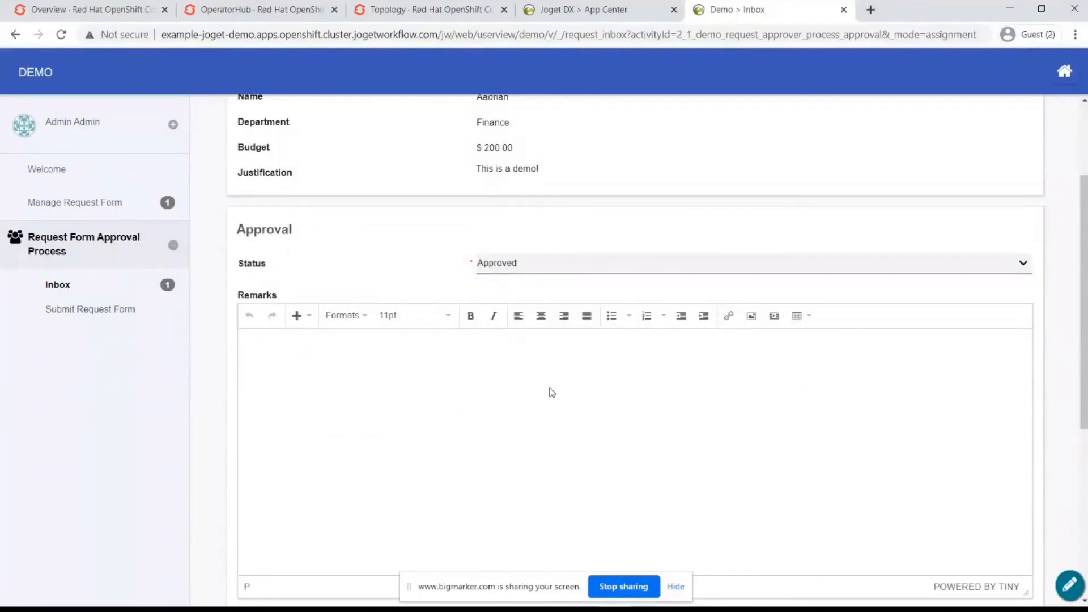
text(This)
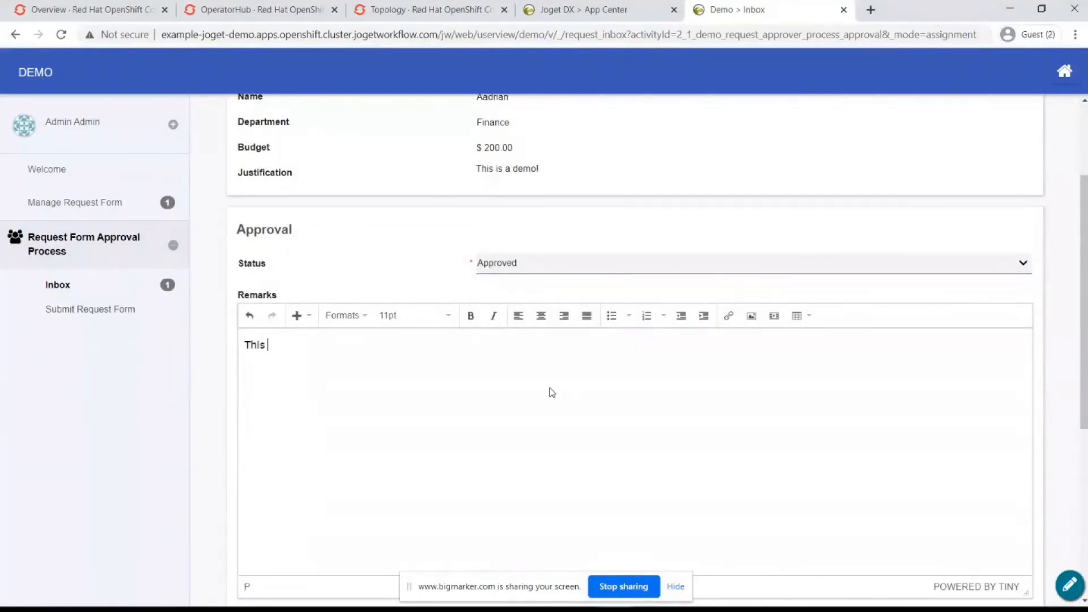
text(is approved)
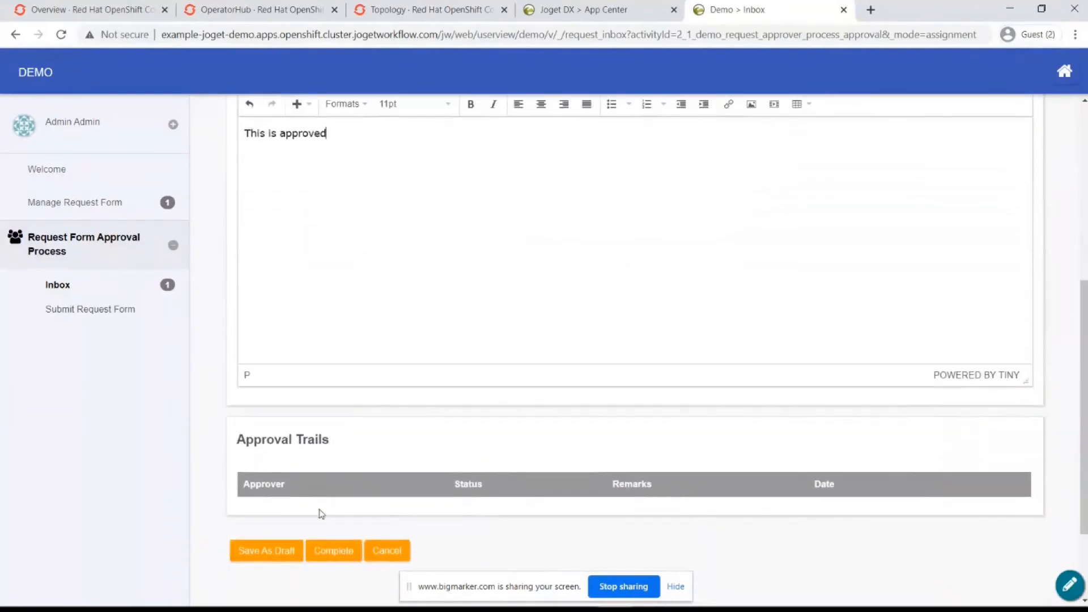
click(334, 551)
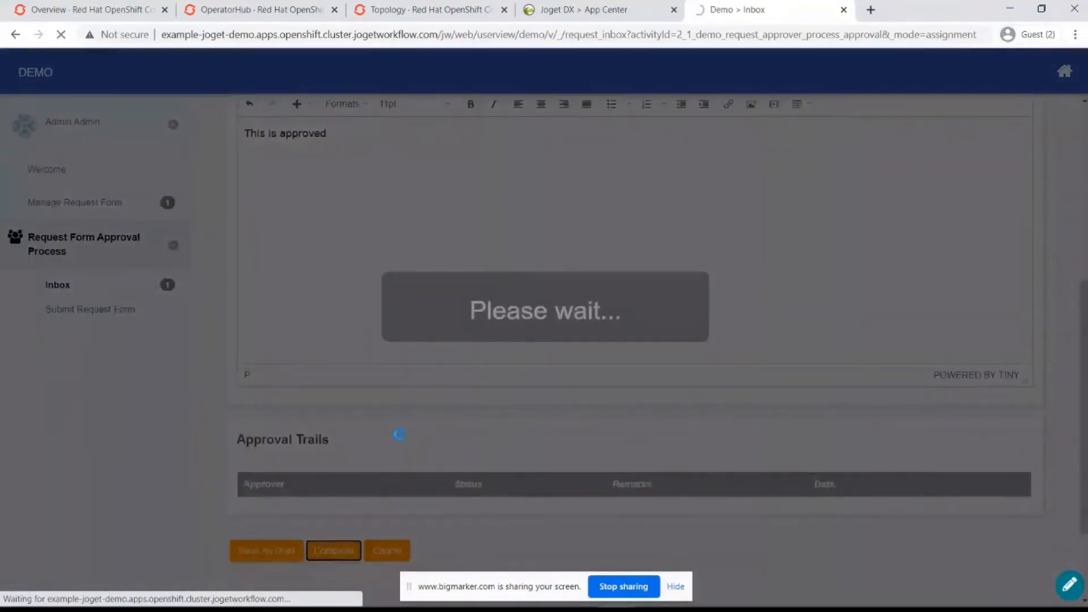
click(333, 551)
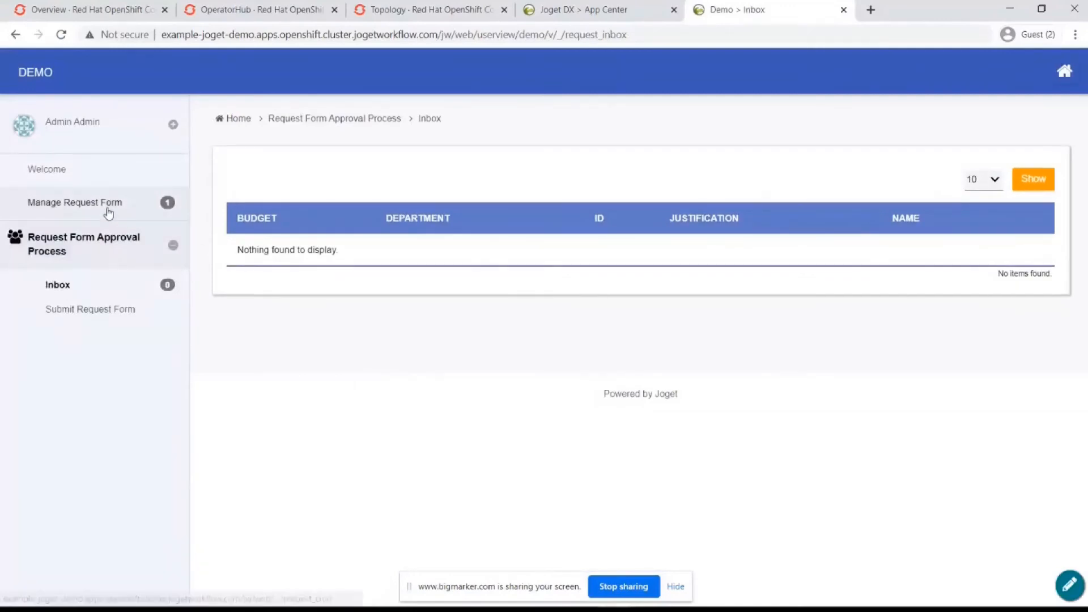
Step: Show the Manage Request Form list with Aadrian's D-003 record
click(75, 202)
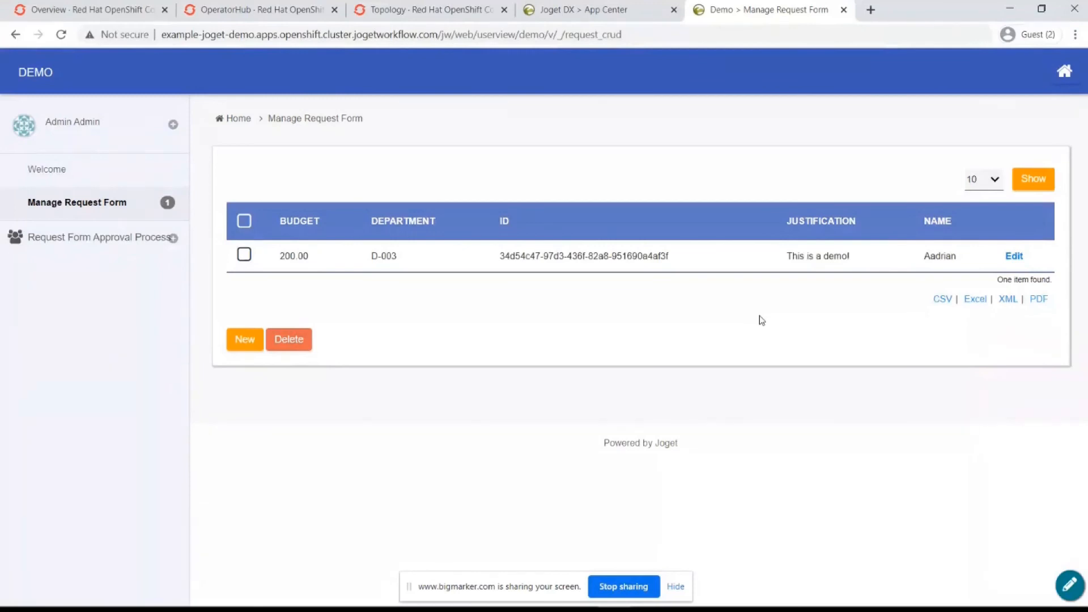
mouse_move(802, 221)
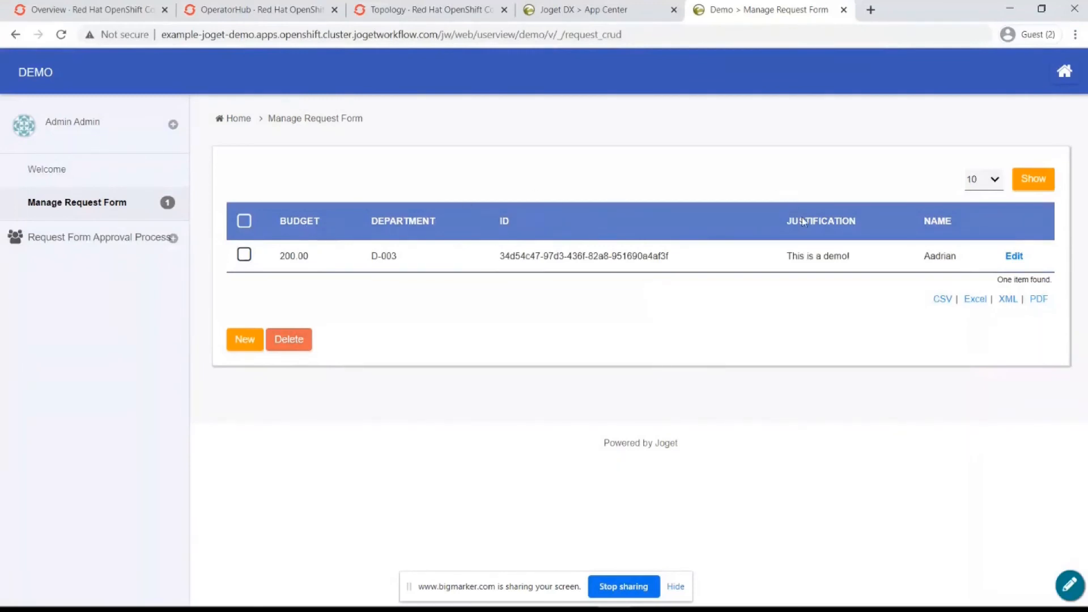
mouse_move(787, 277)
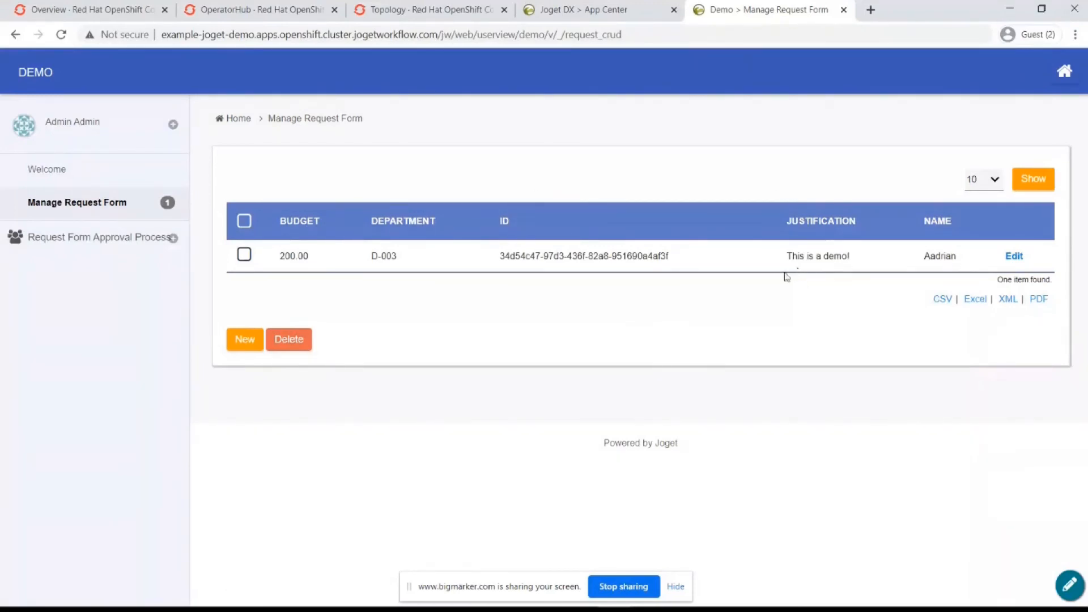
mouse_move(995, 523)
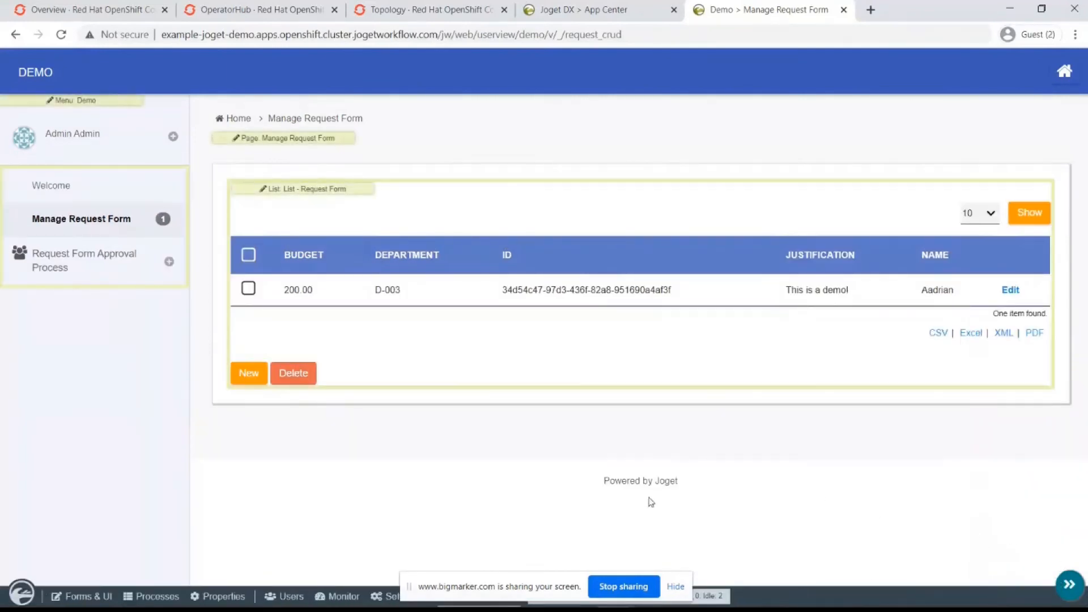
mouse_move(425, 535)
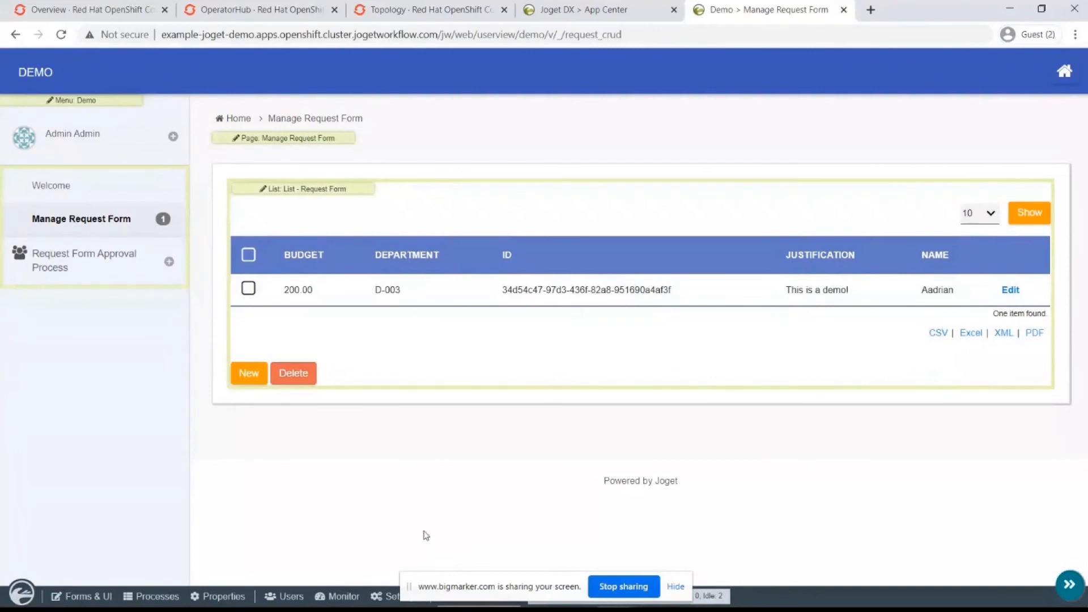
Step: Quick-edit List - Request Form to order Name, Budget, Department, Justification with a Name filter, save and reload
click(975, 213)
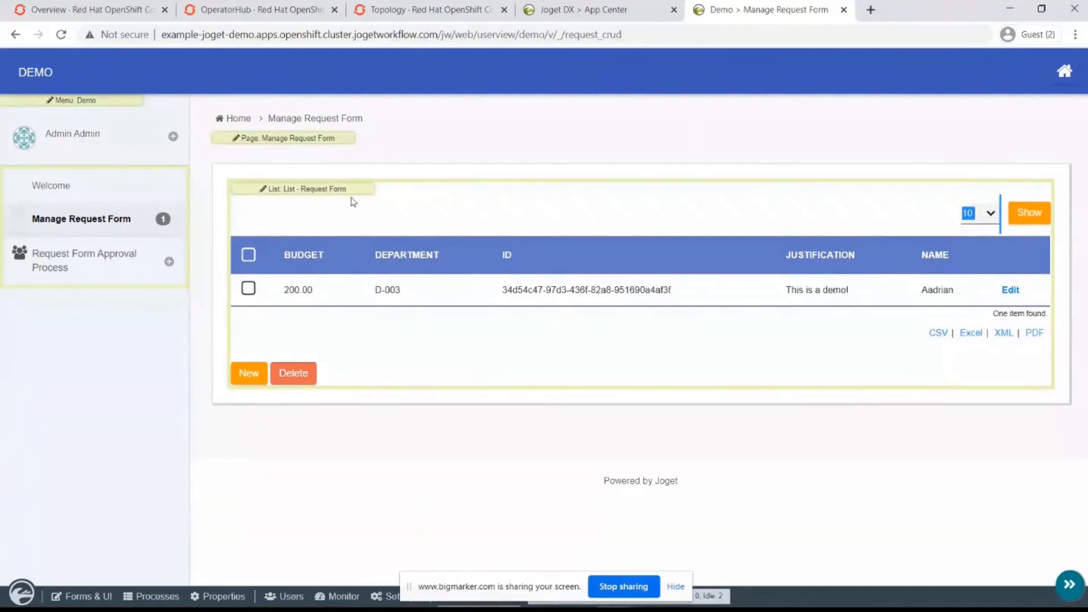
click(304, 188)
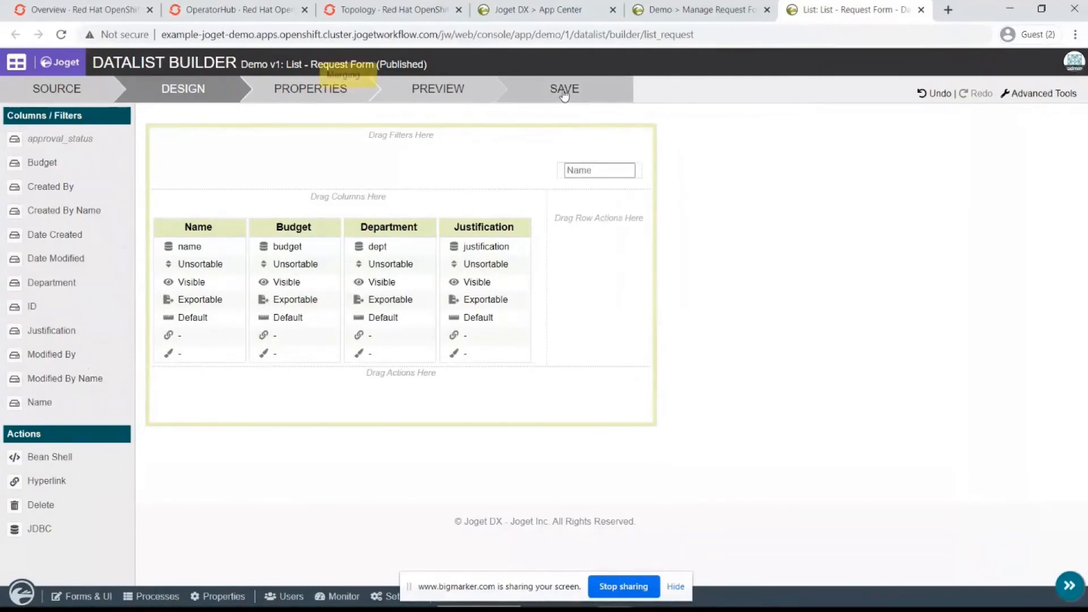
click(565, 88)
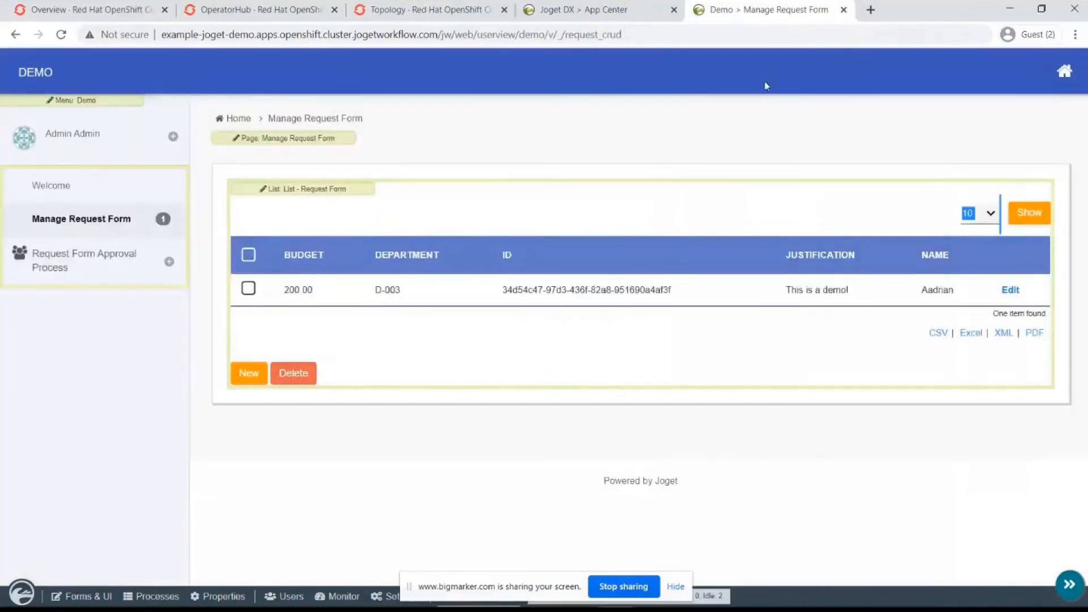
click(61, 35)
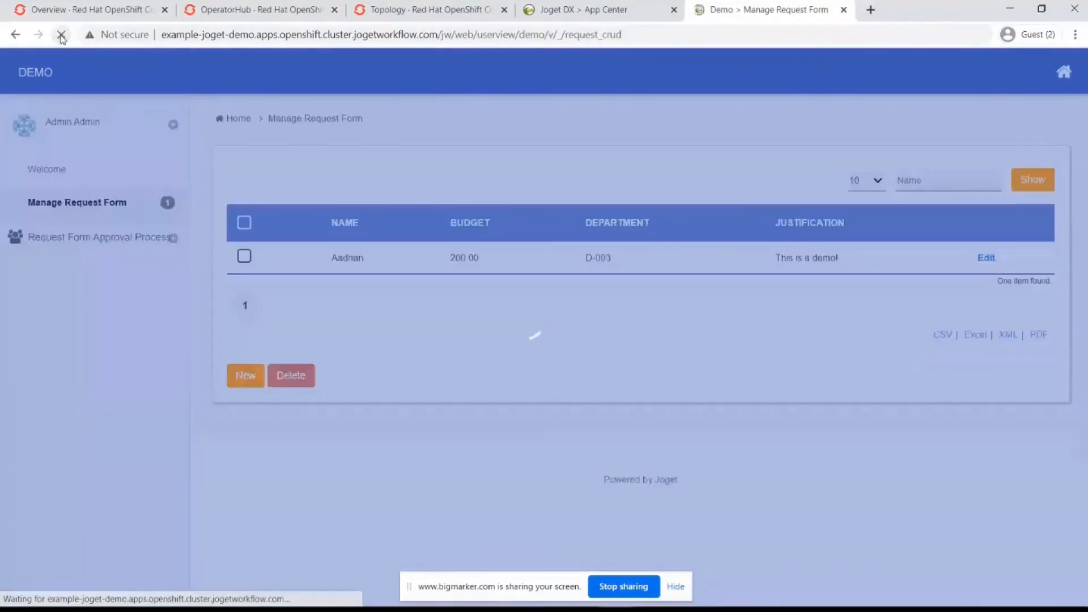